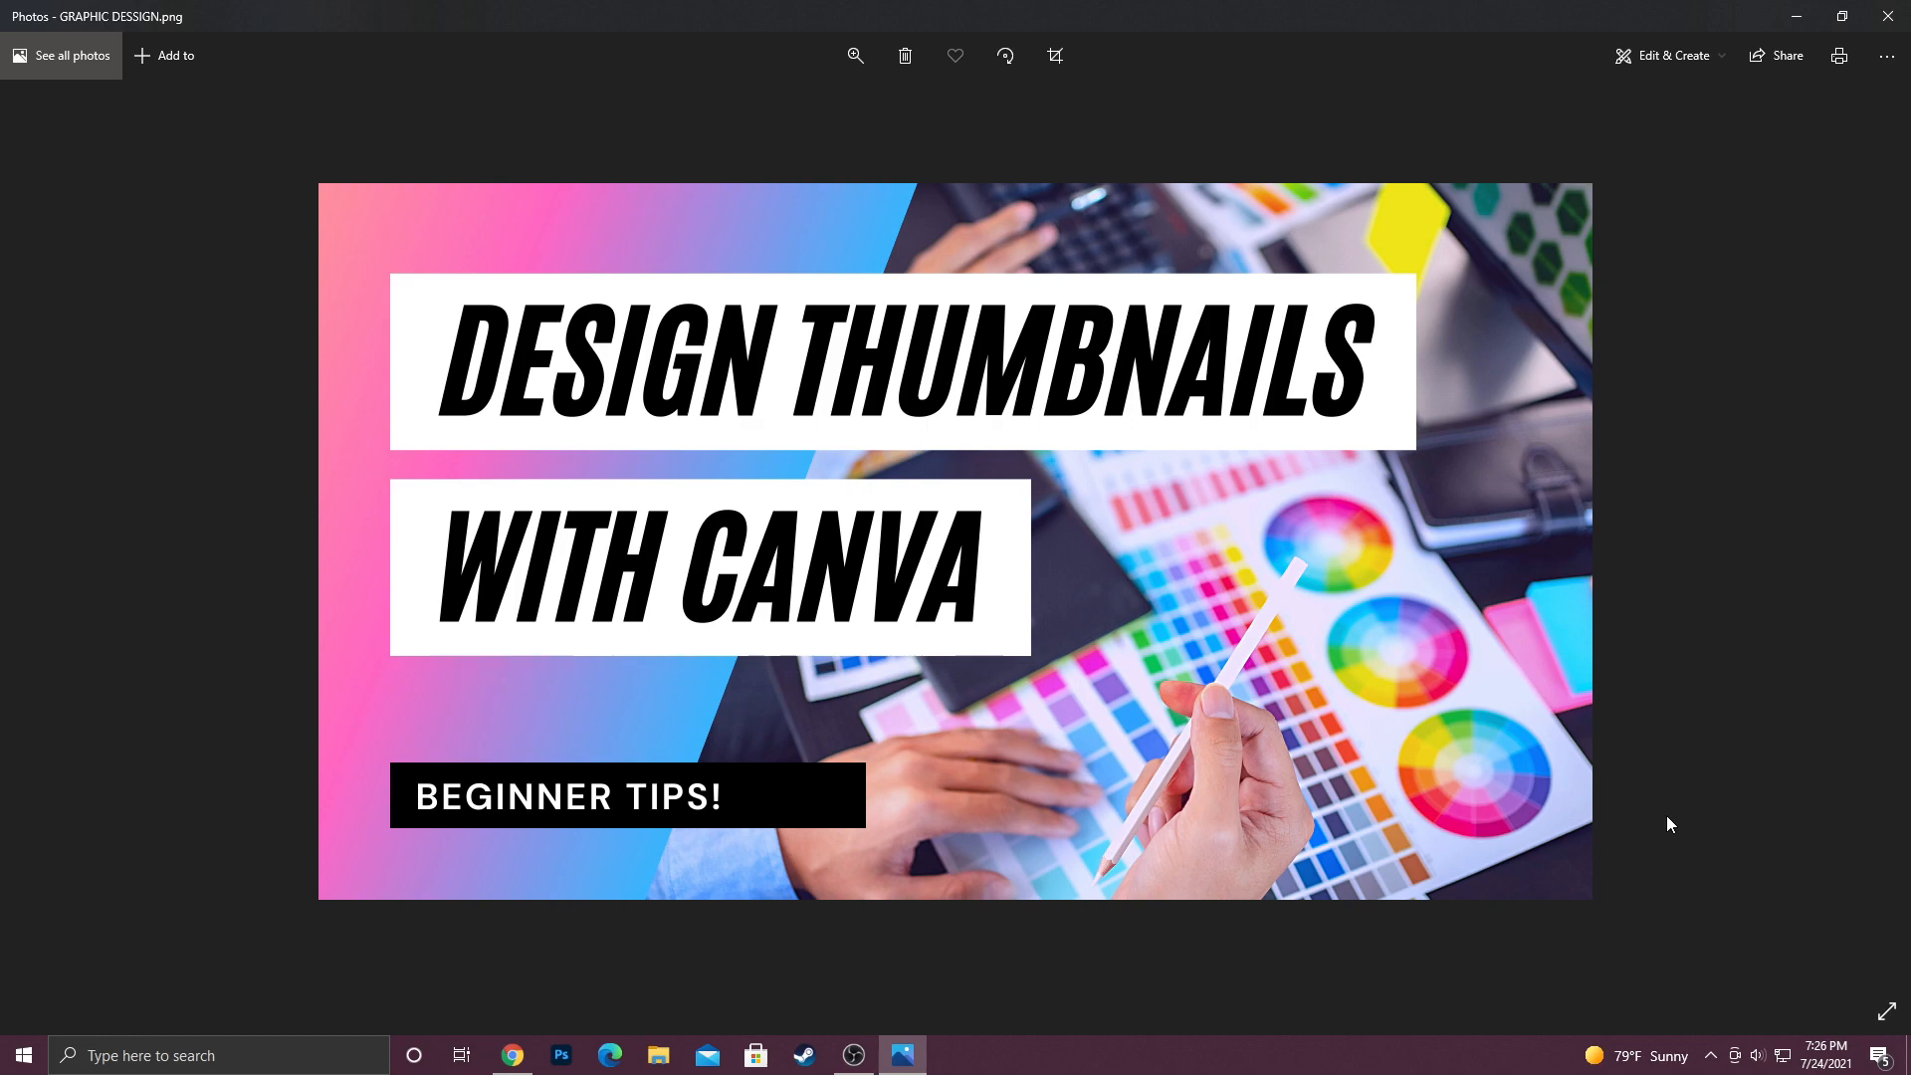
# Step: Create a new YouTube Thumbnail design from the Social media tile on the Canva home page
pyautogui.click(511, 1055)
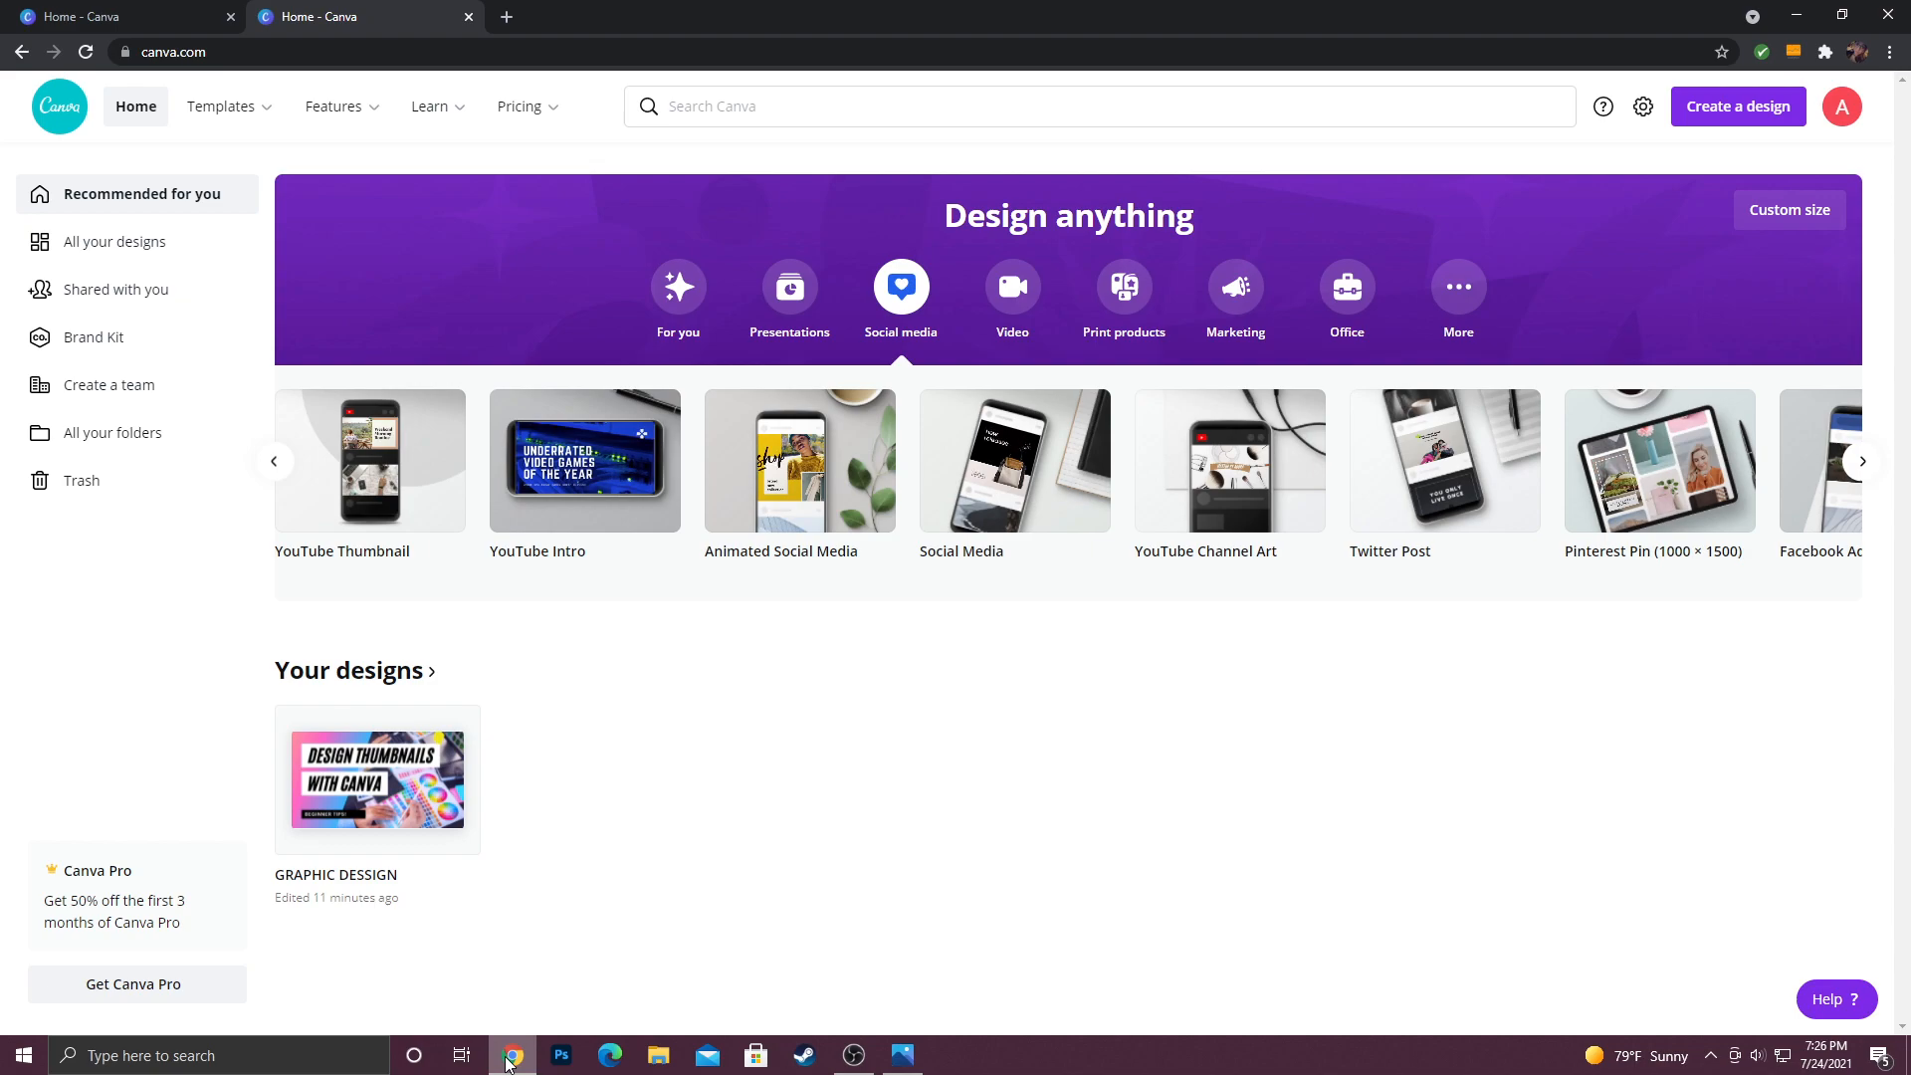
pyautogui.moveTo(928, 706)
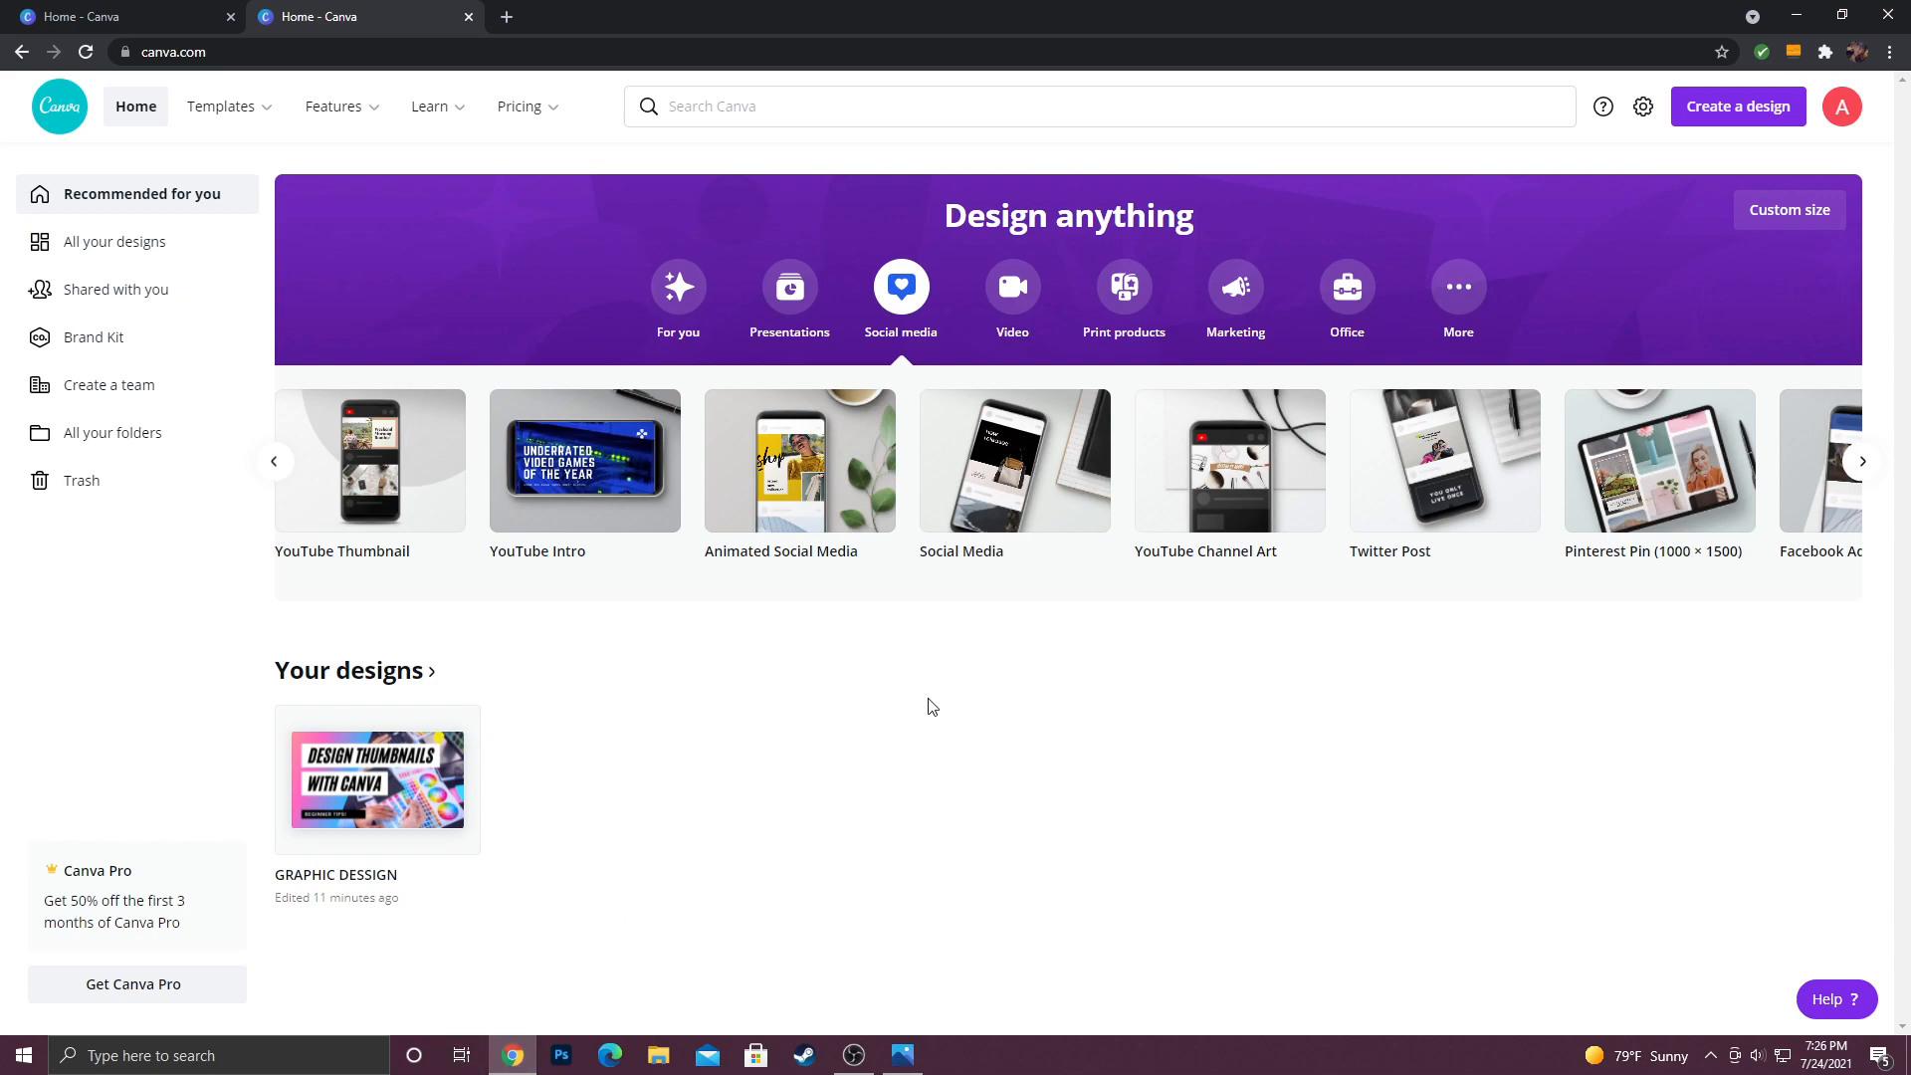
pyautogui.moveTo(927, 466)
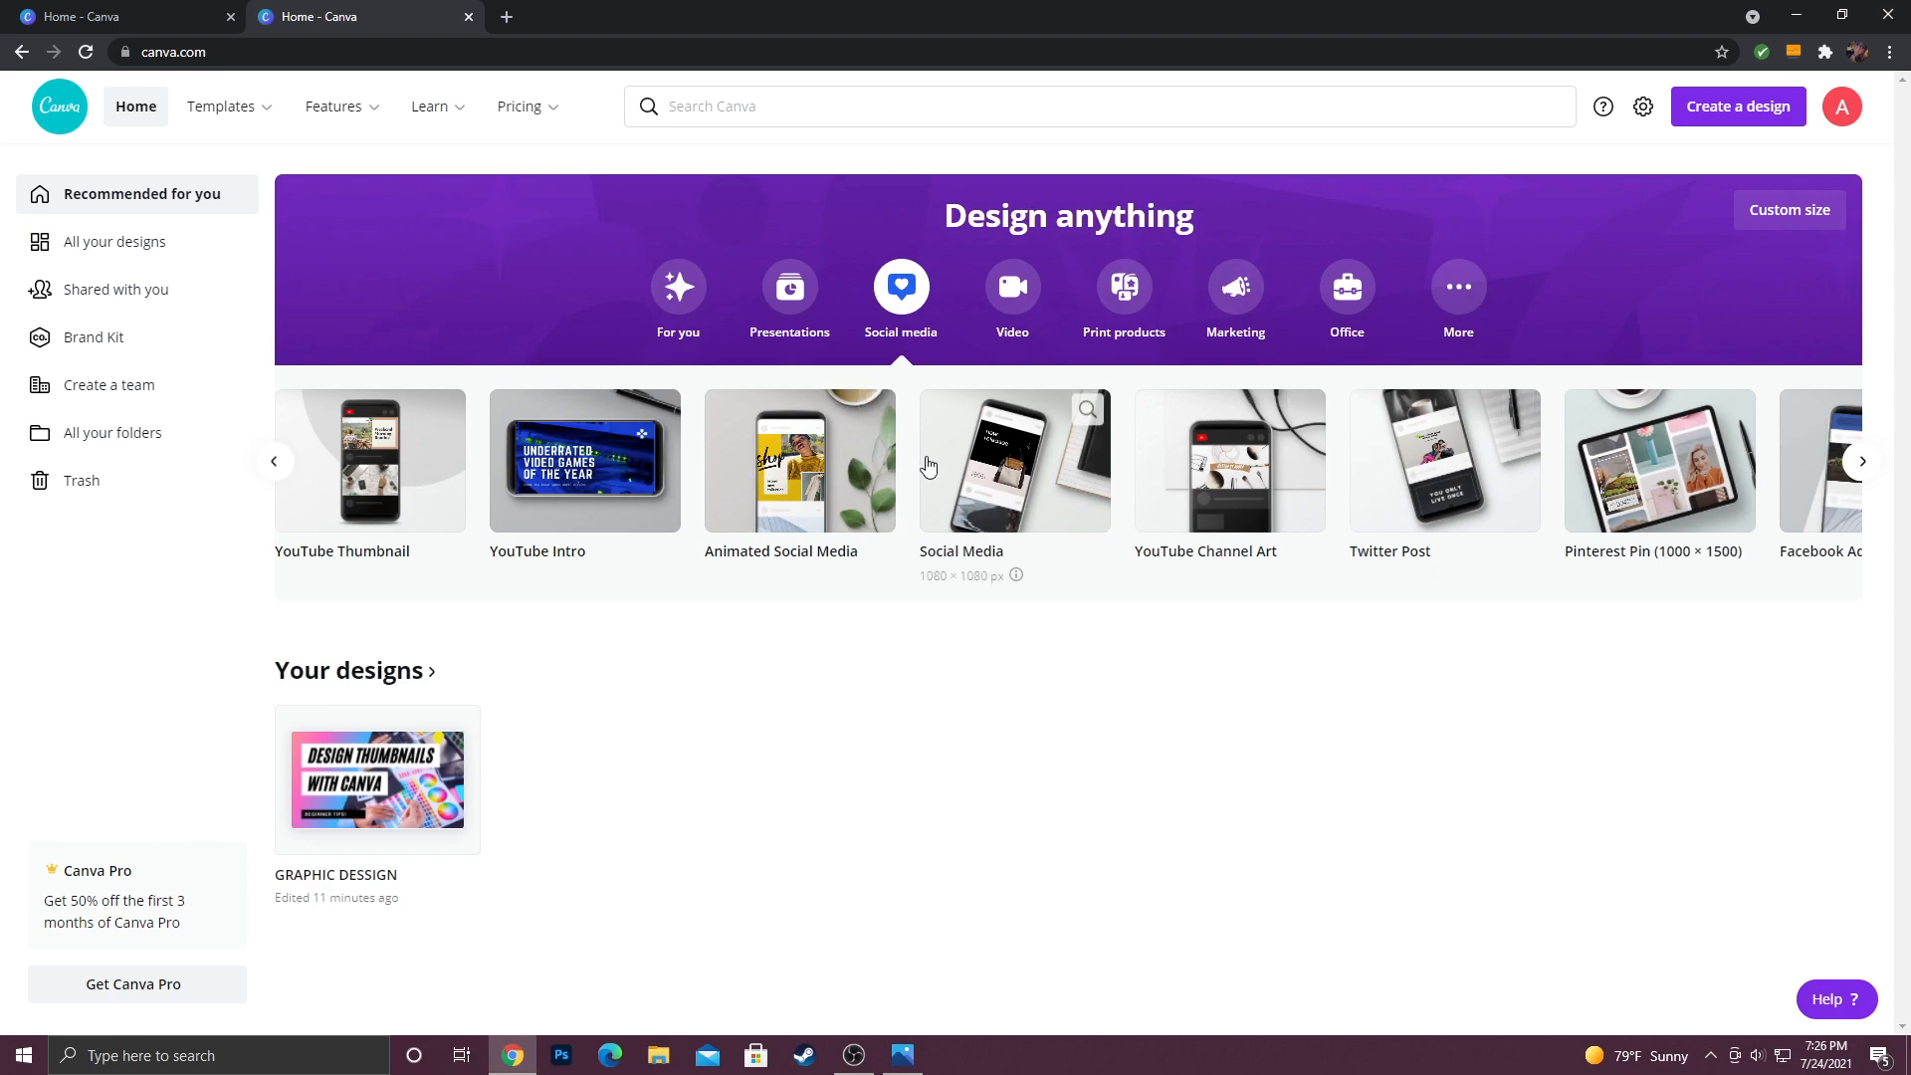
pyautogui.moveTo(353, 460)
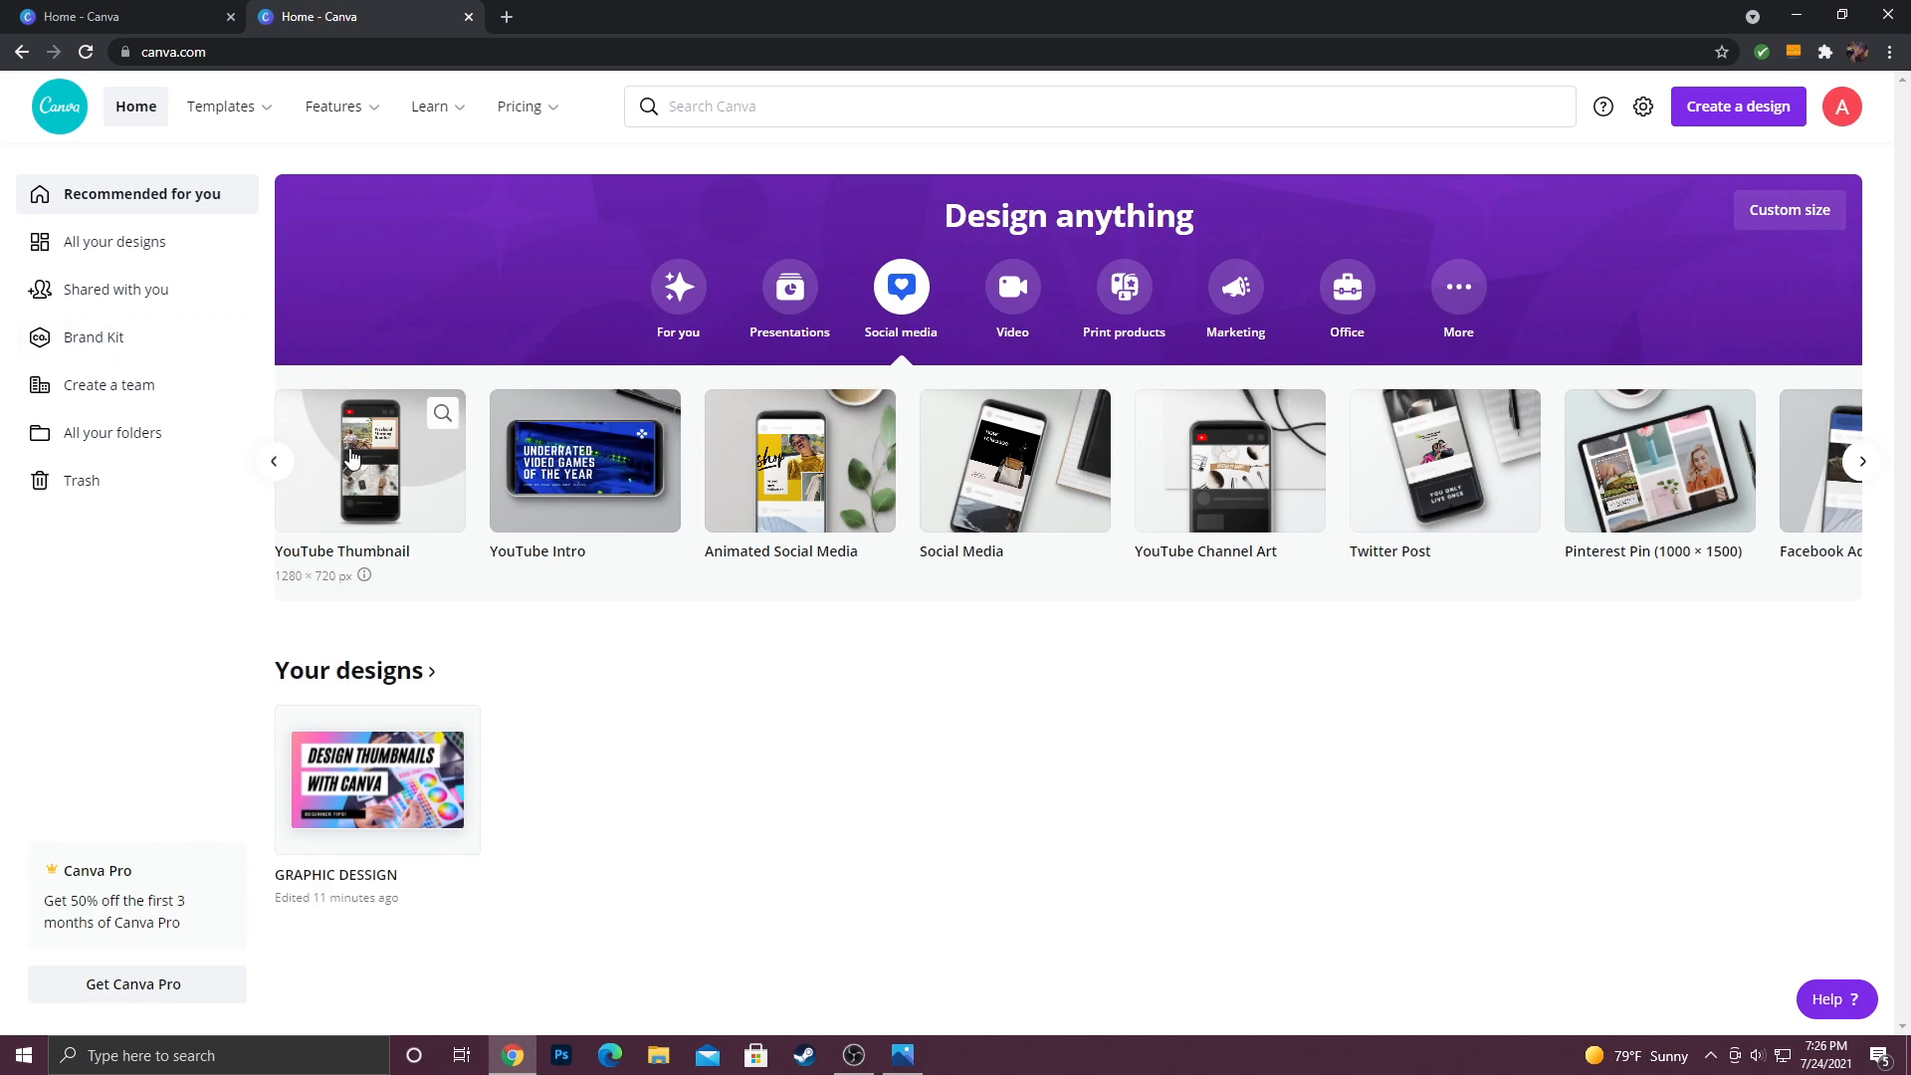
pyautogui.moveTo(642, 88)
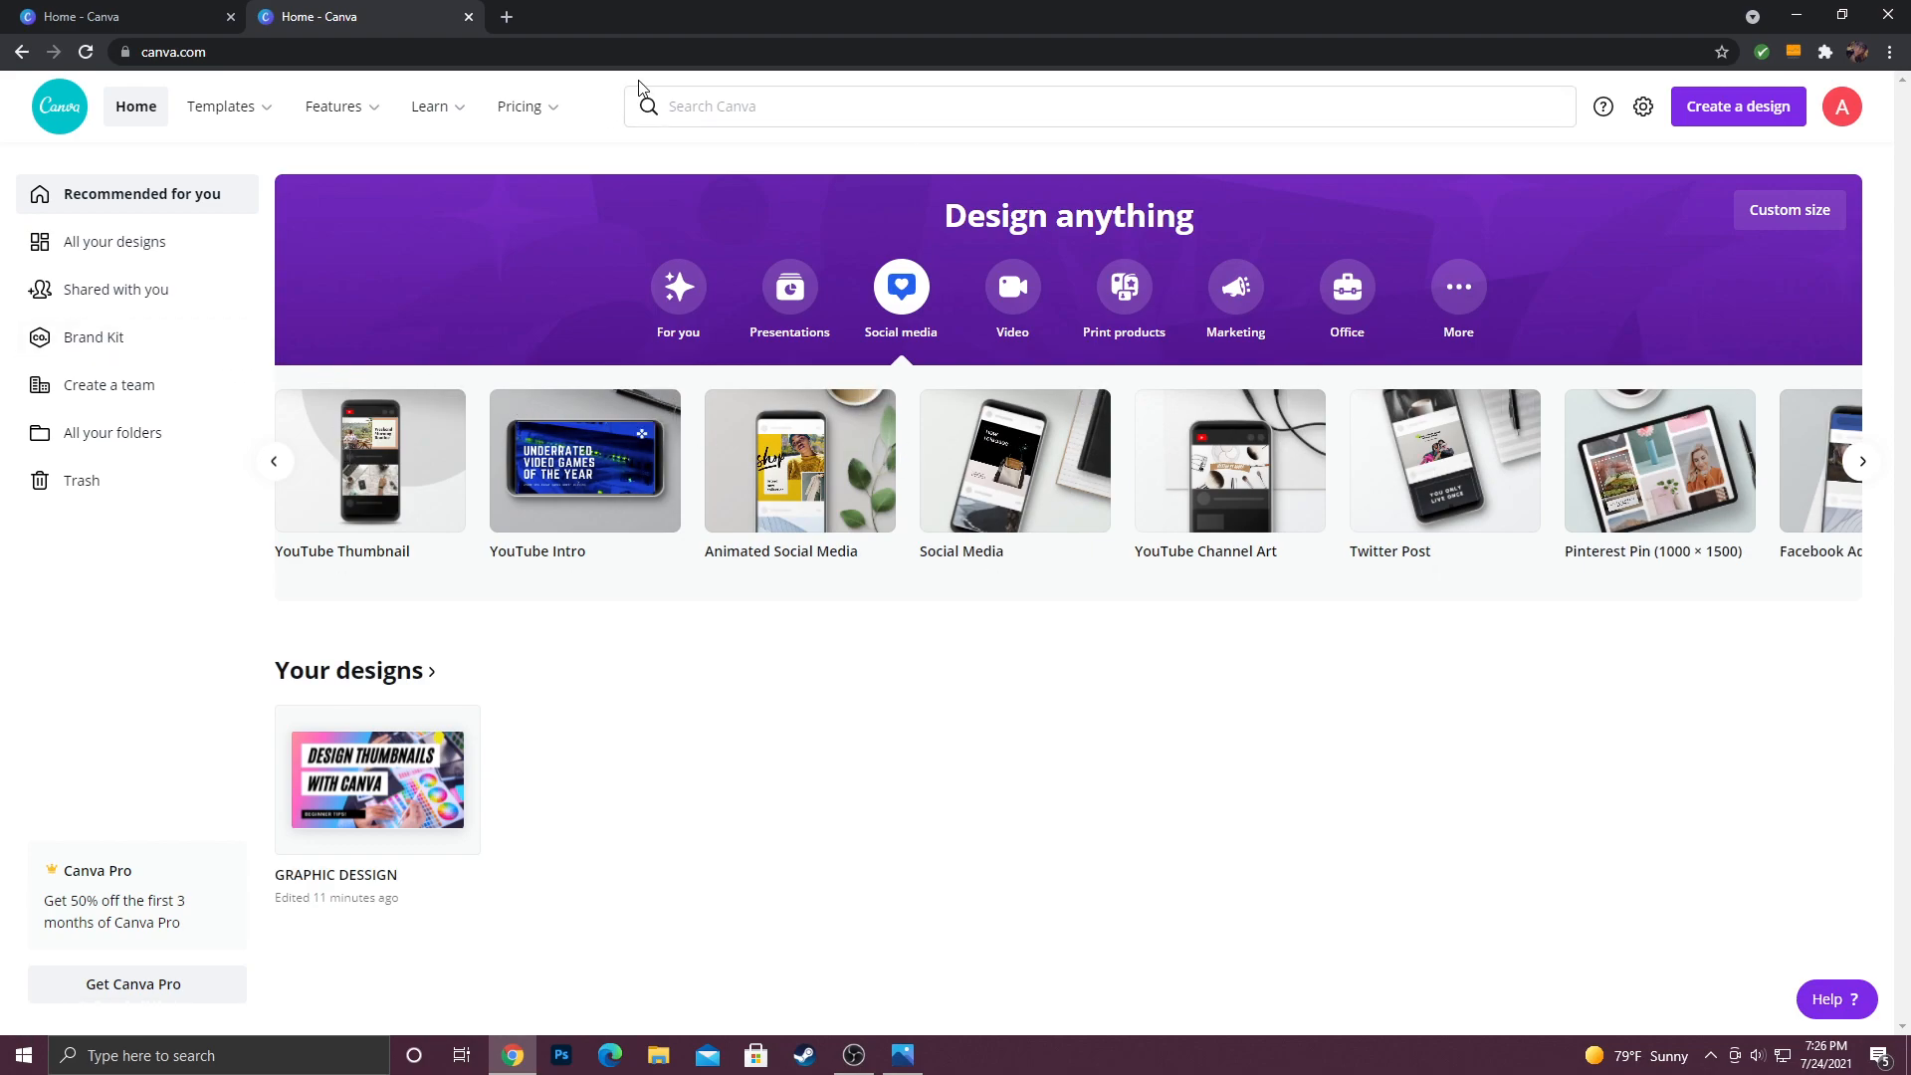
pyautogui.moveTo(1324, 144)
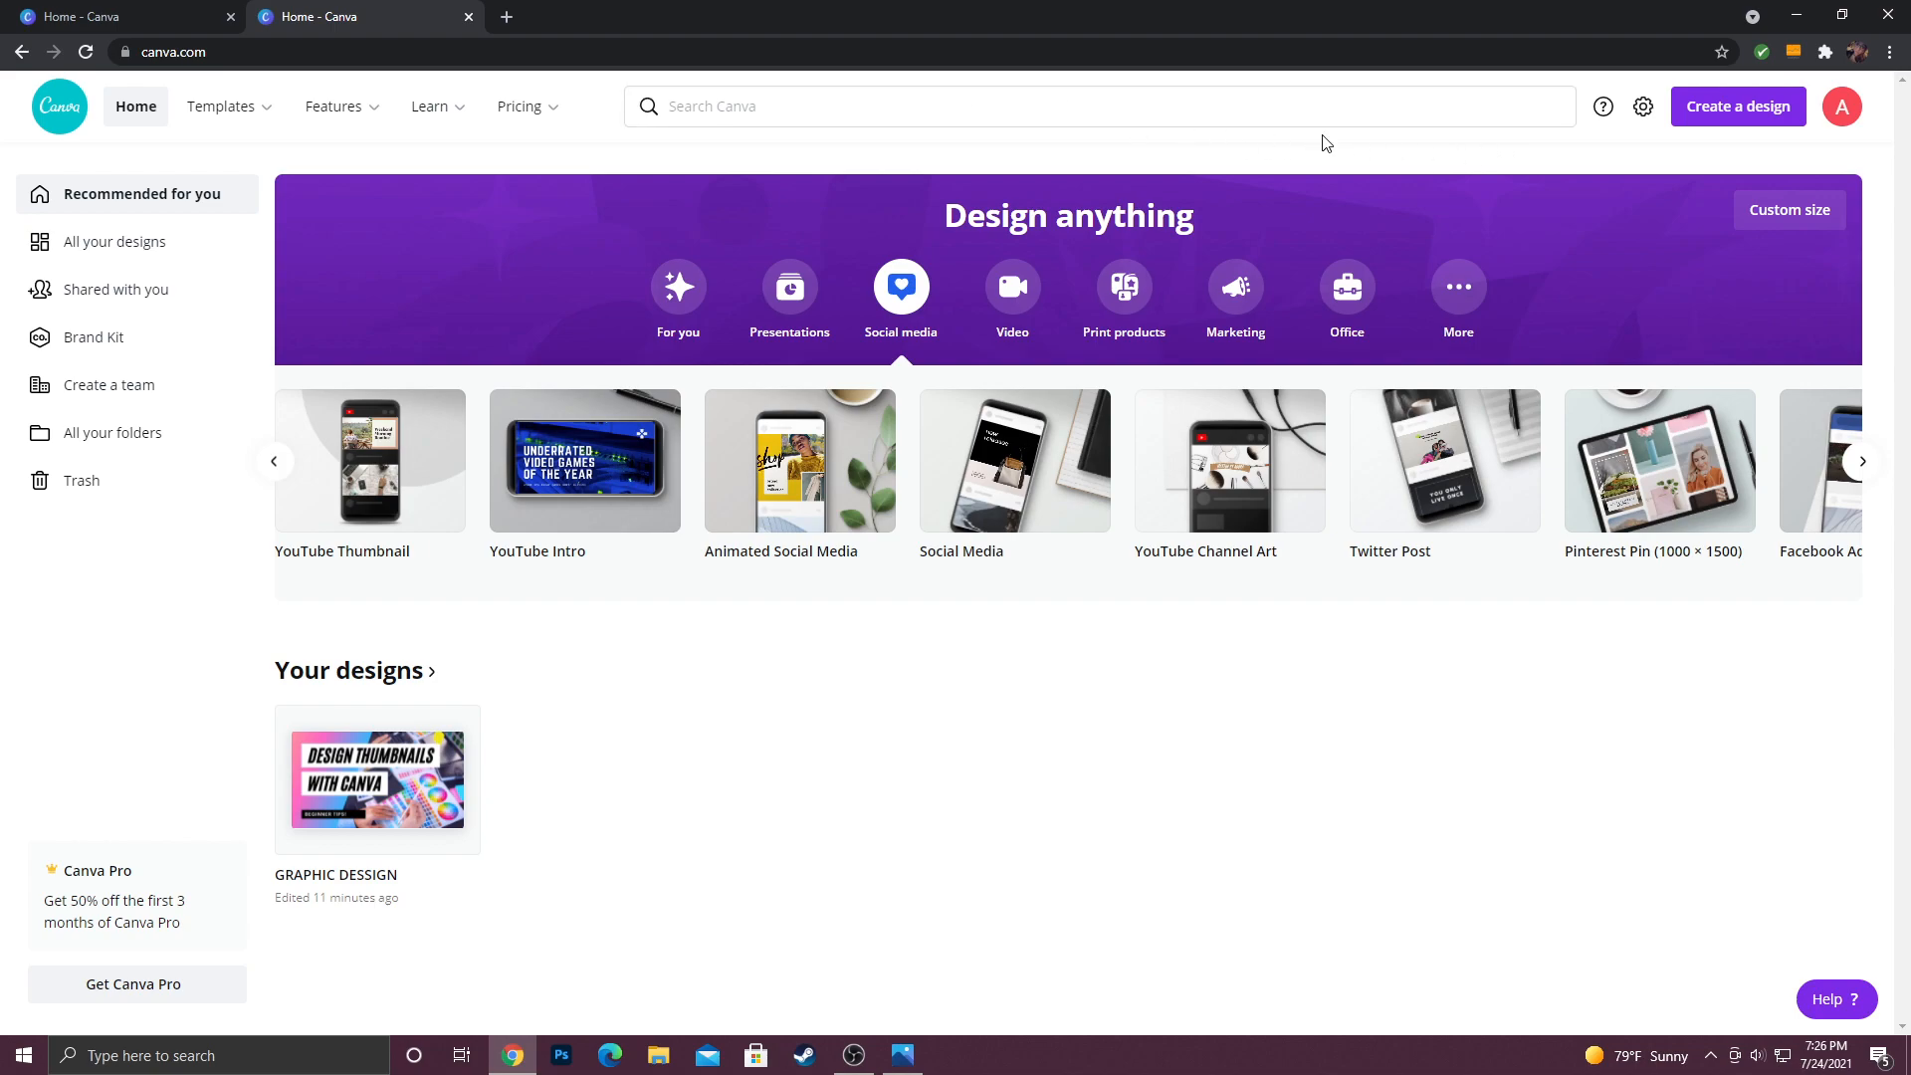
pyautogui.moveTo(402, 514)
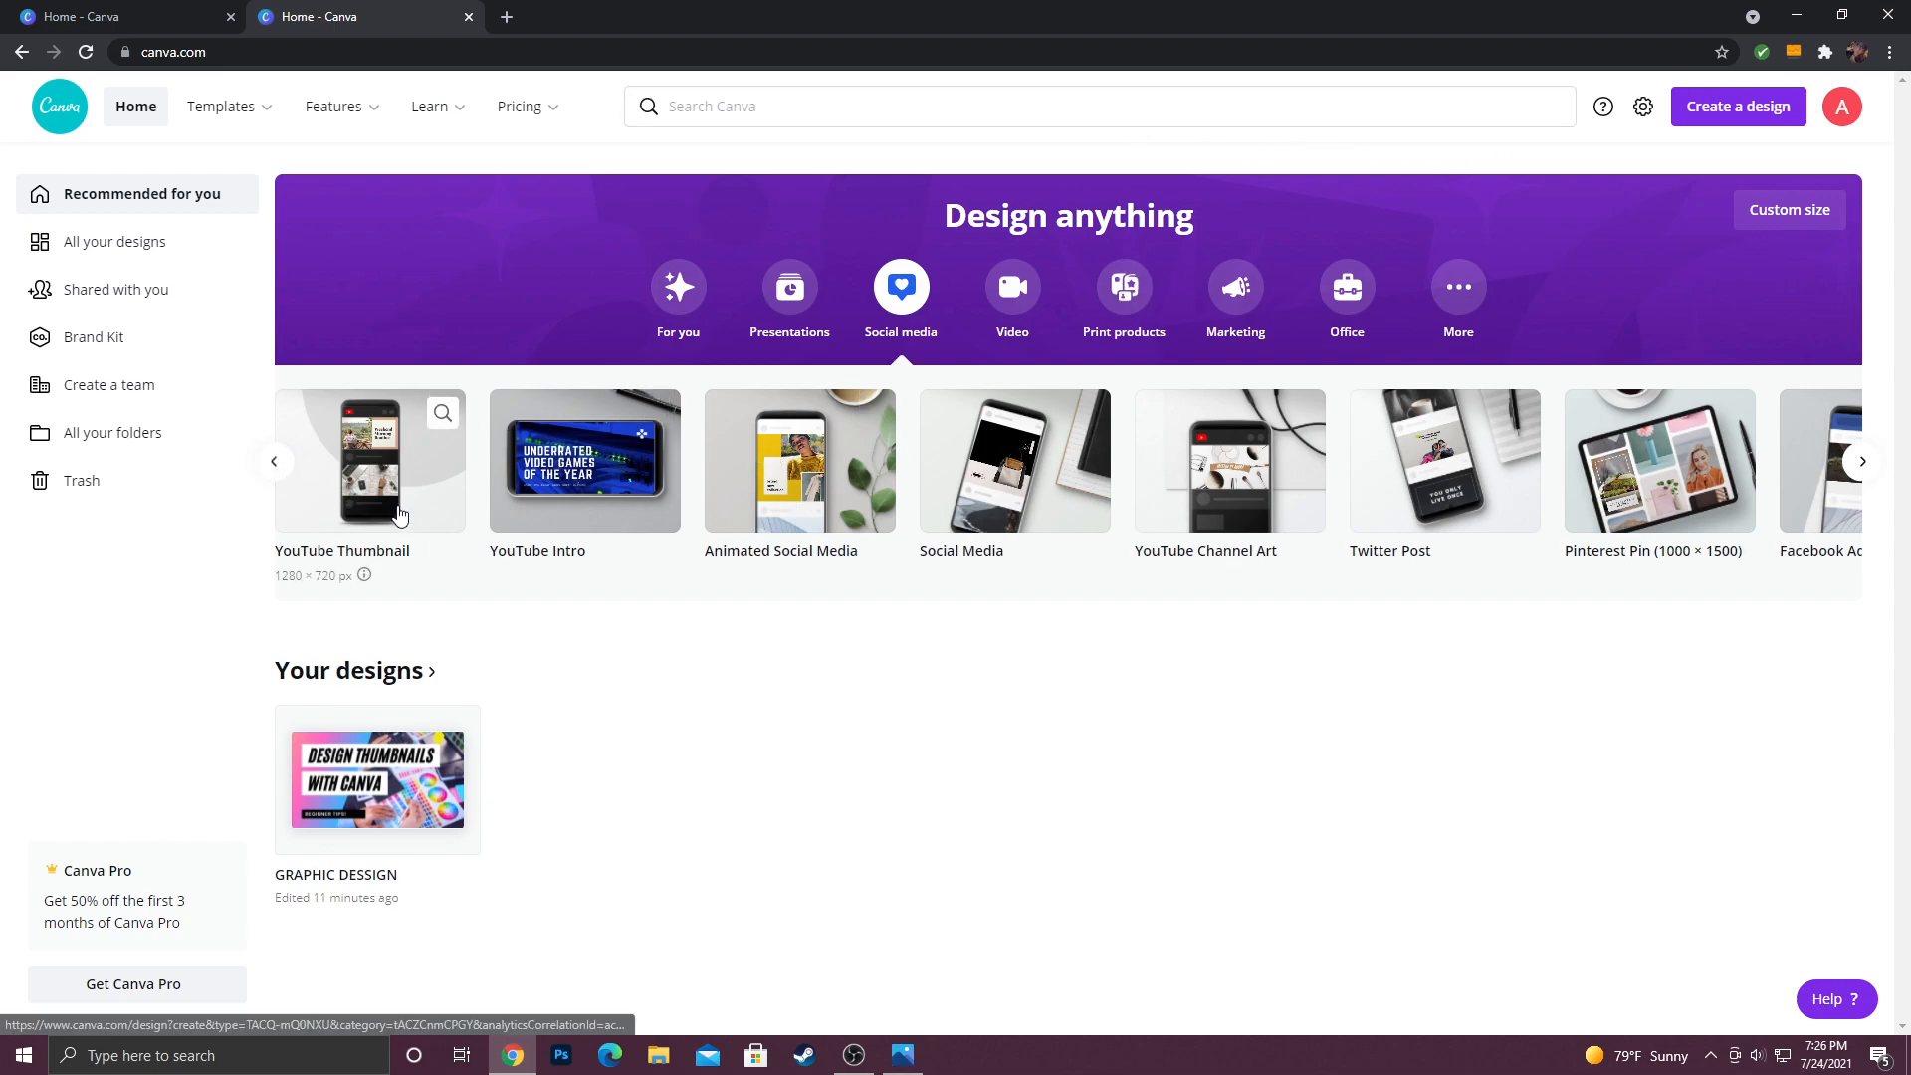
pyautogui.click(369, 461)
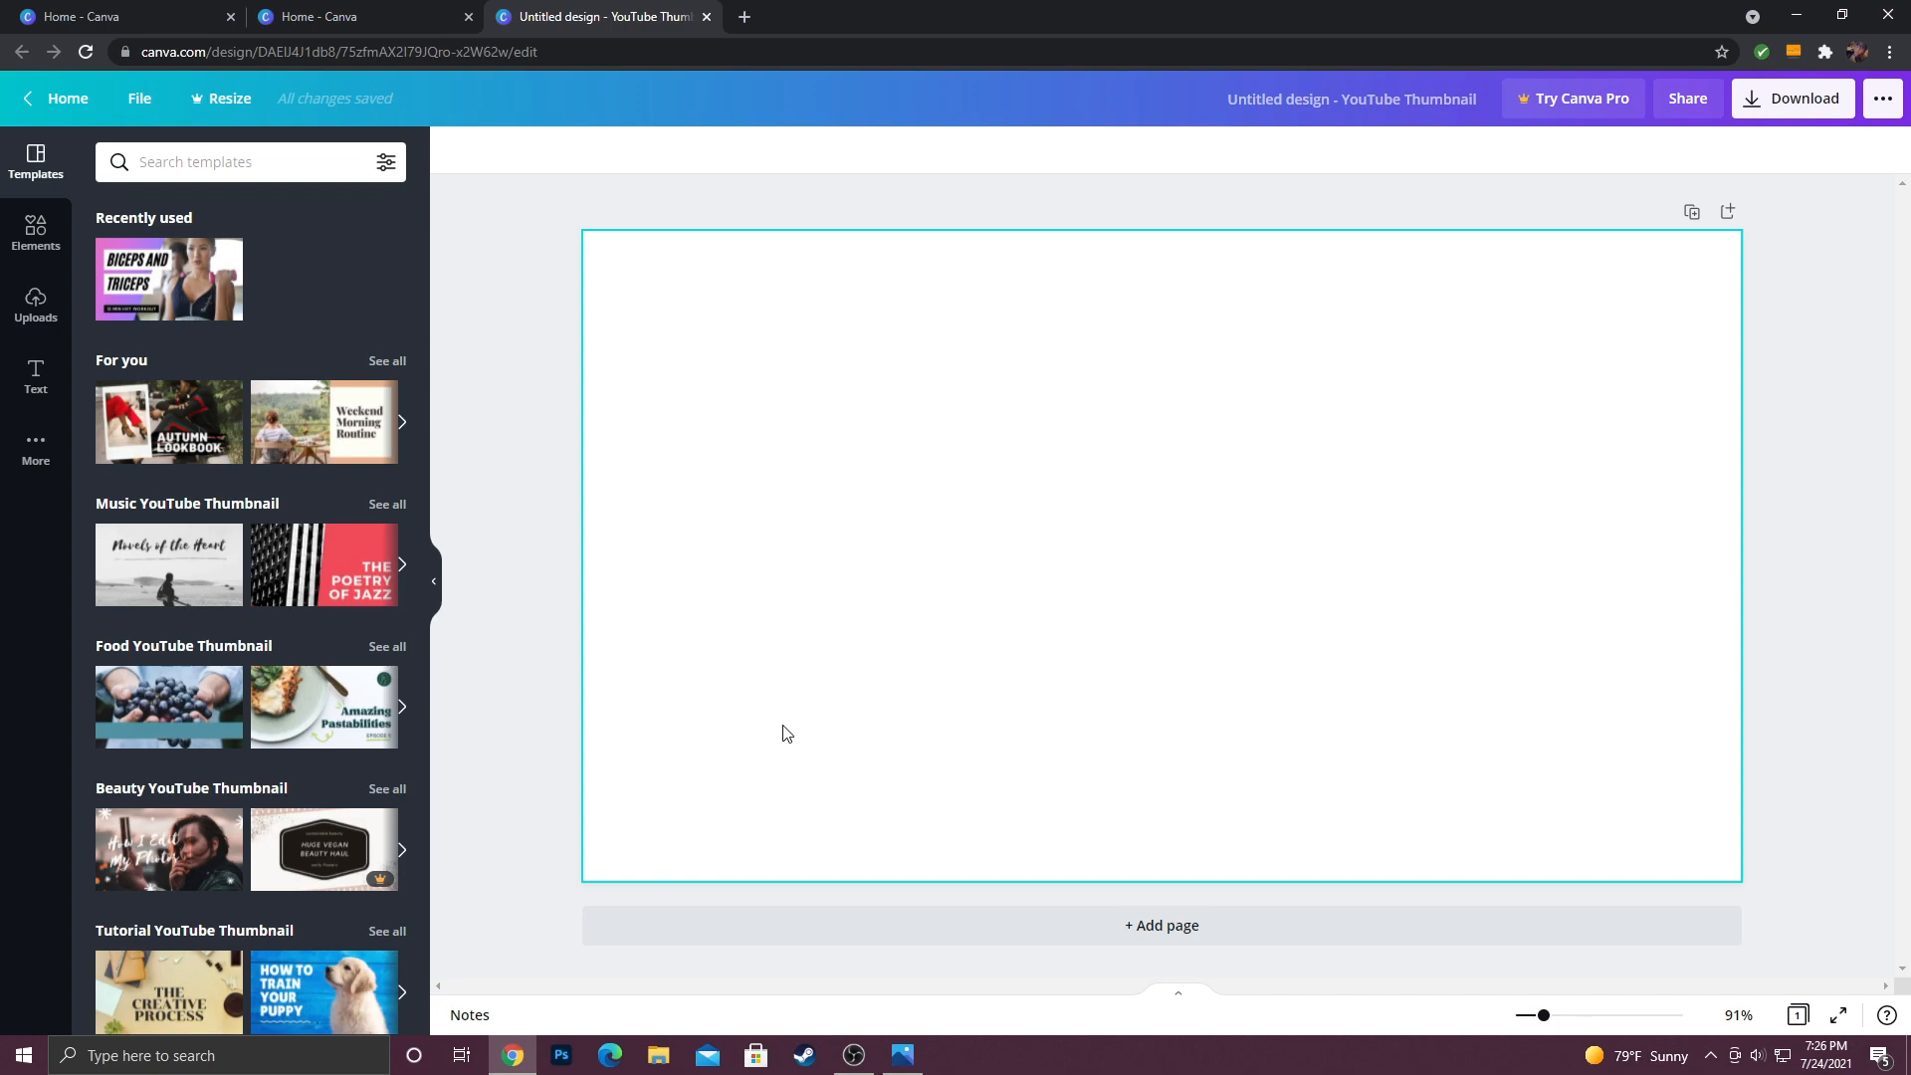
# Step: Browse the thumbnail templates and apply the BICEPS AND TRICEPS template
pyautogui.click(1737, 423)
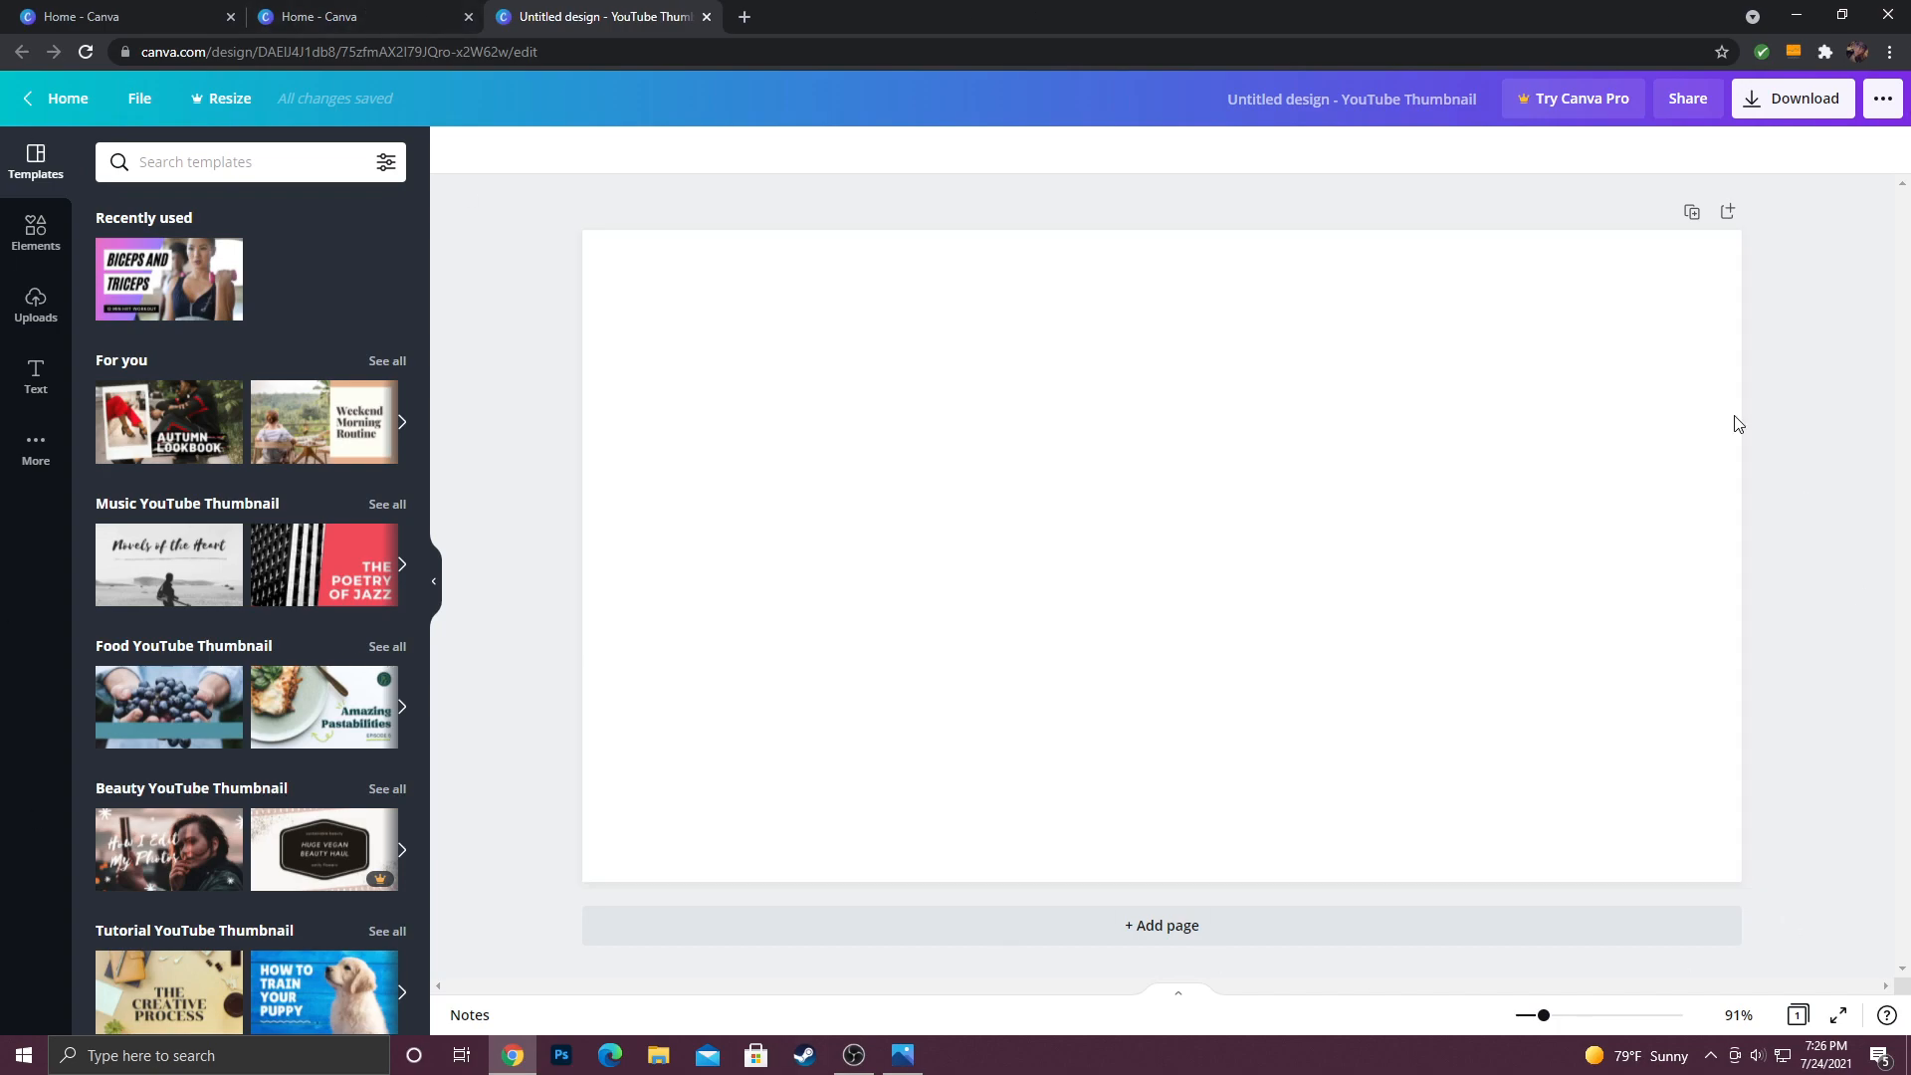
pyautogui.moveTo(129, 537)
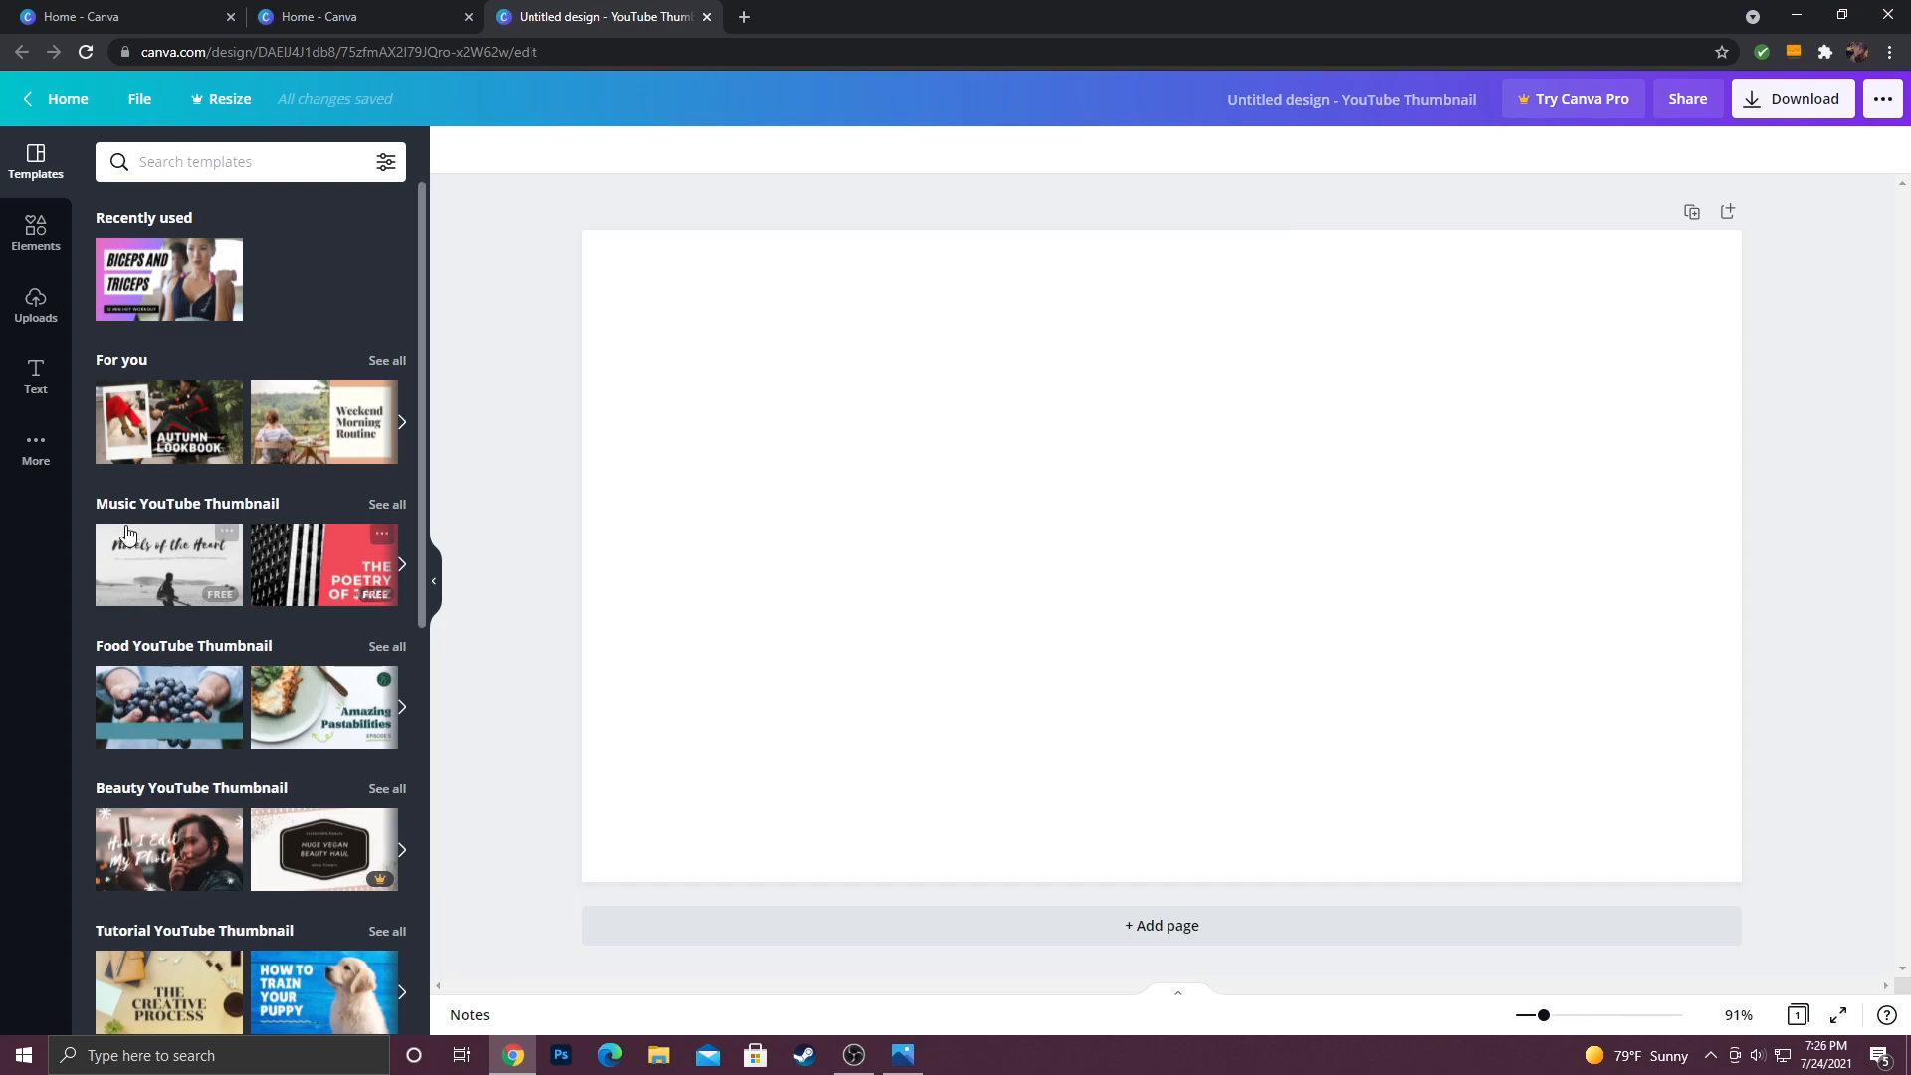
pyautogui.moveTo(118, 472)
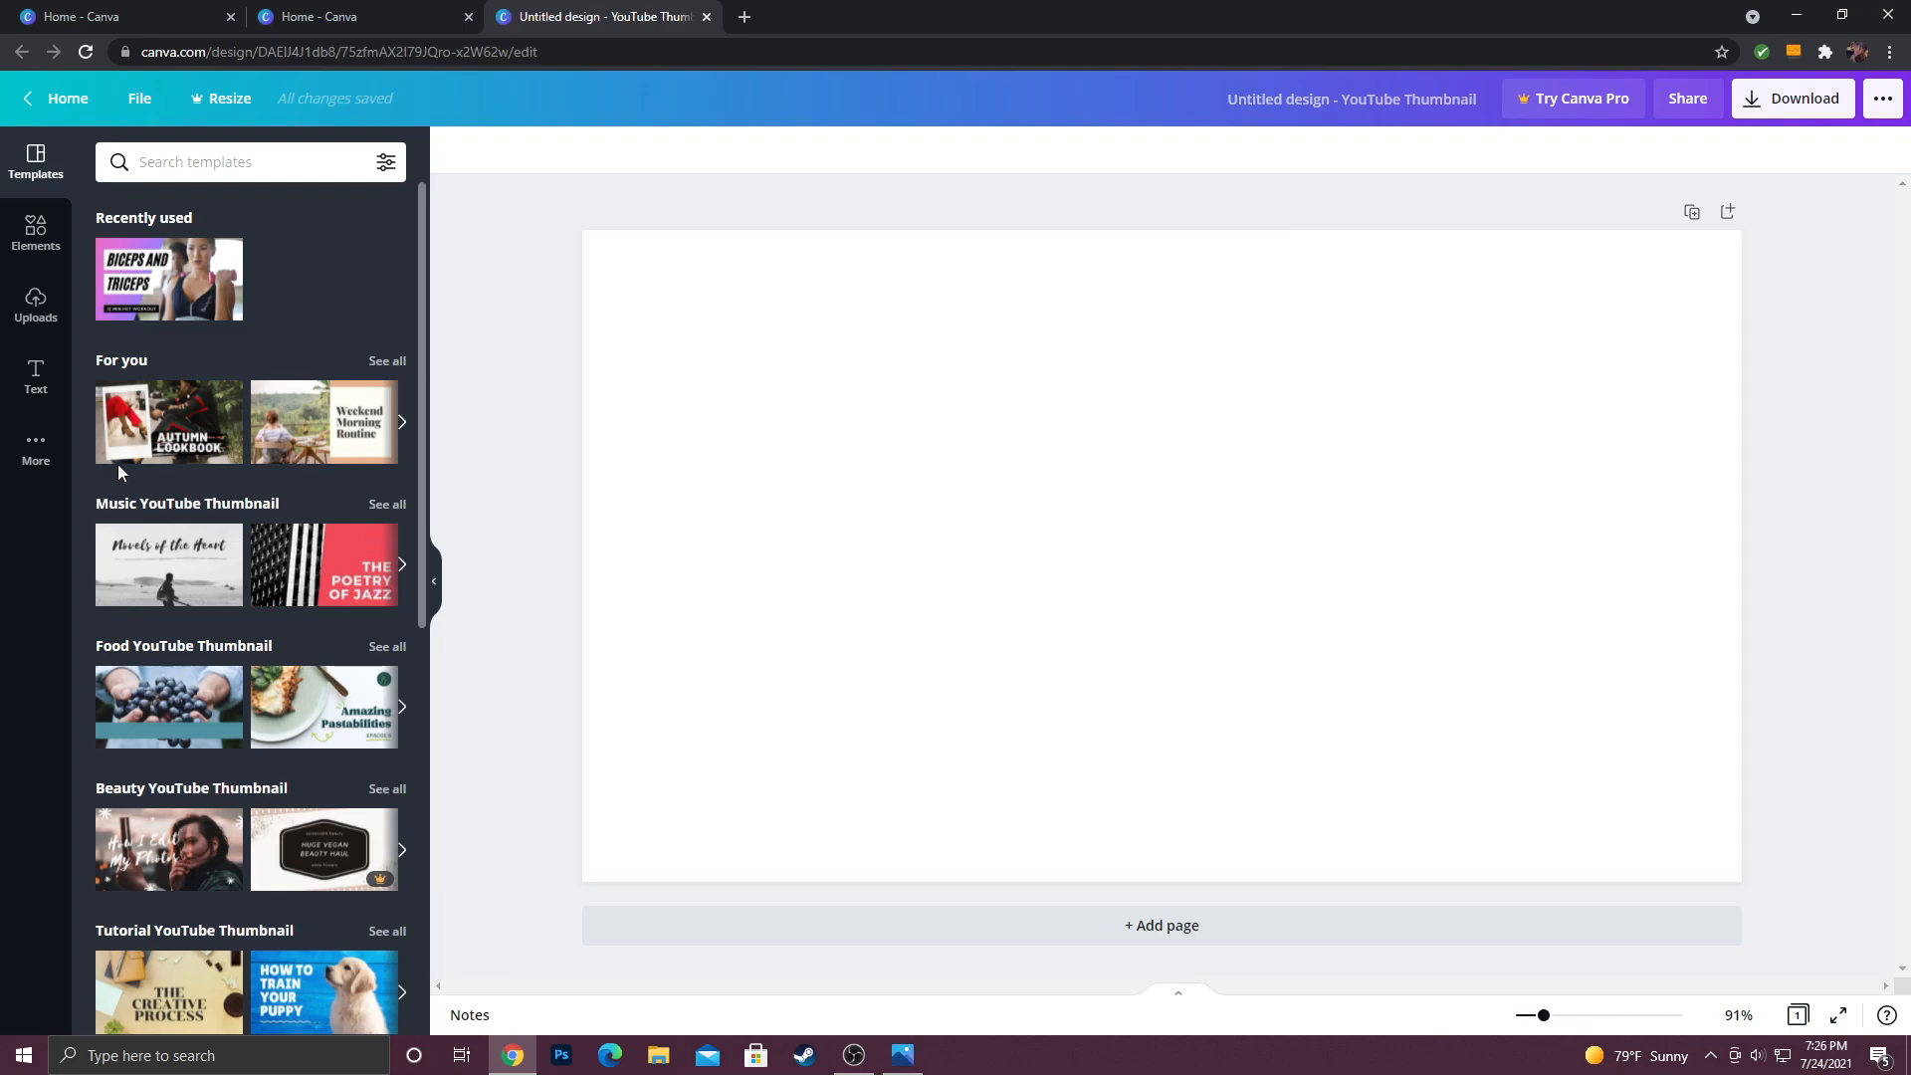
pyautogui.scroll(-3)
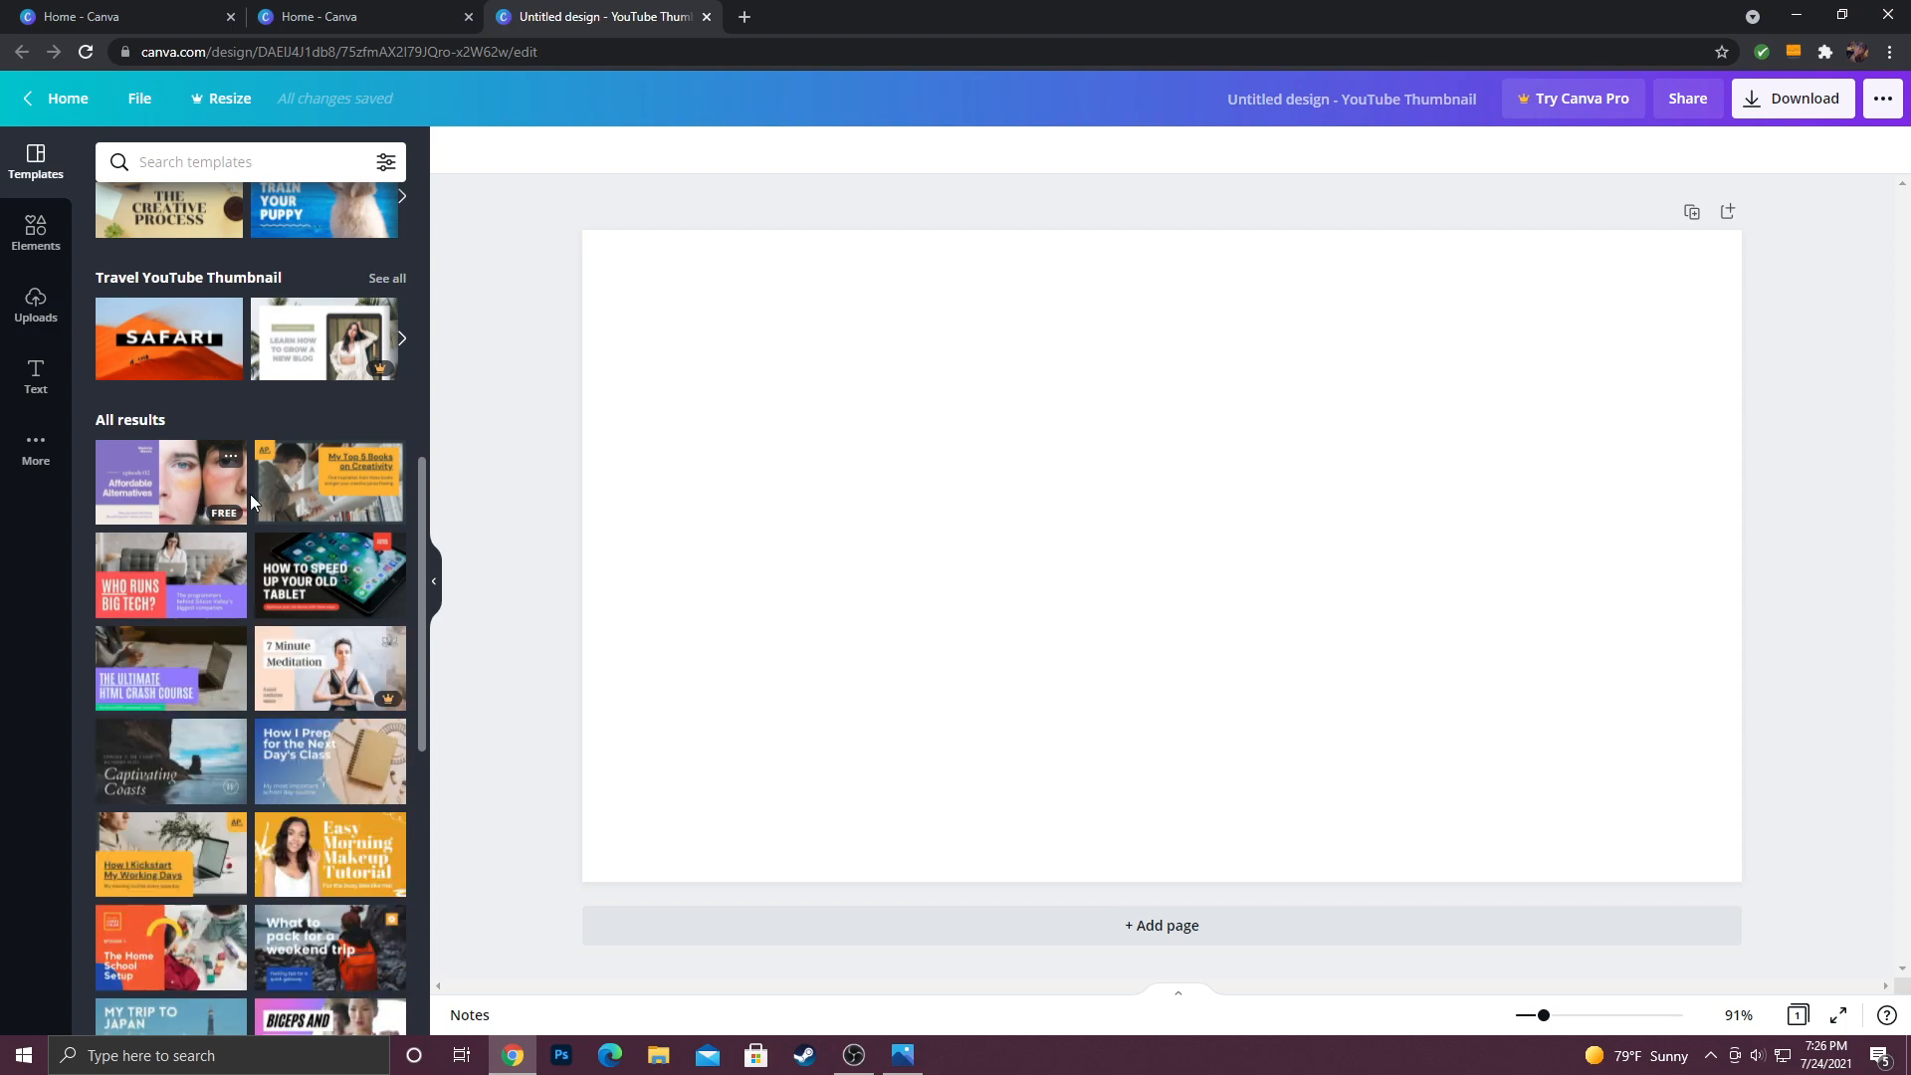
pyautogui.scroll(-3)
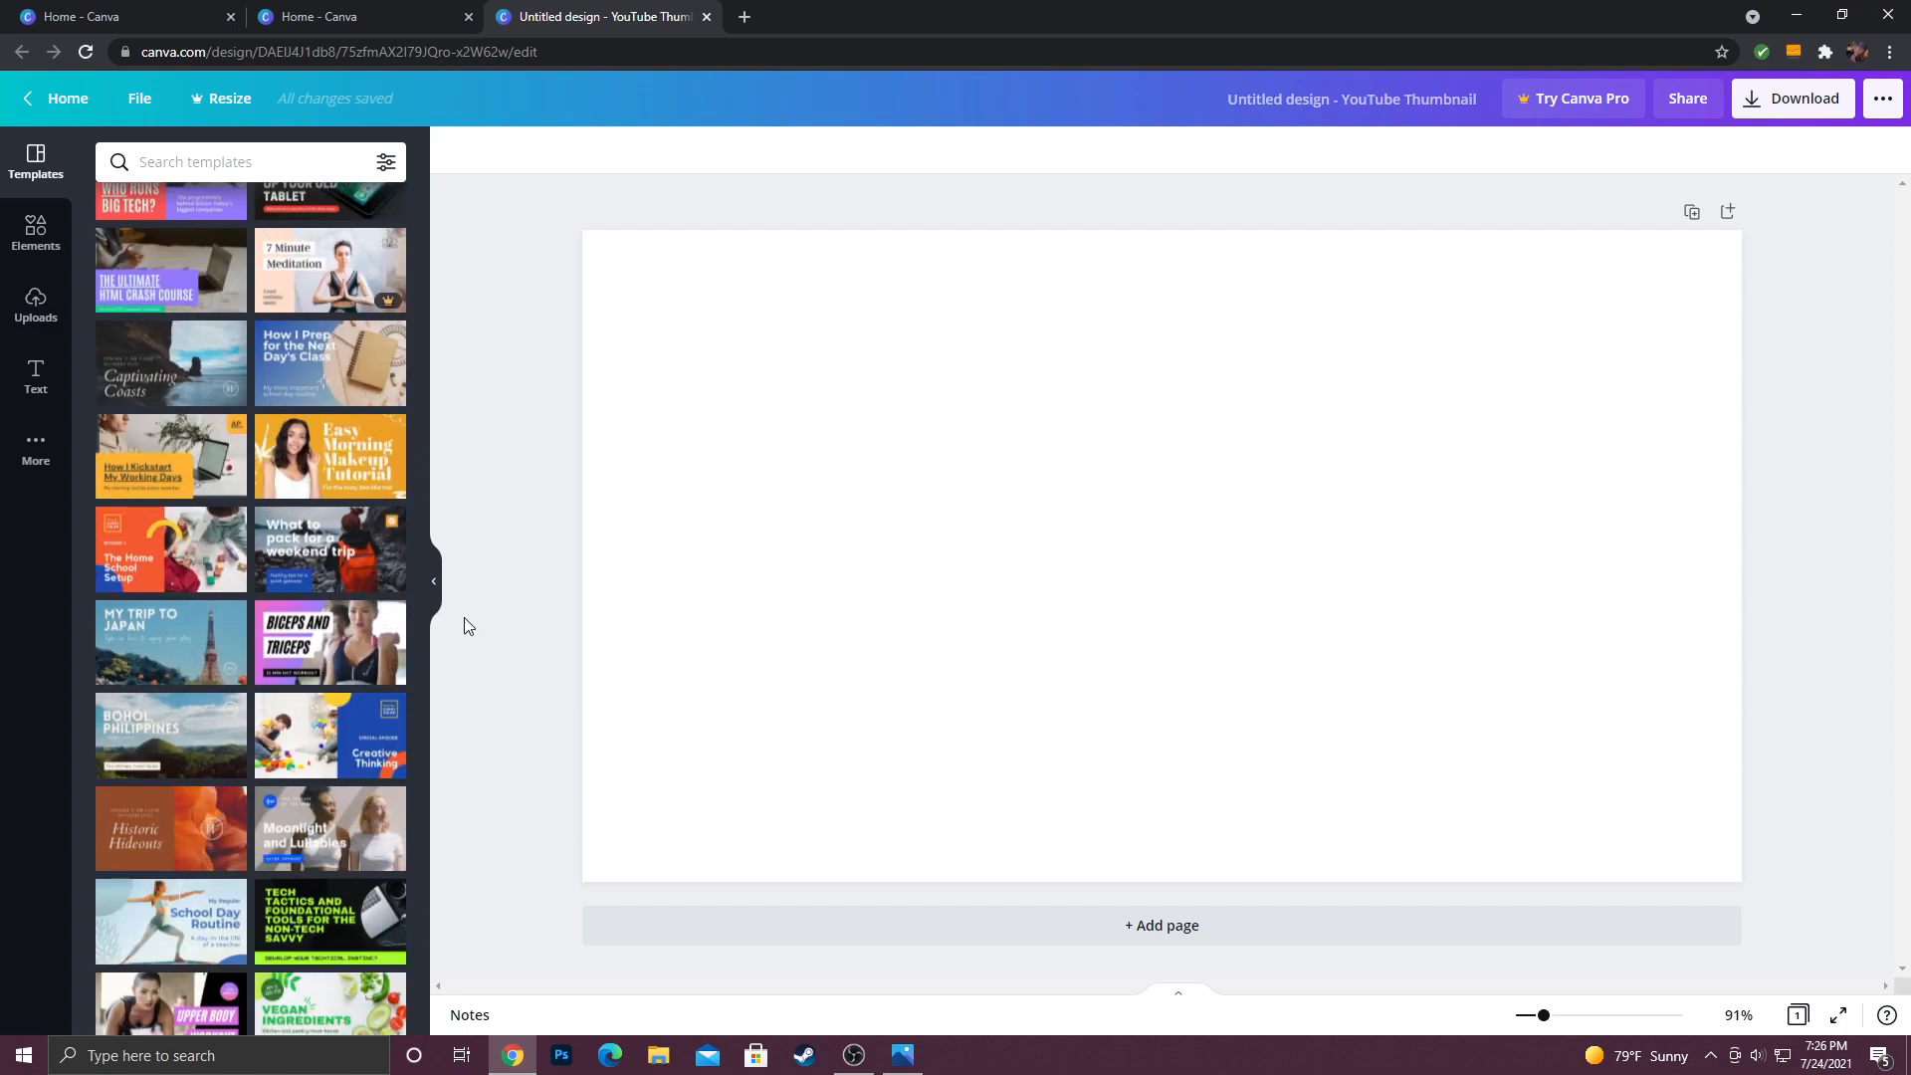
pyautogui.moveTo(314, 641)
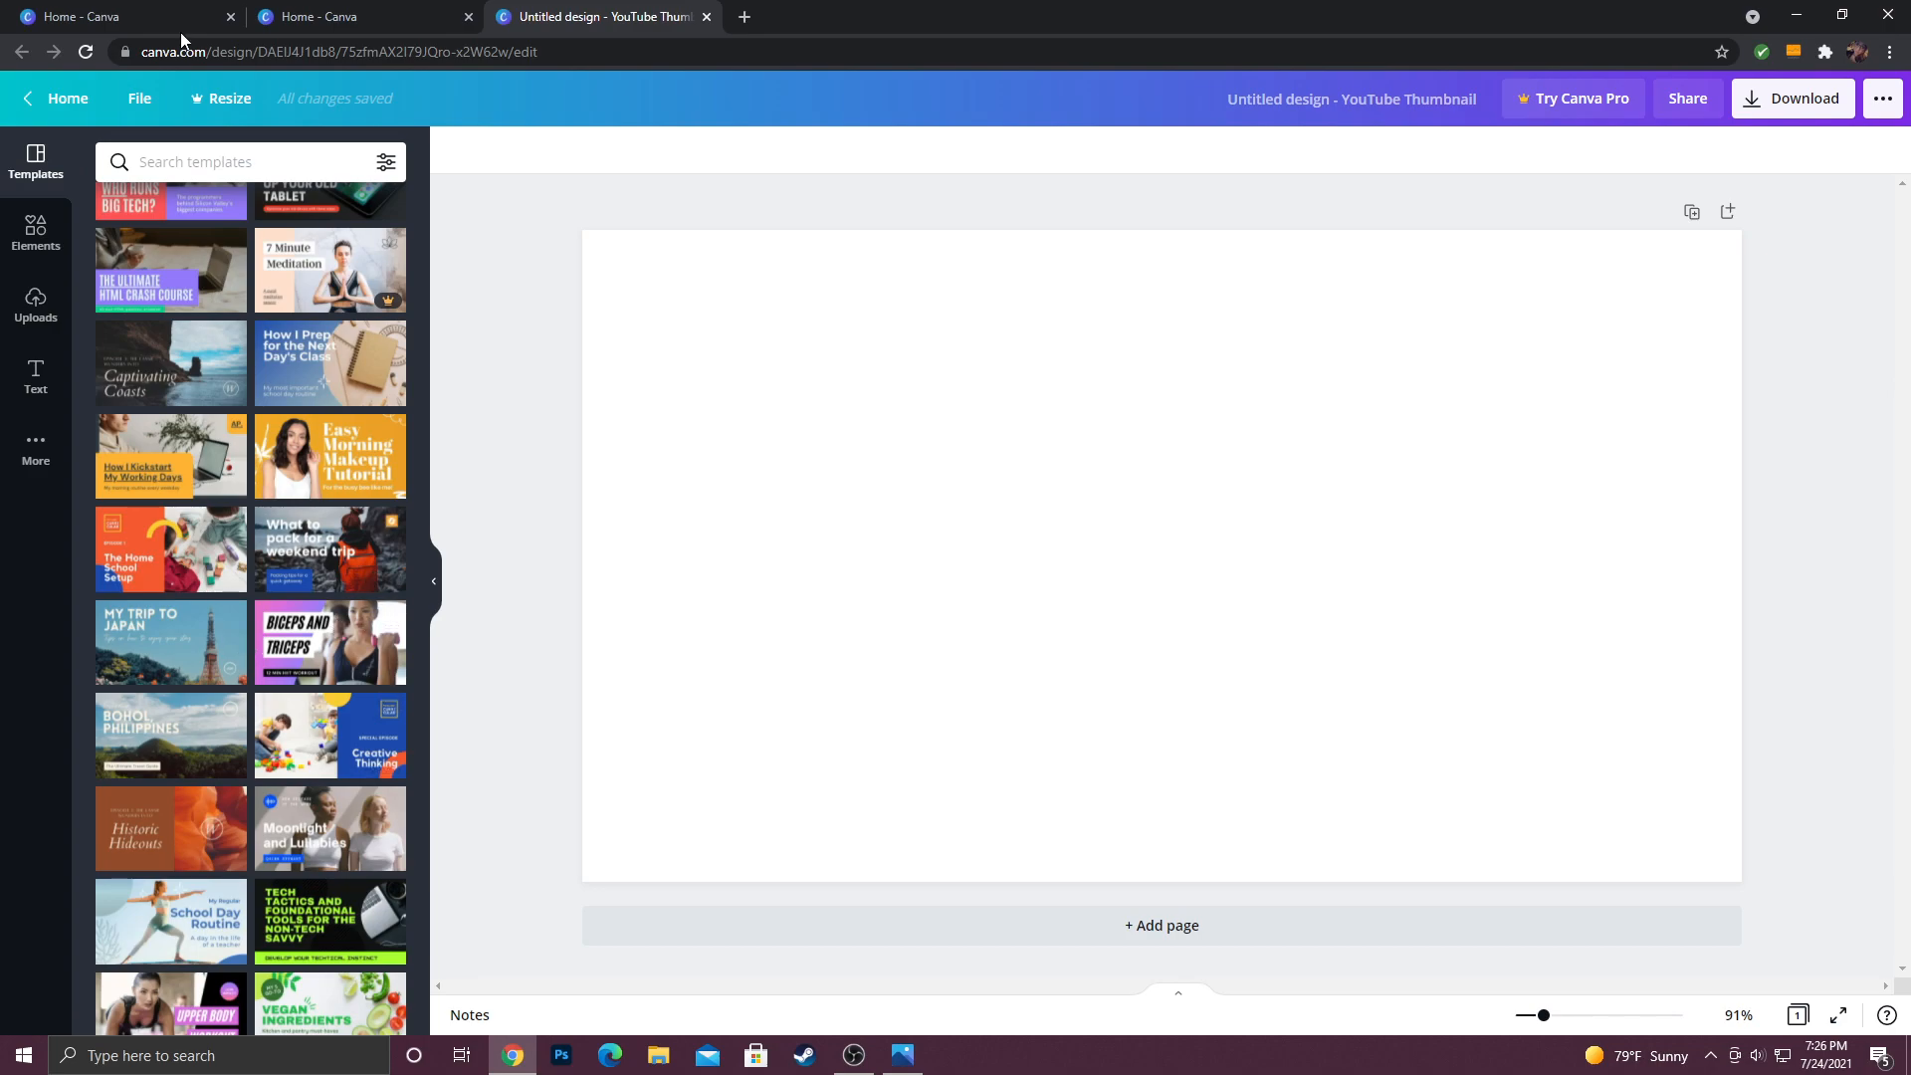
pyautogui.moveTo(326, 657)
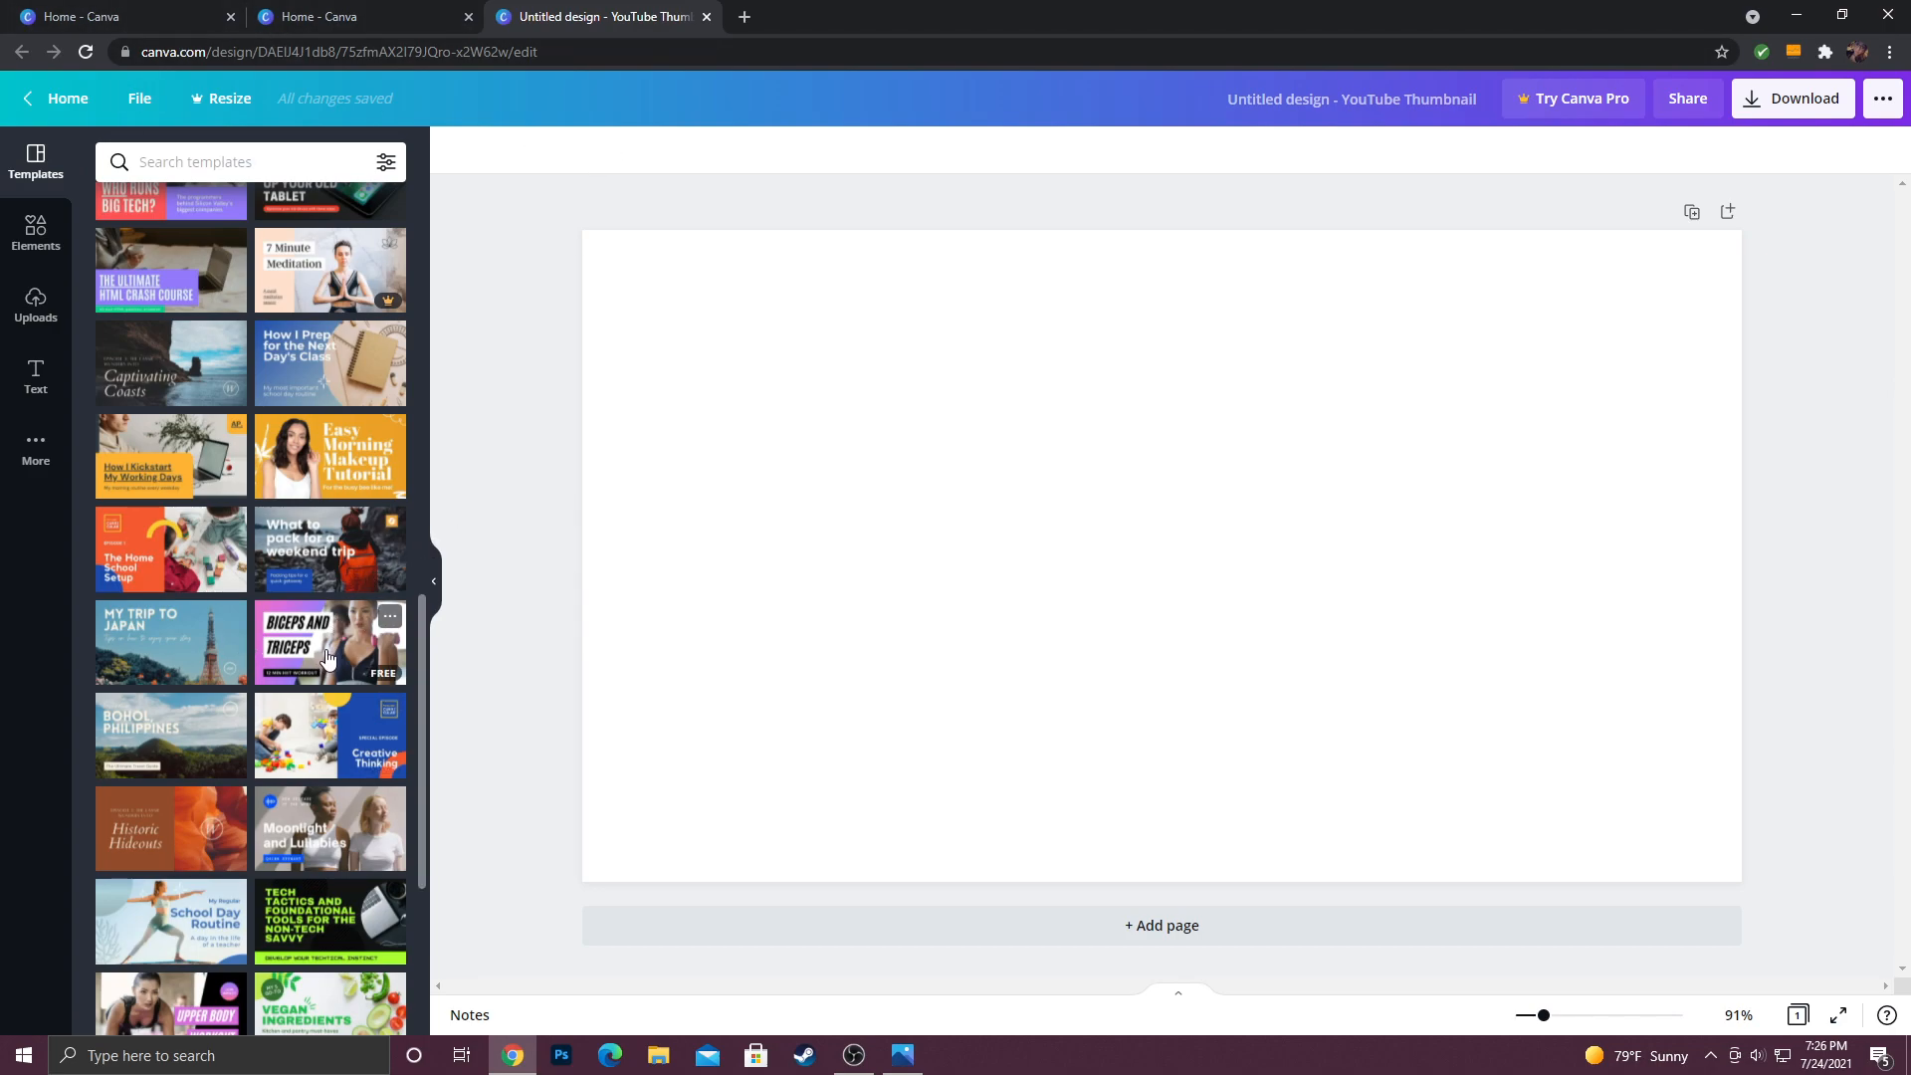
pyautogui.click(329, 642)
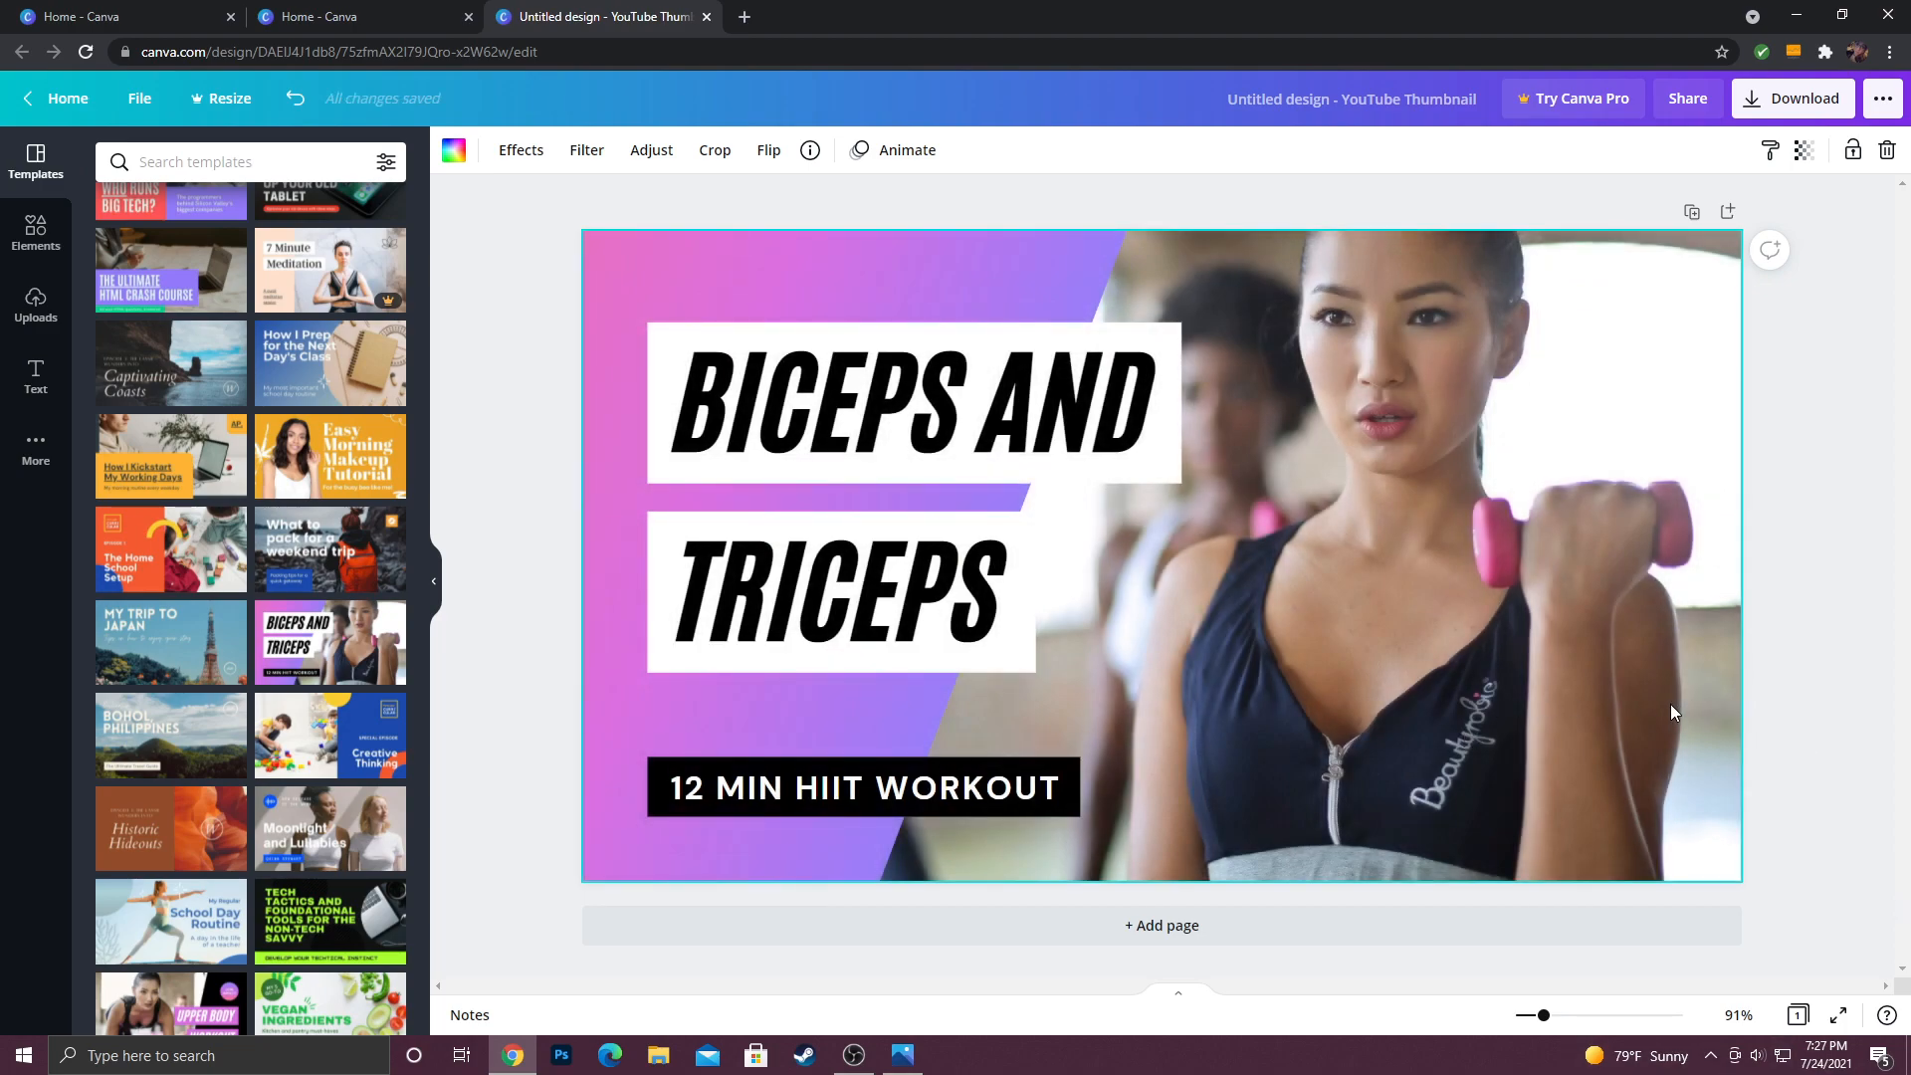
pyautogui.moveTo(1536, 705)
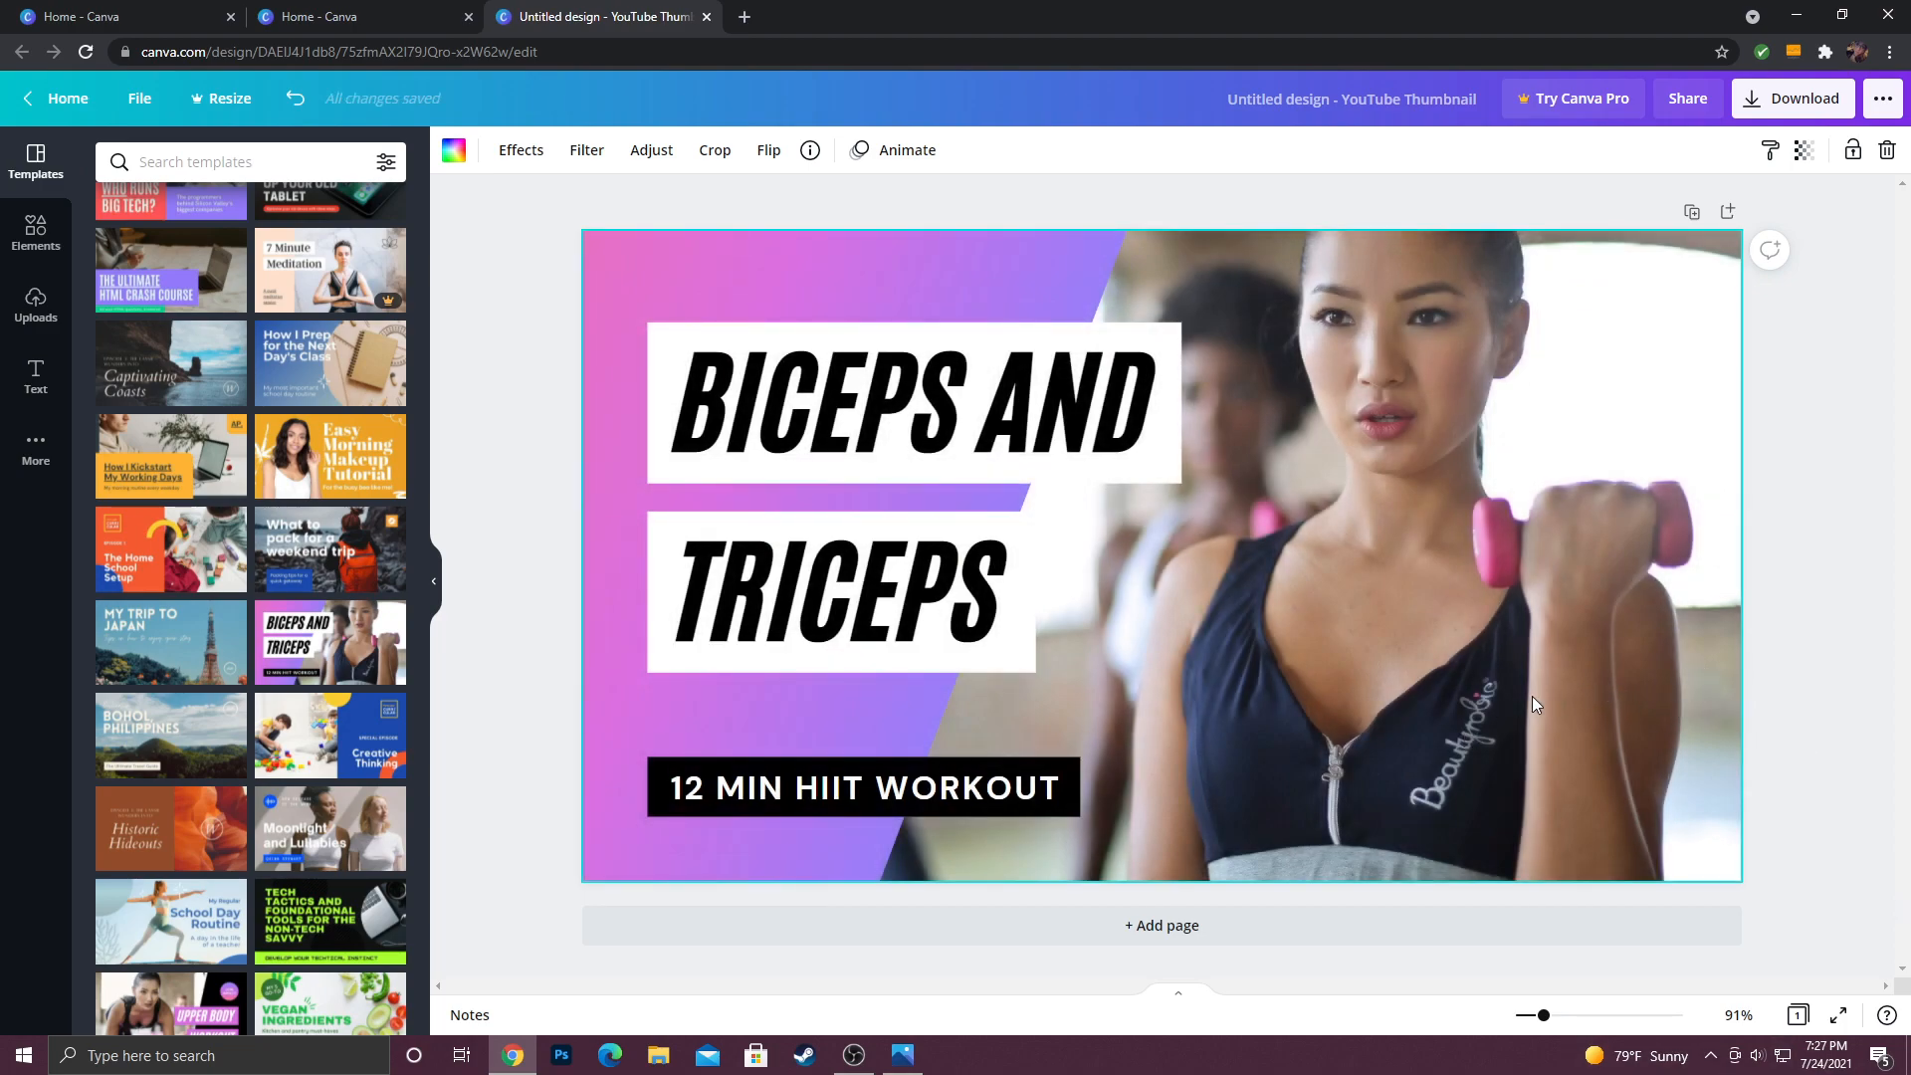
pyautogui.moveTo(1345, 619)
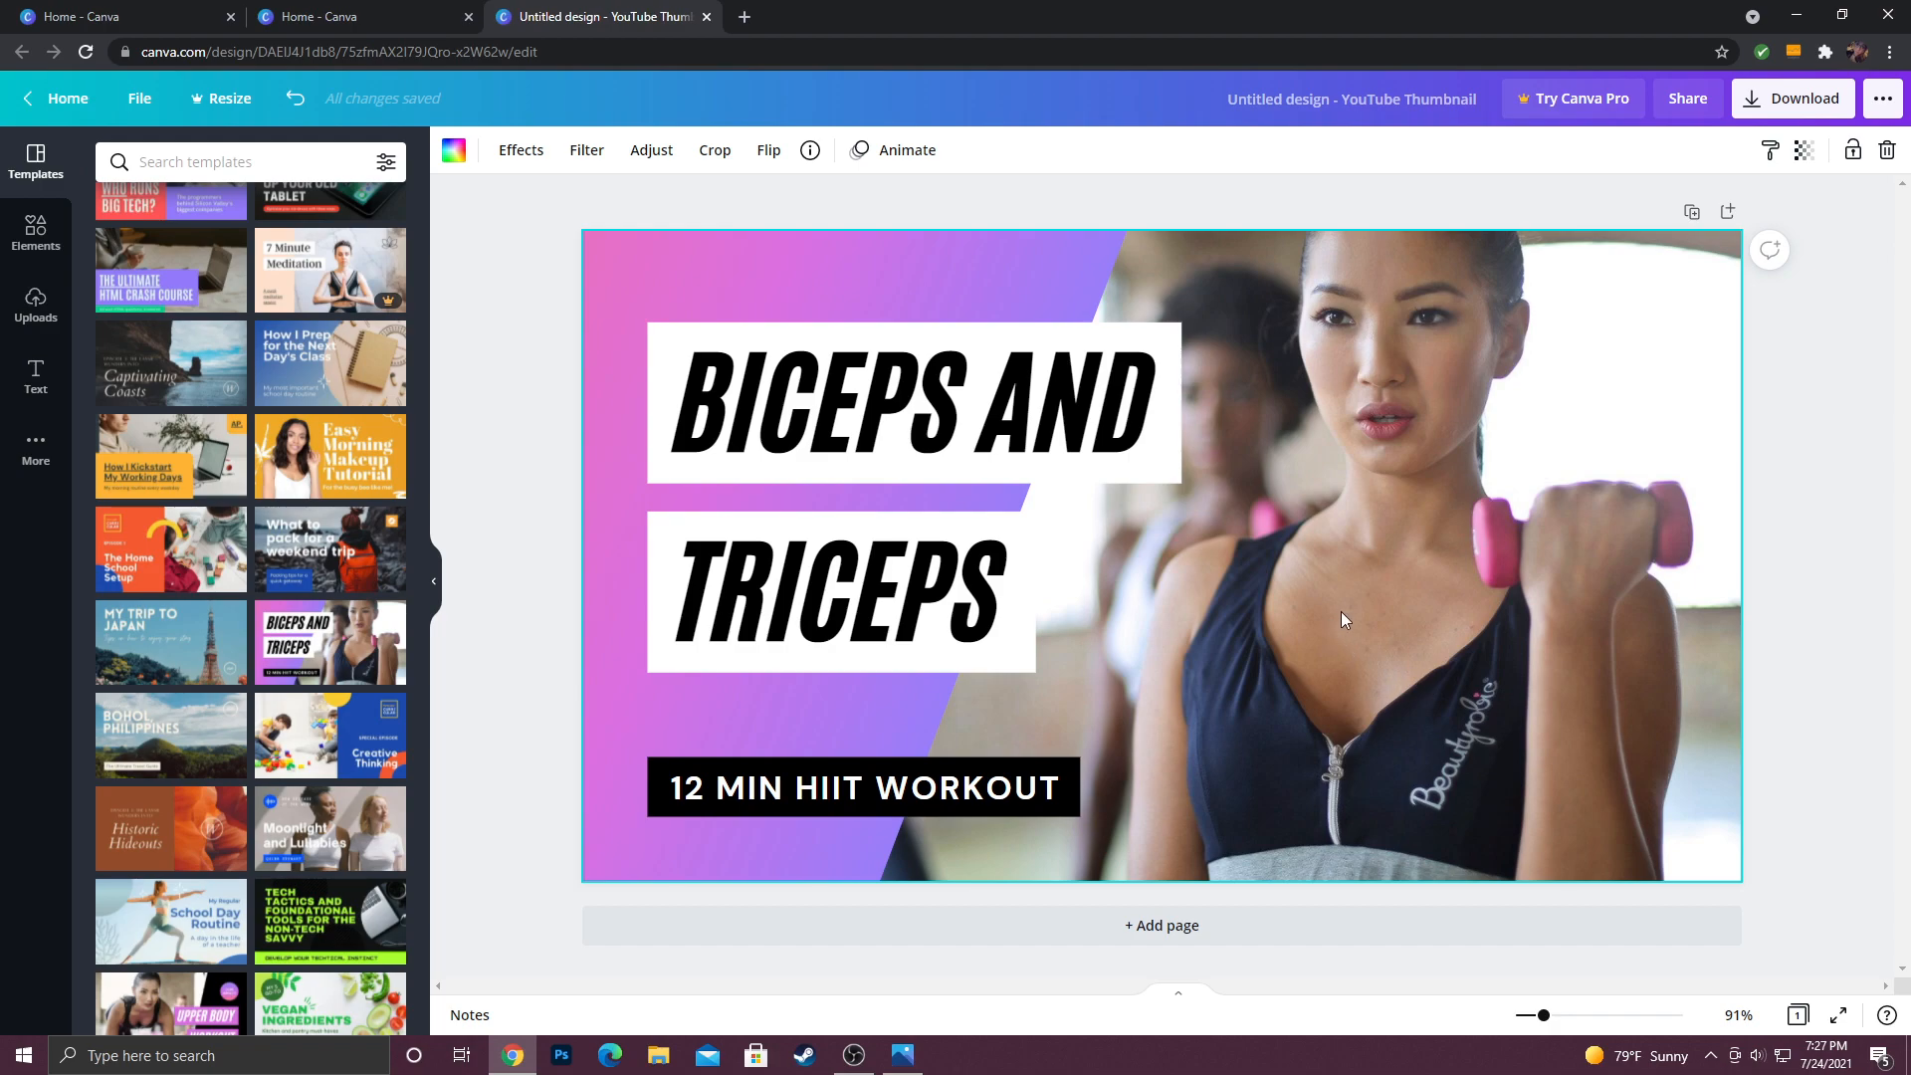
# Step: Delete the woman-with-dumbbells workout photo from the template
pyautogui.doubleClick(1340, 609)
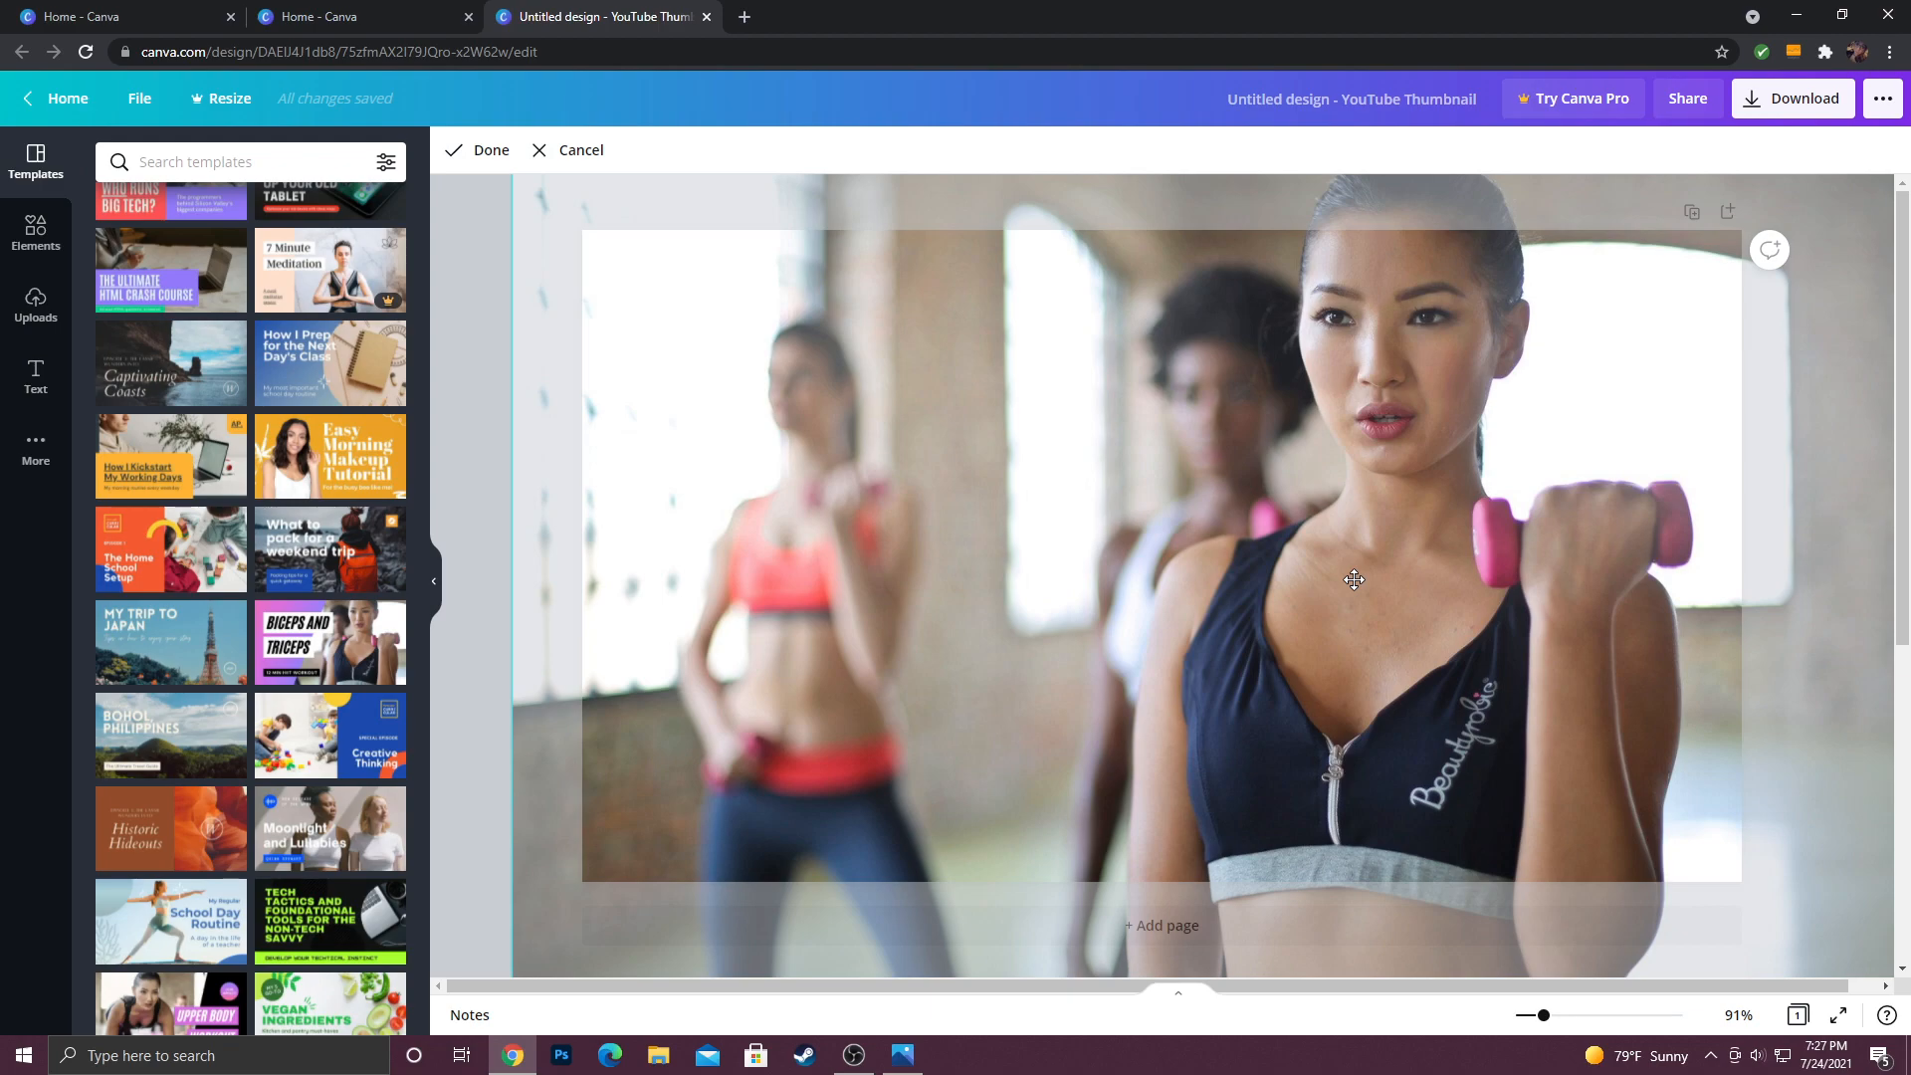
pyautogui.click(329, 642)
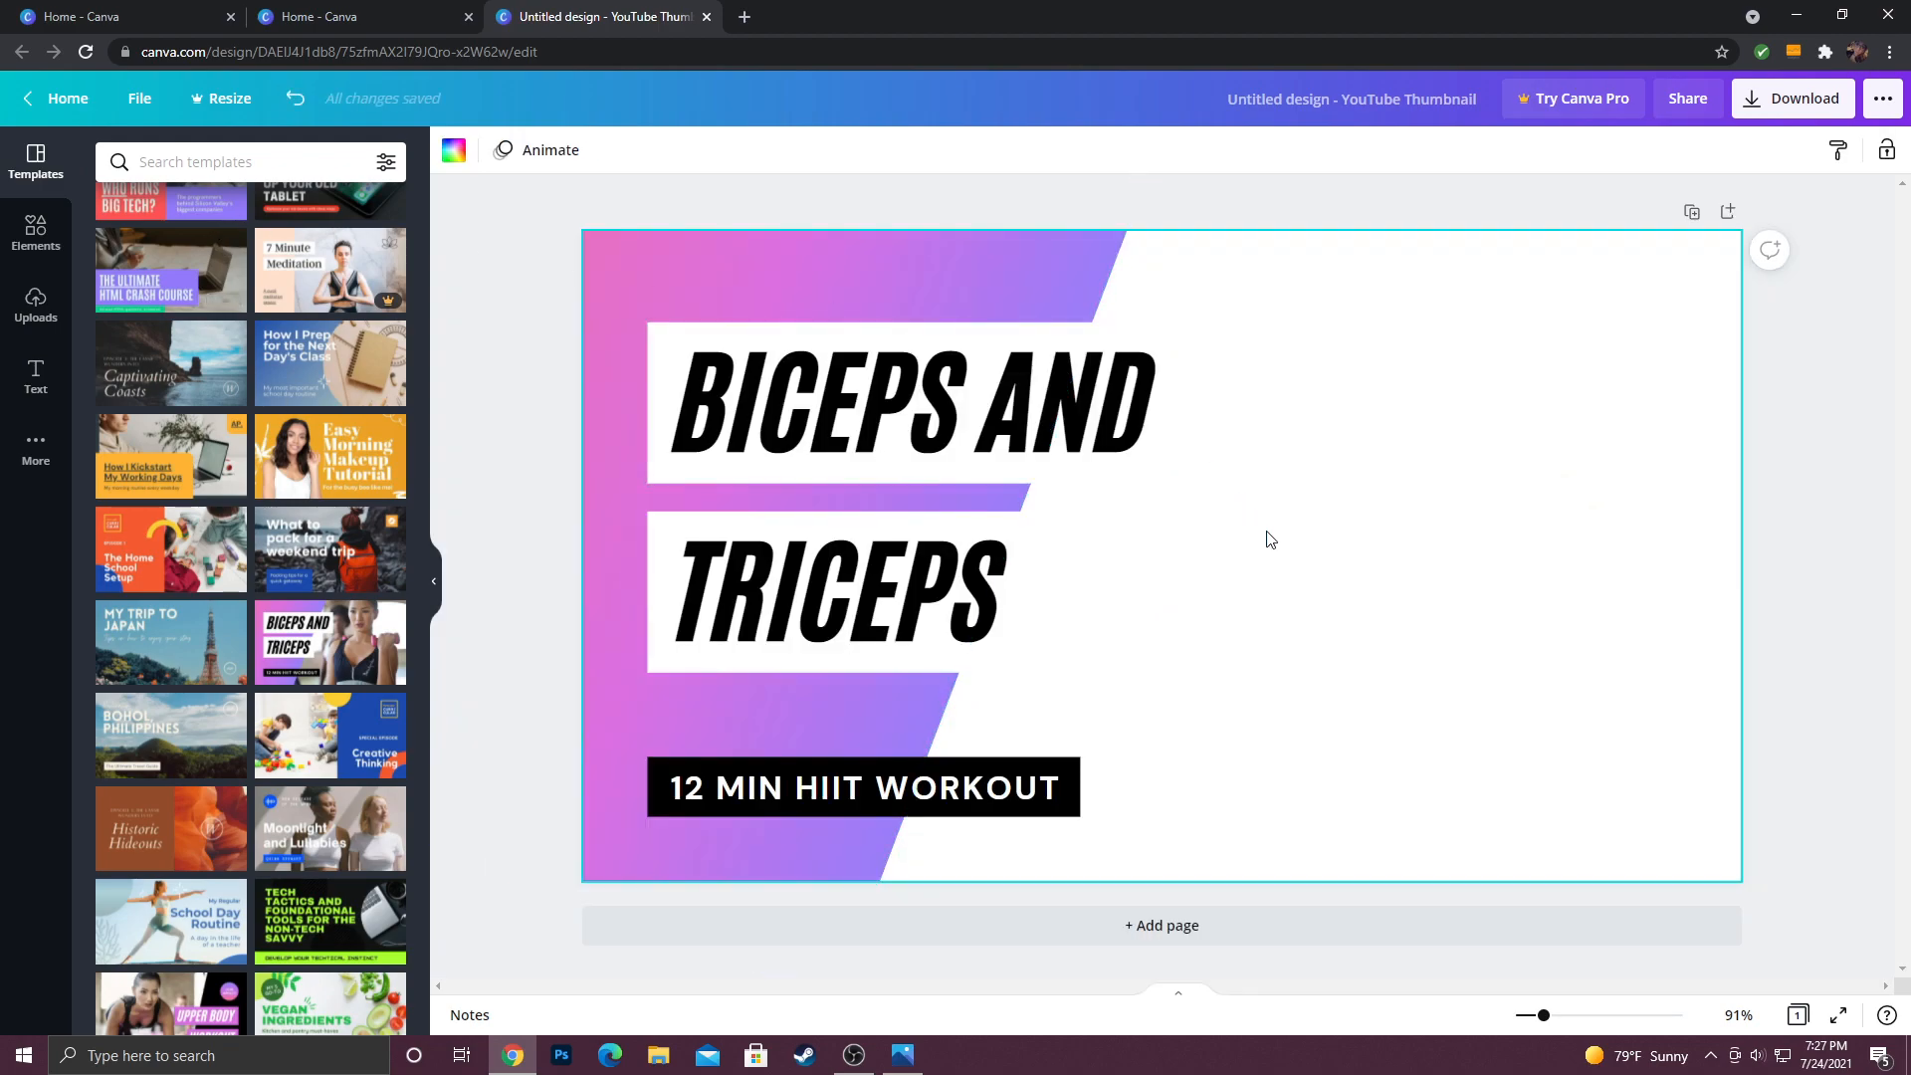
pyautogui.moveTo(36, 231)
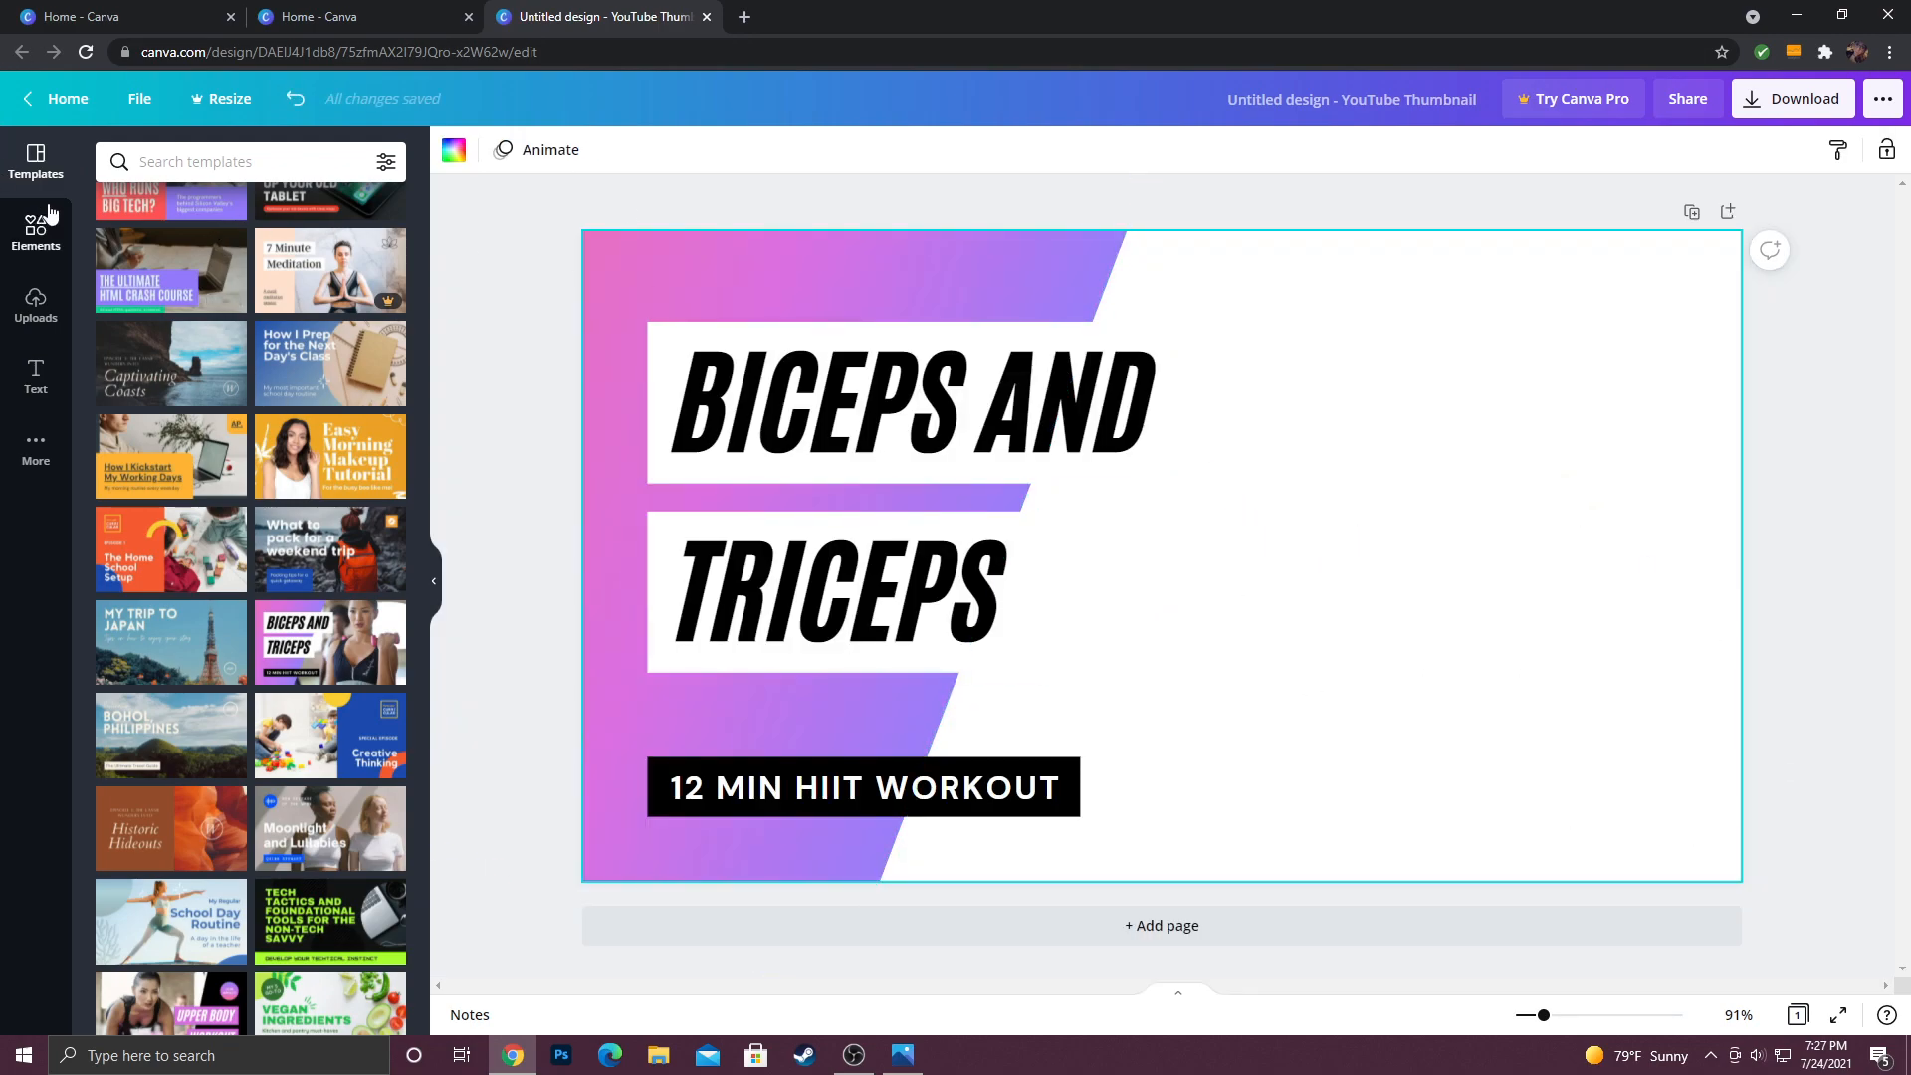
# Step: Open the Elements library, browse its categories, and start a search
pyautogui.click(244, 161)
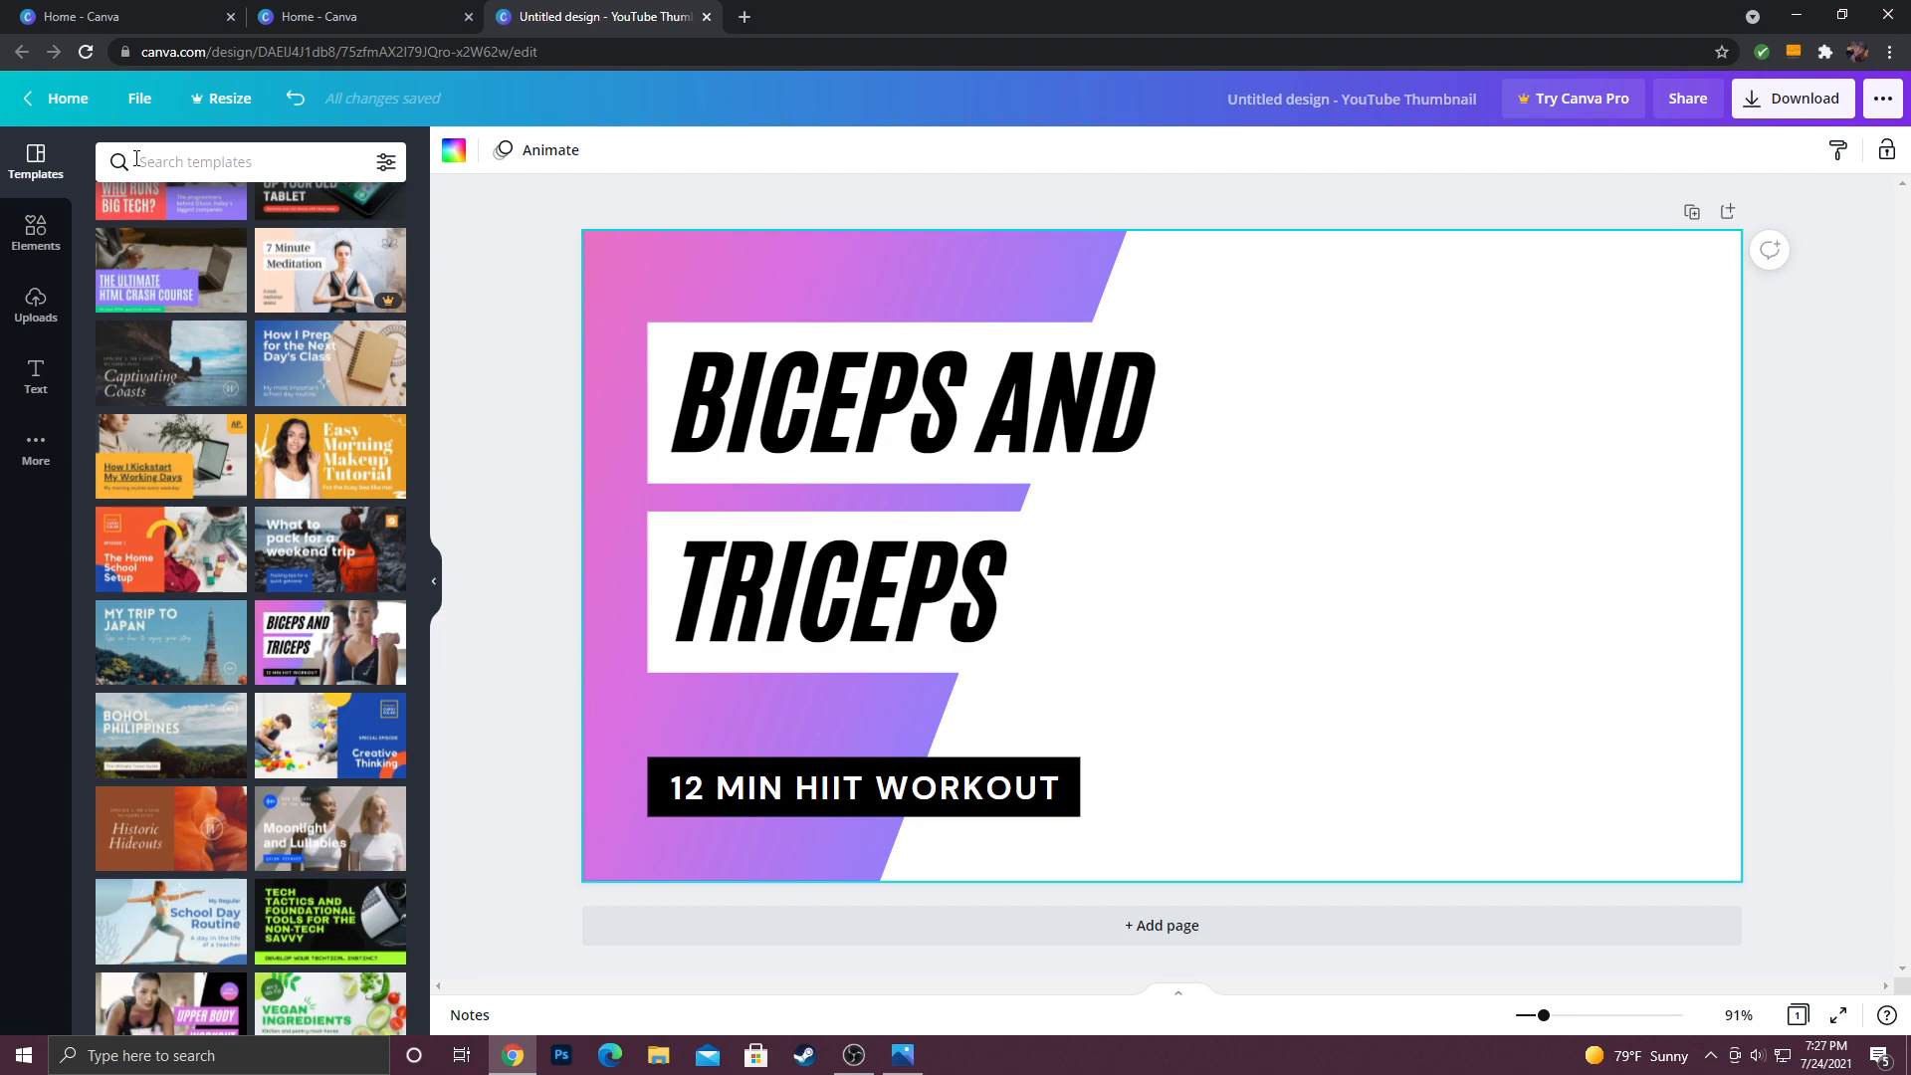
pyautogui.click(36, 232)
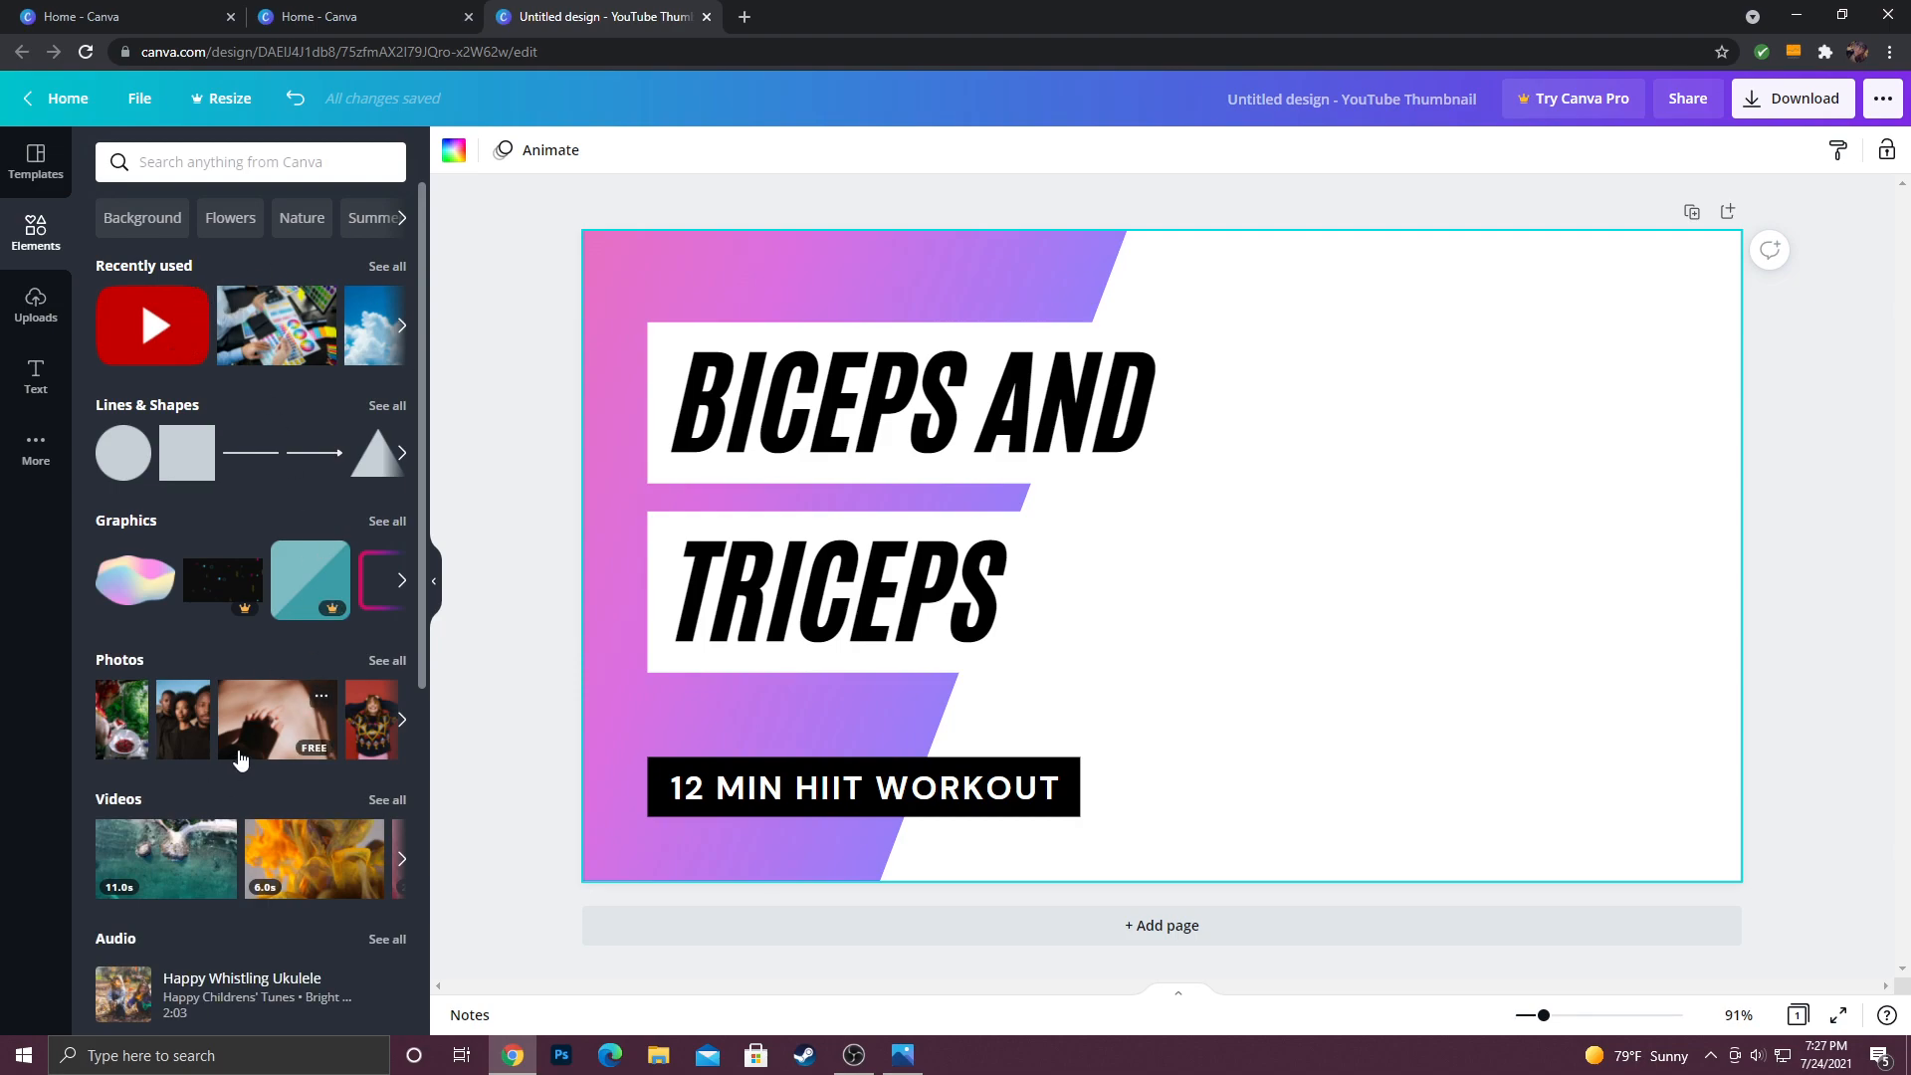
pyautogui.scroll(-3)
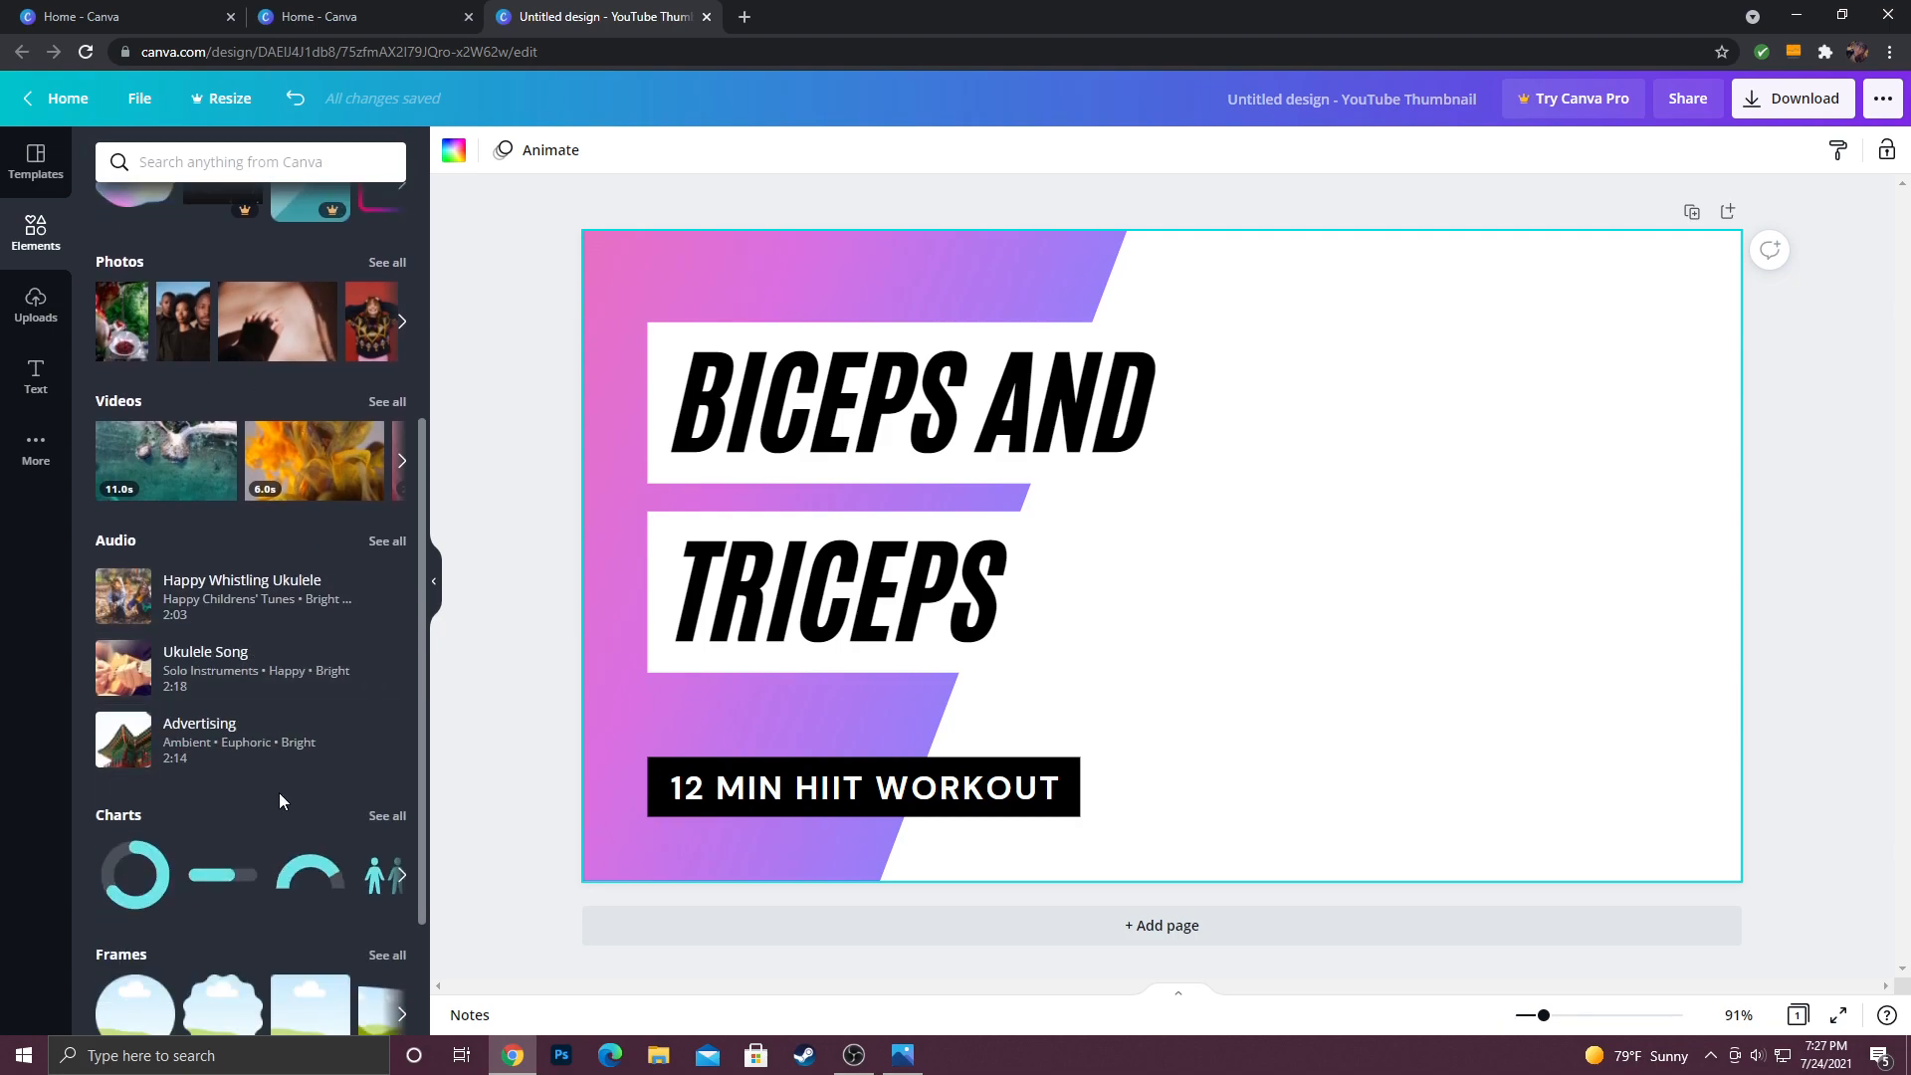
pyautogui.scroll(3)
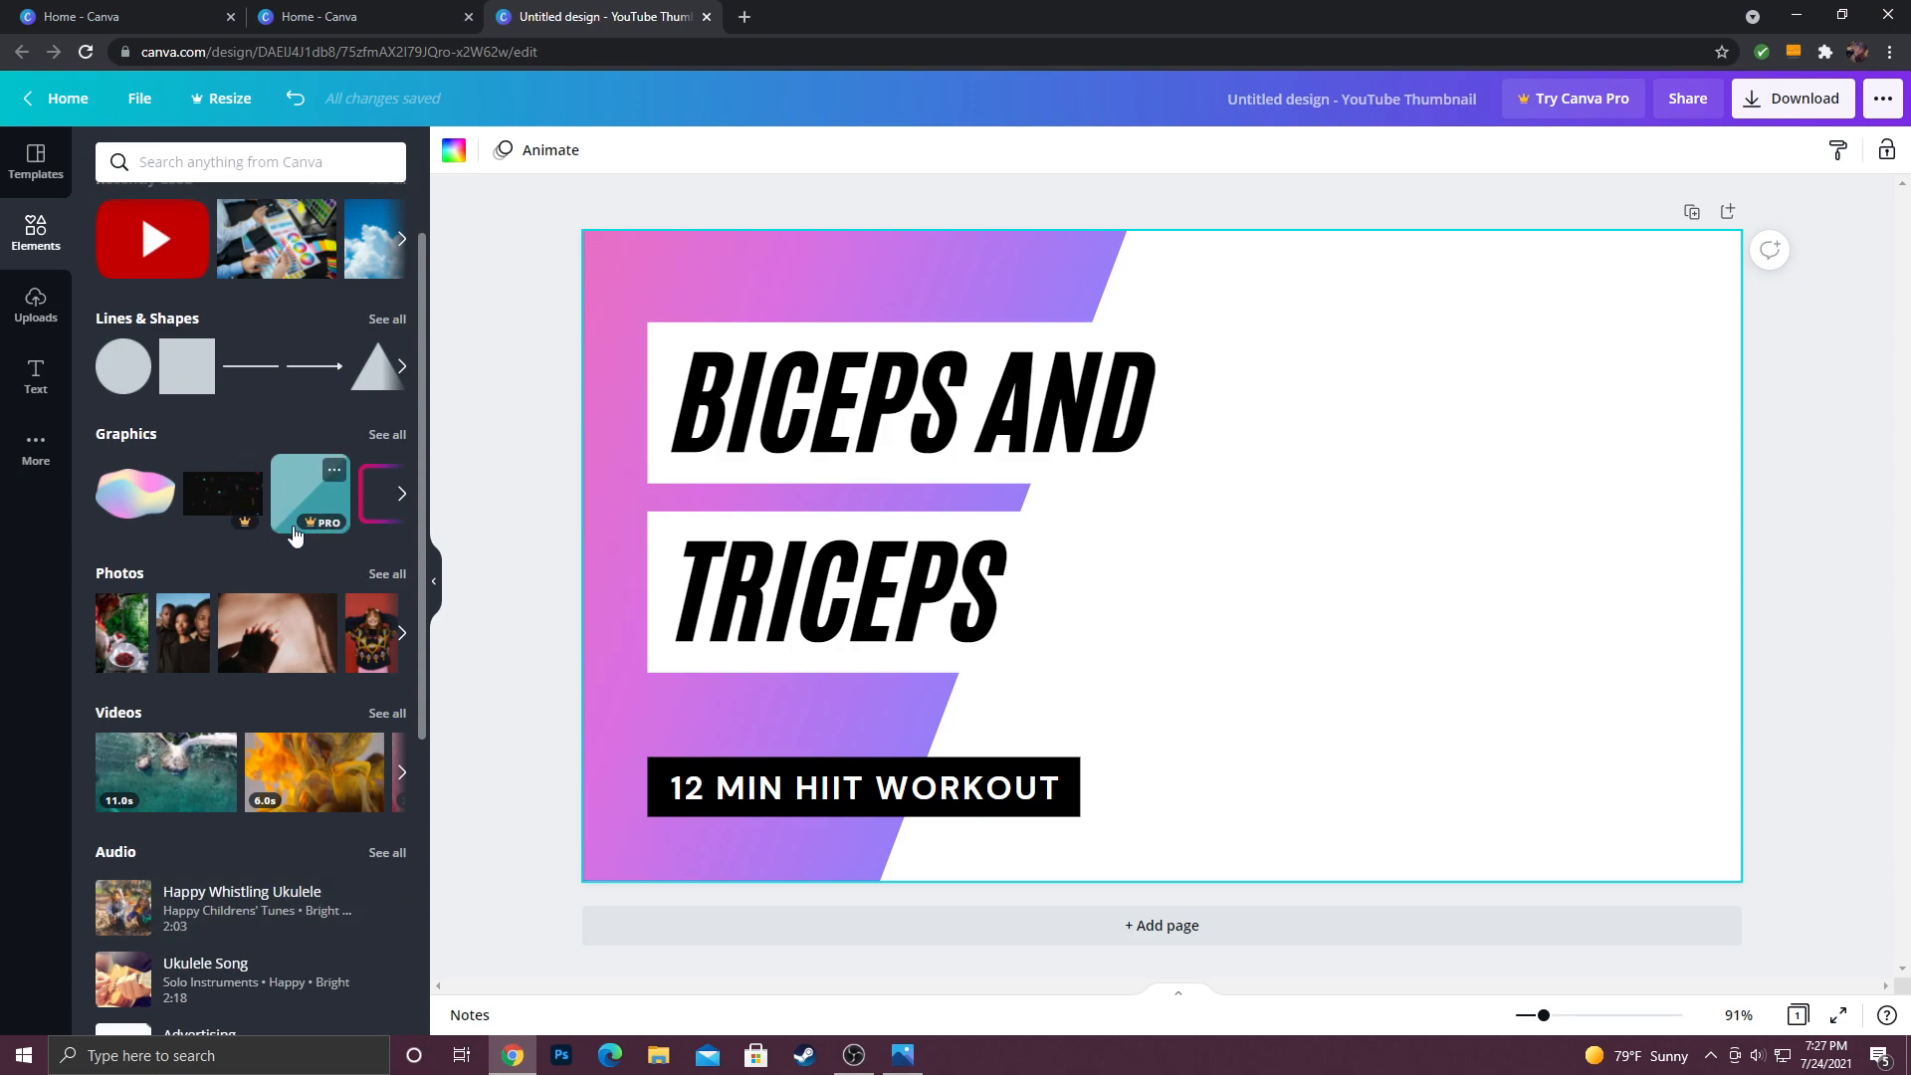
pyautogui.moveTo(273, 434)
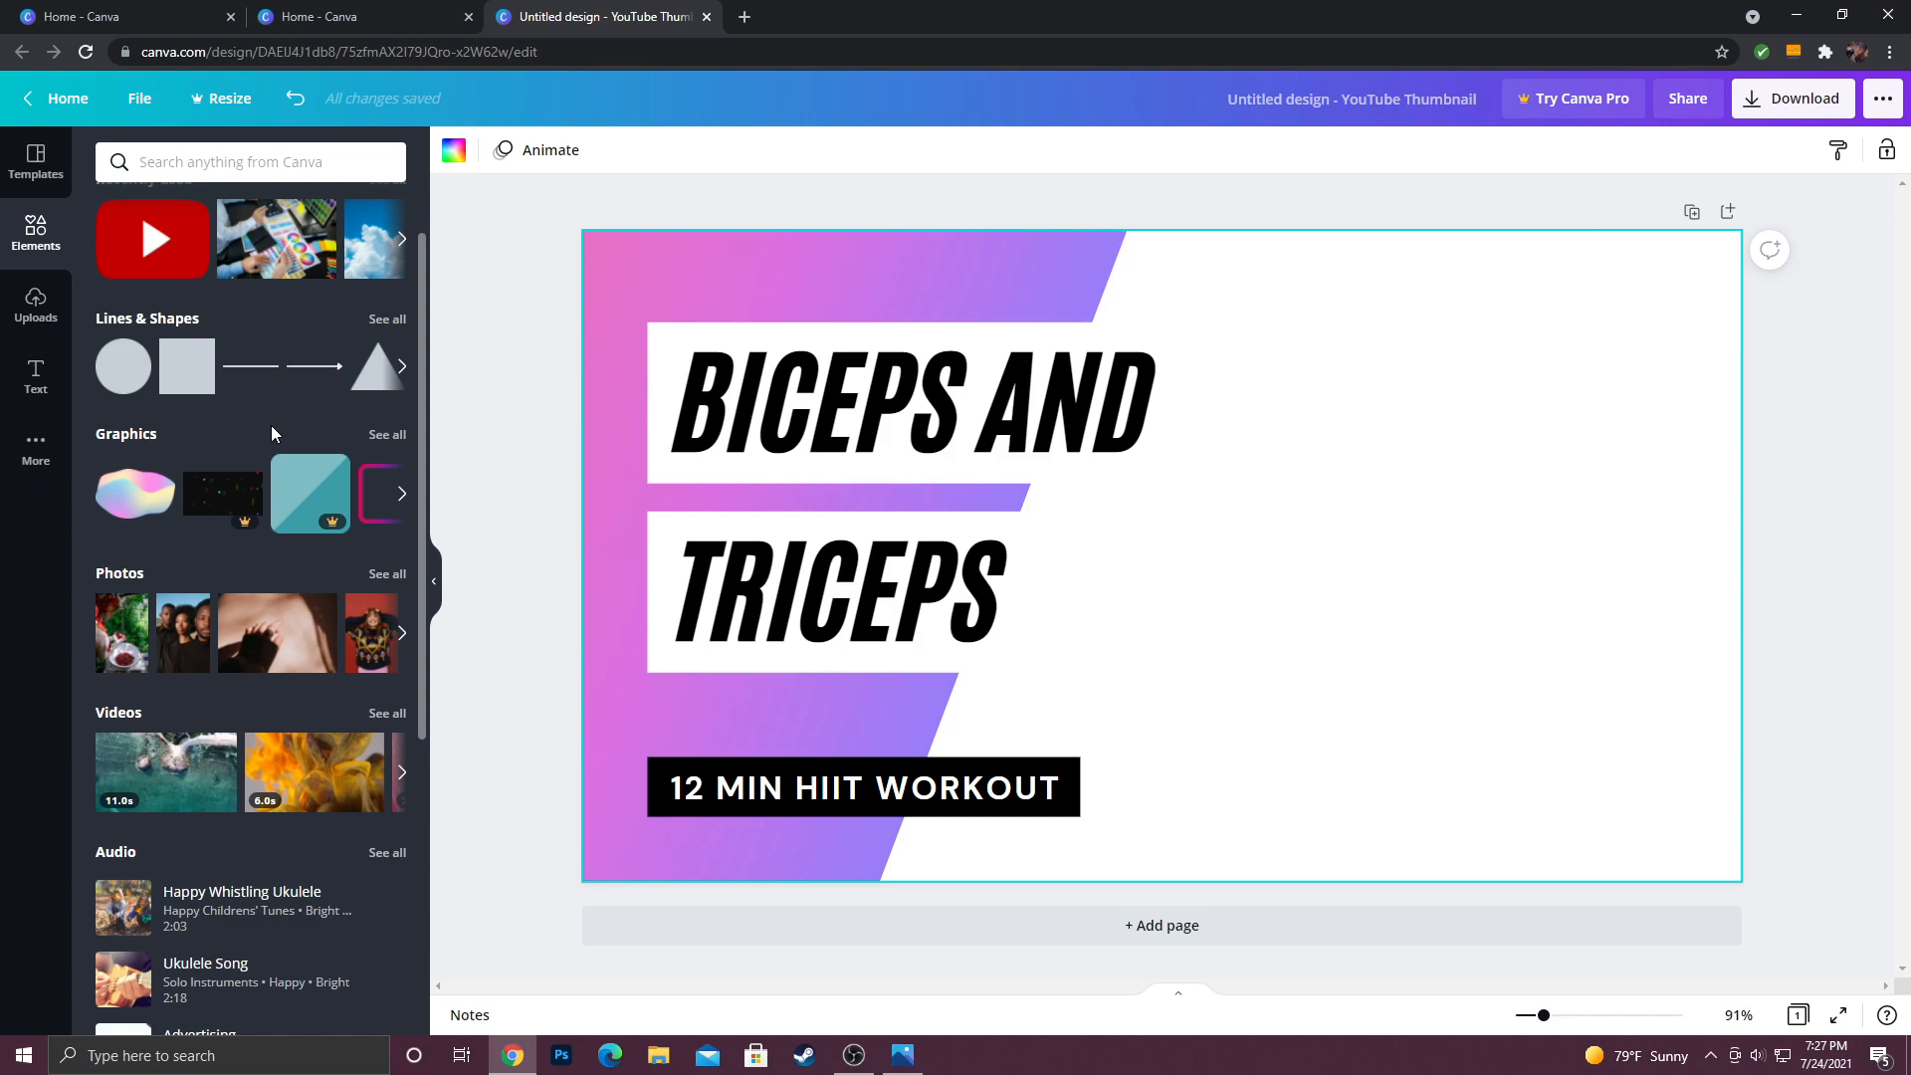
pyautogui.click(244, 161)
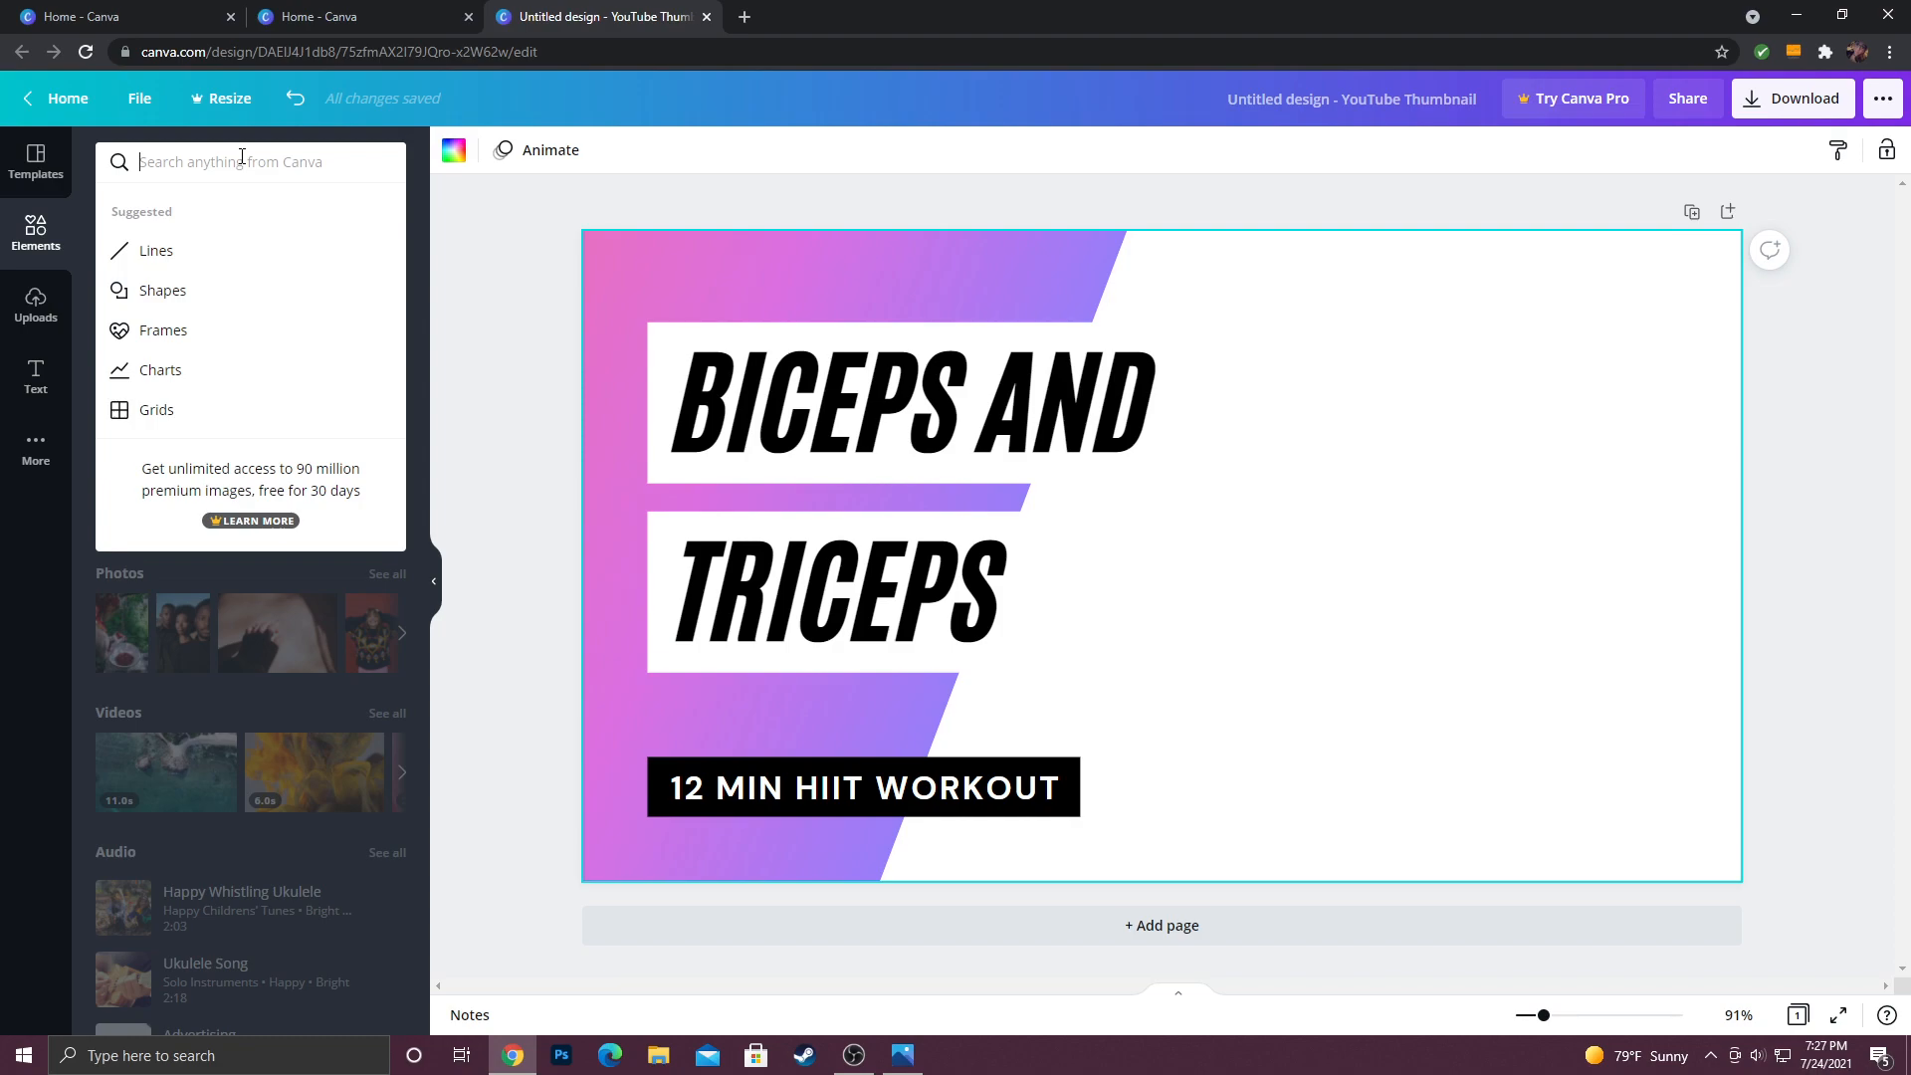
# Step: Search elements for 'graphic design' and add the colour-swatch desk photo
pyautogui.write('G')
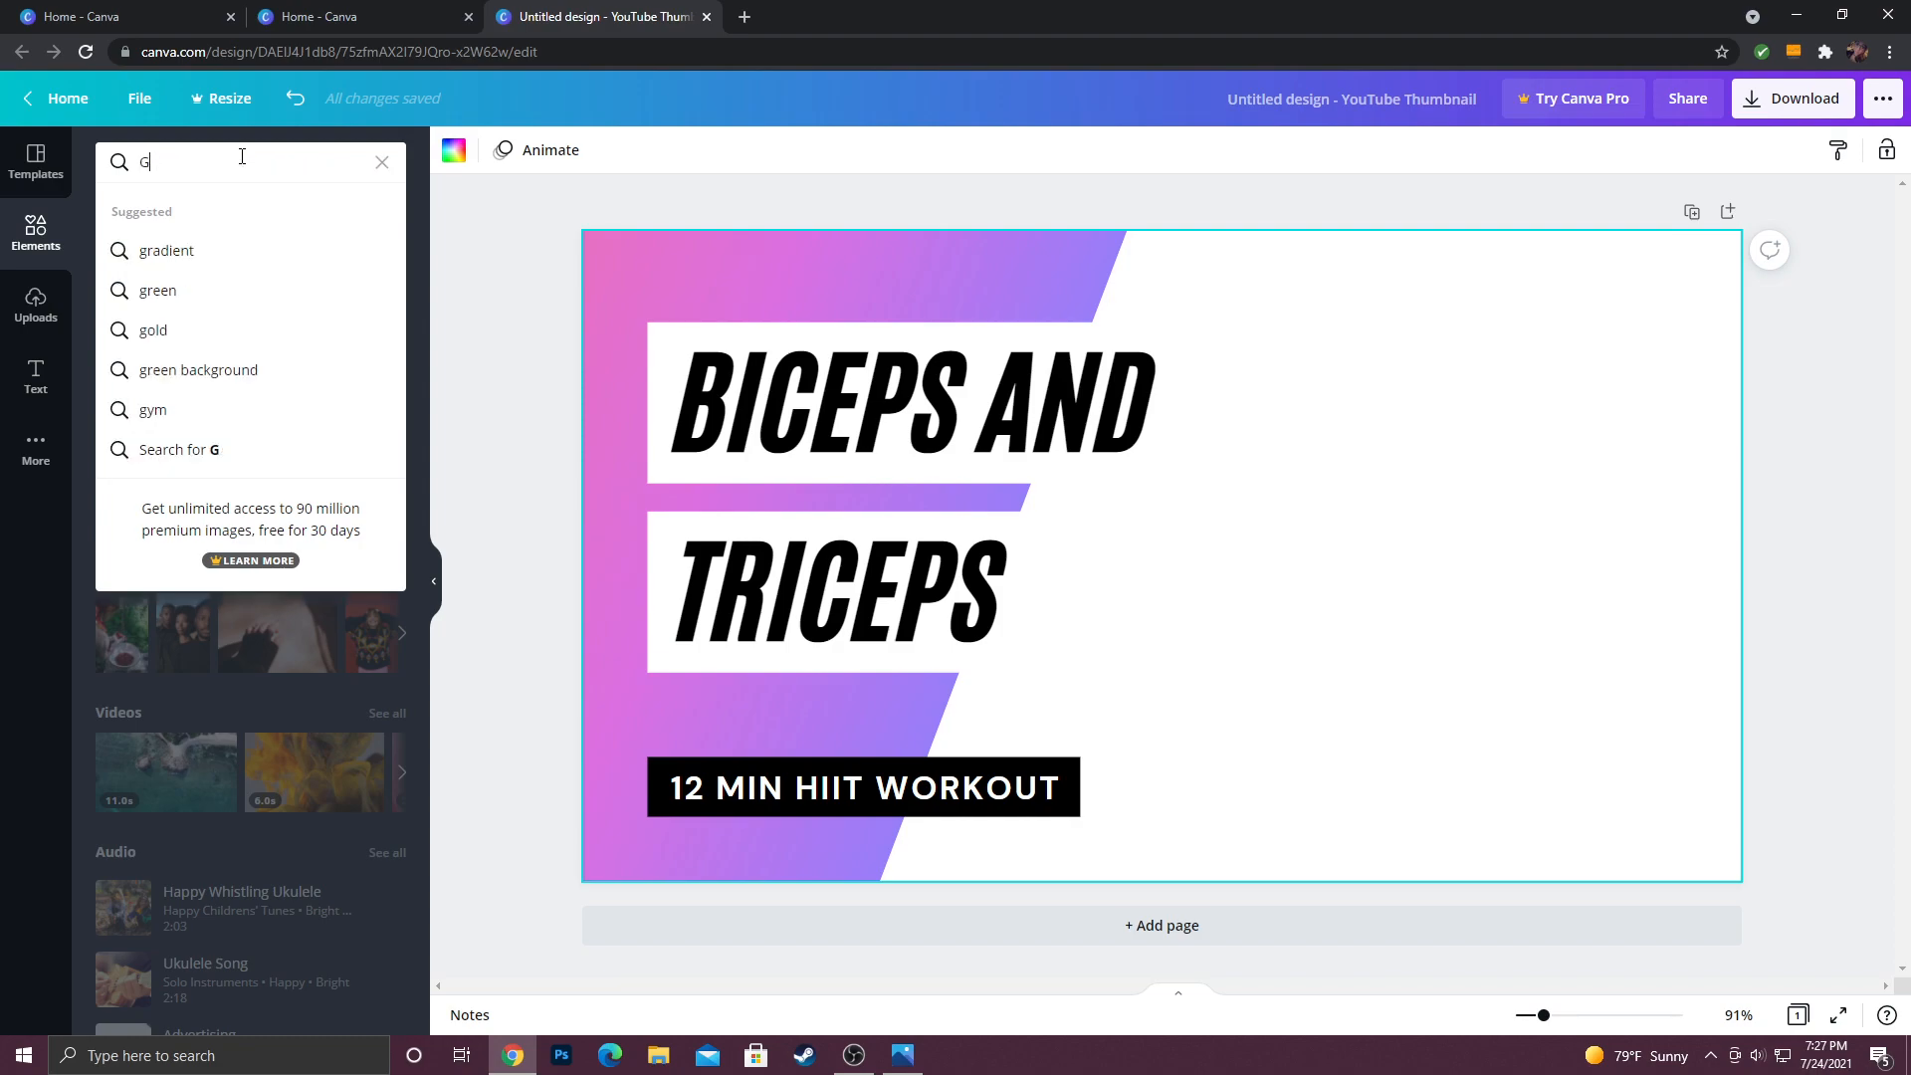
pyautogui.write('RAPHIC')
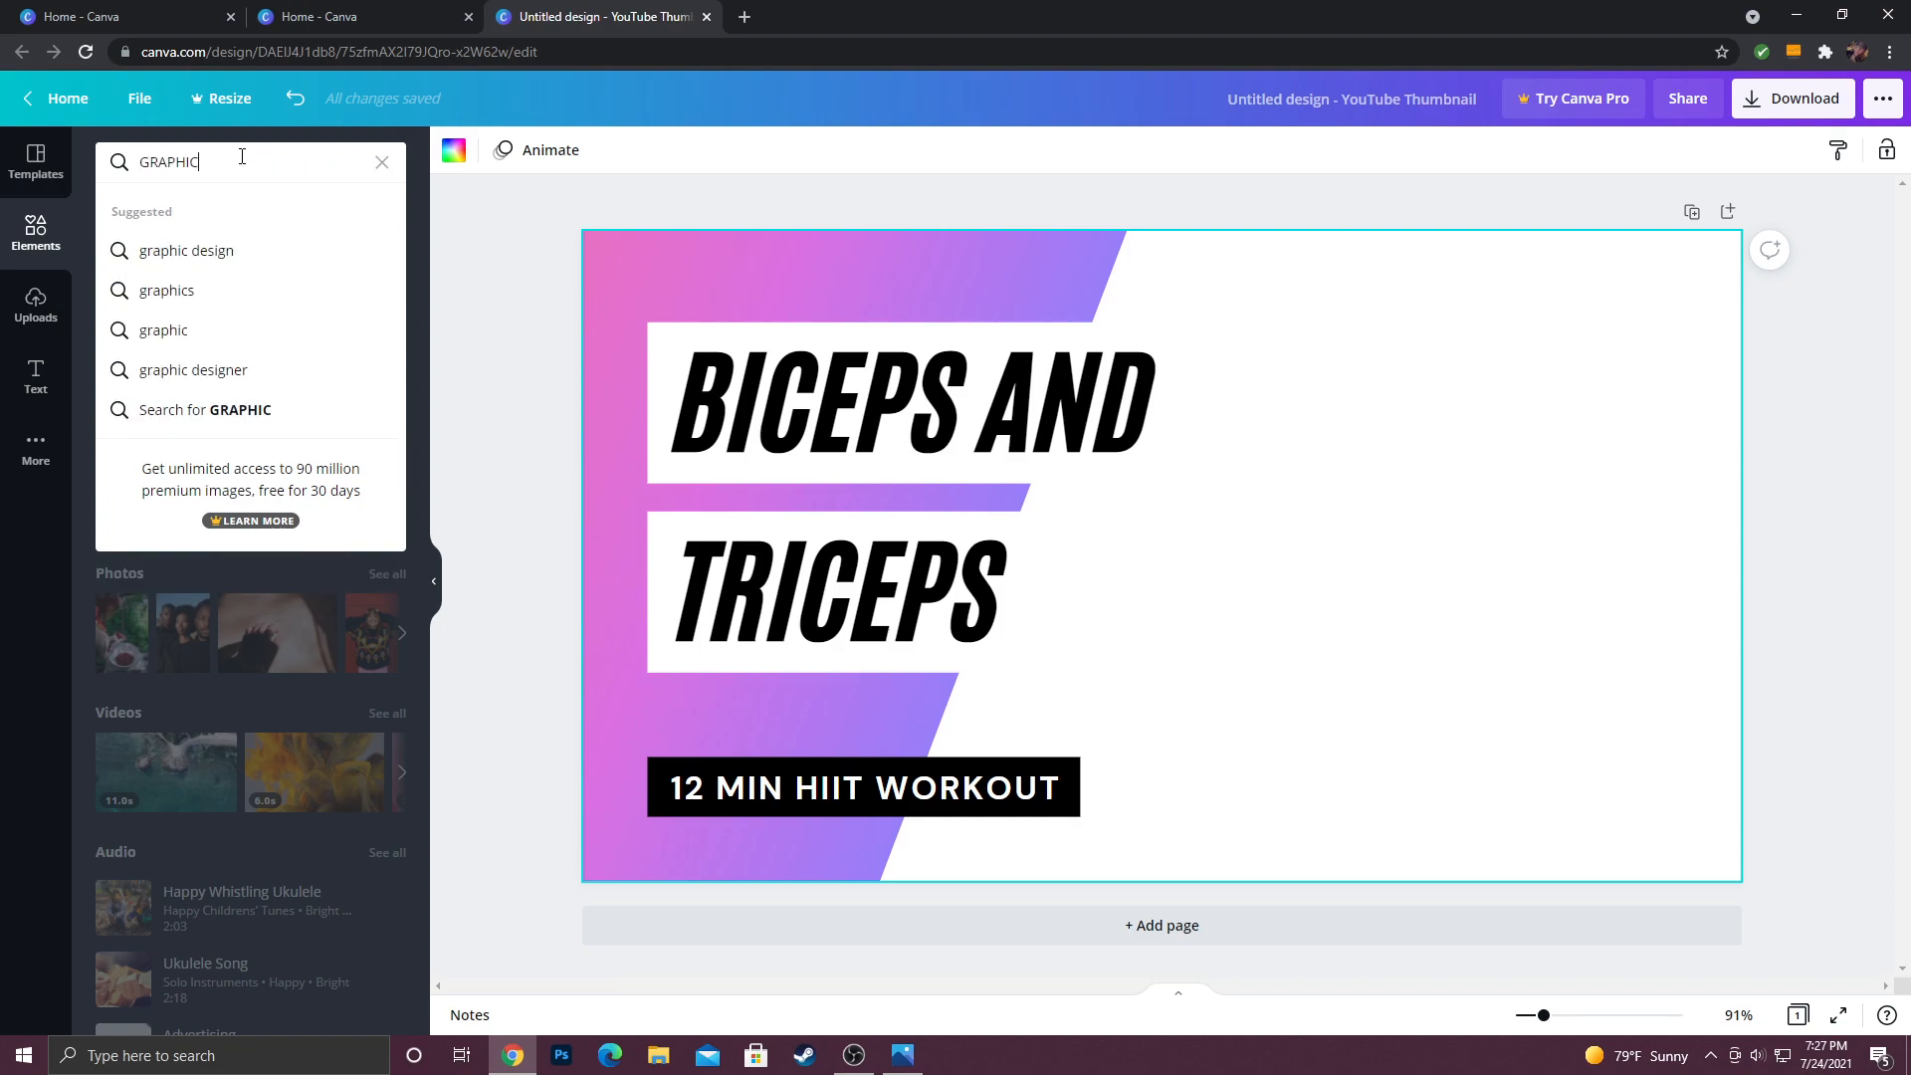
pyautogui.click(185, 250)
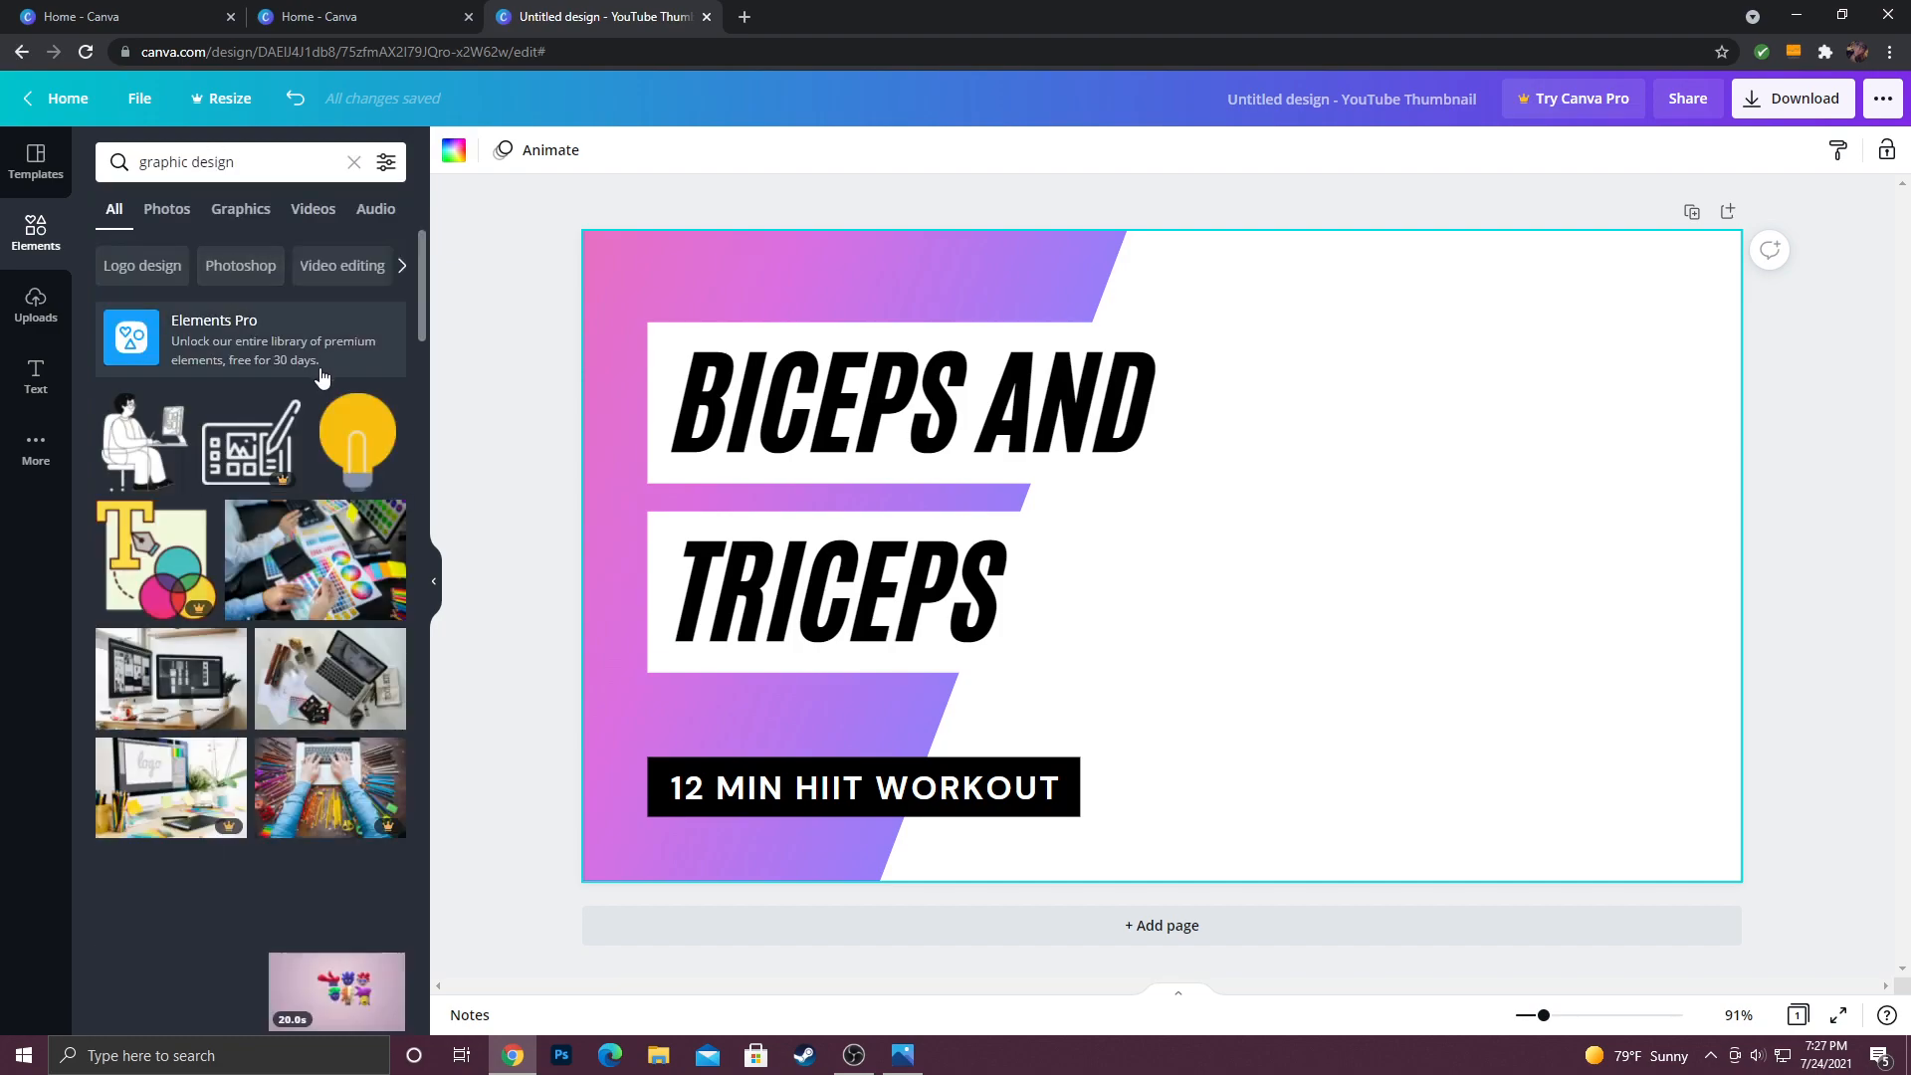
pyautogui.scroll(-3)
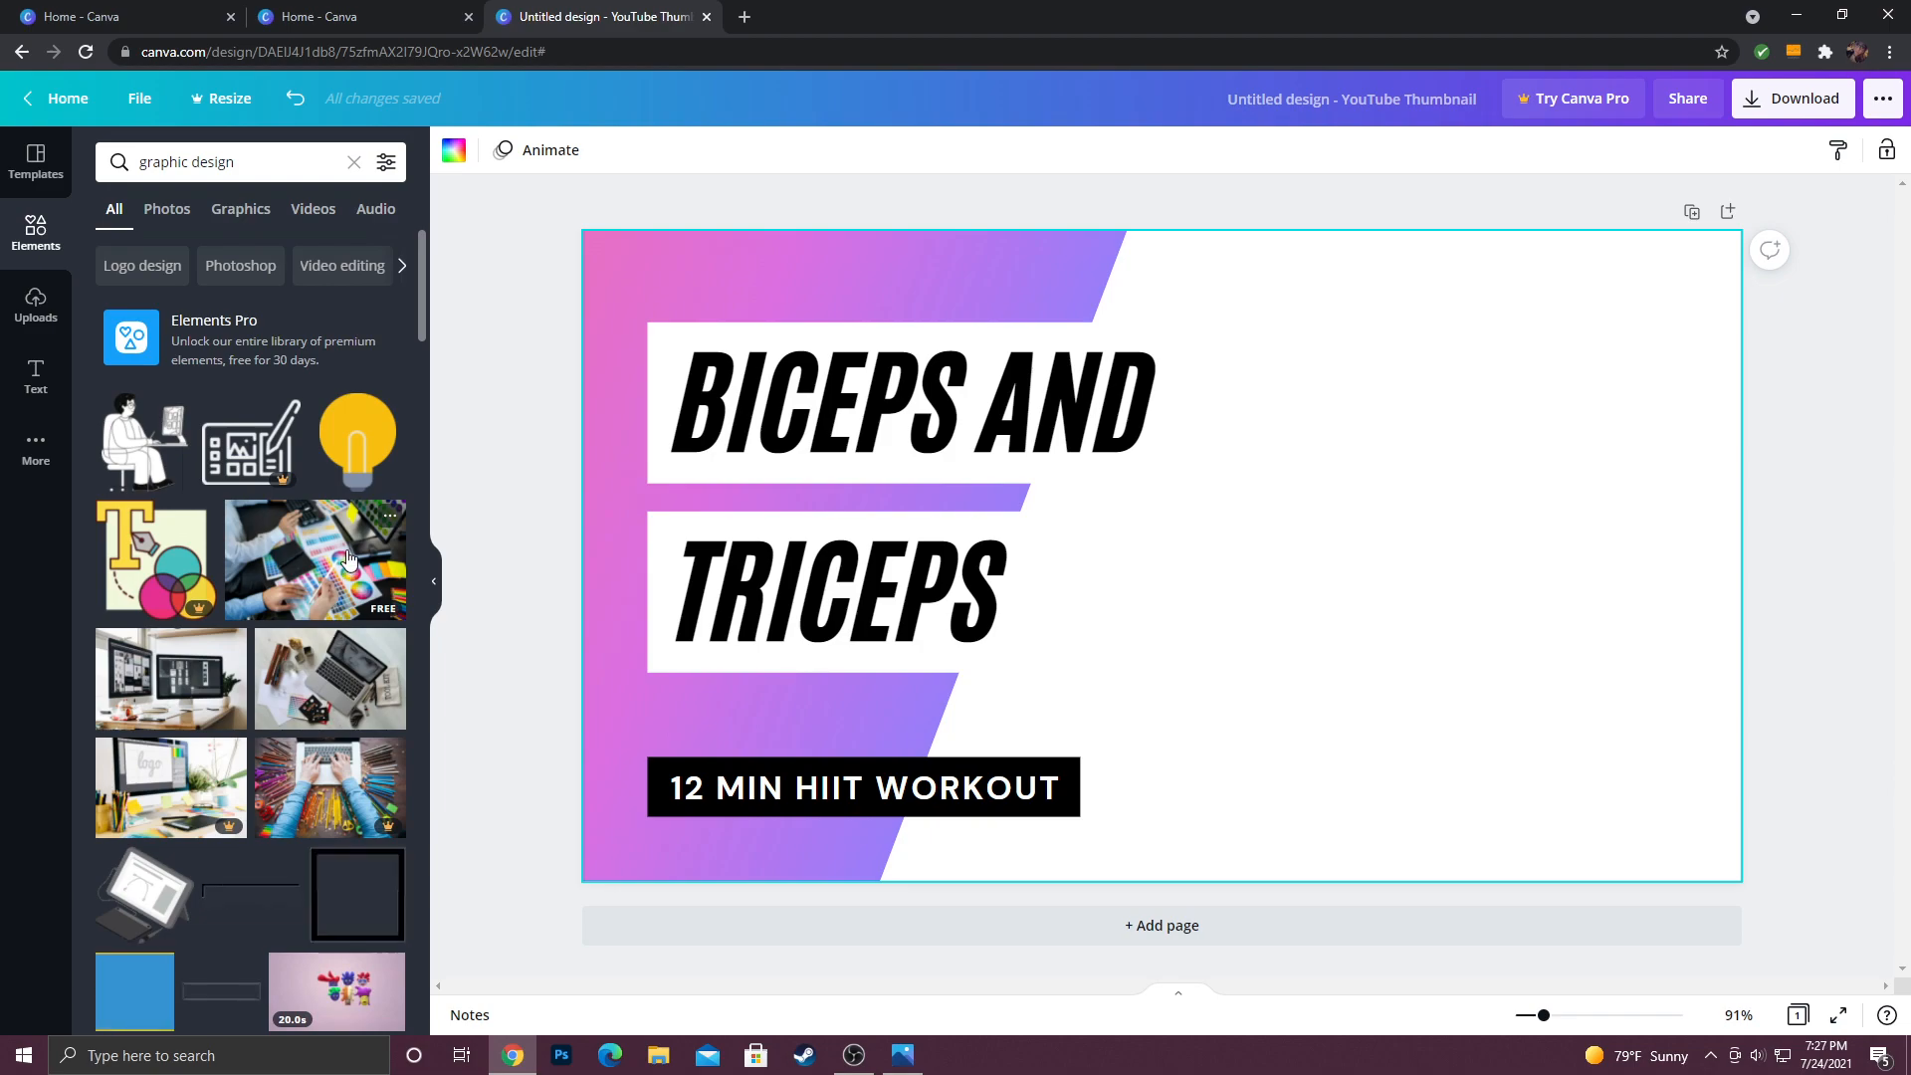
pyautogui.click(314, 561)
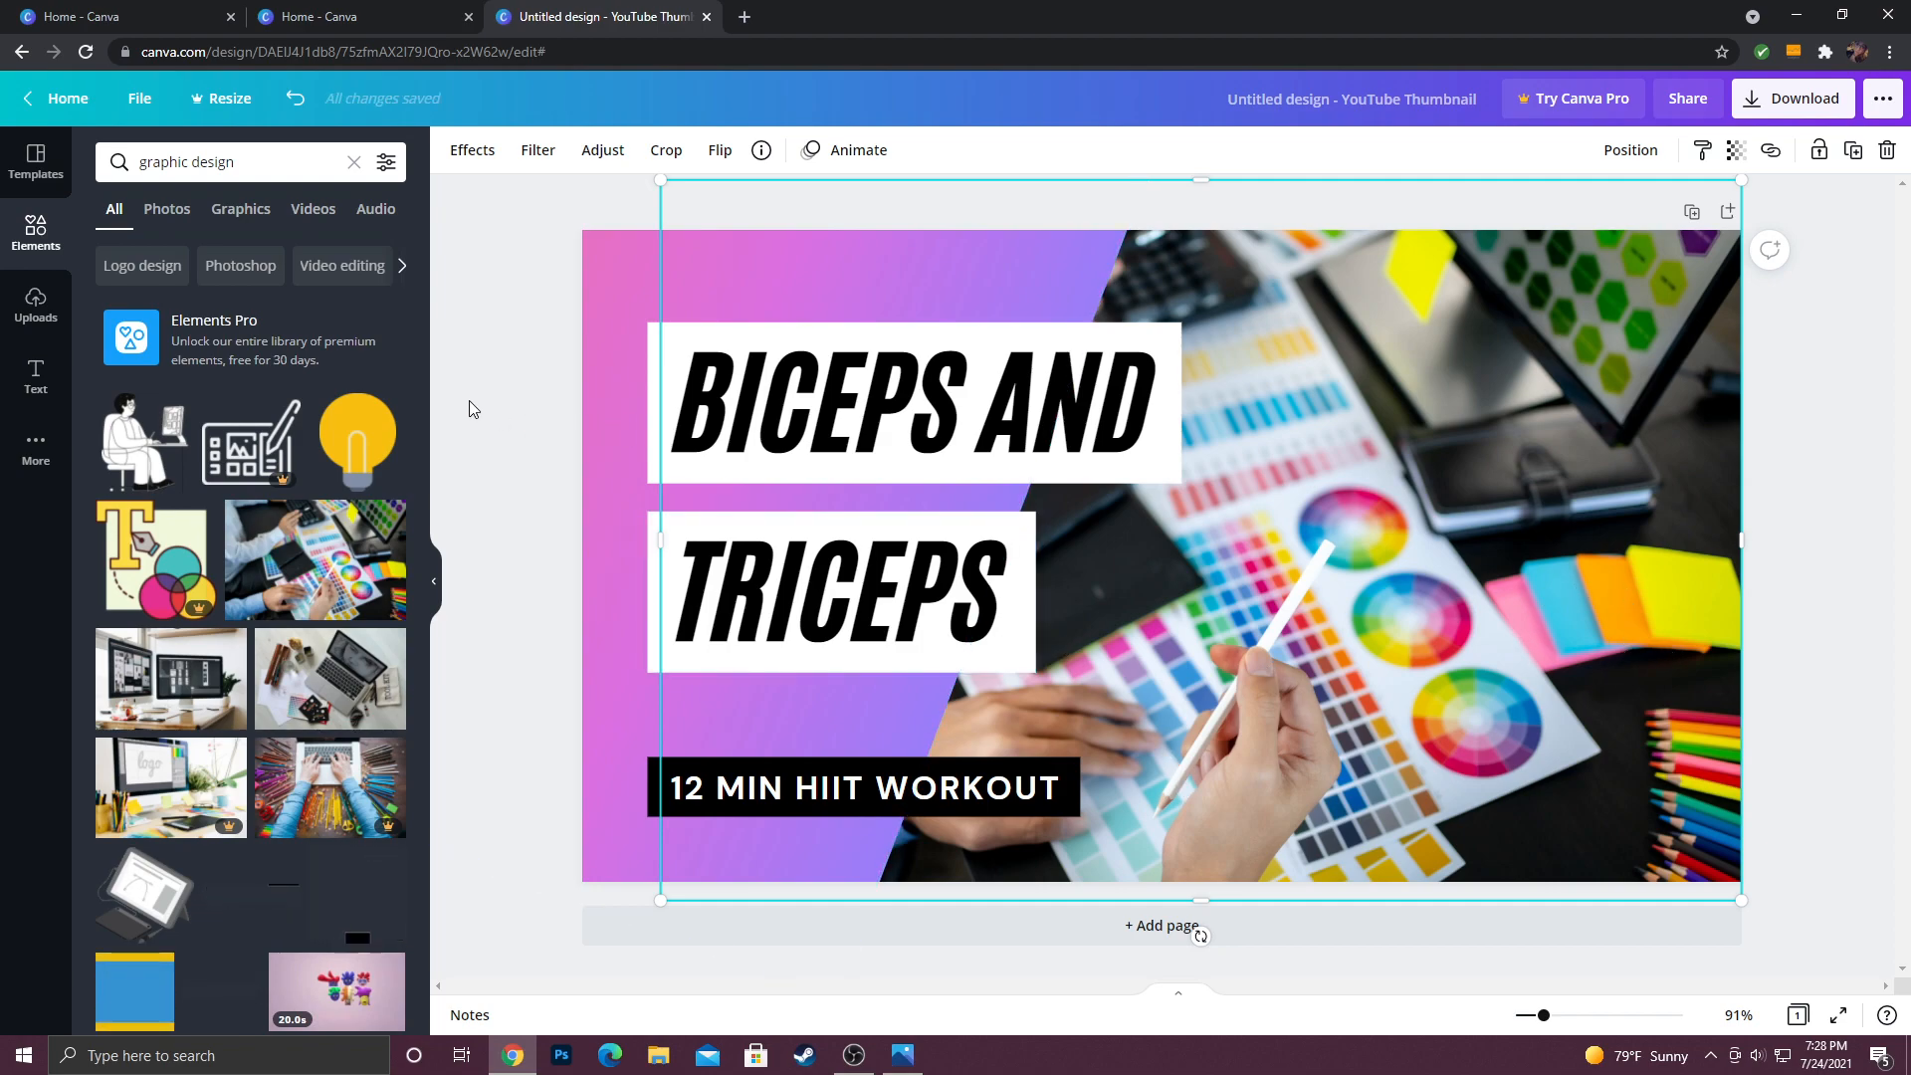
# Step: Position the colour-swatch photo on the right side, behind the headline text
pyautogui.click(474, 392)
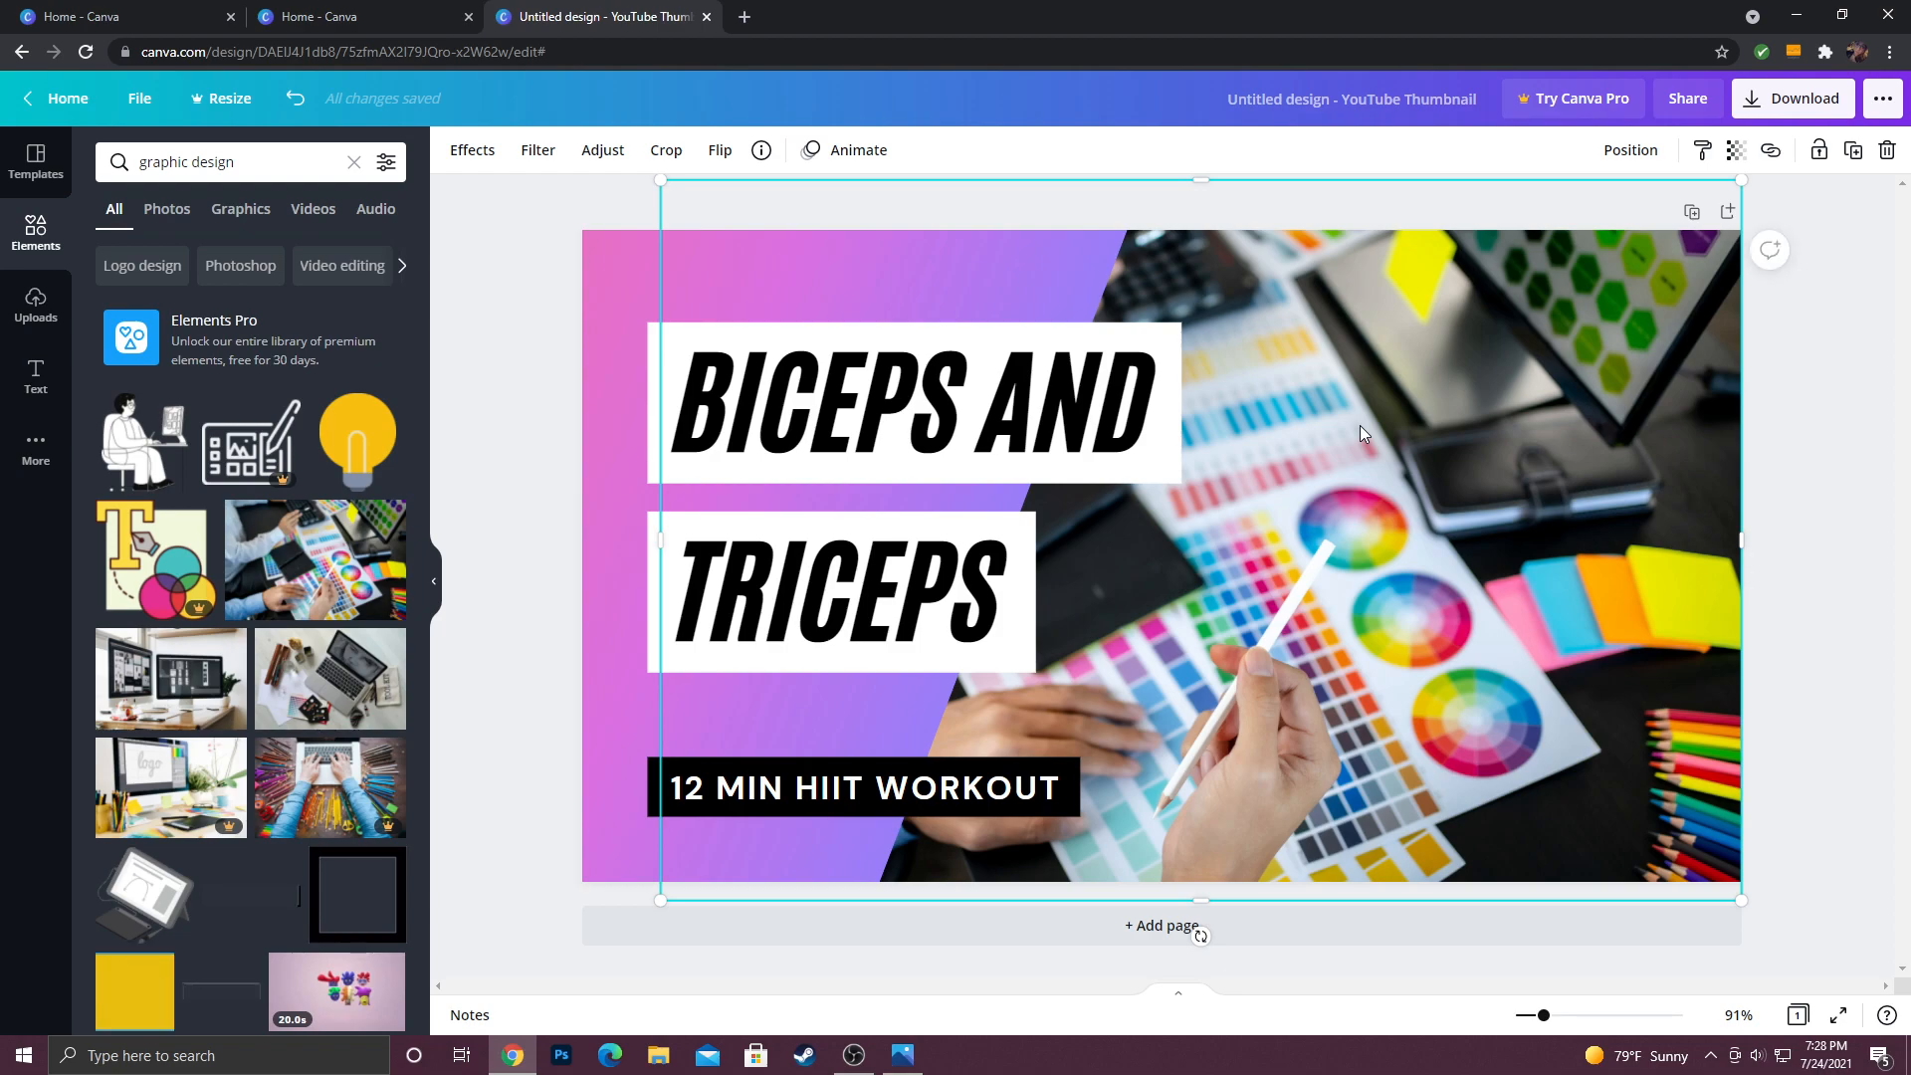
# Step: Apply the Dalliance filter to the colour-swatch desk photo
pyautogui.click(537, 151)
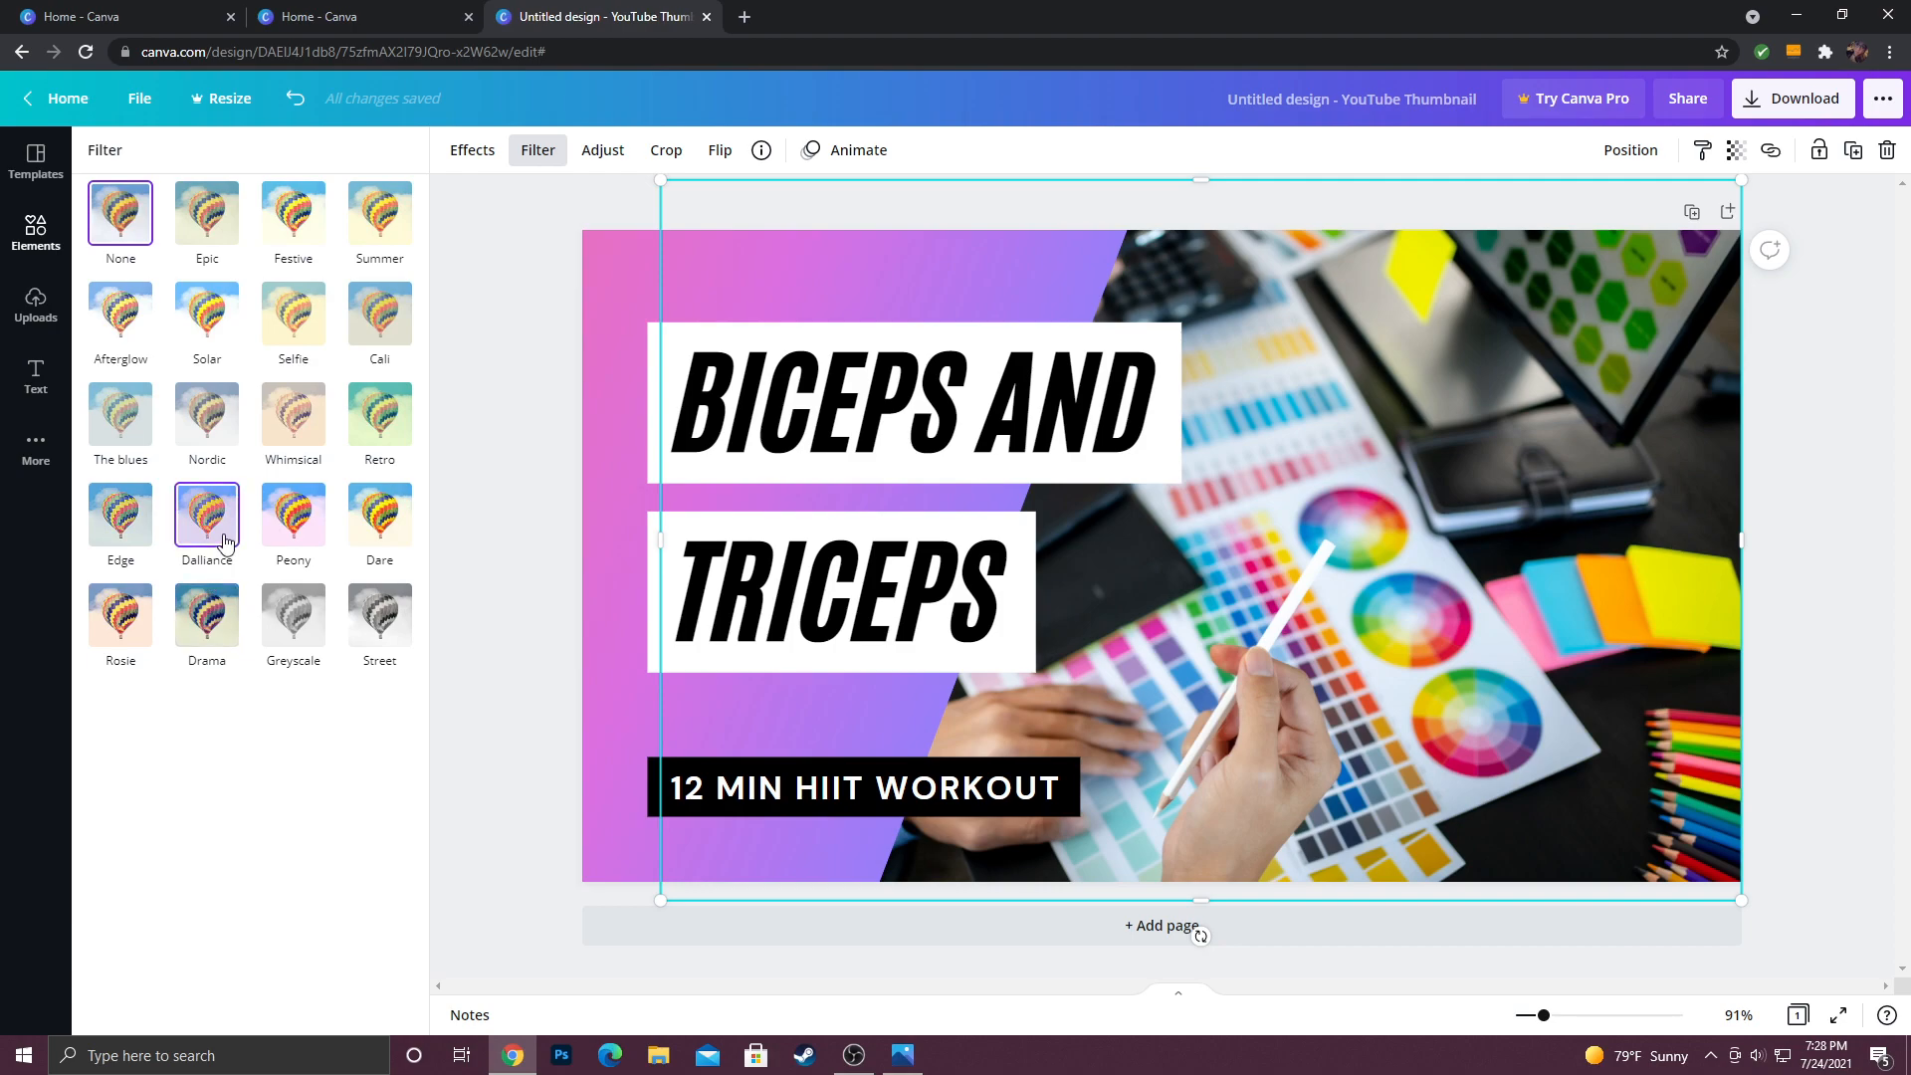
pyautogui.click(206, 512)
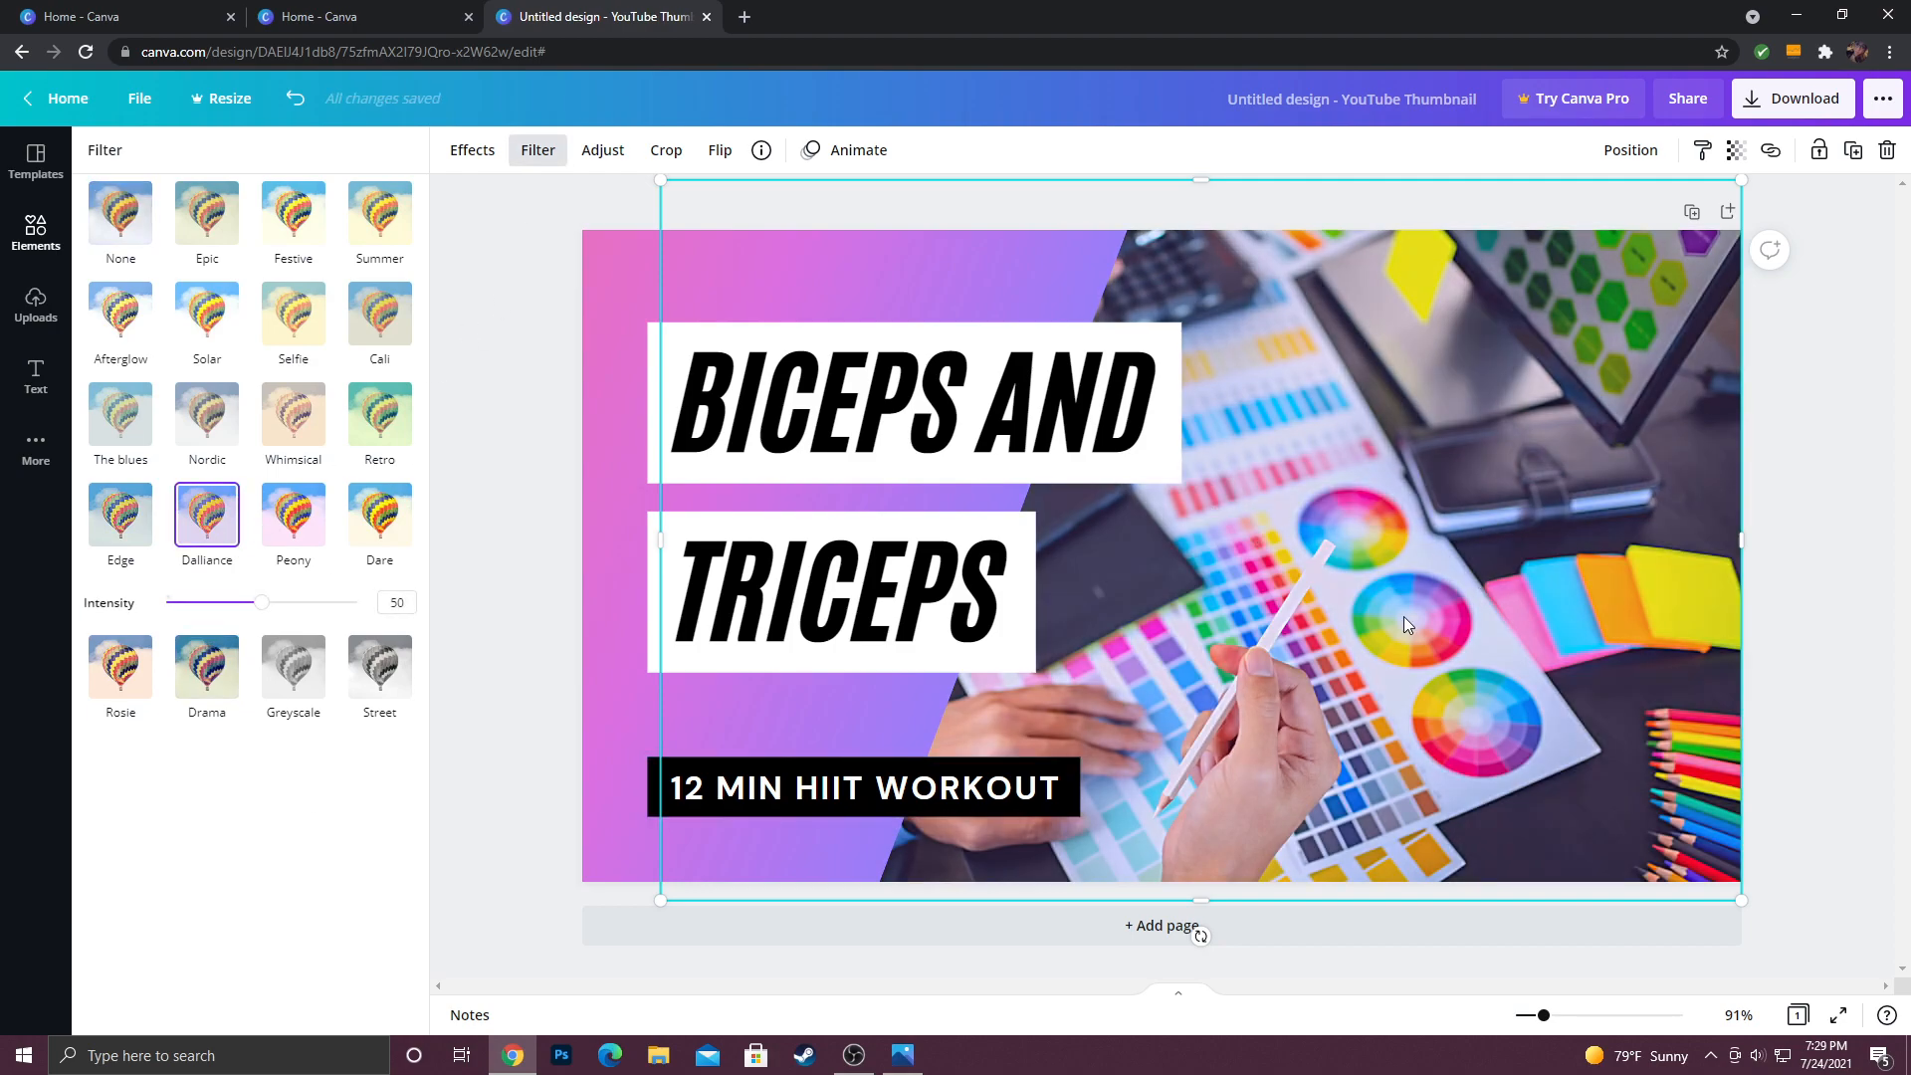
pyautogui.moveTo(602, 150)
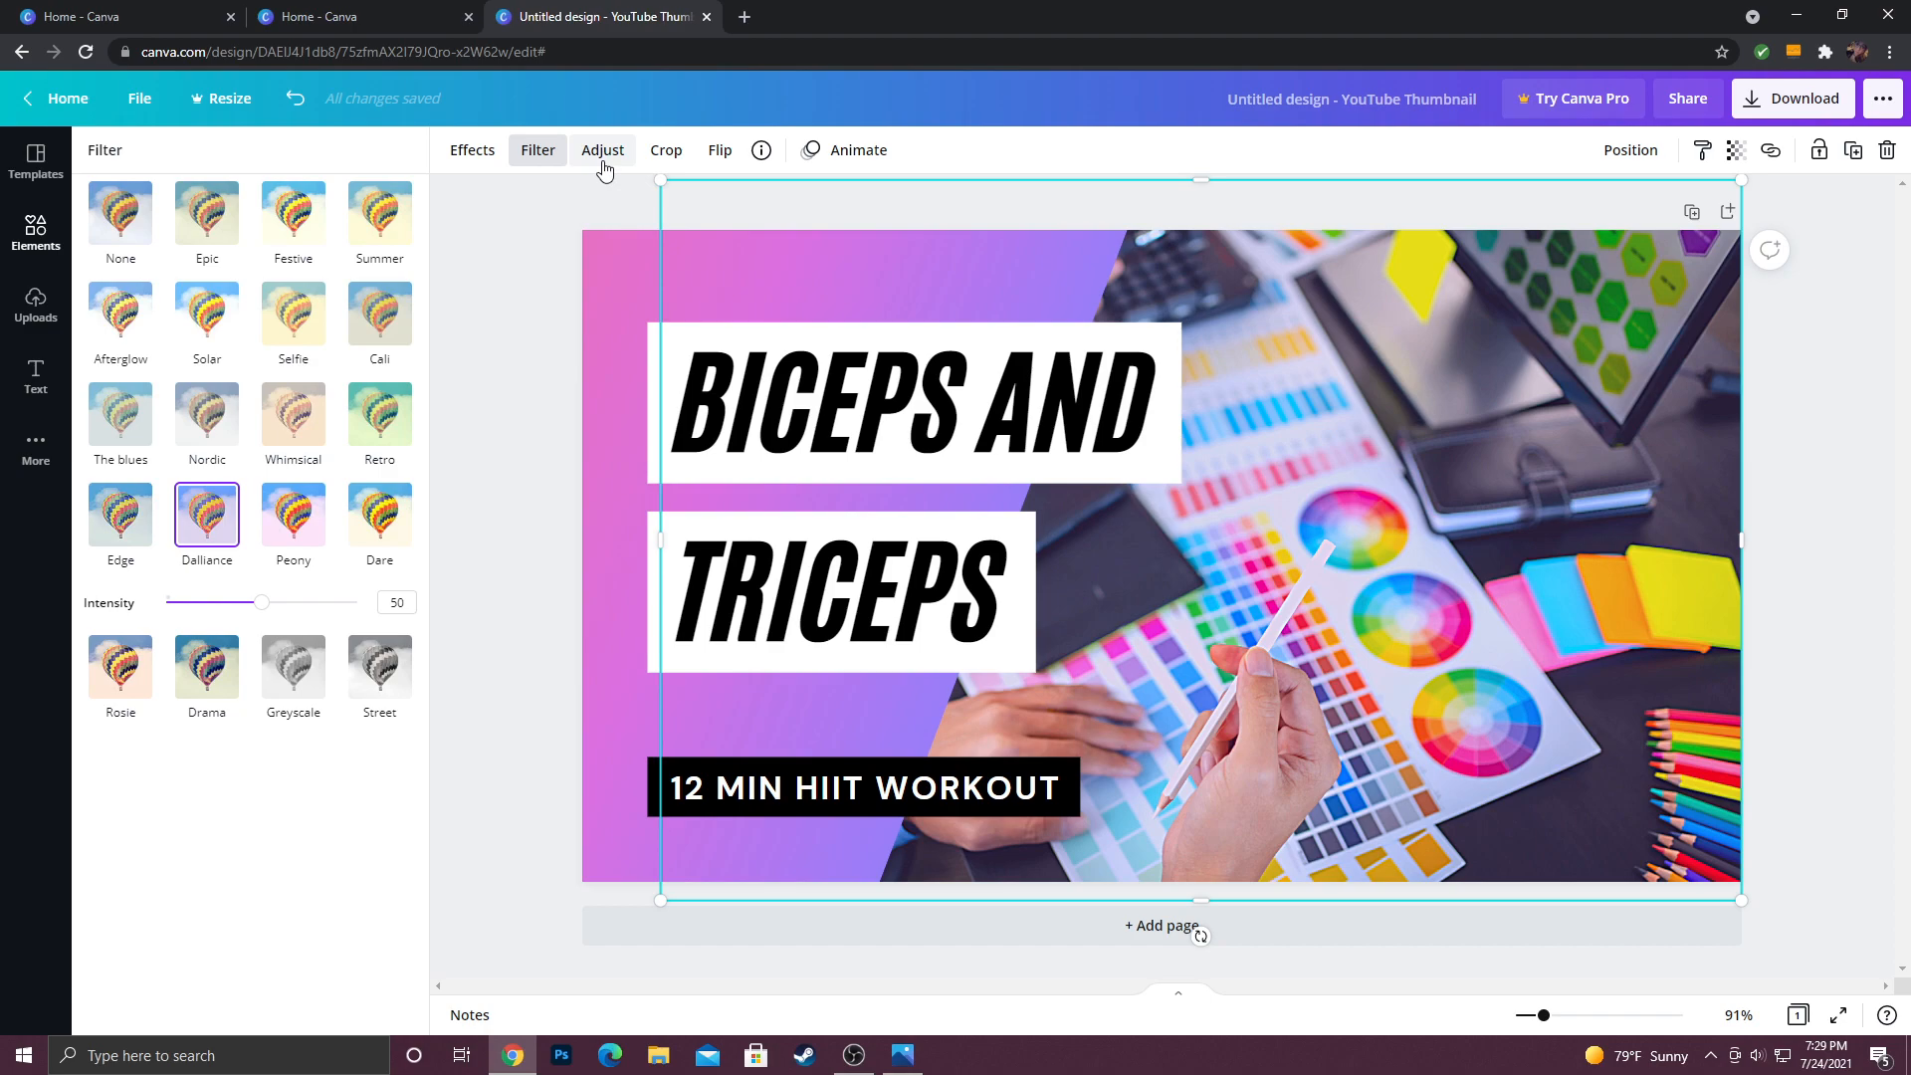
# Step: Experiment with the desk photo's saturation, finally settling it at 67
pyautogui.click(602, 150)
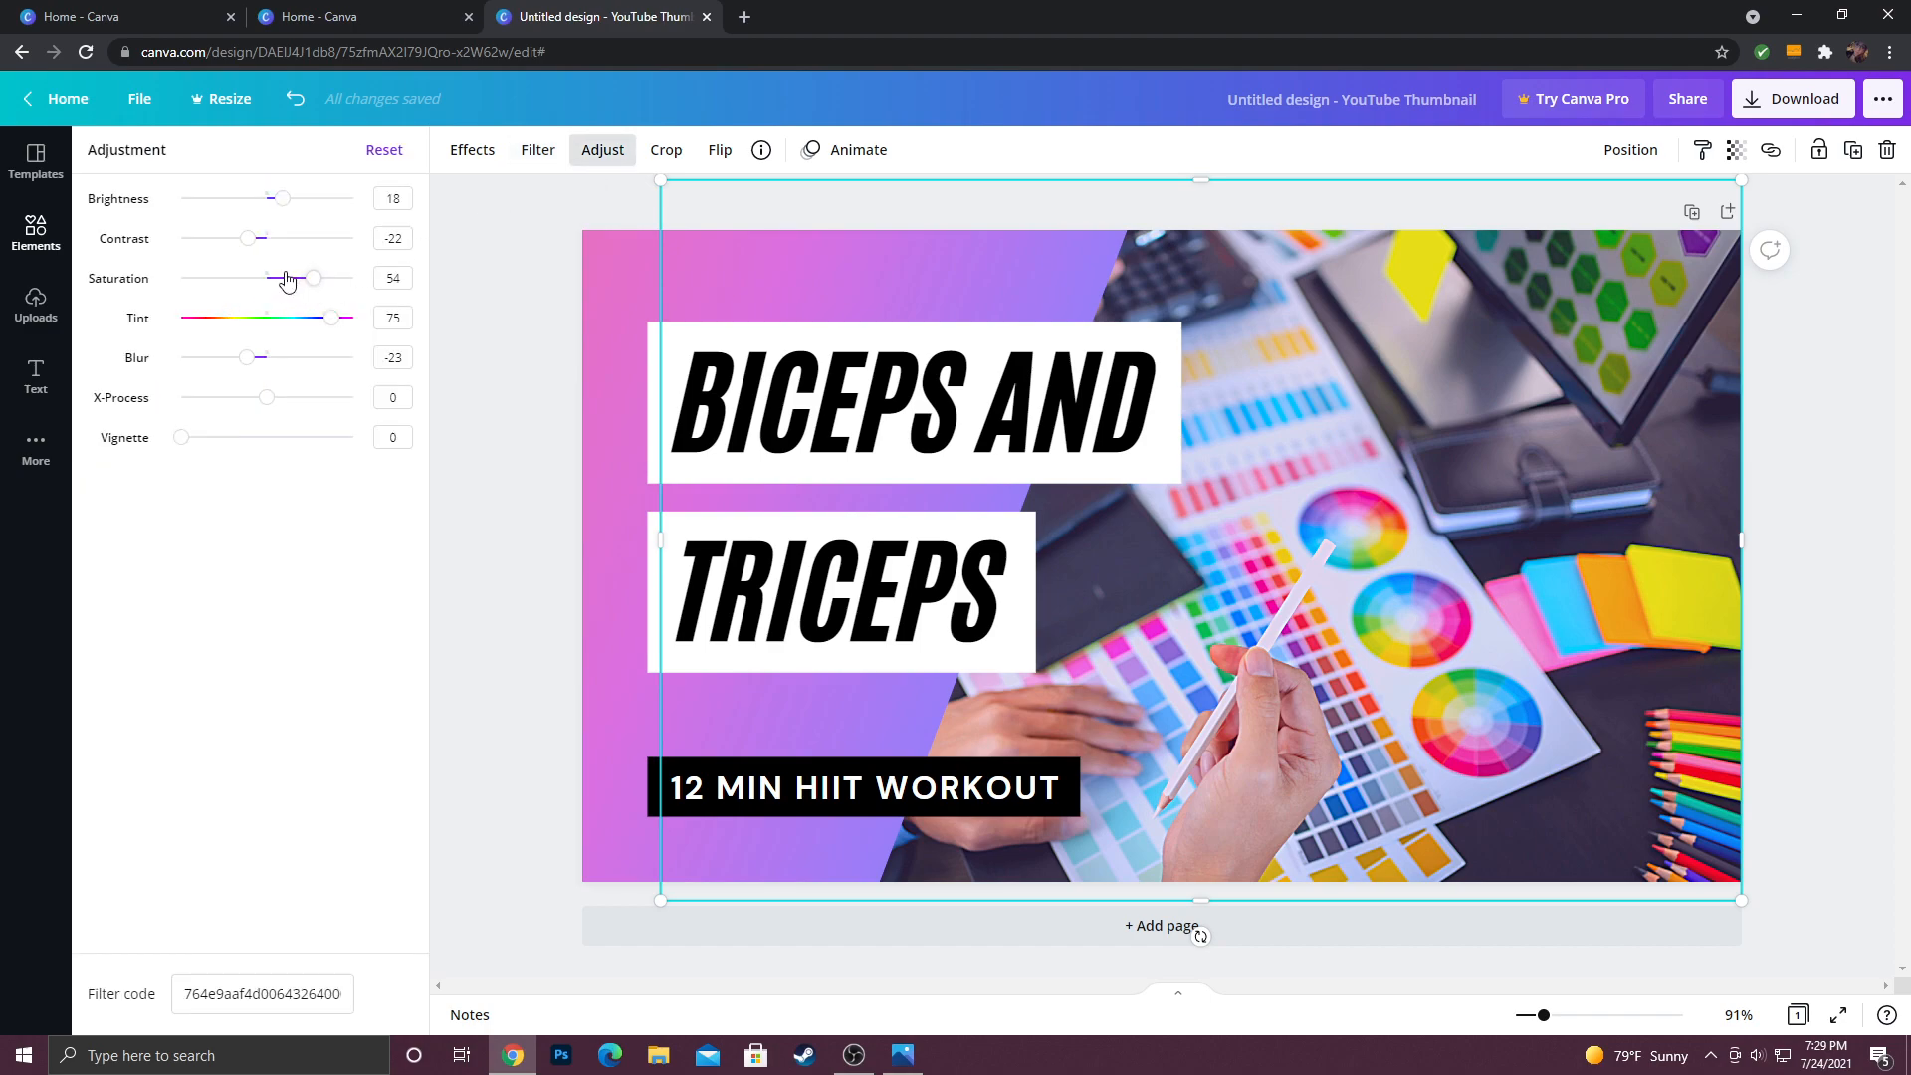
pyautogui.moveTo(369, 307)
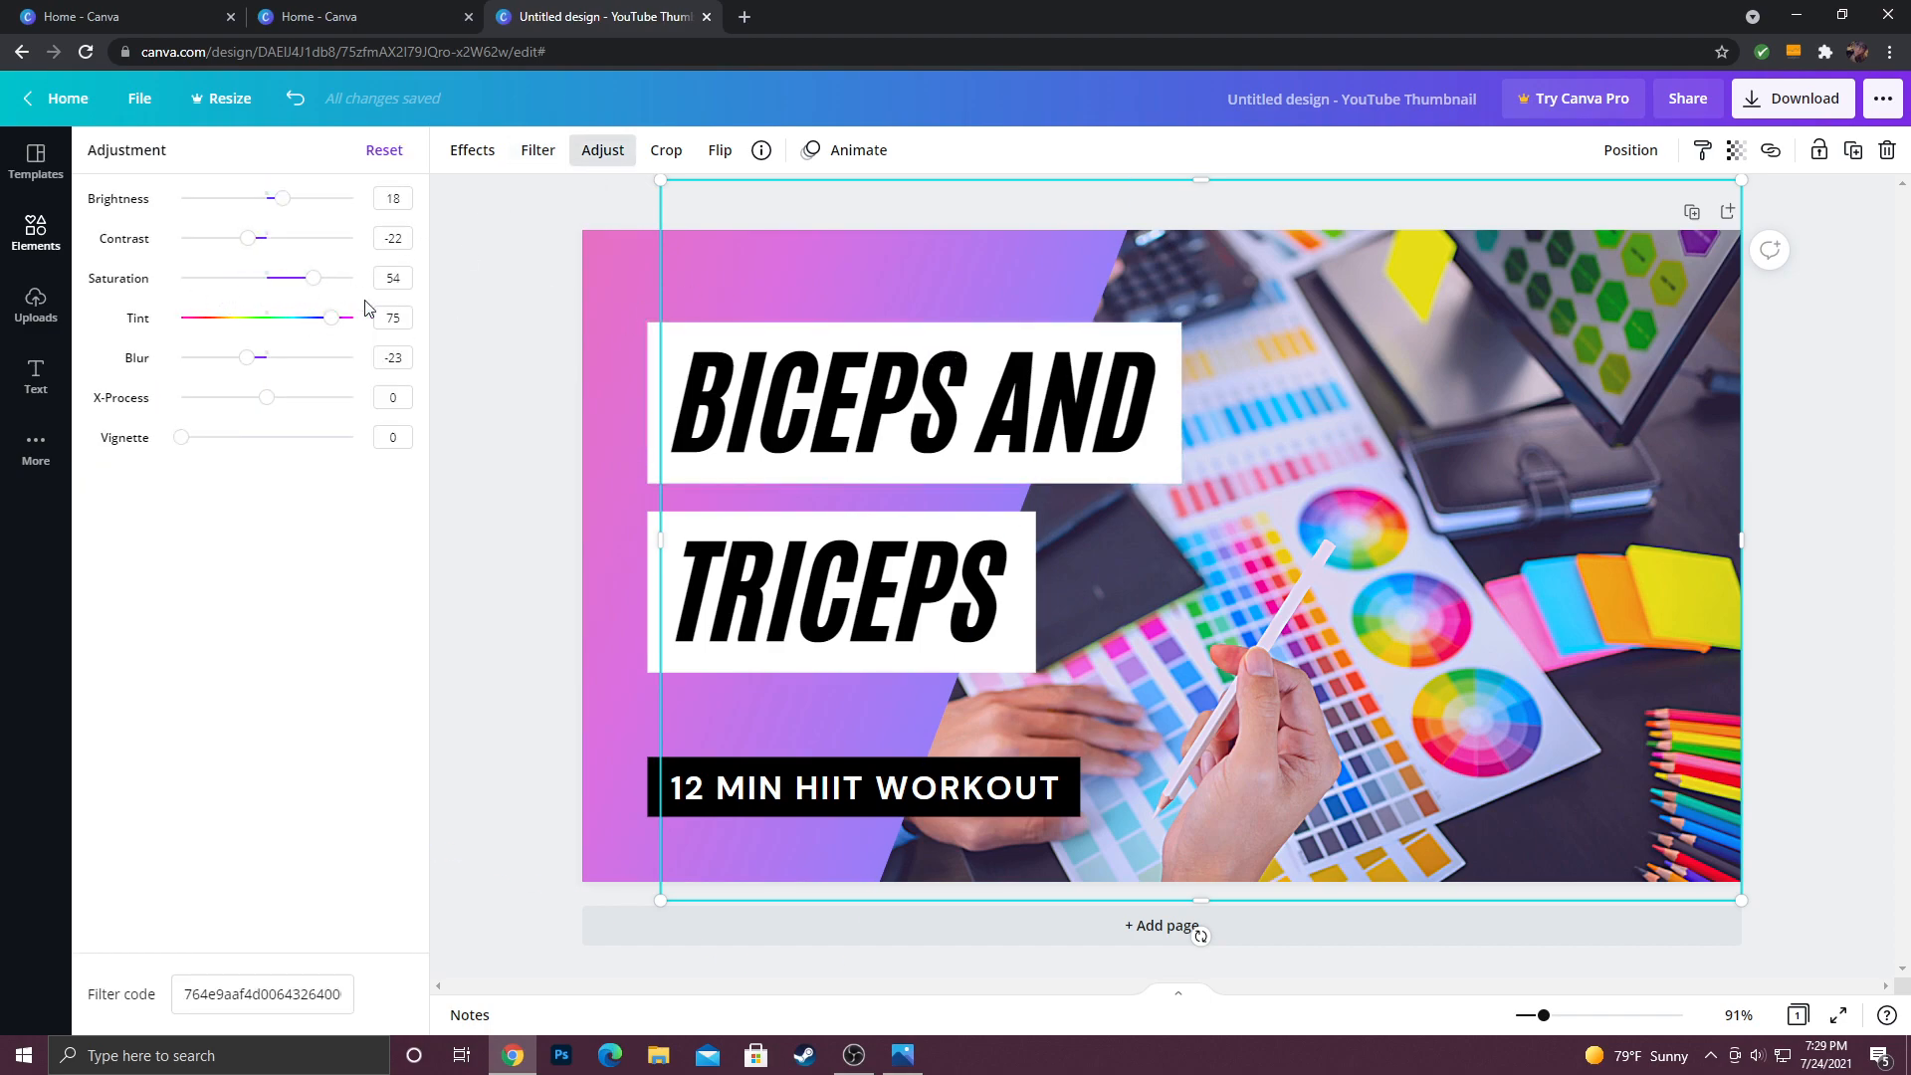
pyautogui.moveTo(311, 277); pyautogui.dragTo(234, 278)
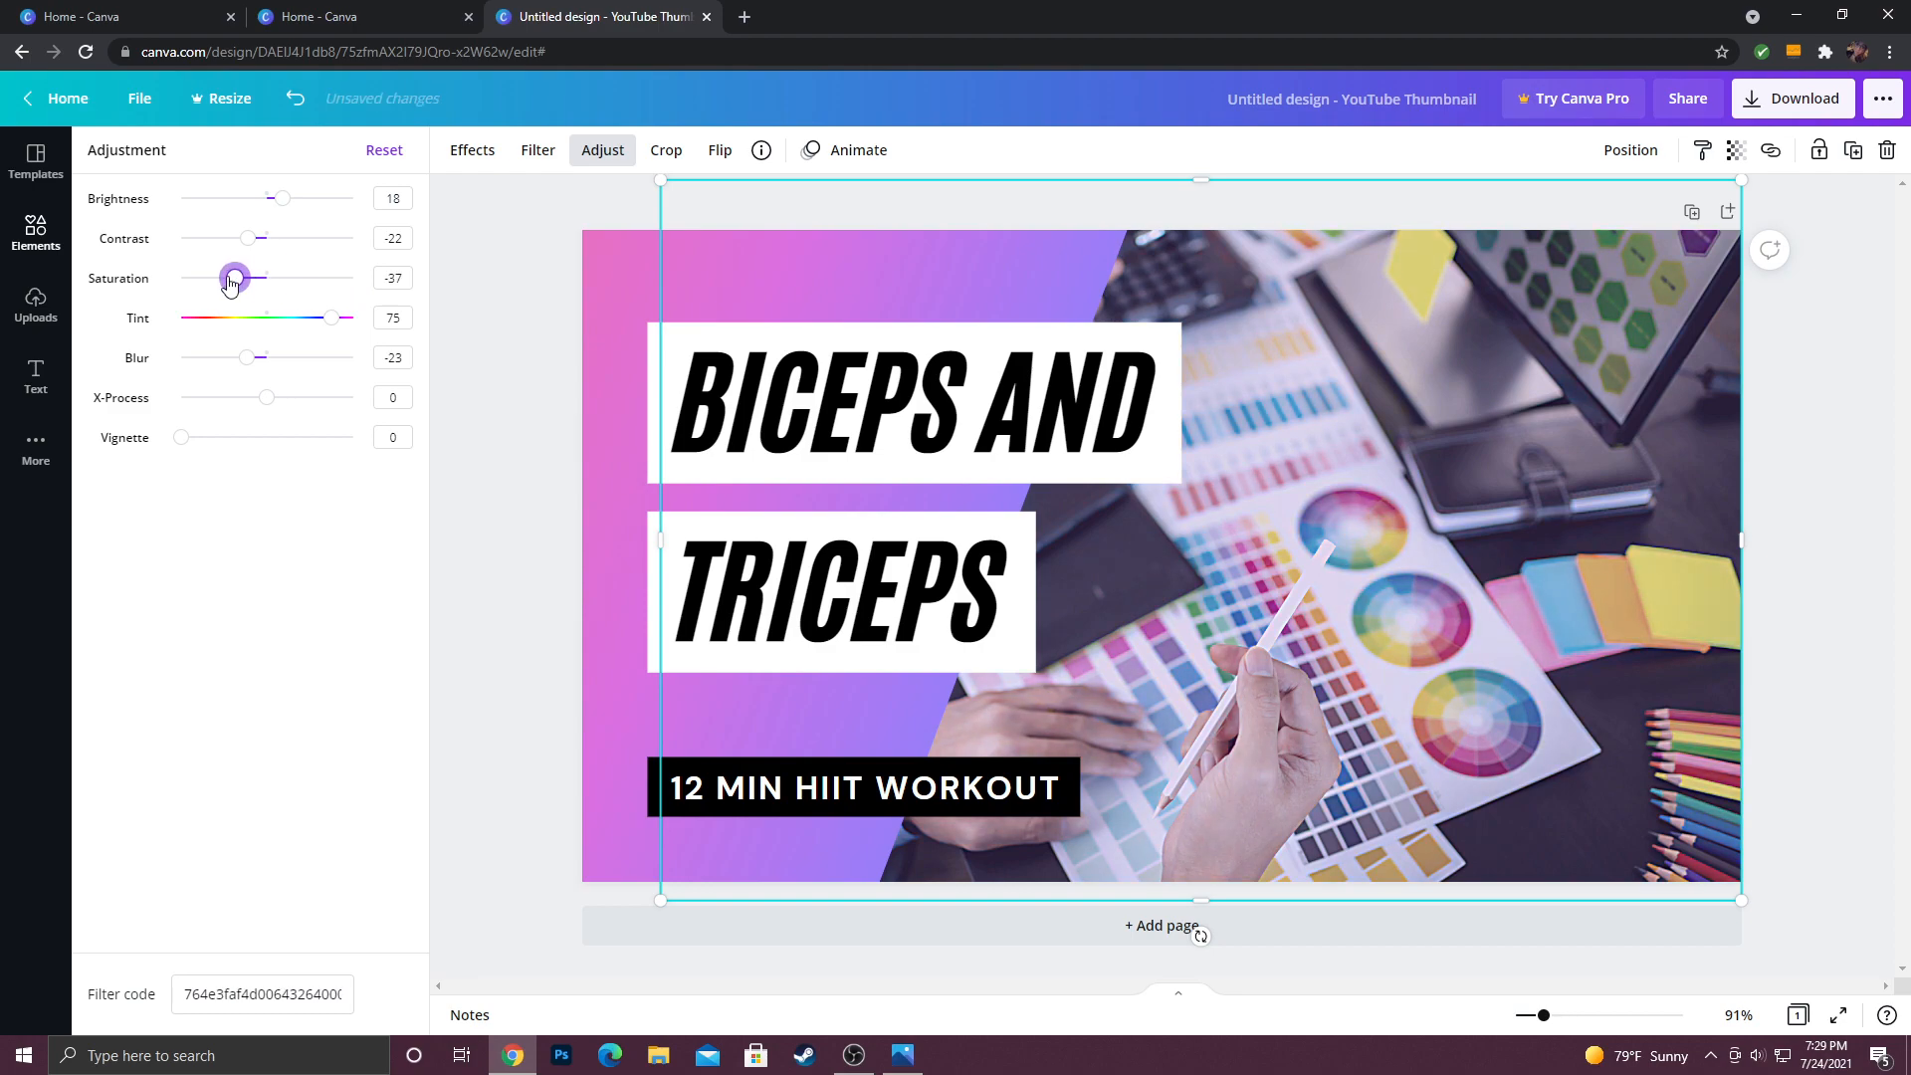
pyautogui.moveTo(234, 277); pyautogui.dragTo(180, 278)
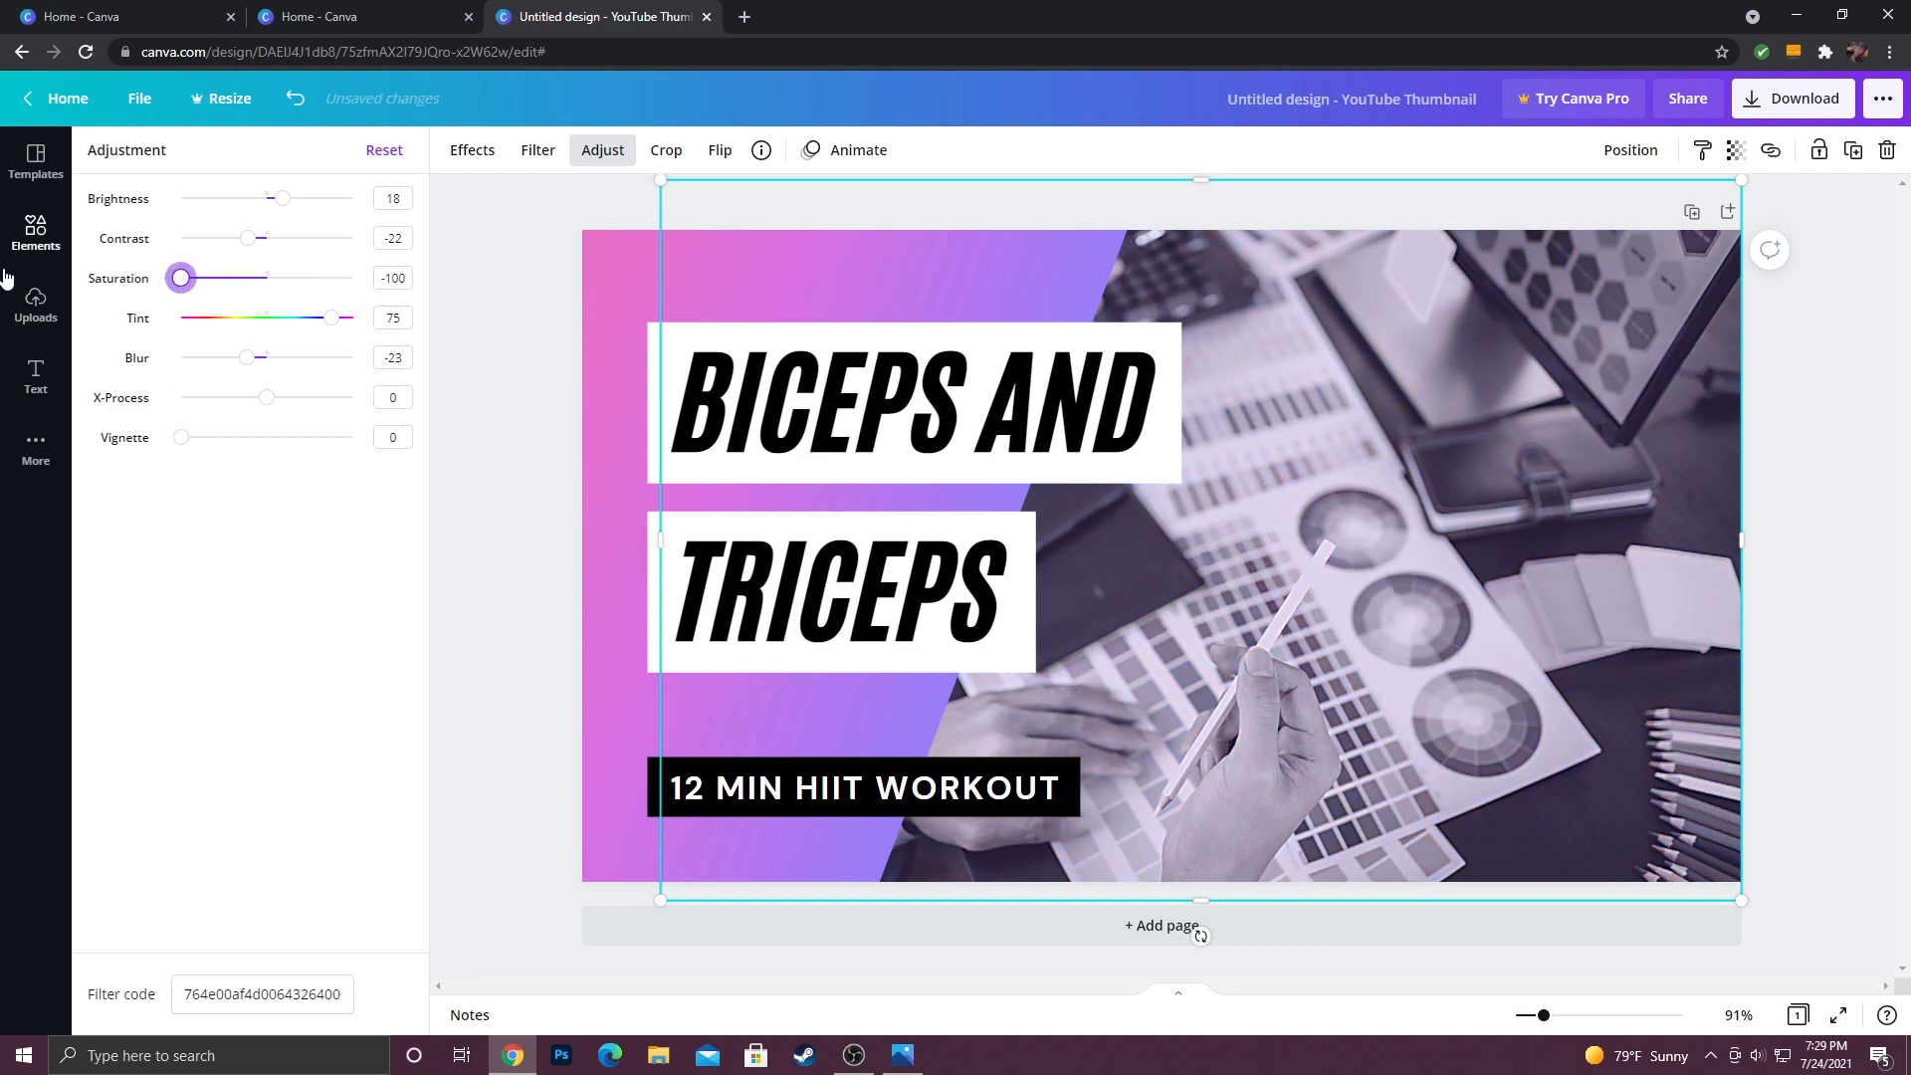
pyautogui.moveTo(179, 277); pyautogui.dragTo(251, 277)
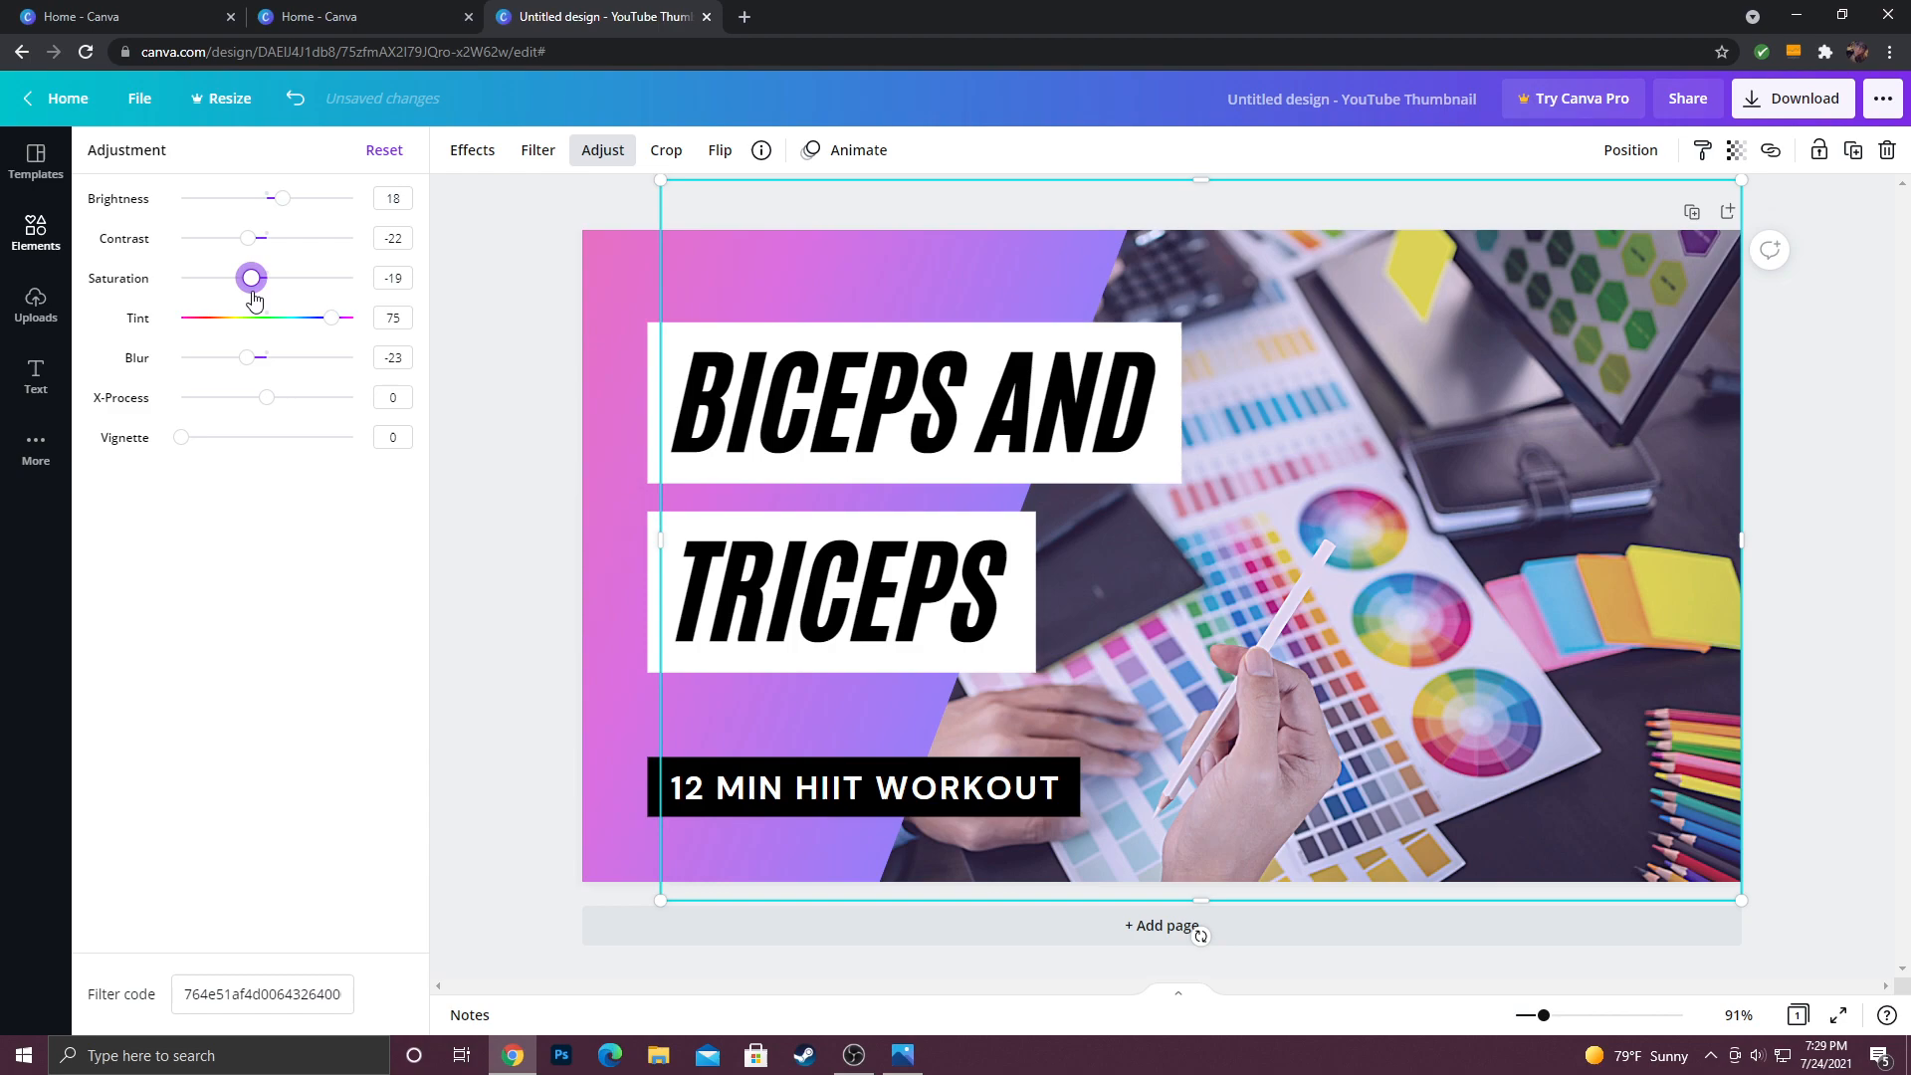
pyautogui.moveTo(251, 277); pyautogui.dragTo(315, 277)
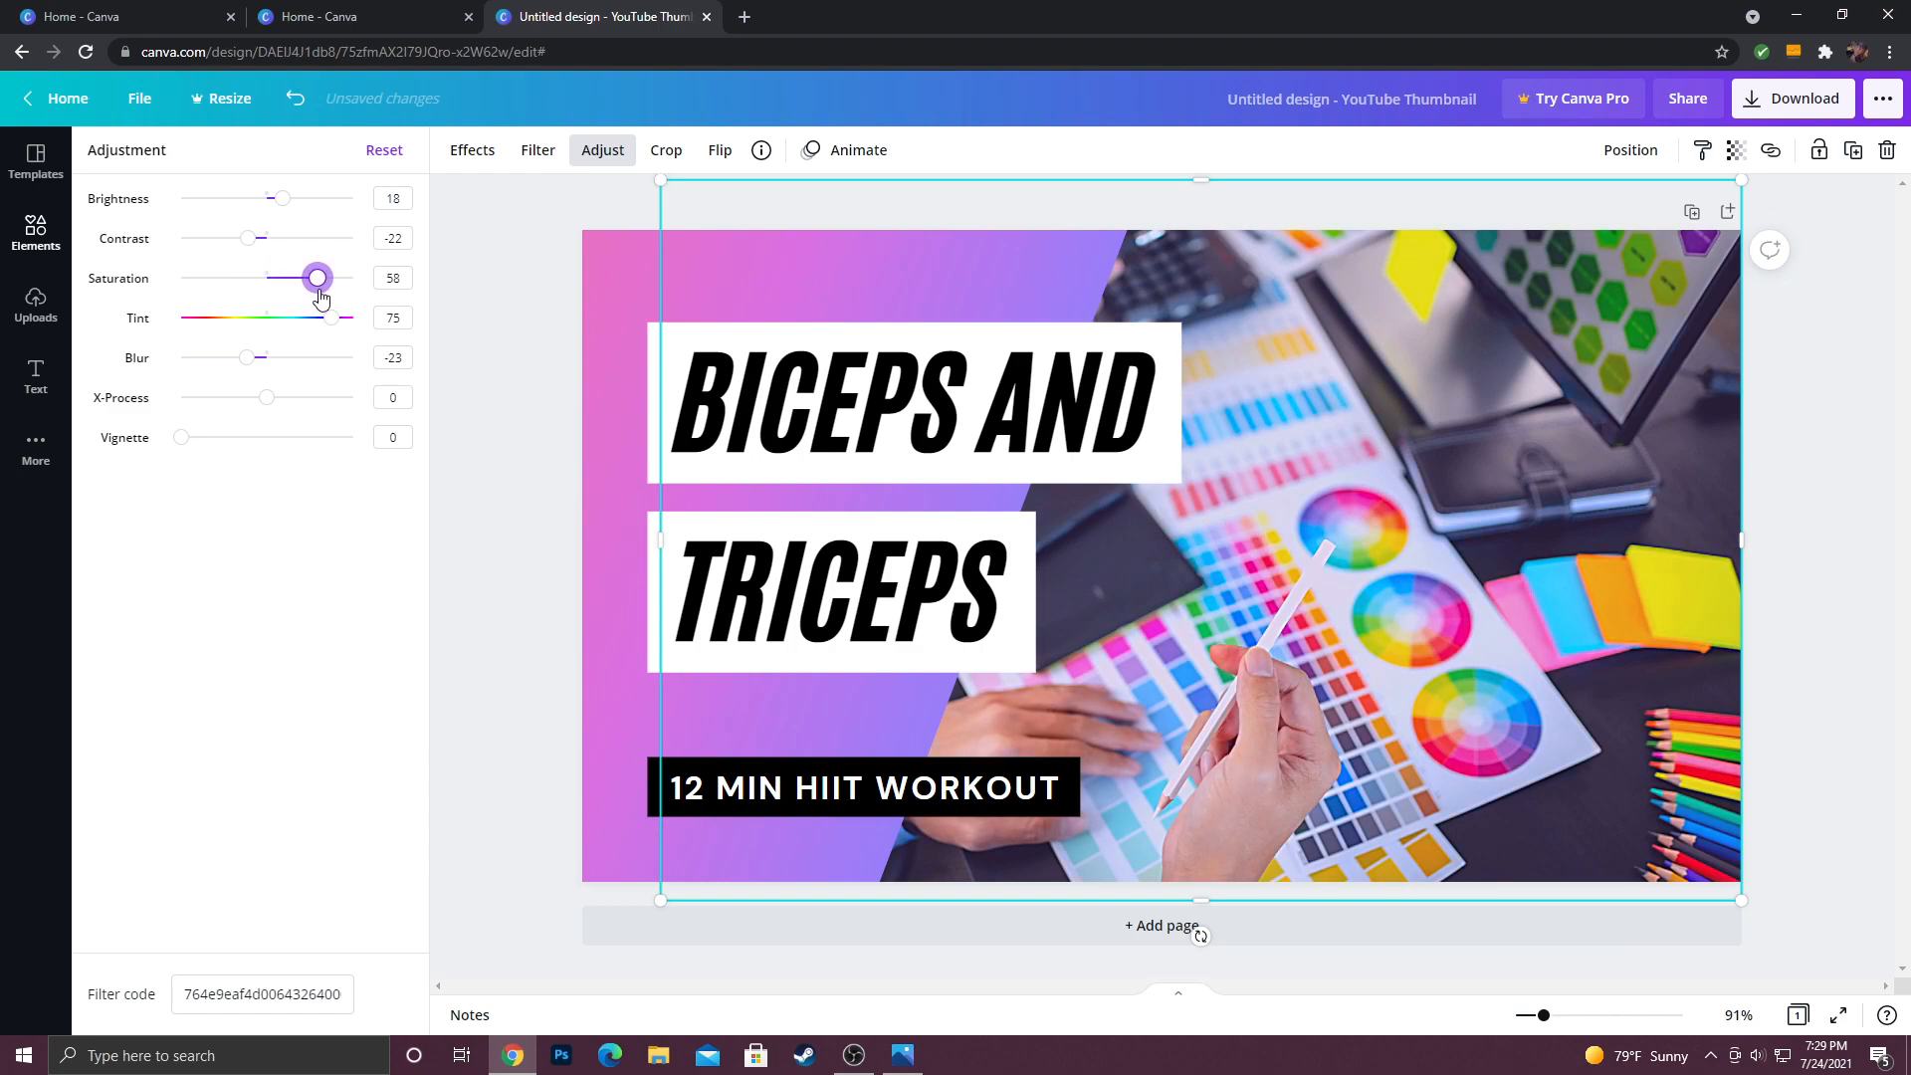
pyautogui.moveTo(315, 277); pyautogui.dragTo(324, 278)
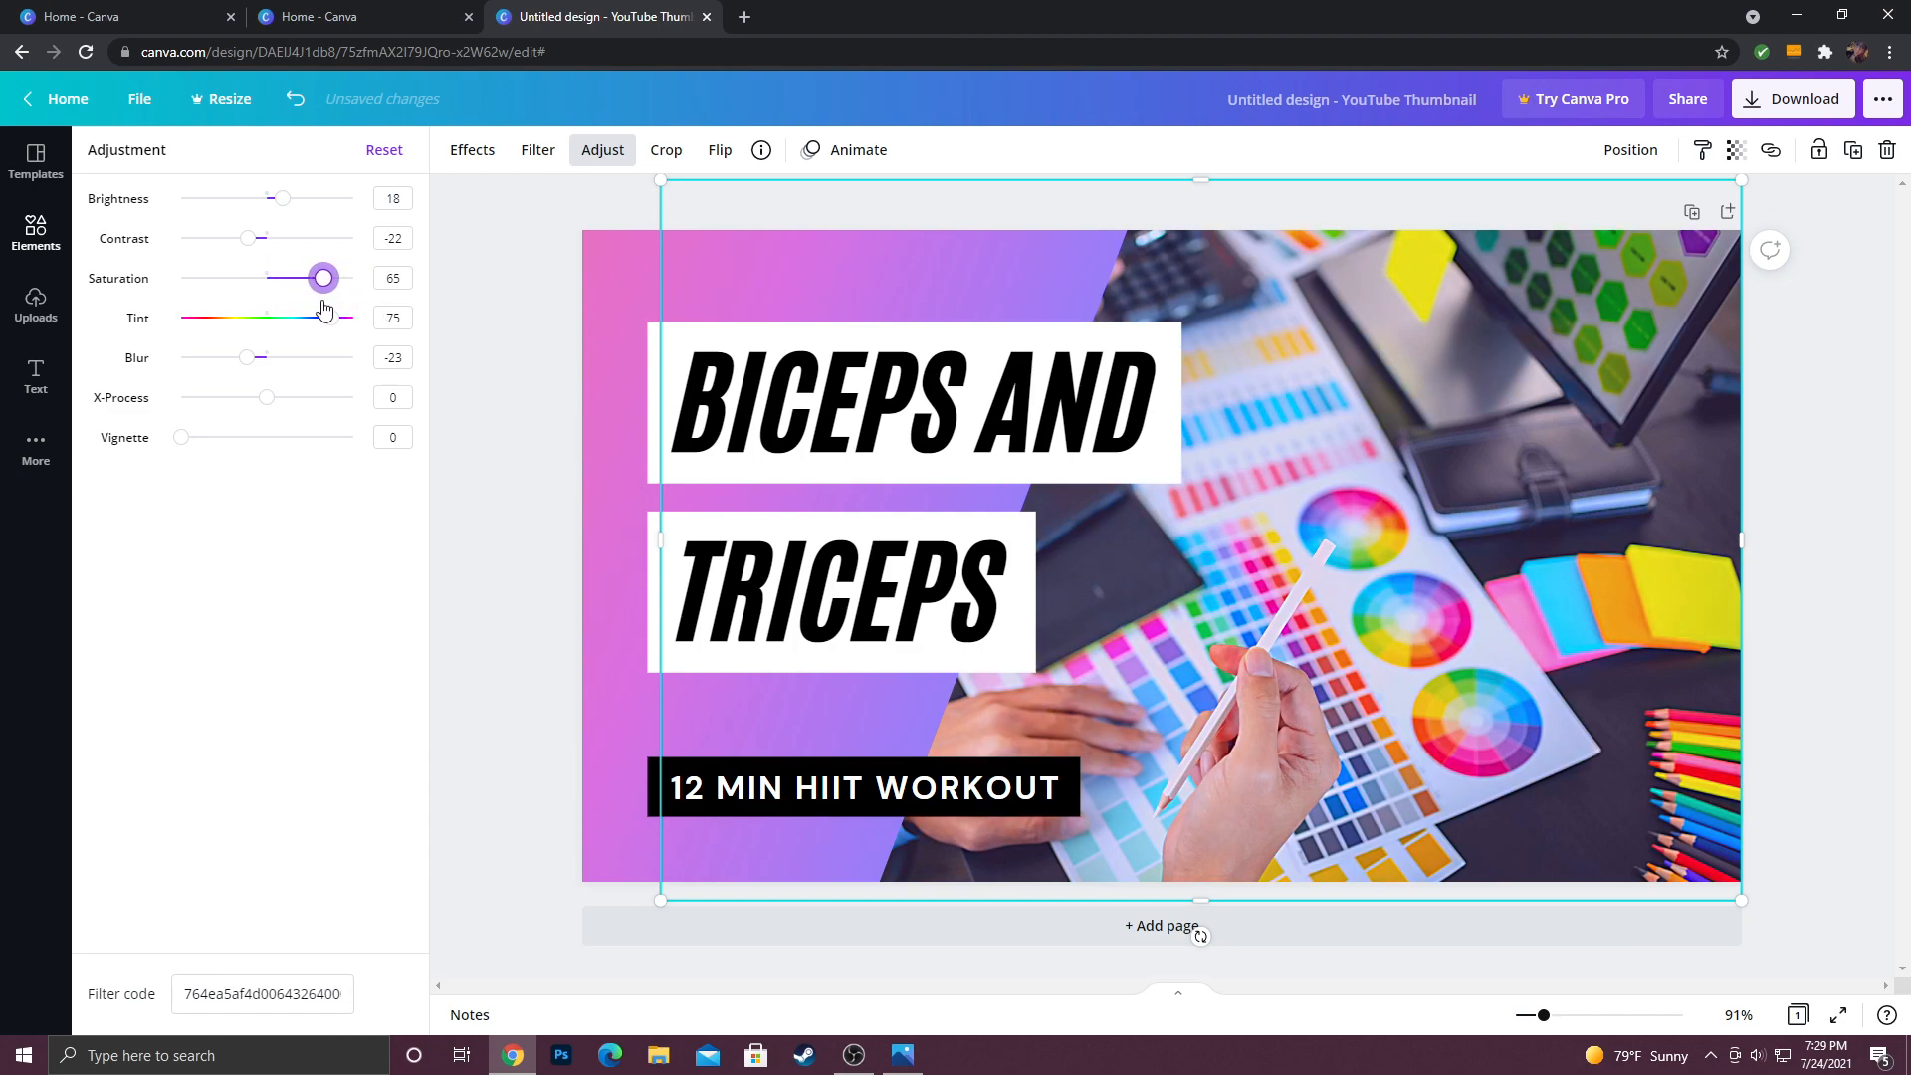
pyautogui.moveTo(323, 277); pyautogui.dragTo(321, 278)
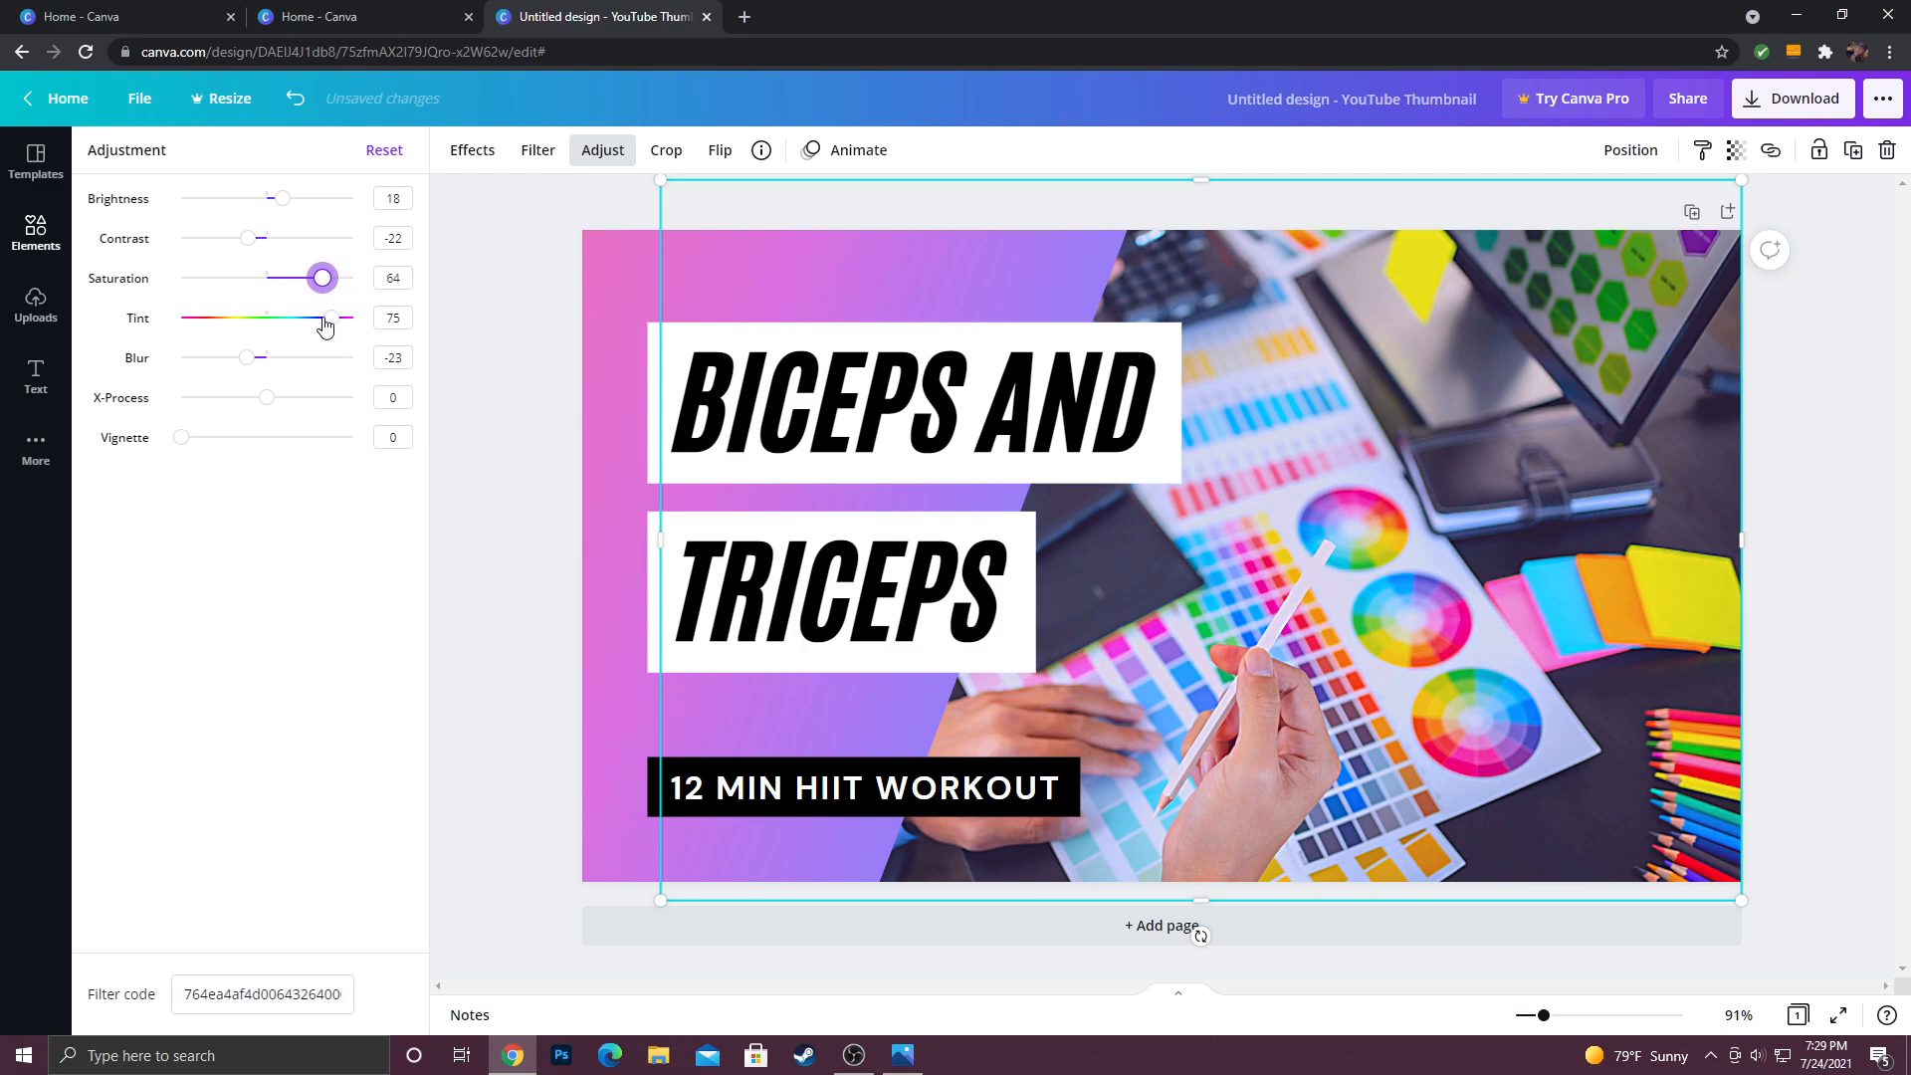
pyautogui.moveTo(321, 277); pyautogui.dragTo(305, 277)
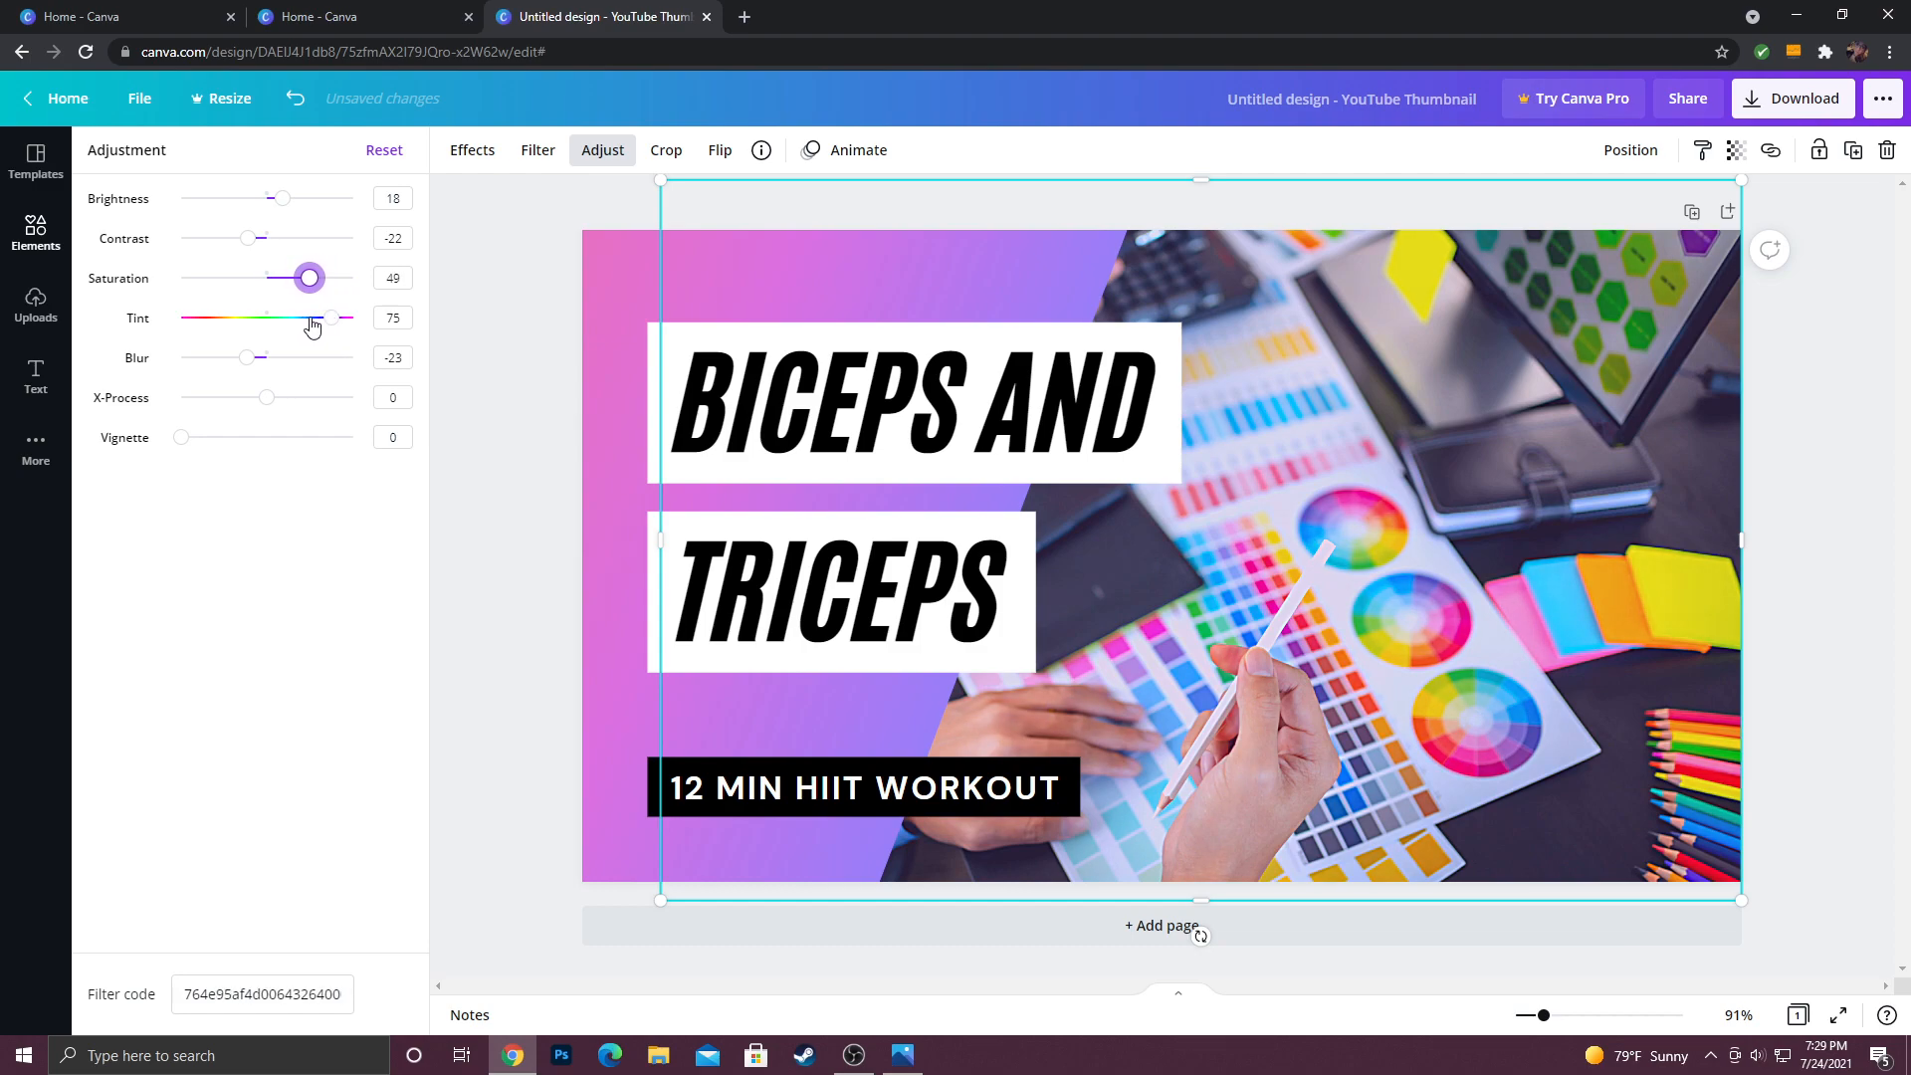
pyautogui.moveTo(307, 277); pyautogui.dragTo(326, 278)
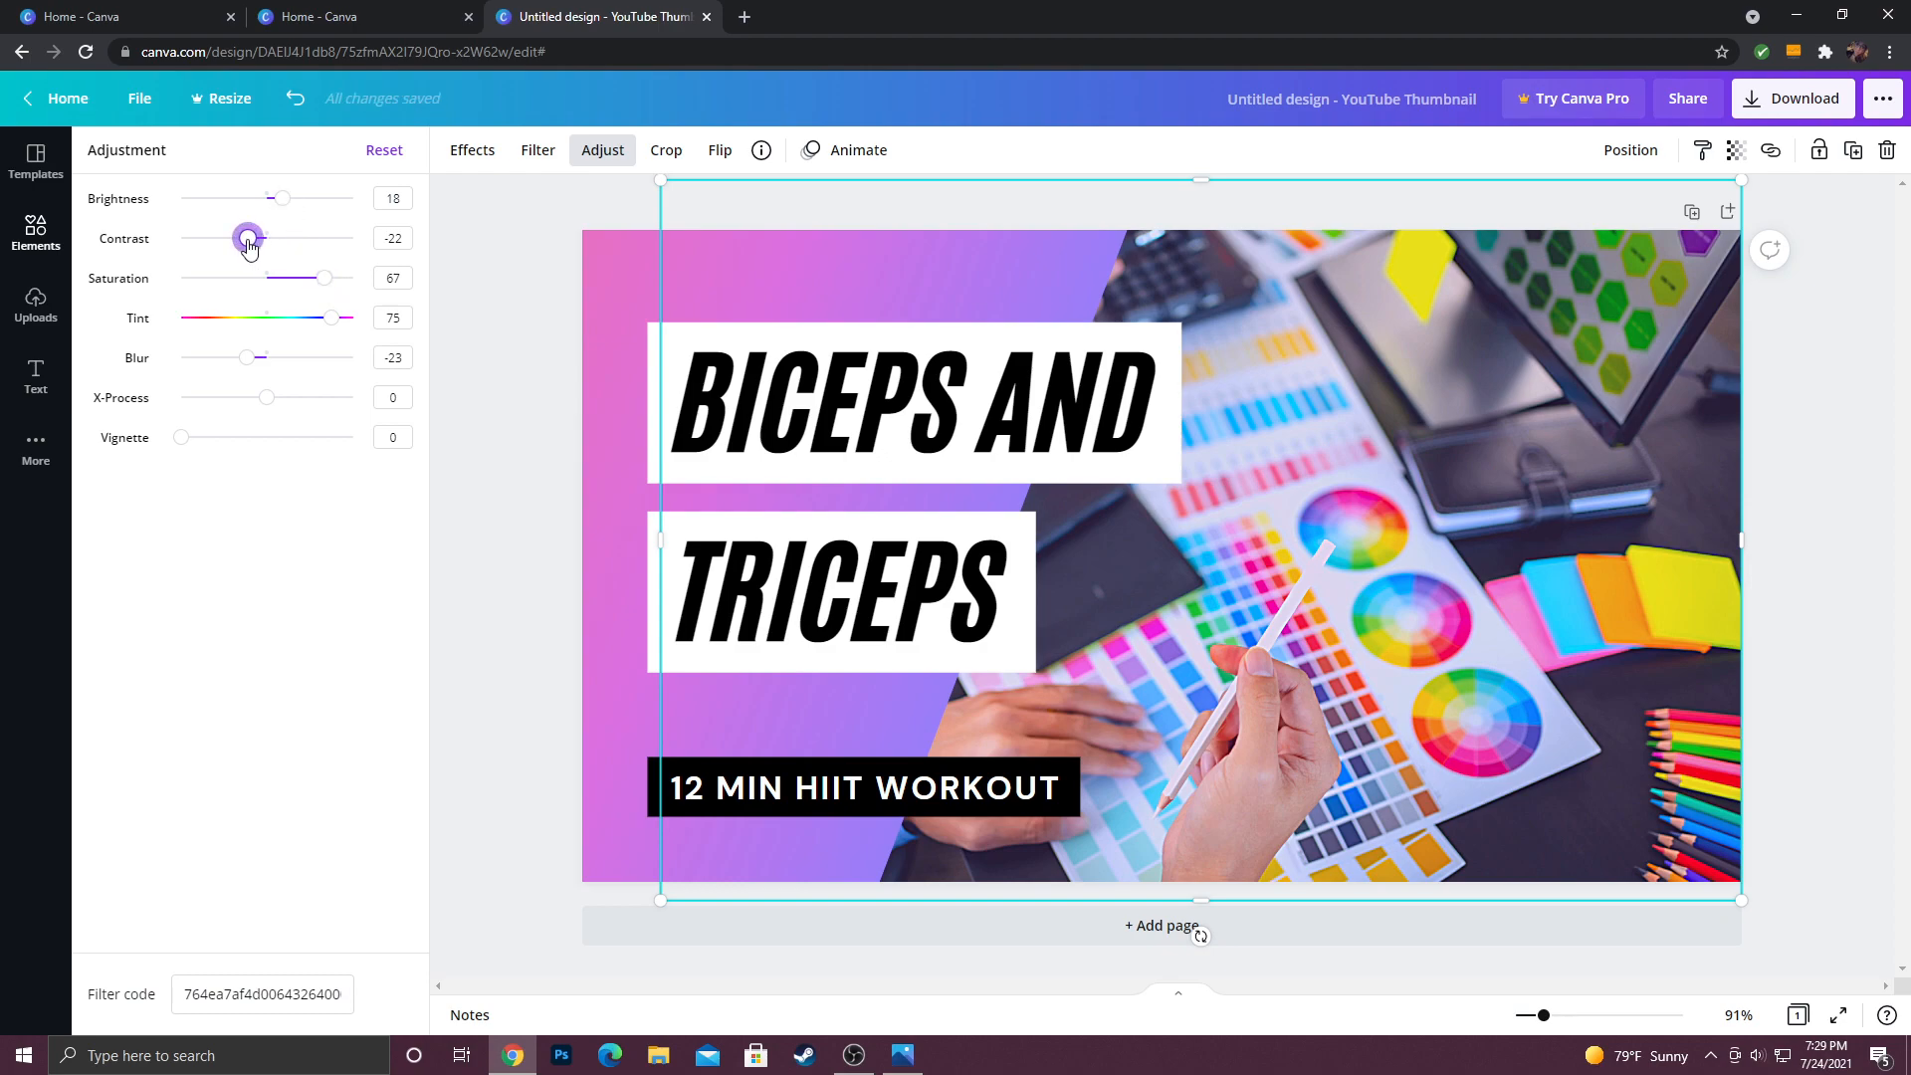
# Step: Try different contrast values on the desk photo, settling at 15
pyautogui.moveTo(249, 237); pyautogui.dragTo(277, 238)
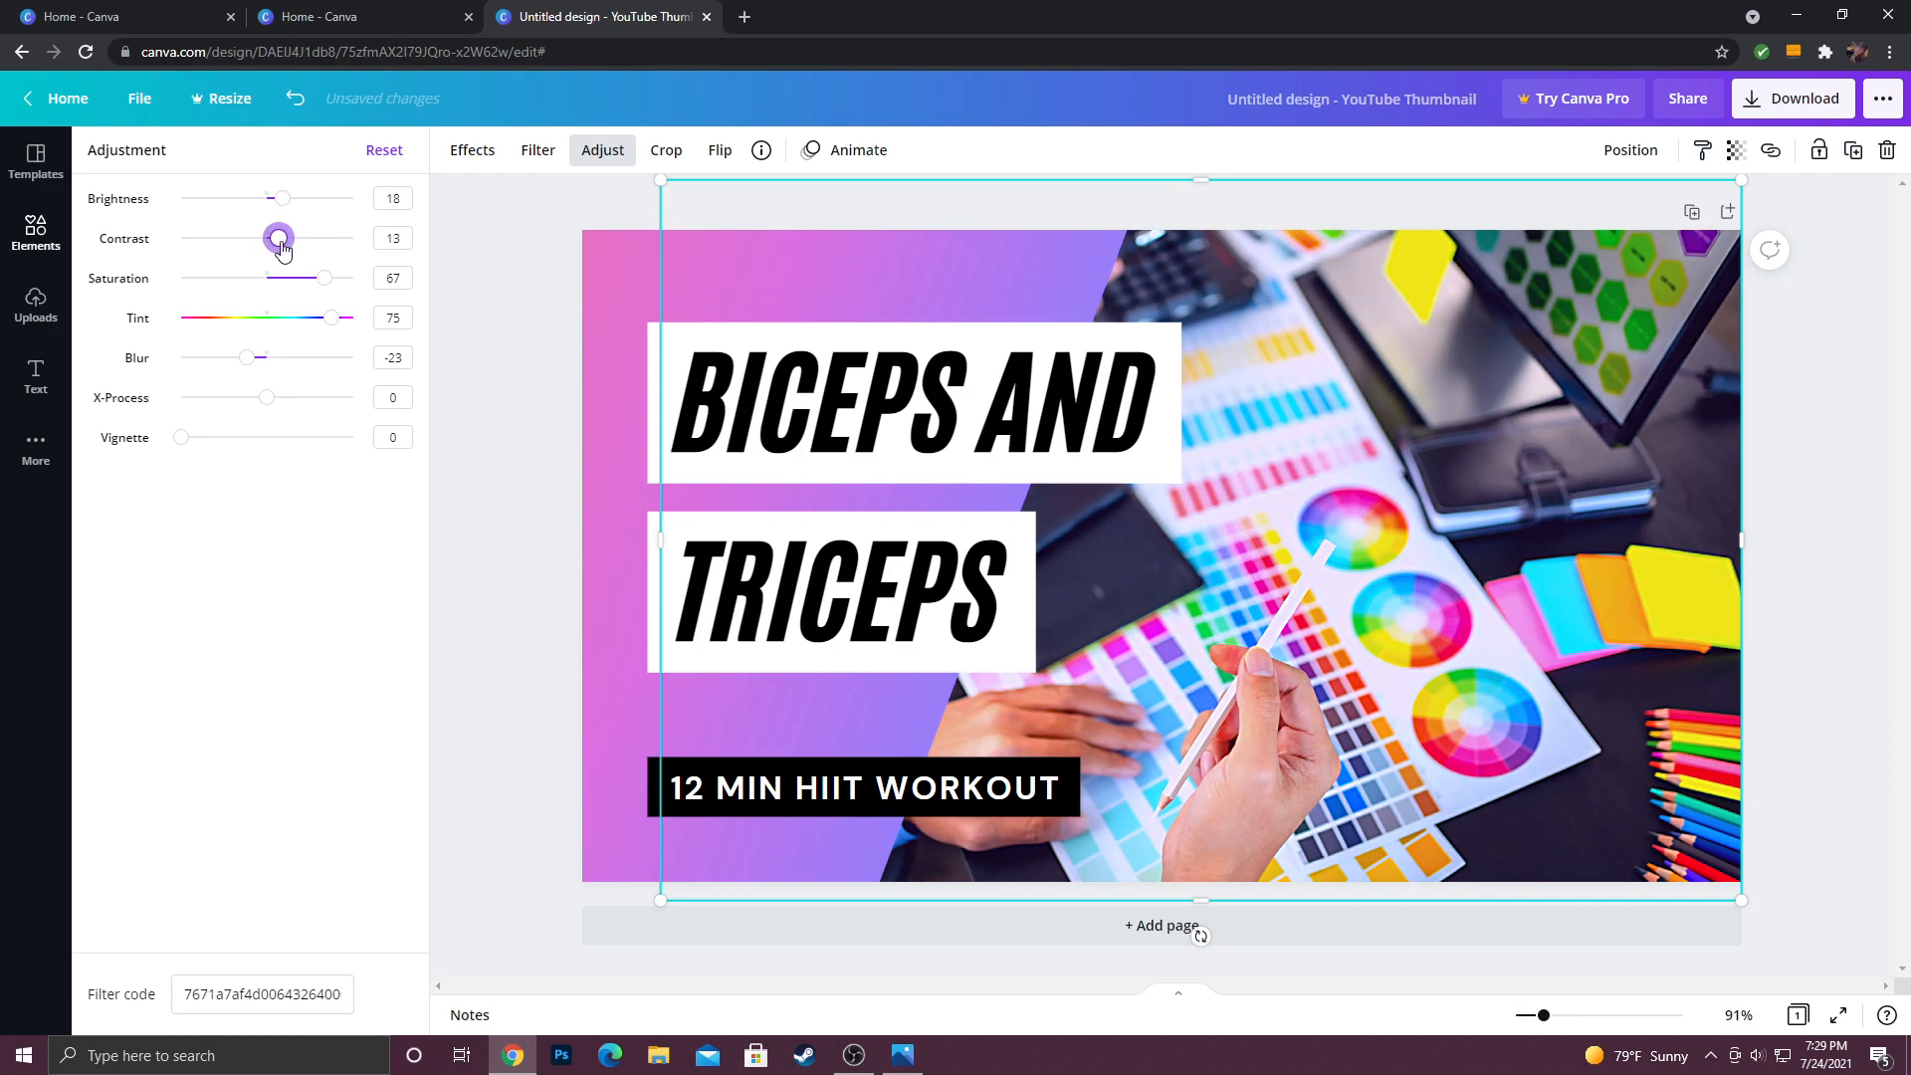
pyautogui.moveTo(277, 237); pyautogui.dragTo(240, 237)
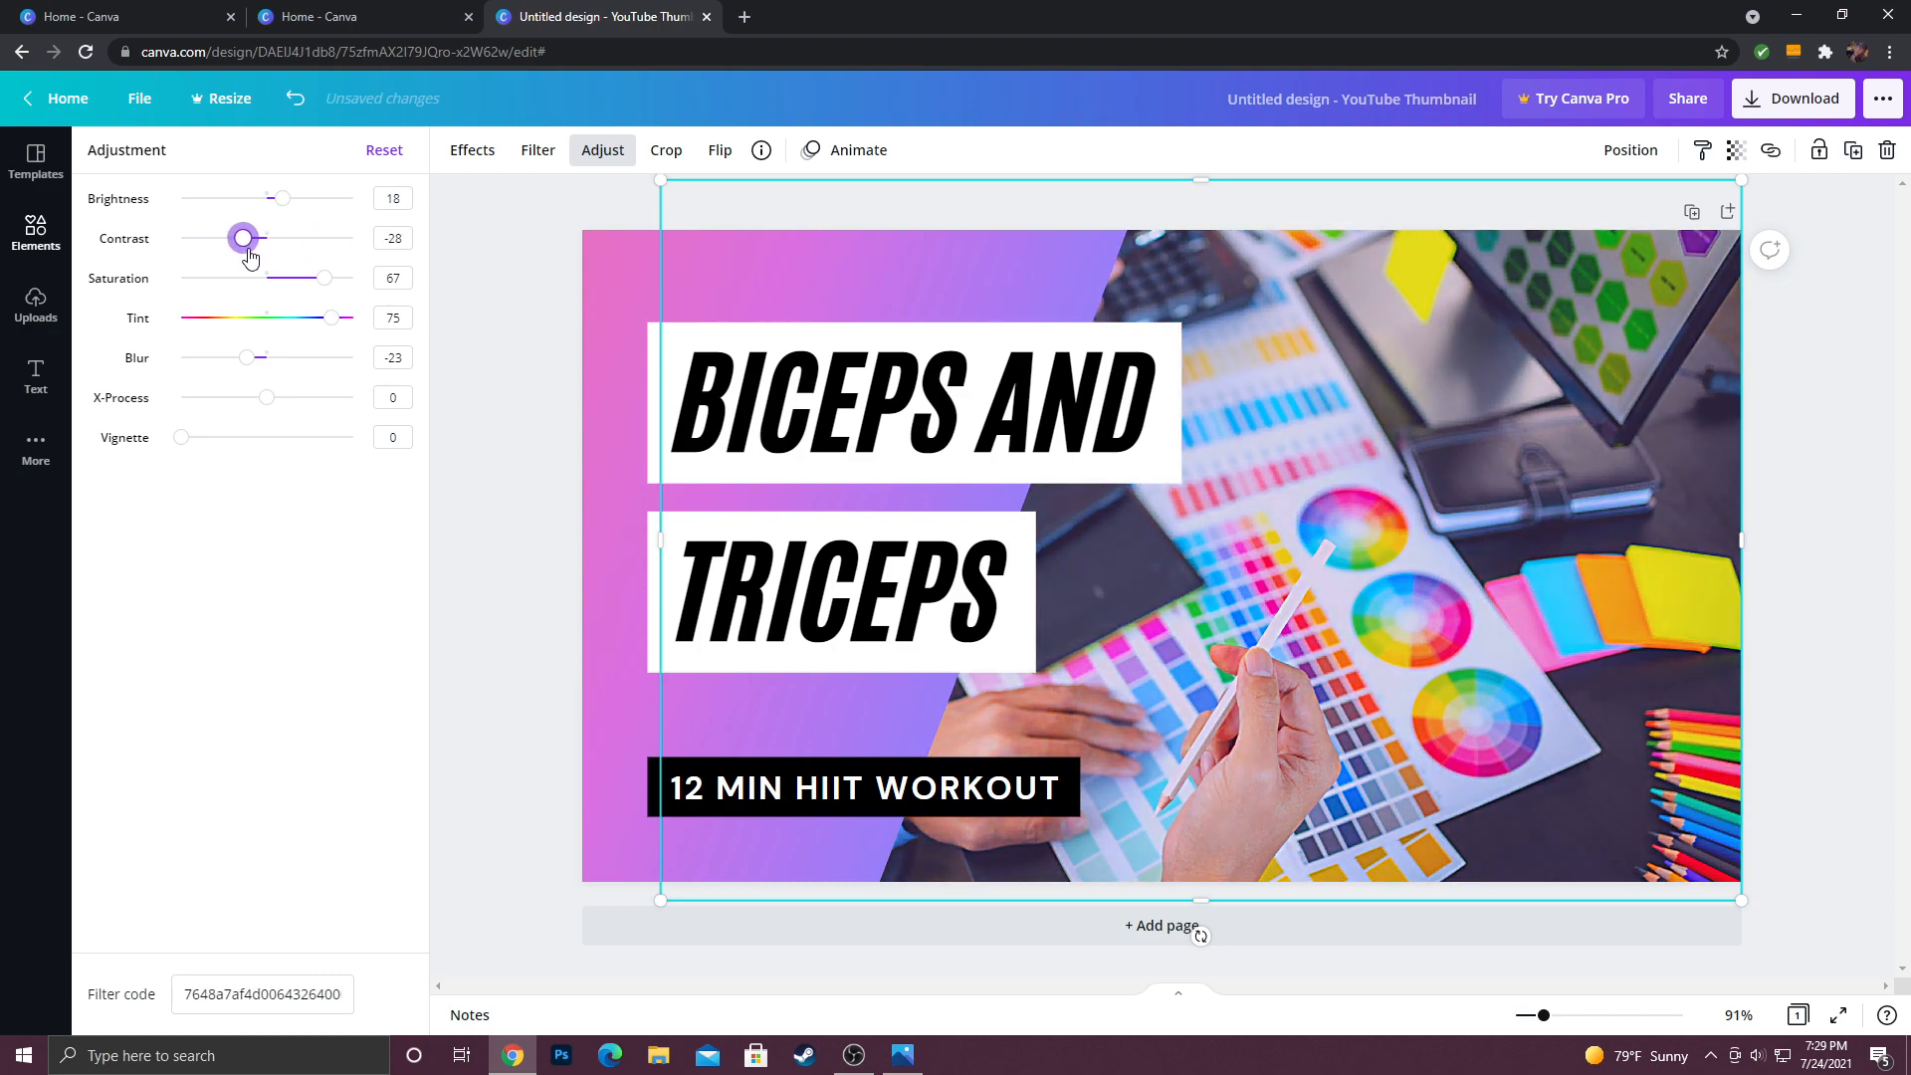
pyautogui.moveTo(241, 238); pyautogui.dragTo(337, 238)
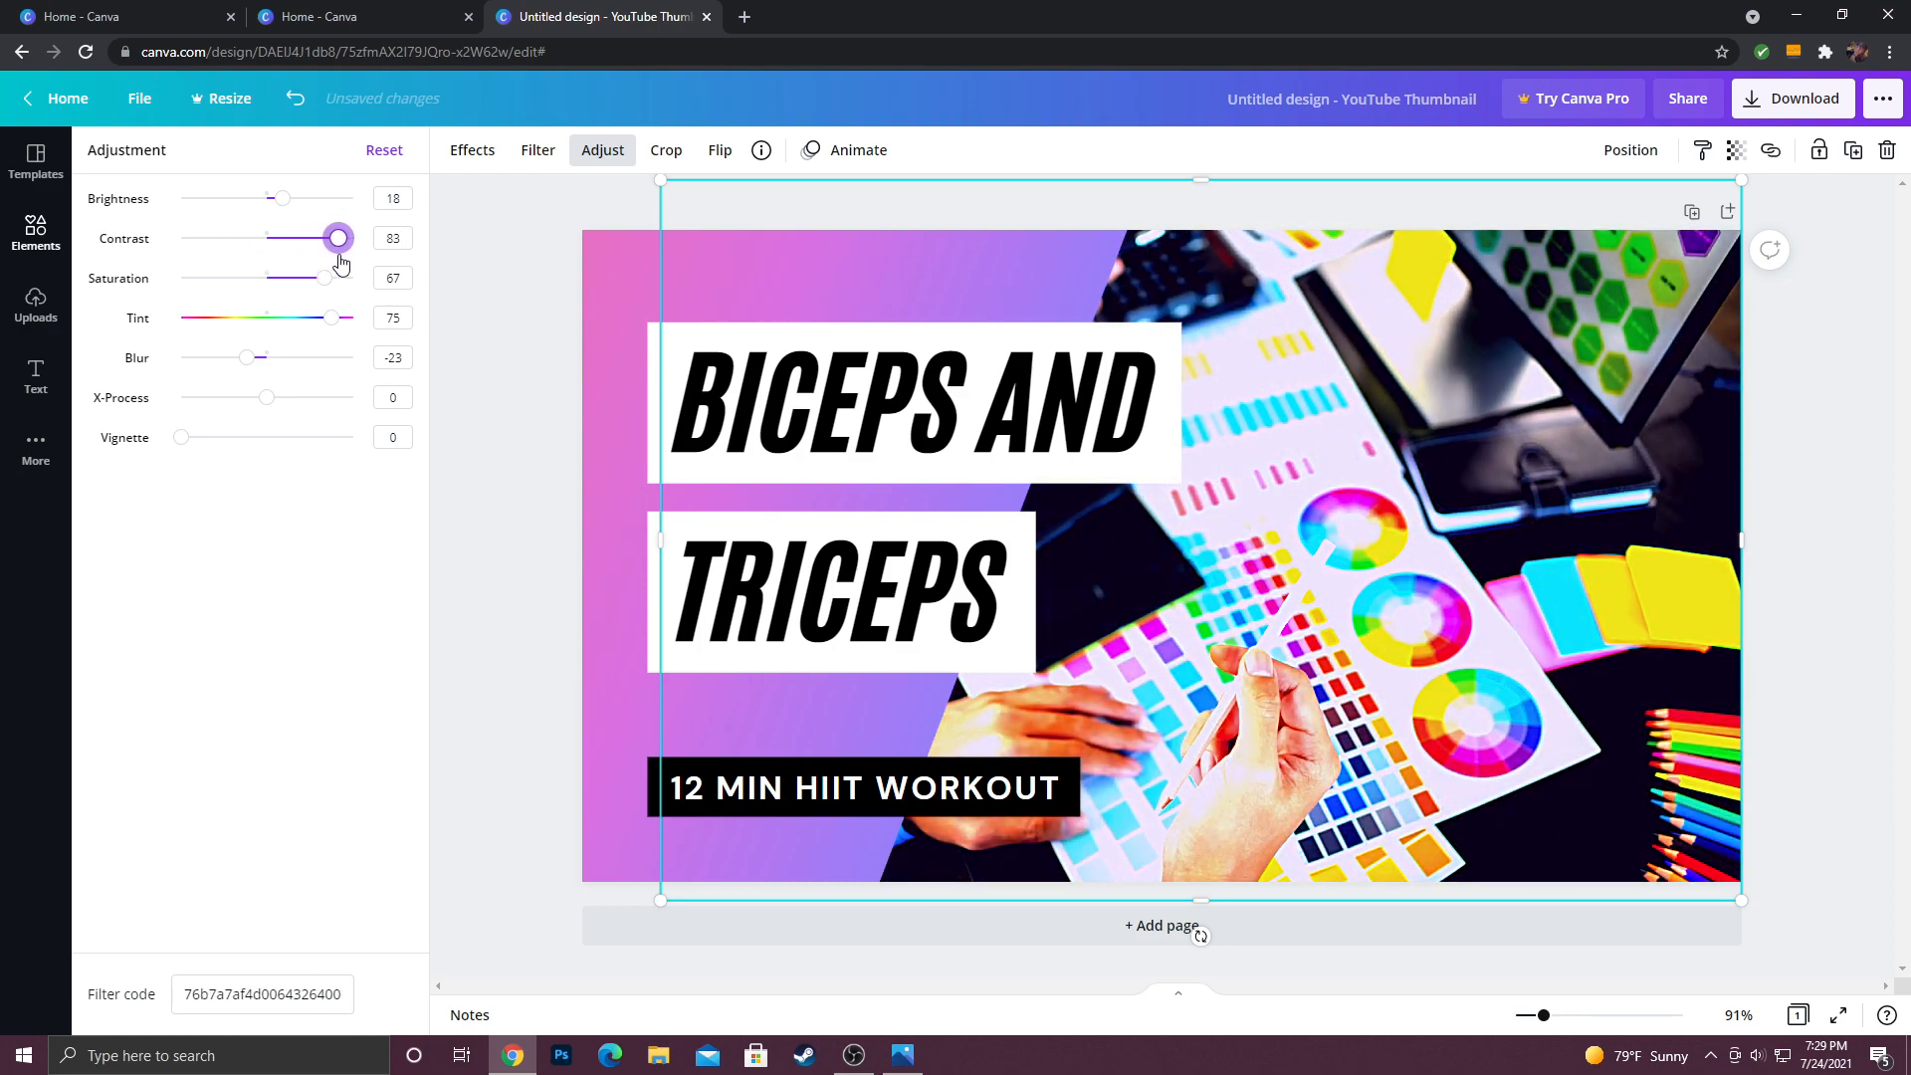
pyautogui.moveTo(338, 238); pyautogui.dragTo(304, 238)
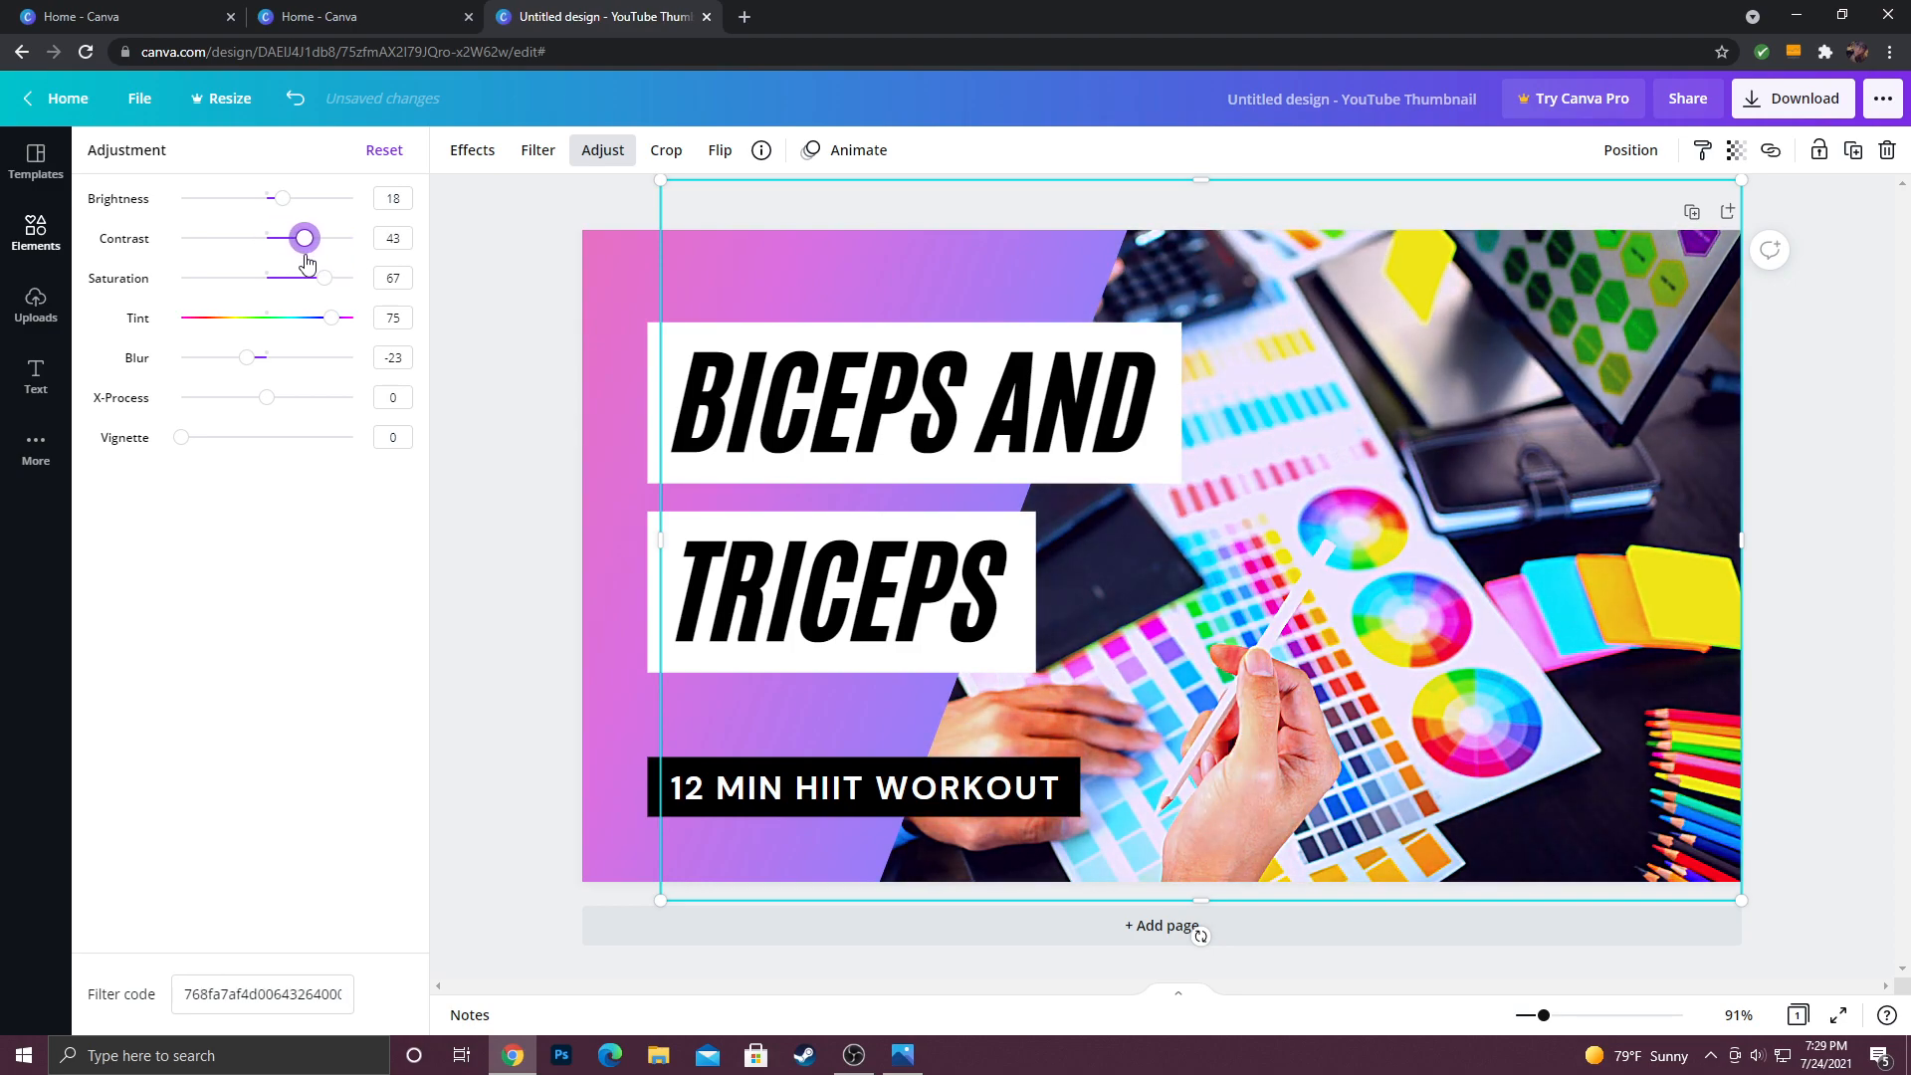
pyautogui.moveTo(305, 238); pyautogui.dragTo(279, 238)
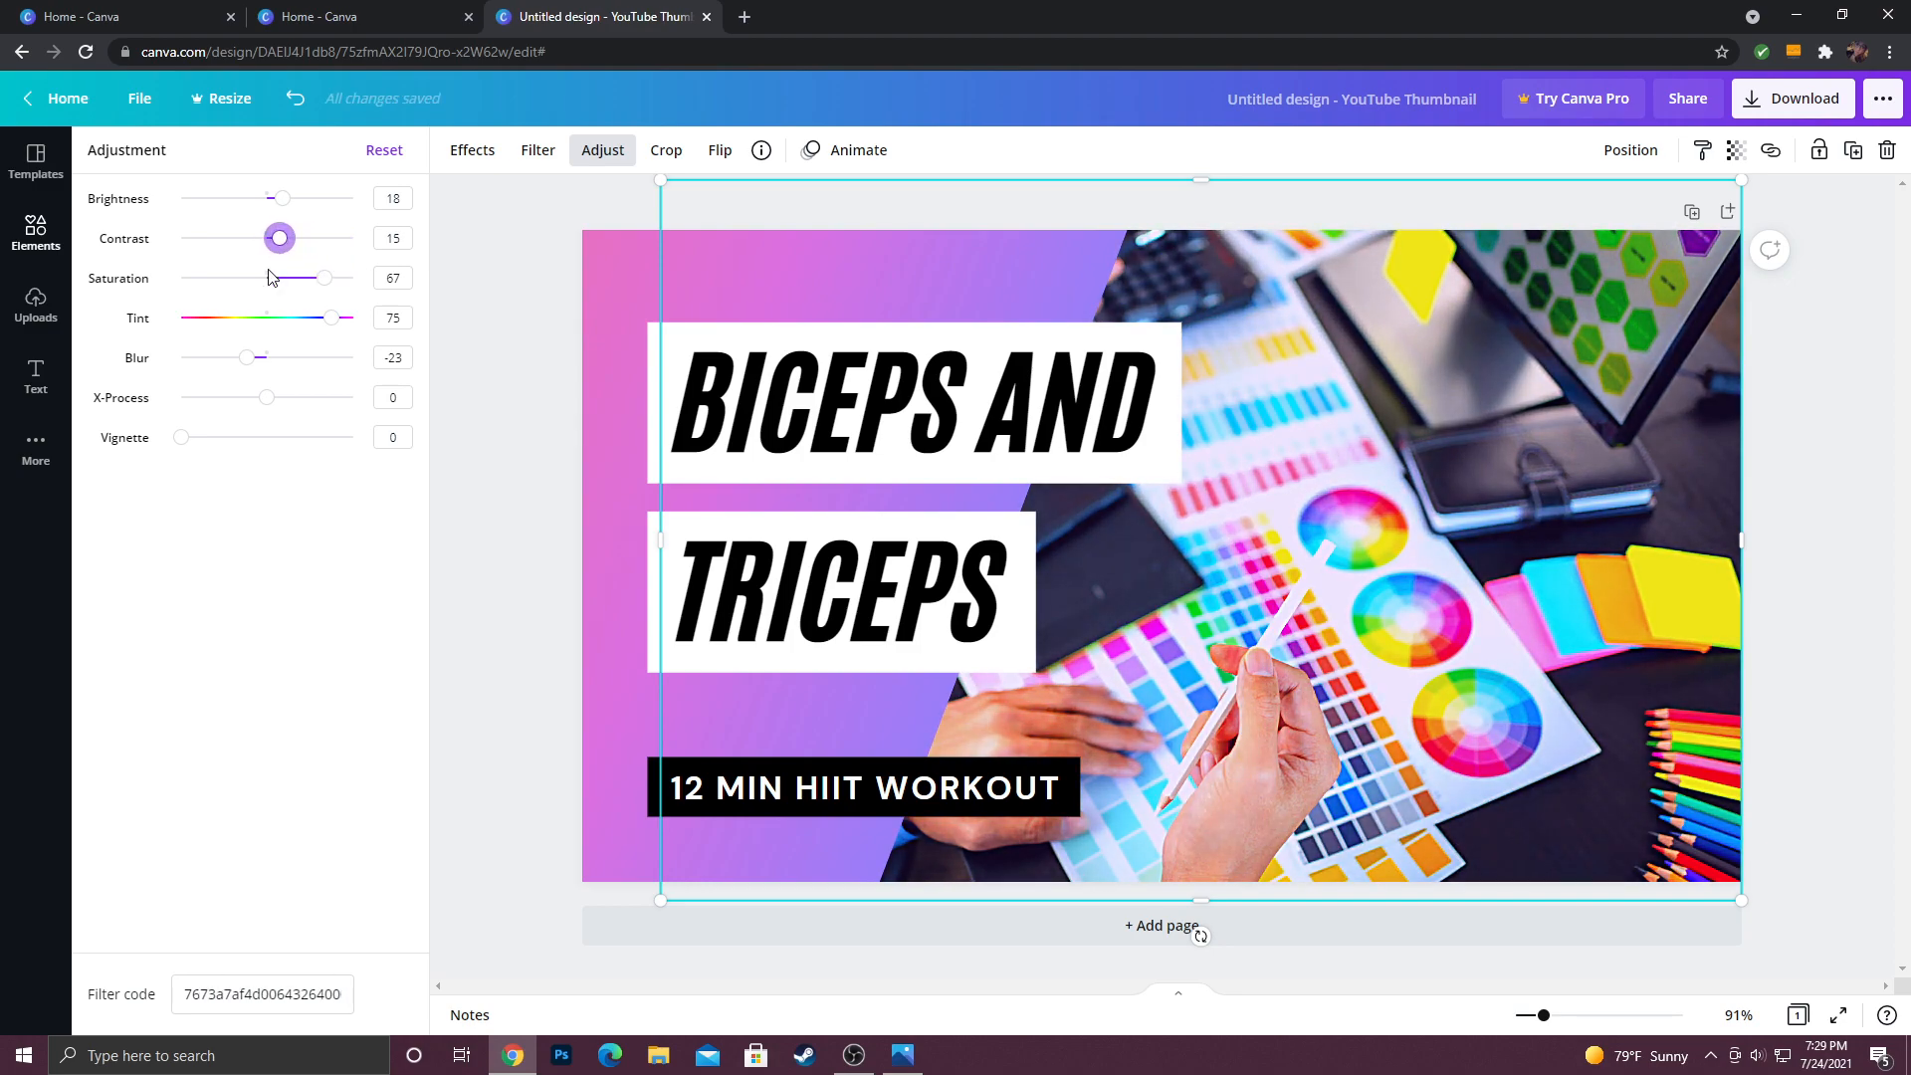
# Step: Test the photo's blur slider and return blur to 0
pyautogui.moveTo(245, 358); pyautogui.dragTo(251, 357)
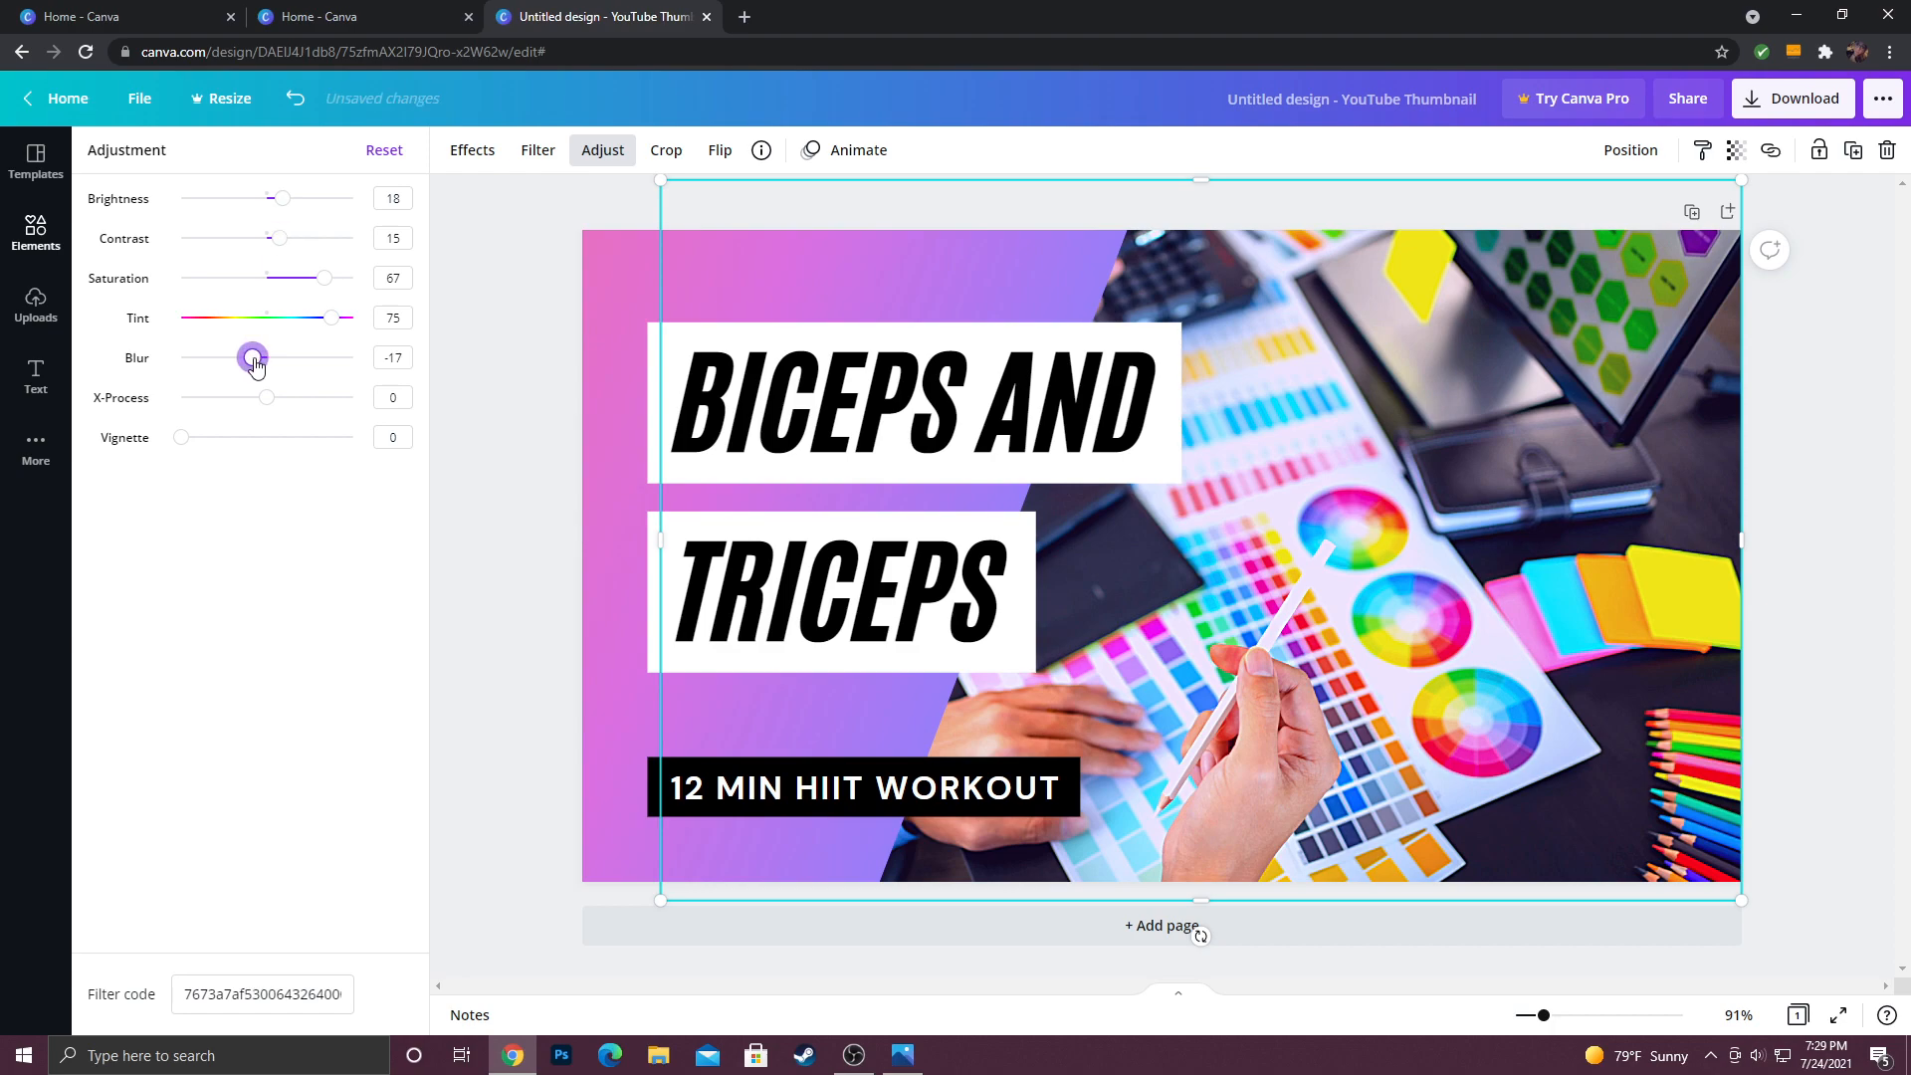
pyautogui.moveTo(252, 358); pyautogui.dragTo(267, 357)
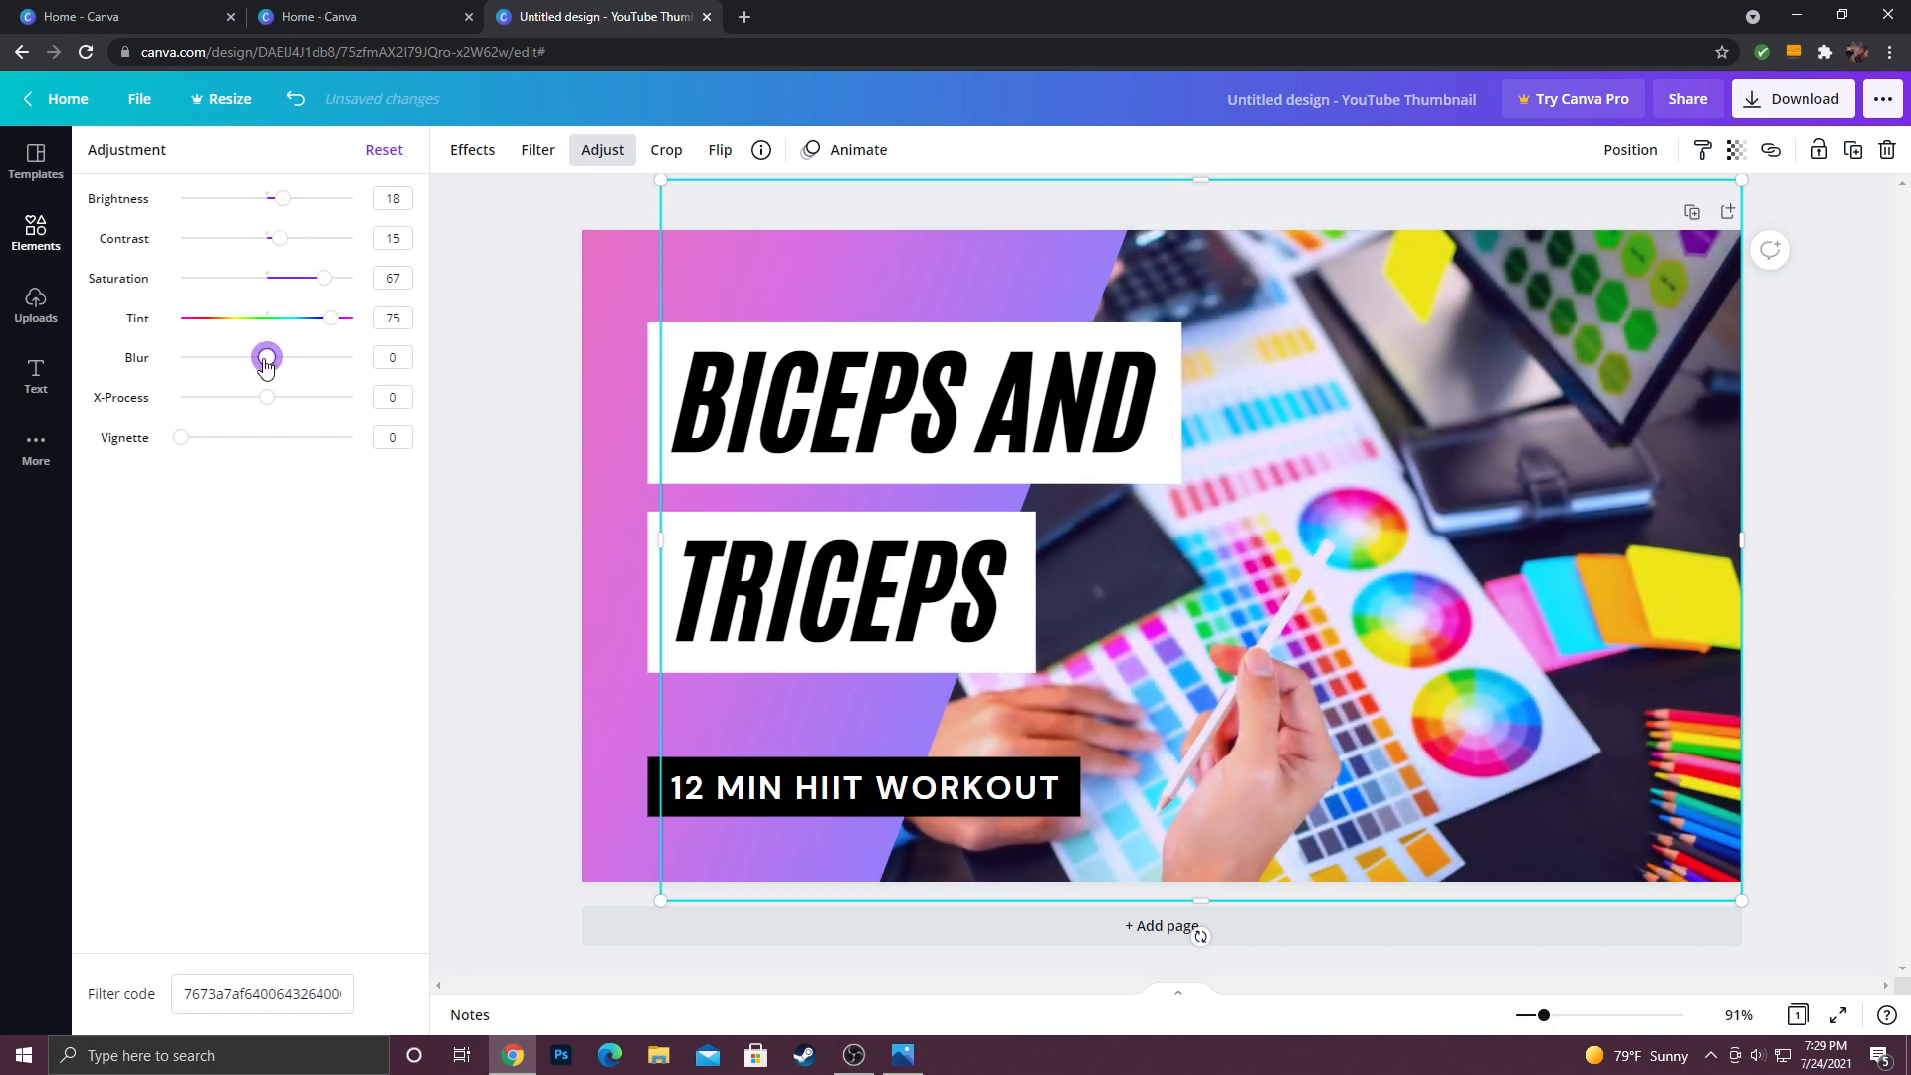
pyautogui.moveTo(266, 358); pyautogui.dragTo(275, 357)
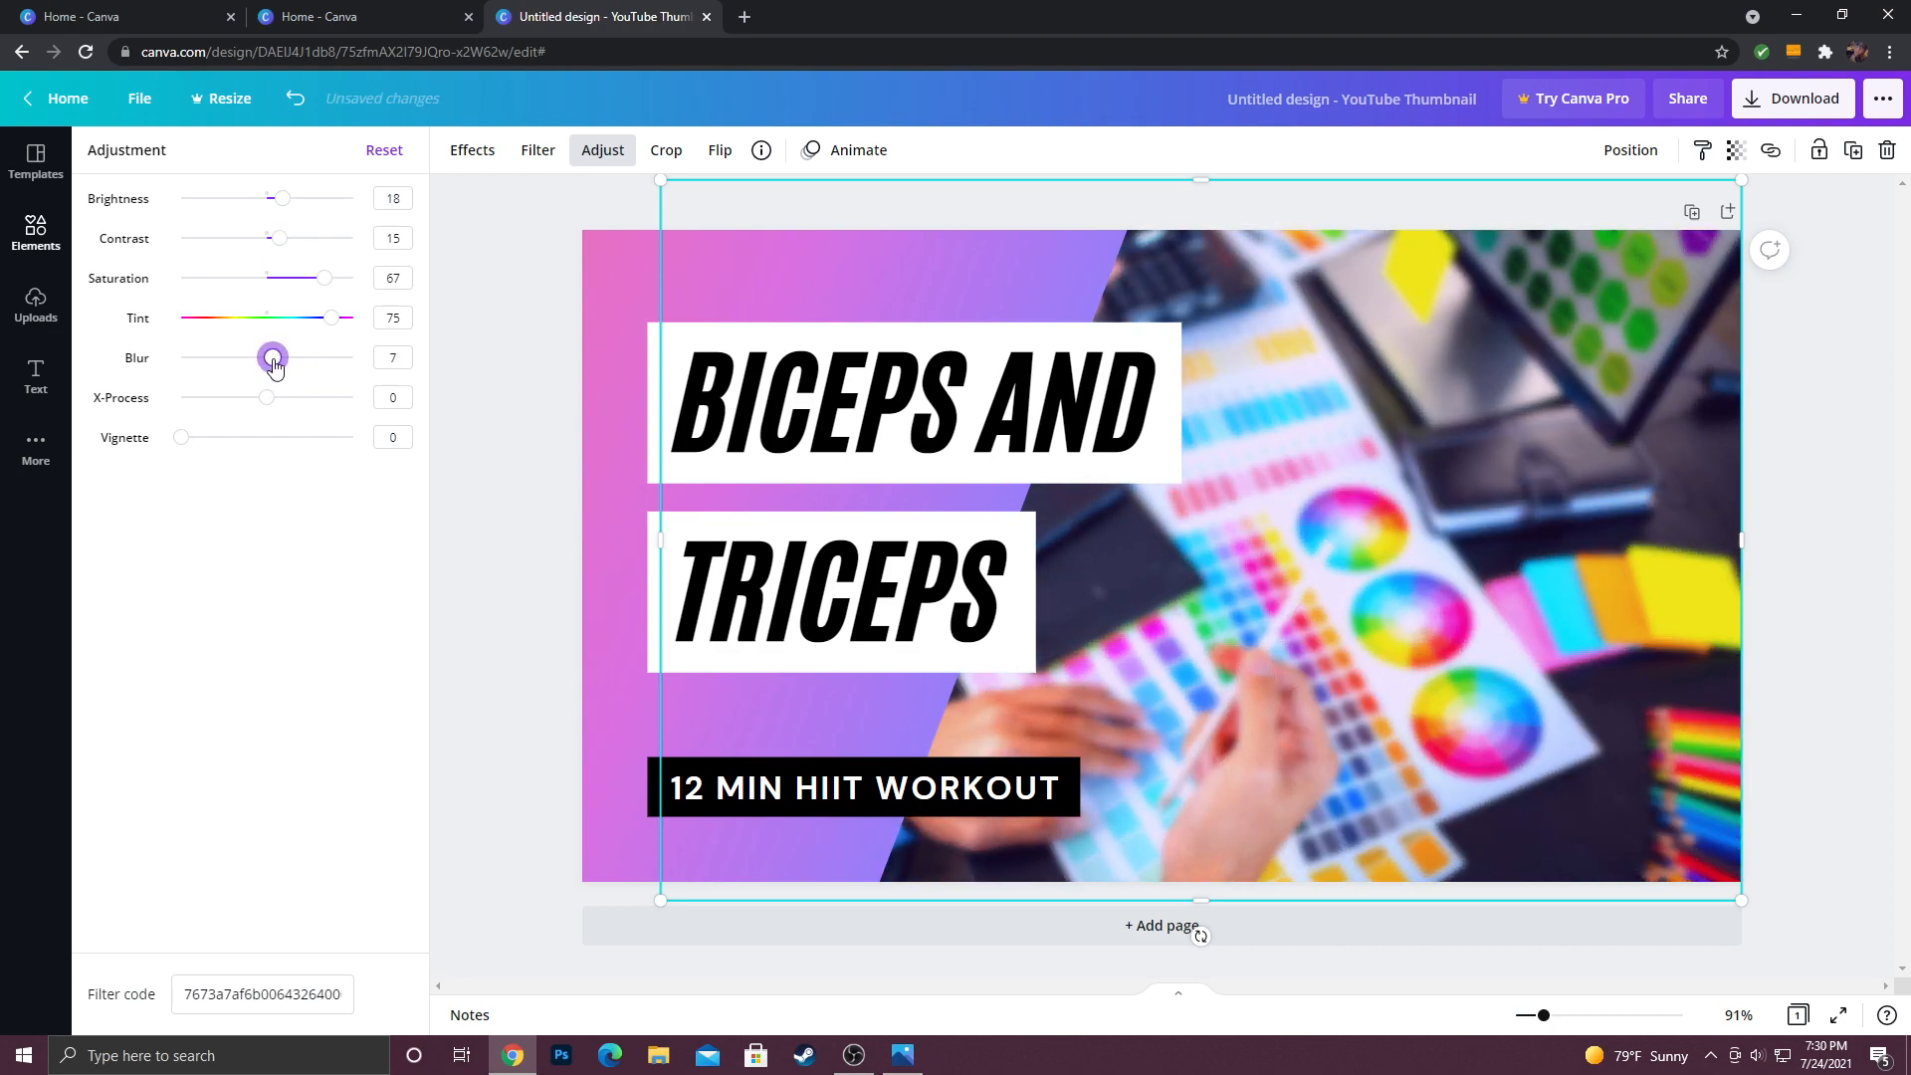
pyautogui.moveTo(271, 357); pyautogui.dragTo(265, 357)
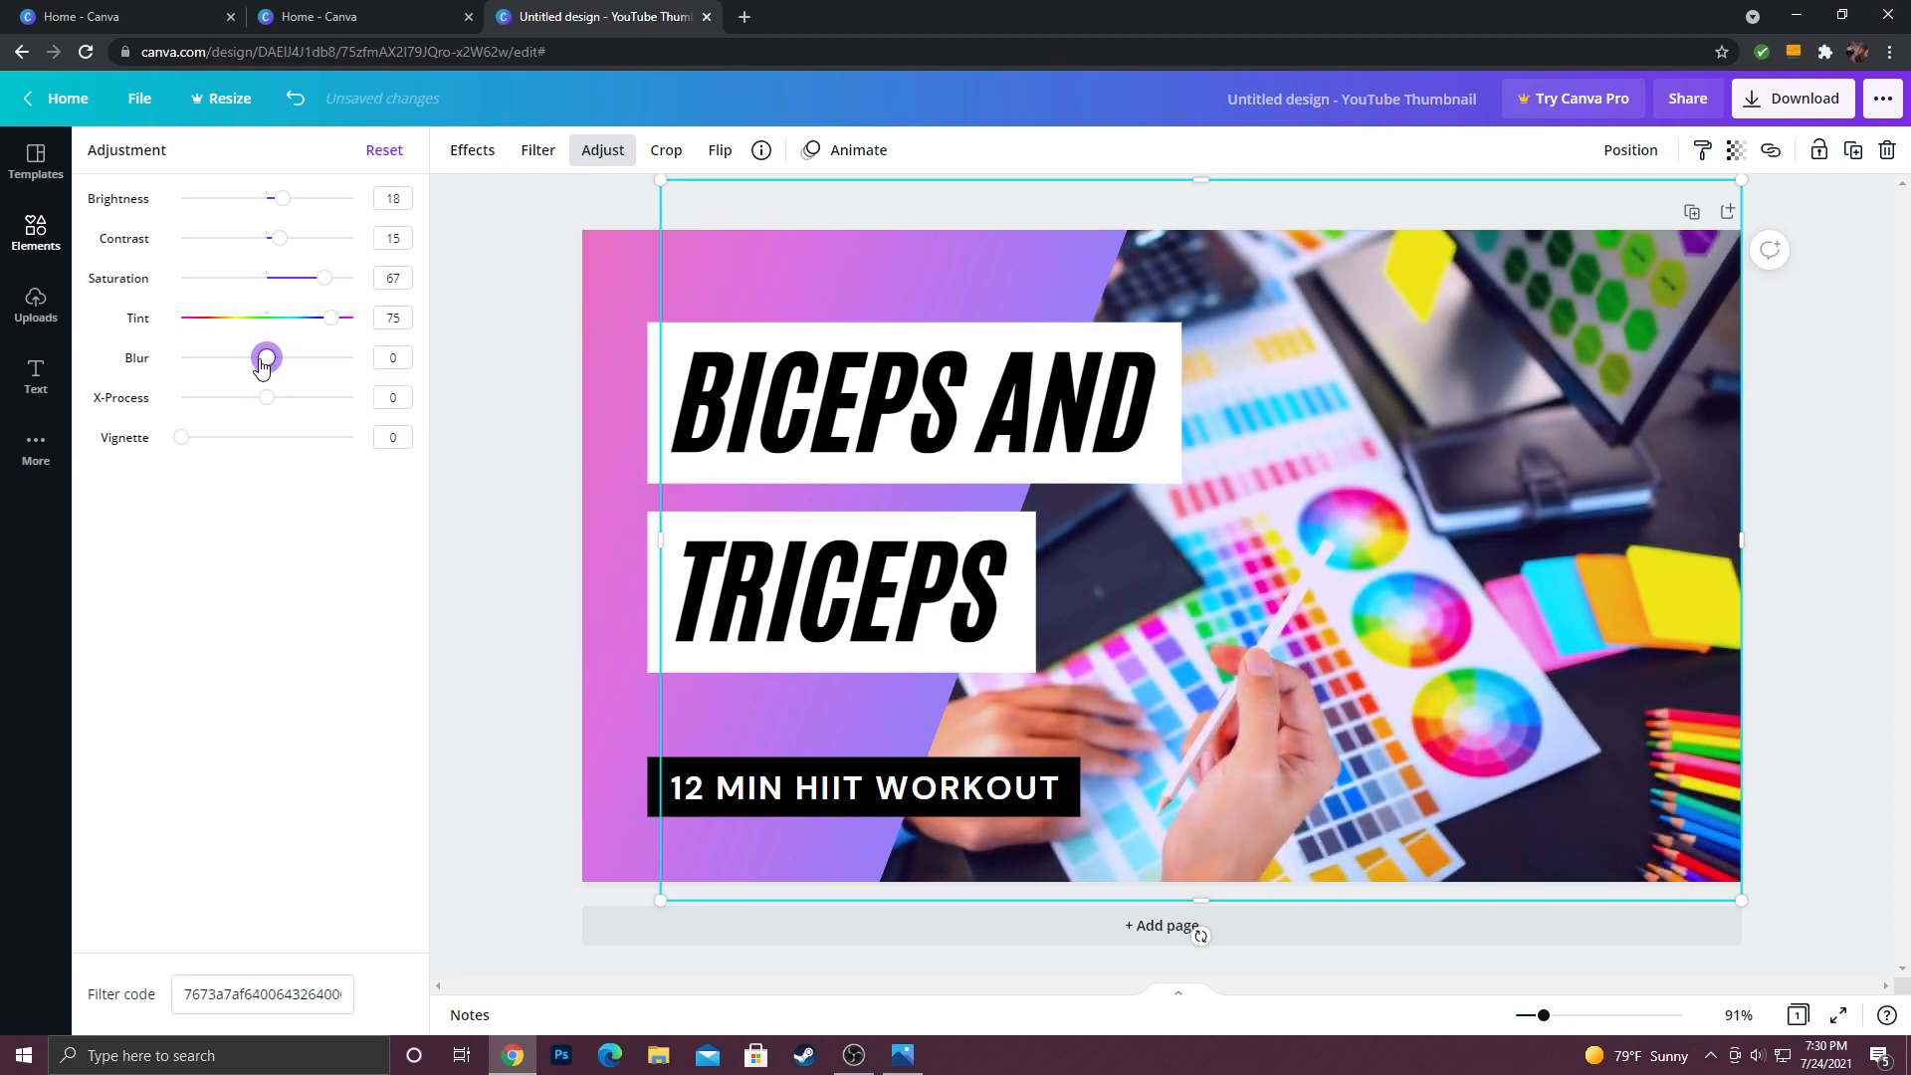
pyautogui.click(835, 420)
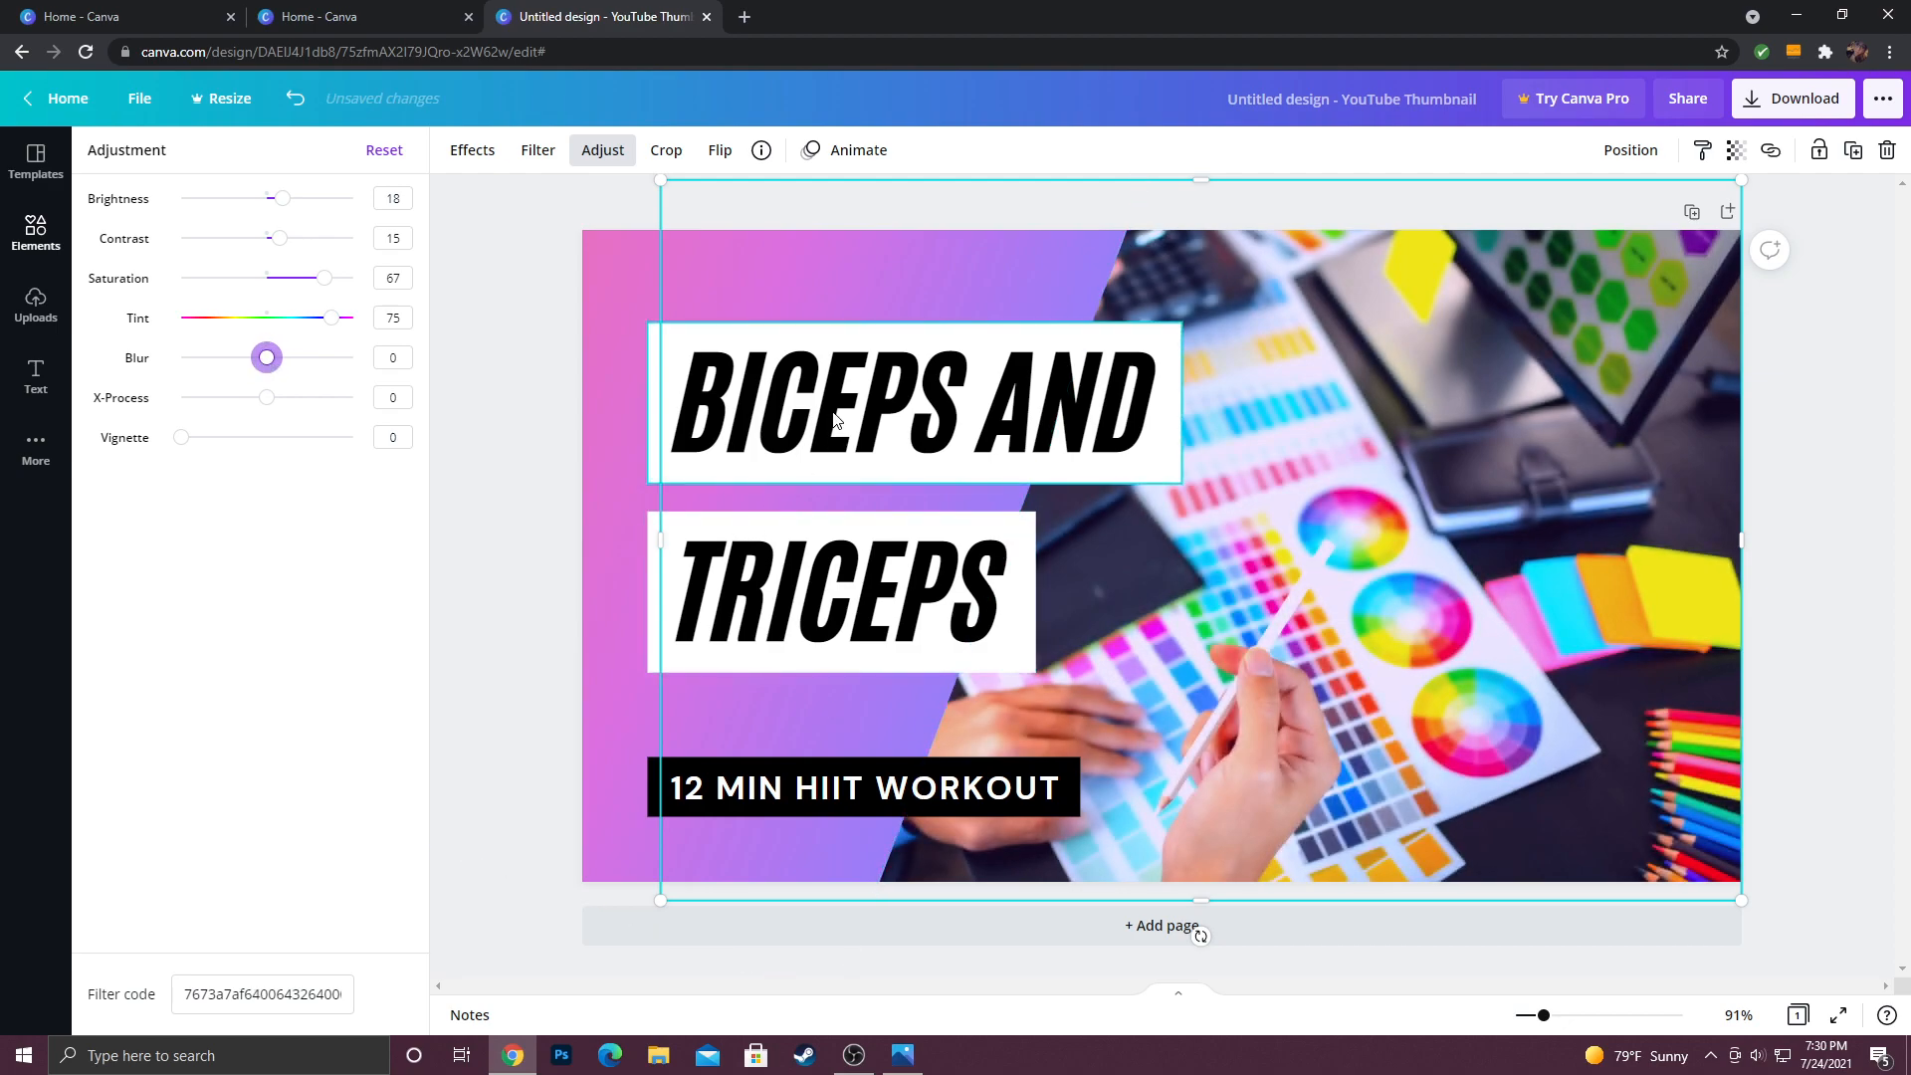
# Step: Replace the BICEPS AND headline text with DESIGN THUMBNAILS
pyautogui.click(902, 1055)
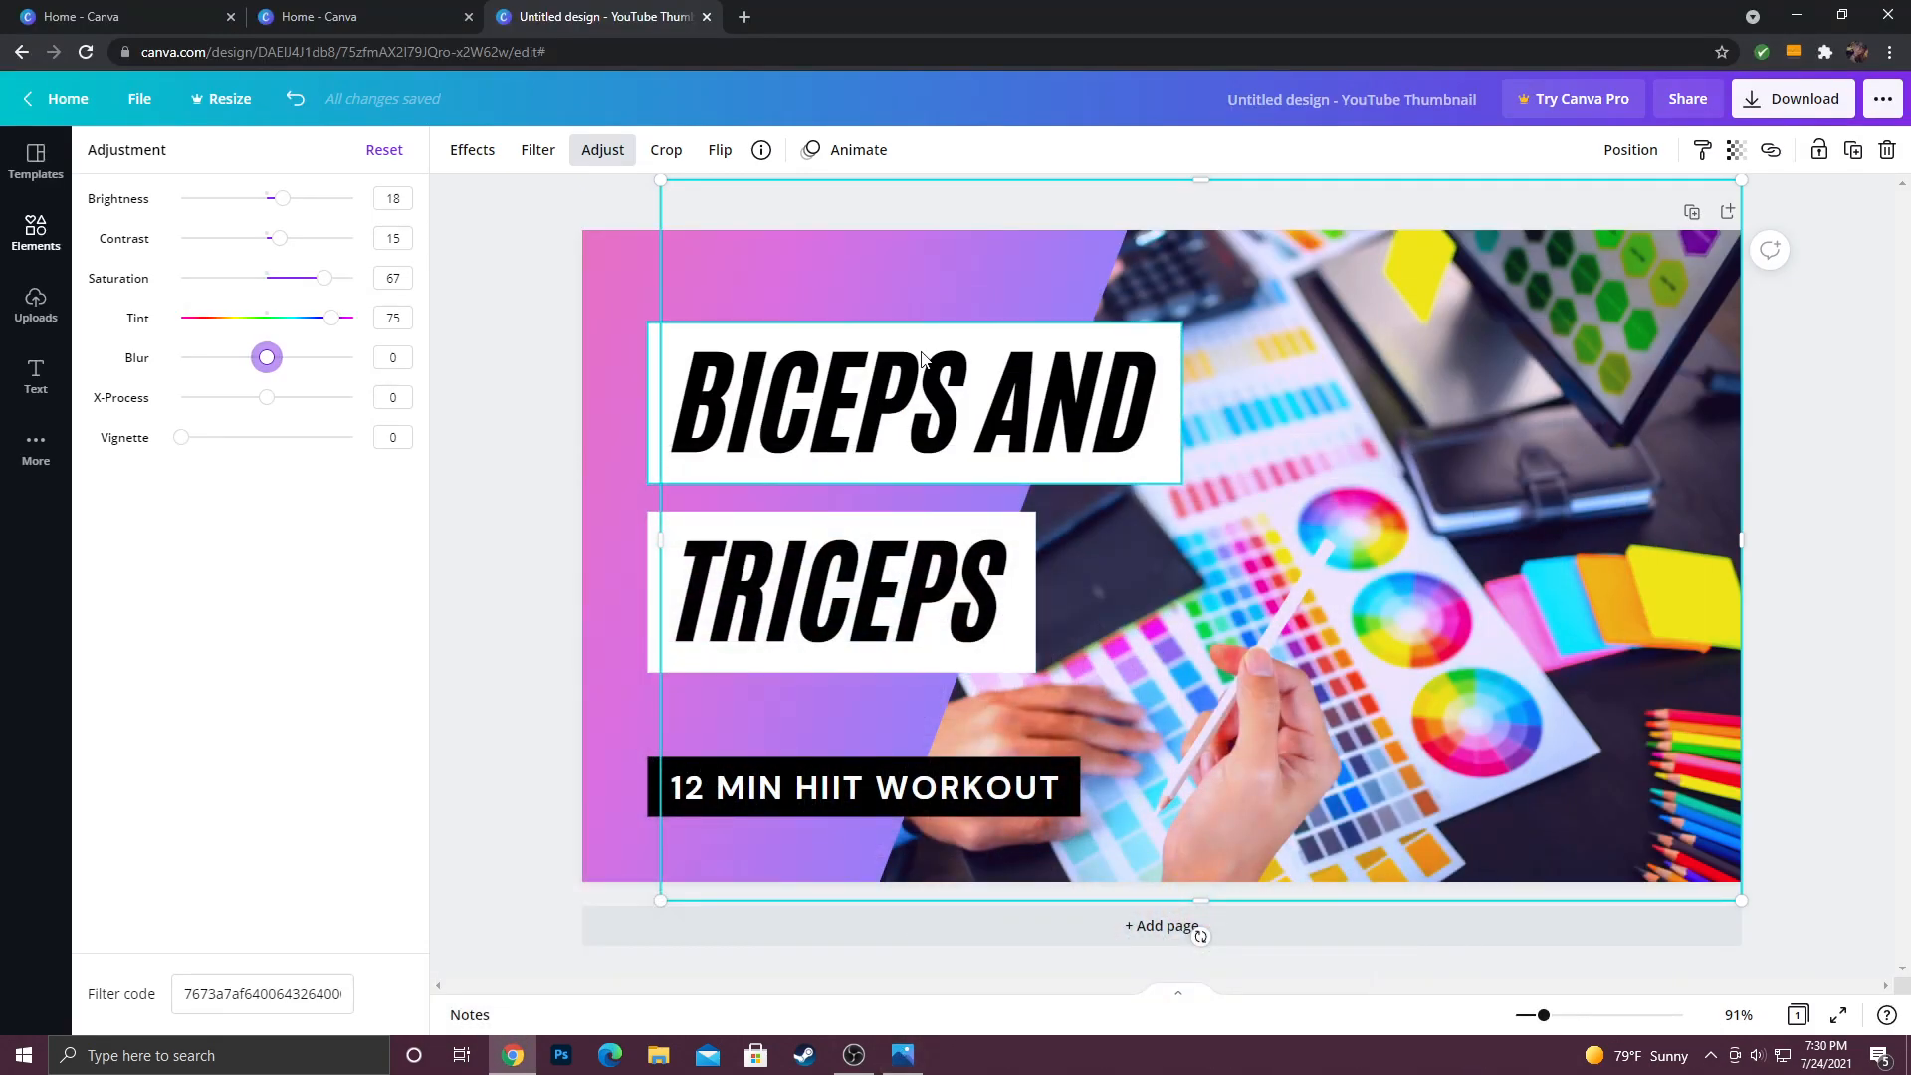
pyautogui.click(36, 232)
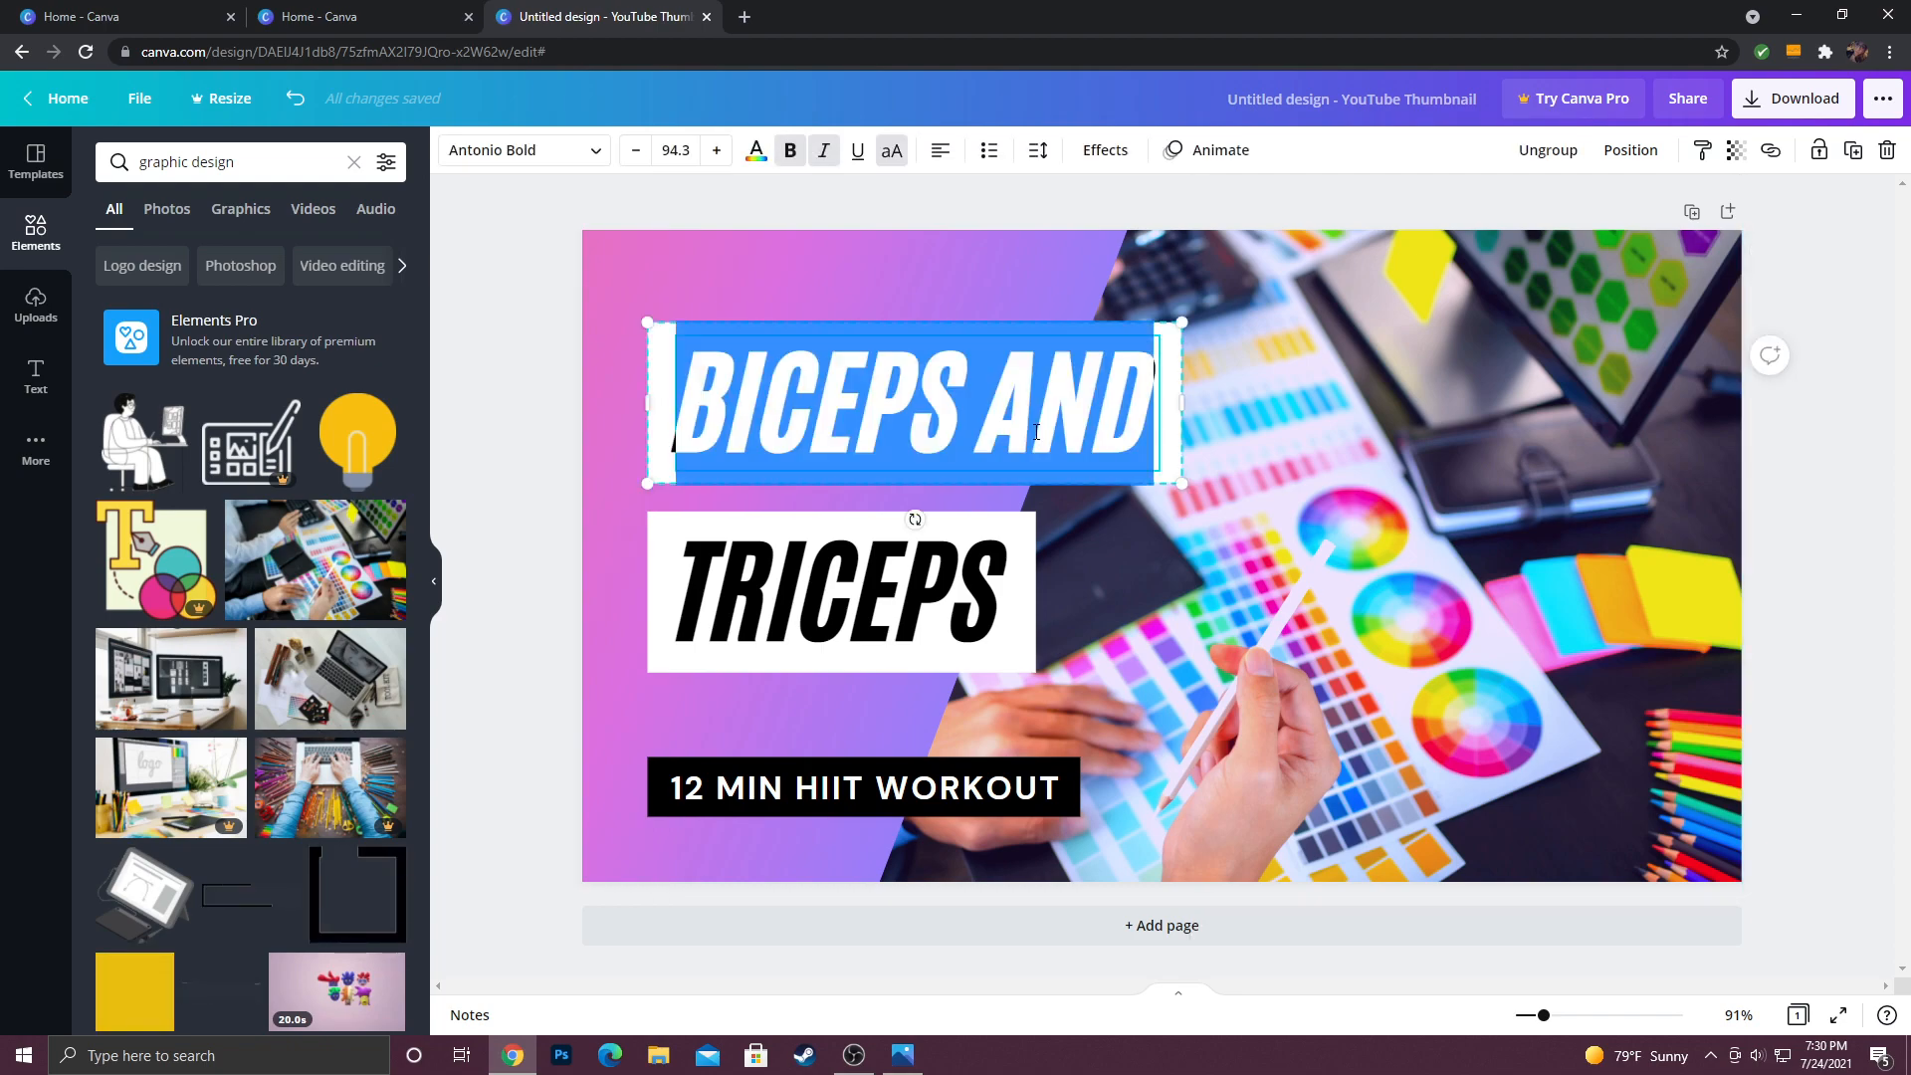
pyautogui.press('Delete')
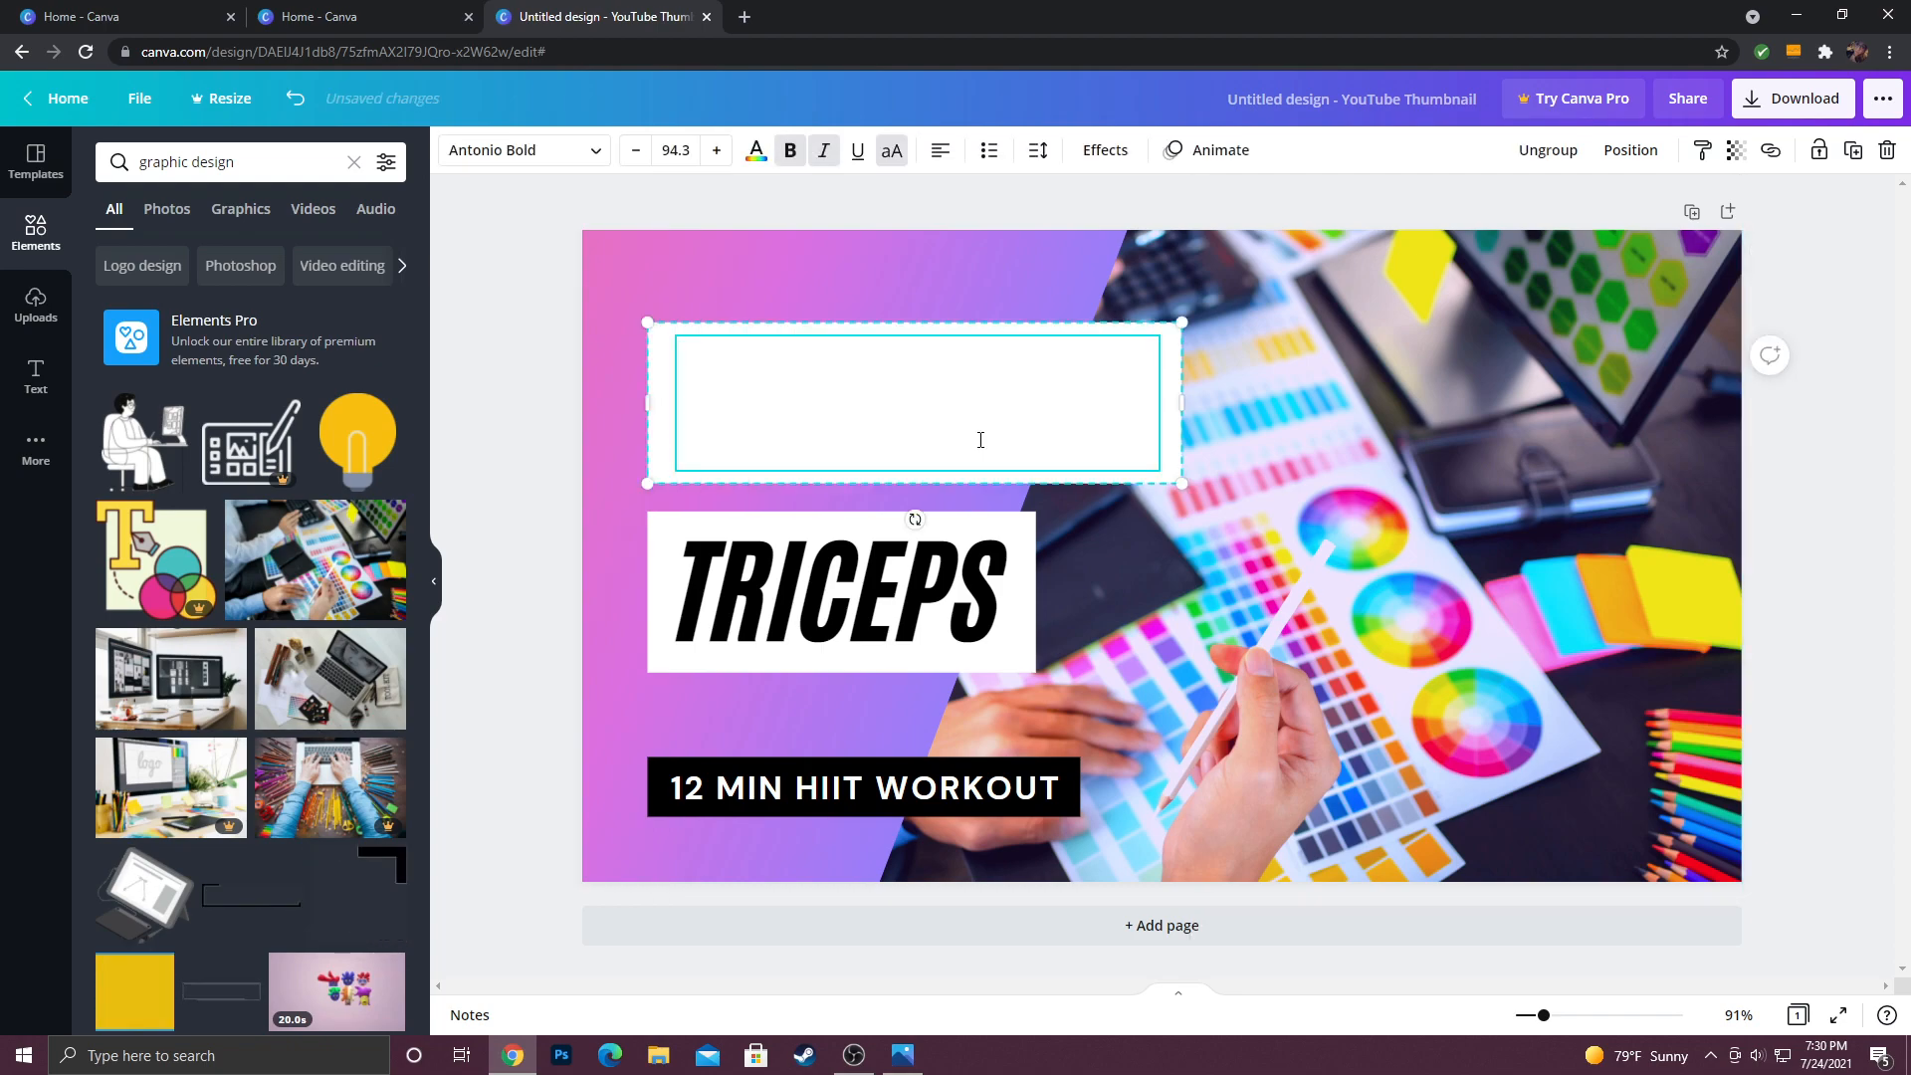
pyautogui.write('DESIGN THUMBNAILS')
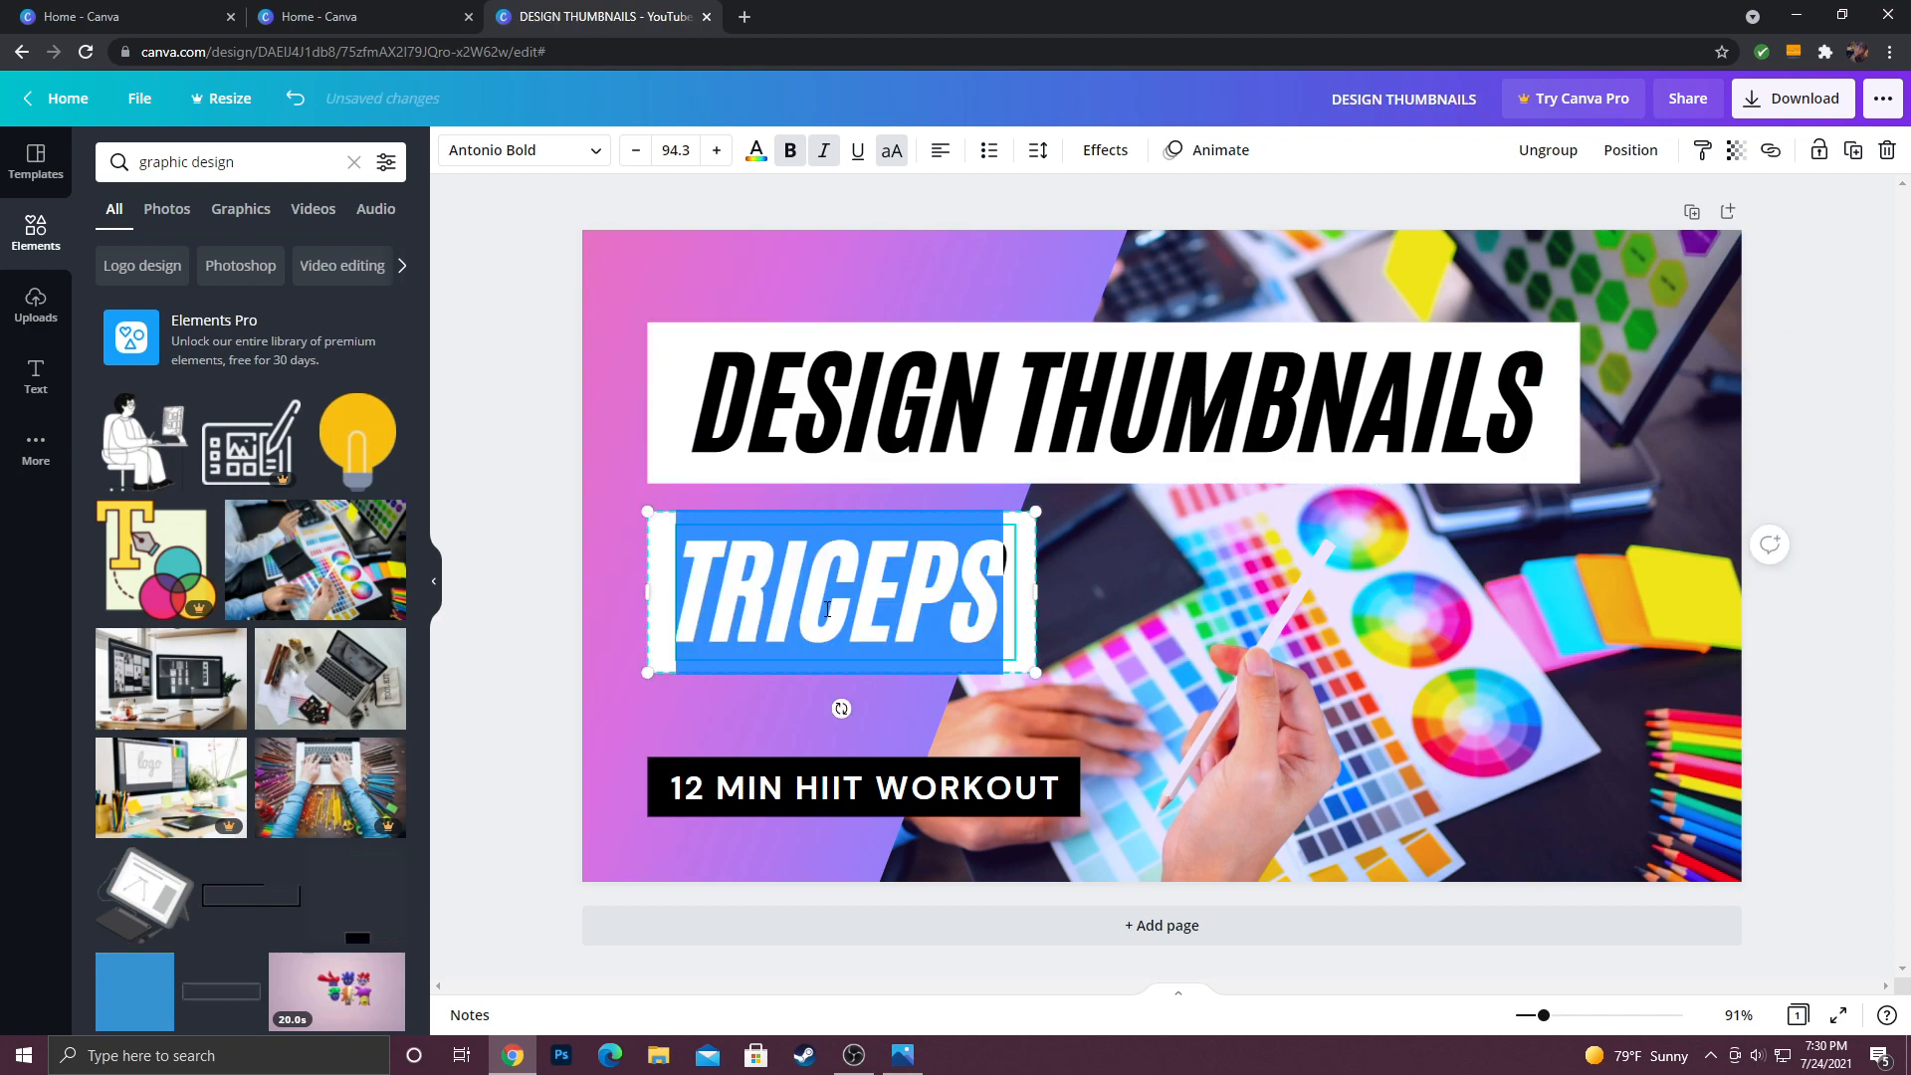
# Step: Replace the TRICEPS headline line with the text WITH CANVA
pyautogui.press('Delete')
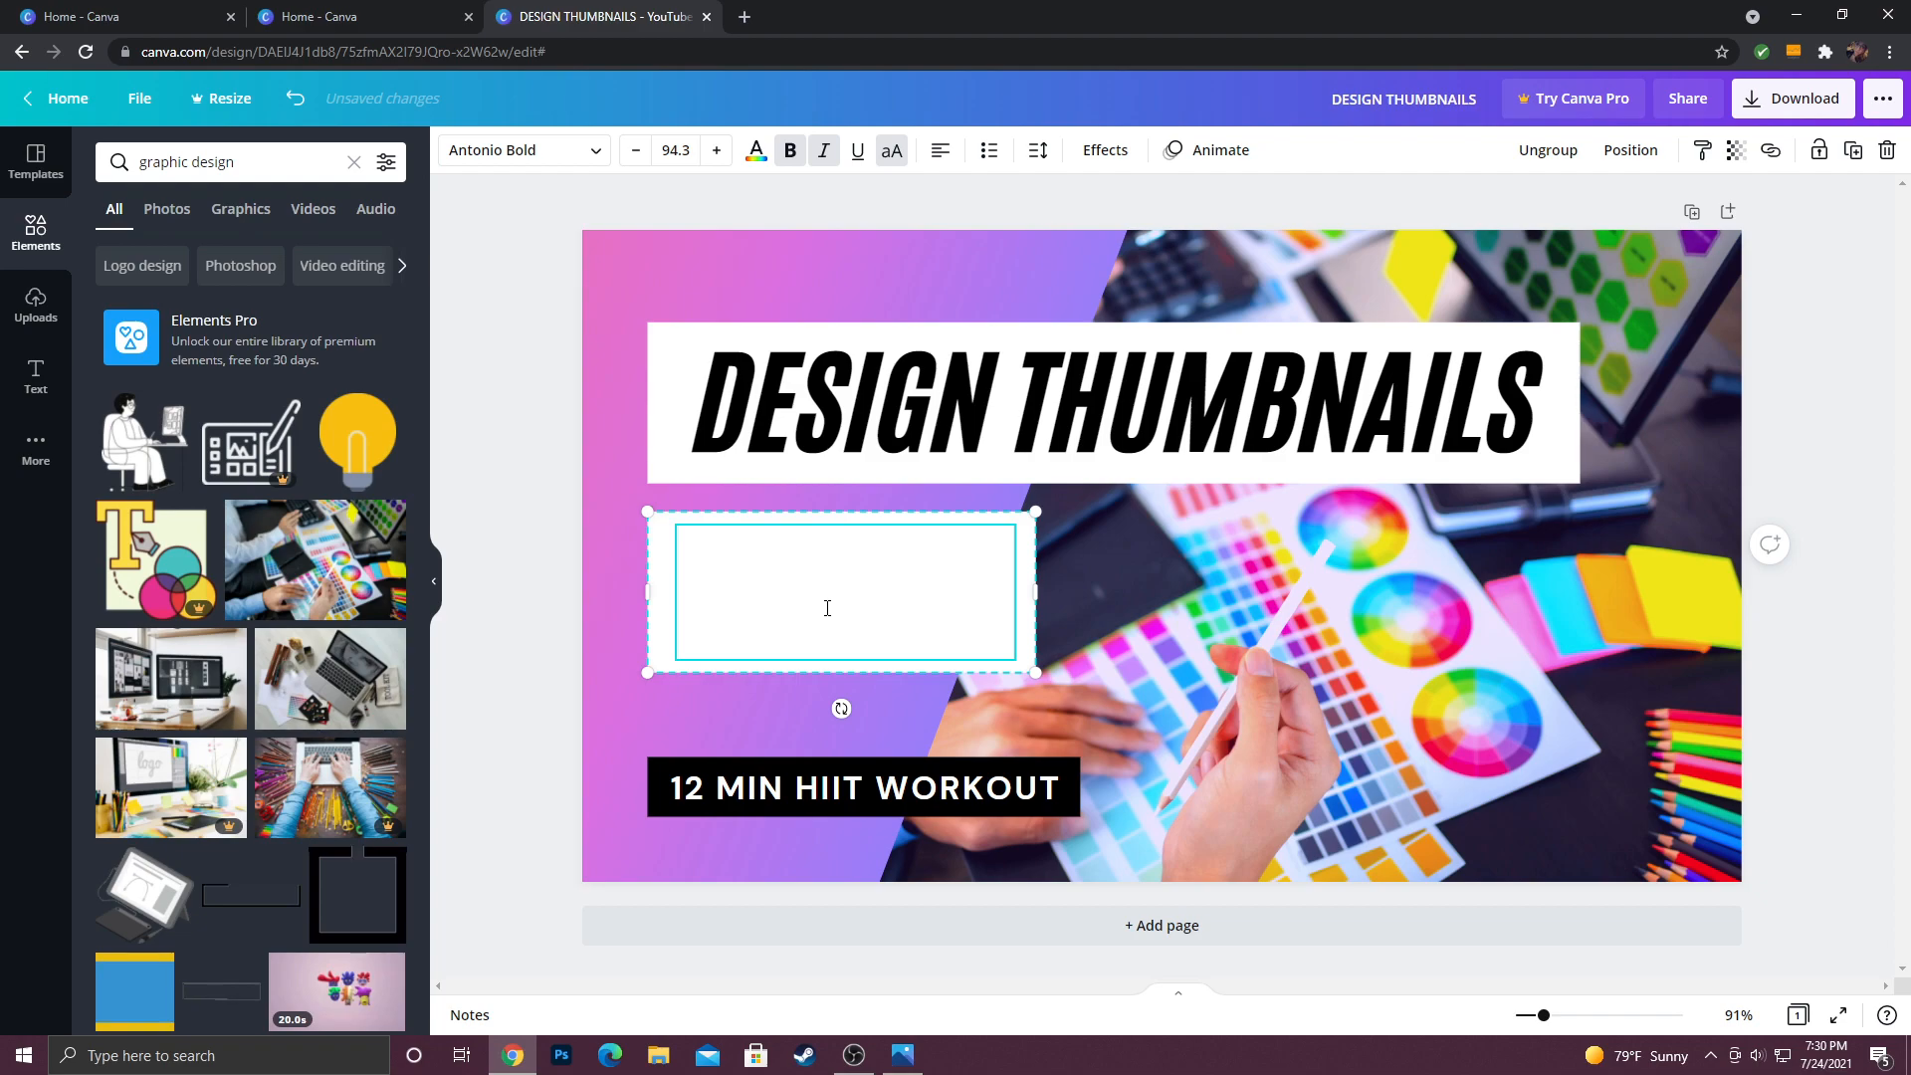
pyautogui.write('WITH C')
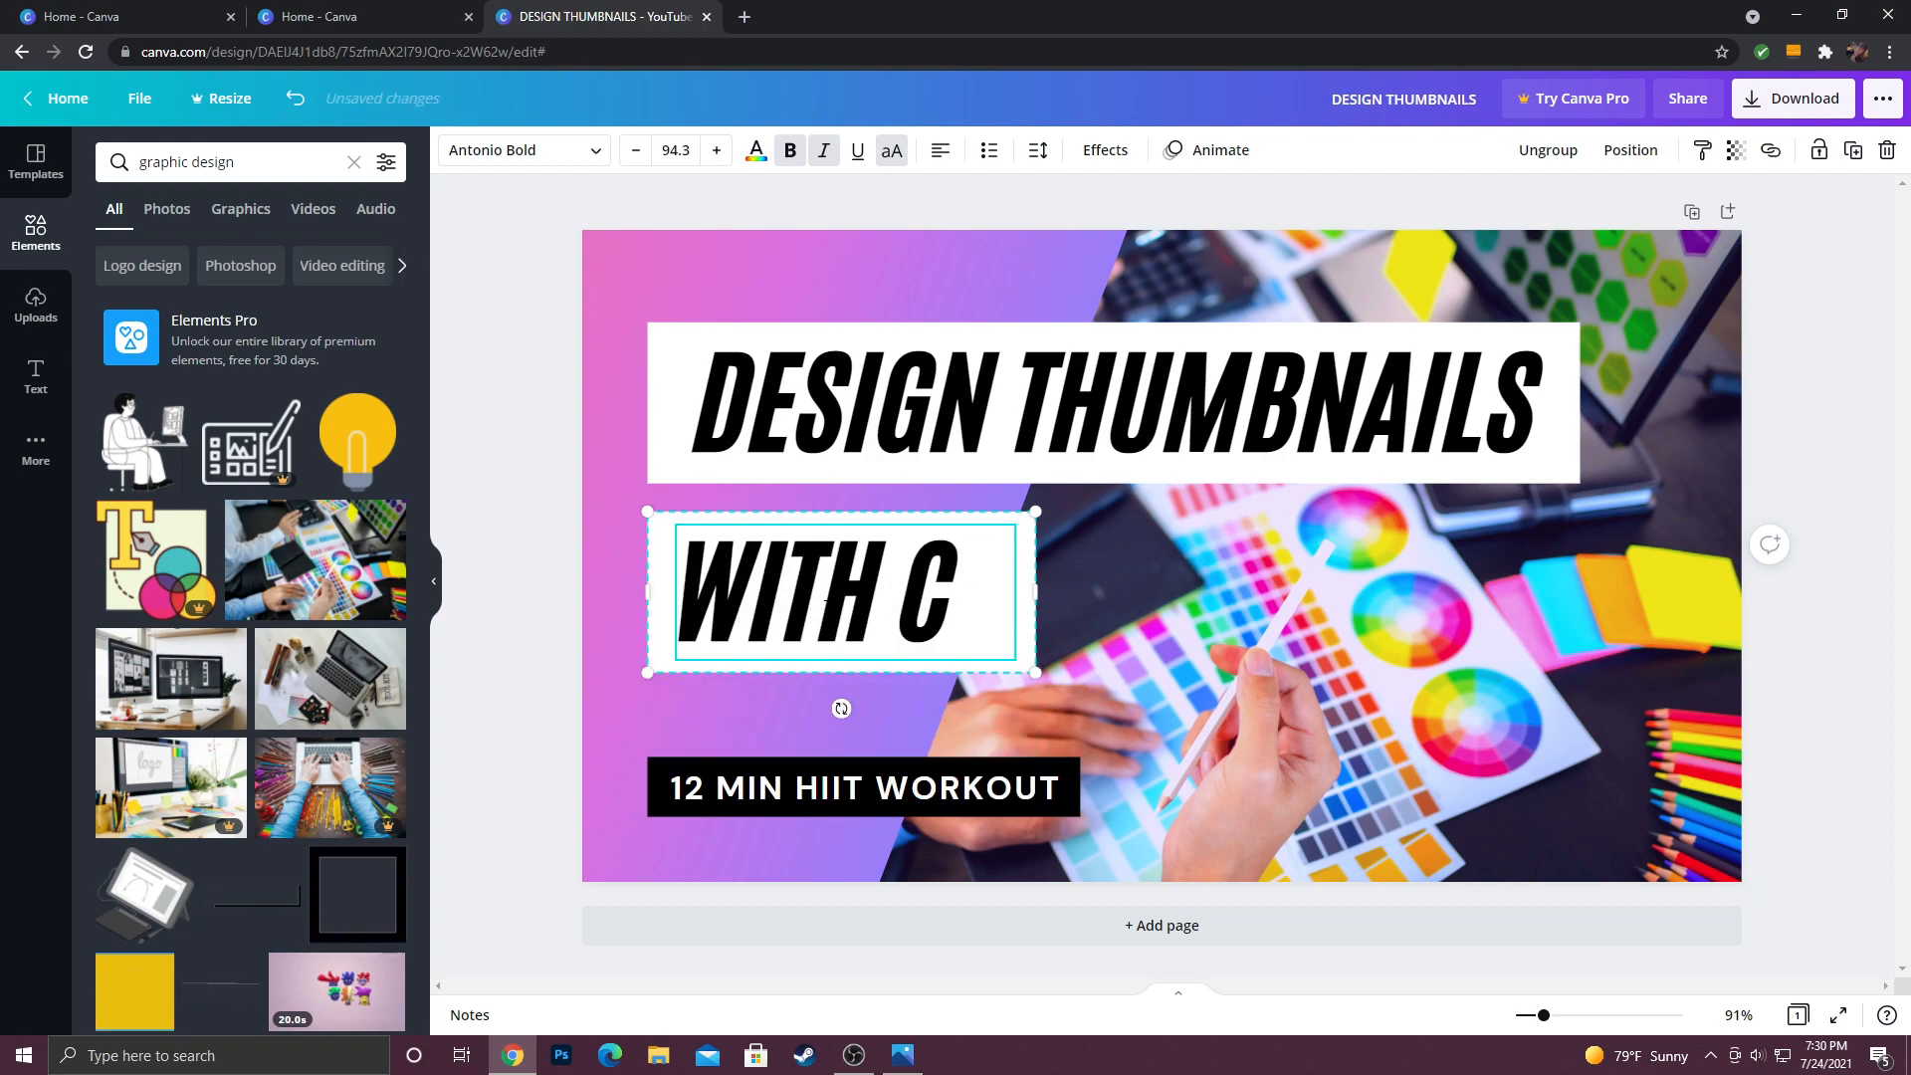
pyautogui.write('ANVA')
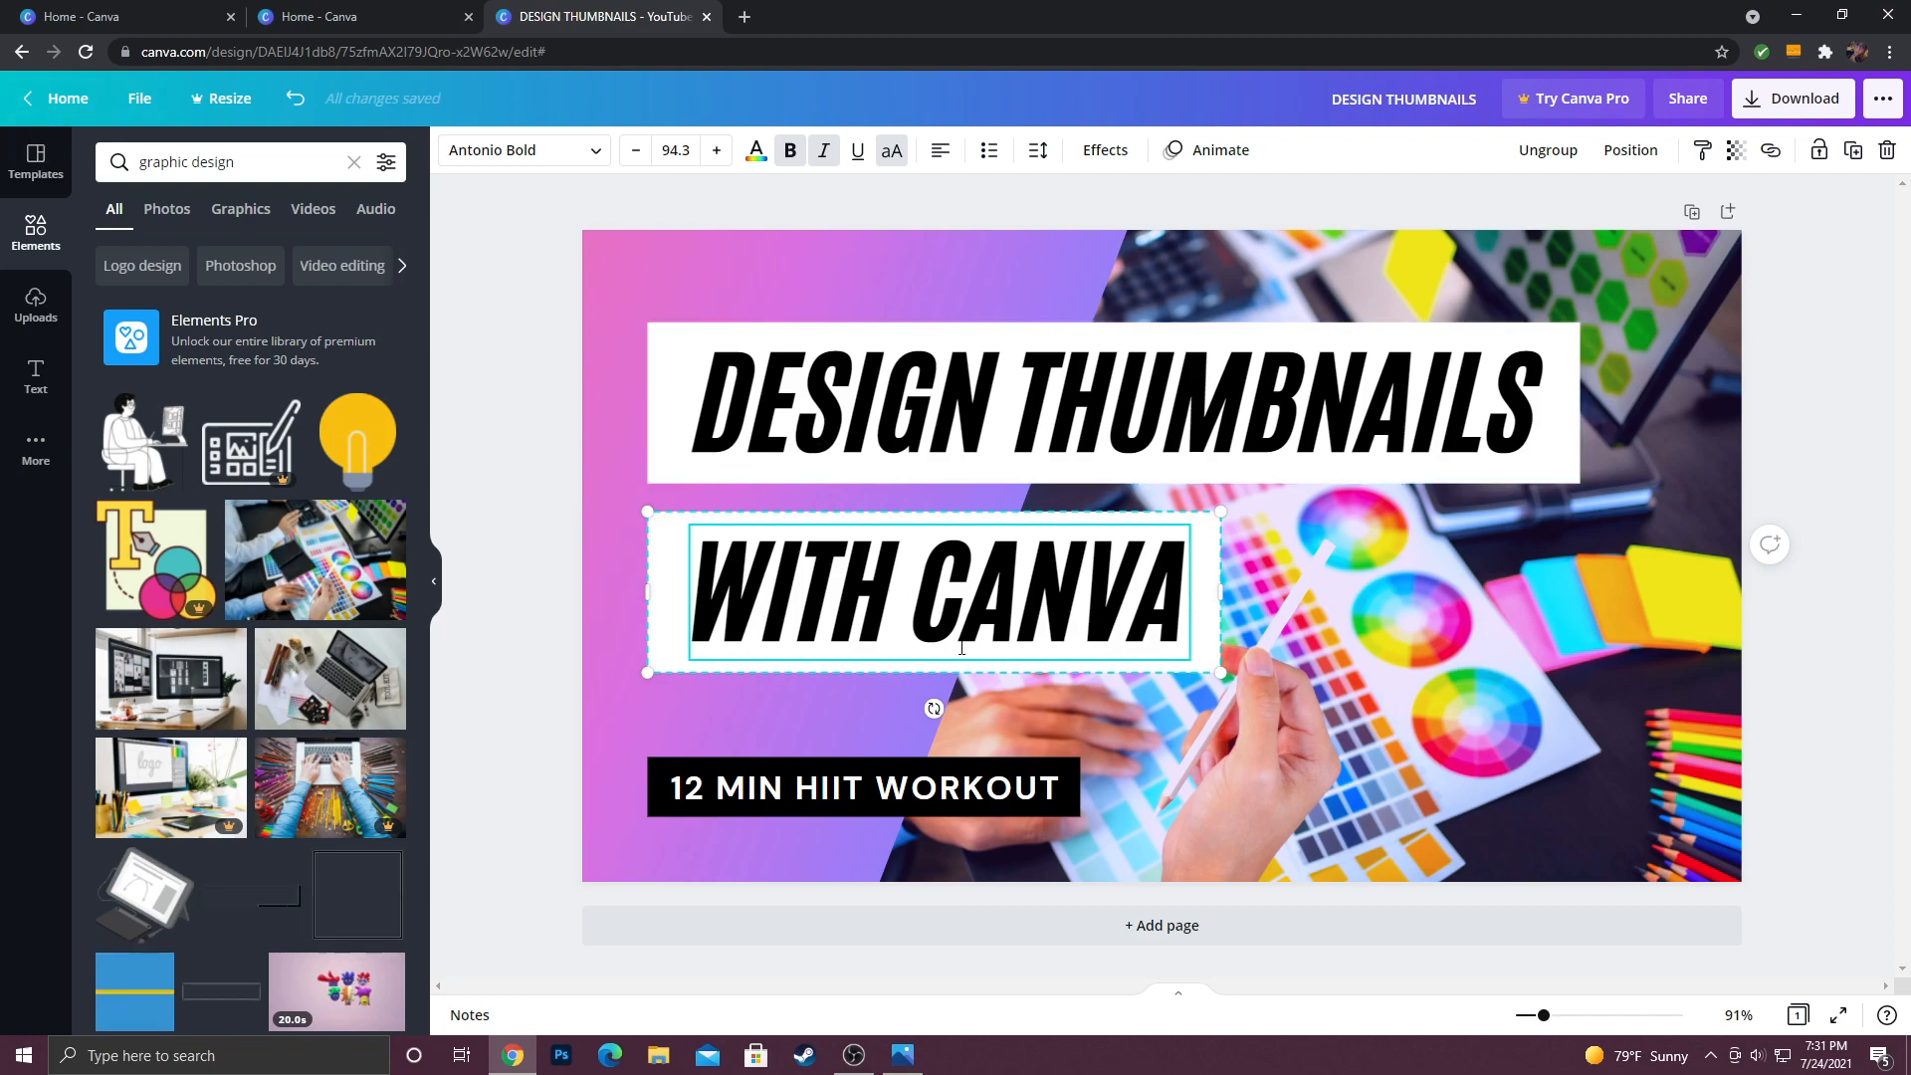
pyautogui.moveTo(908, 809)
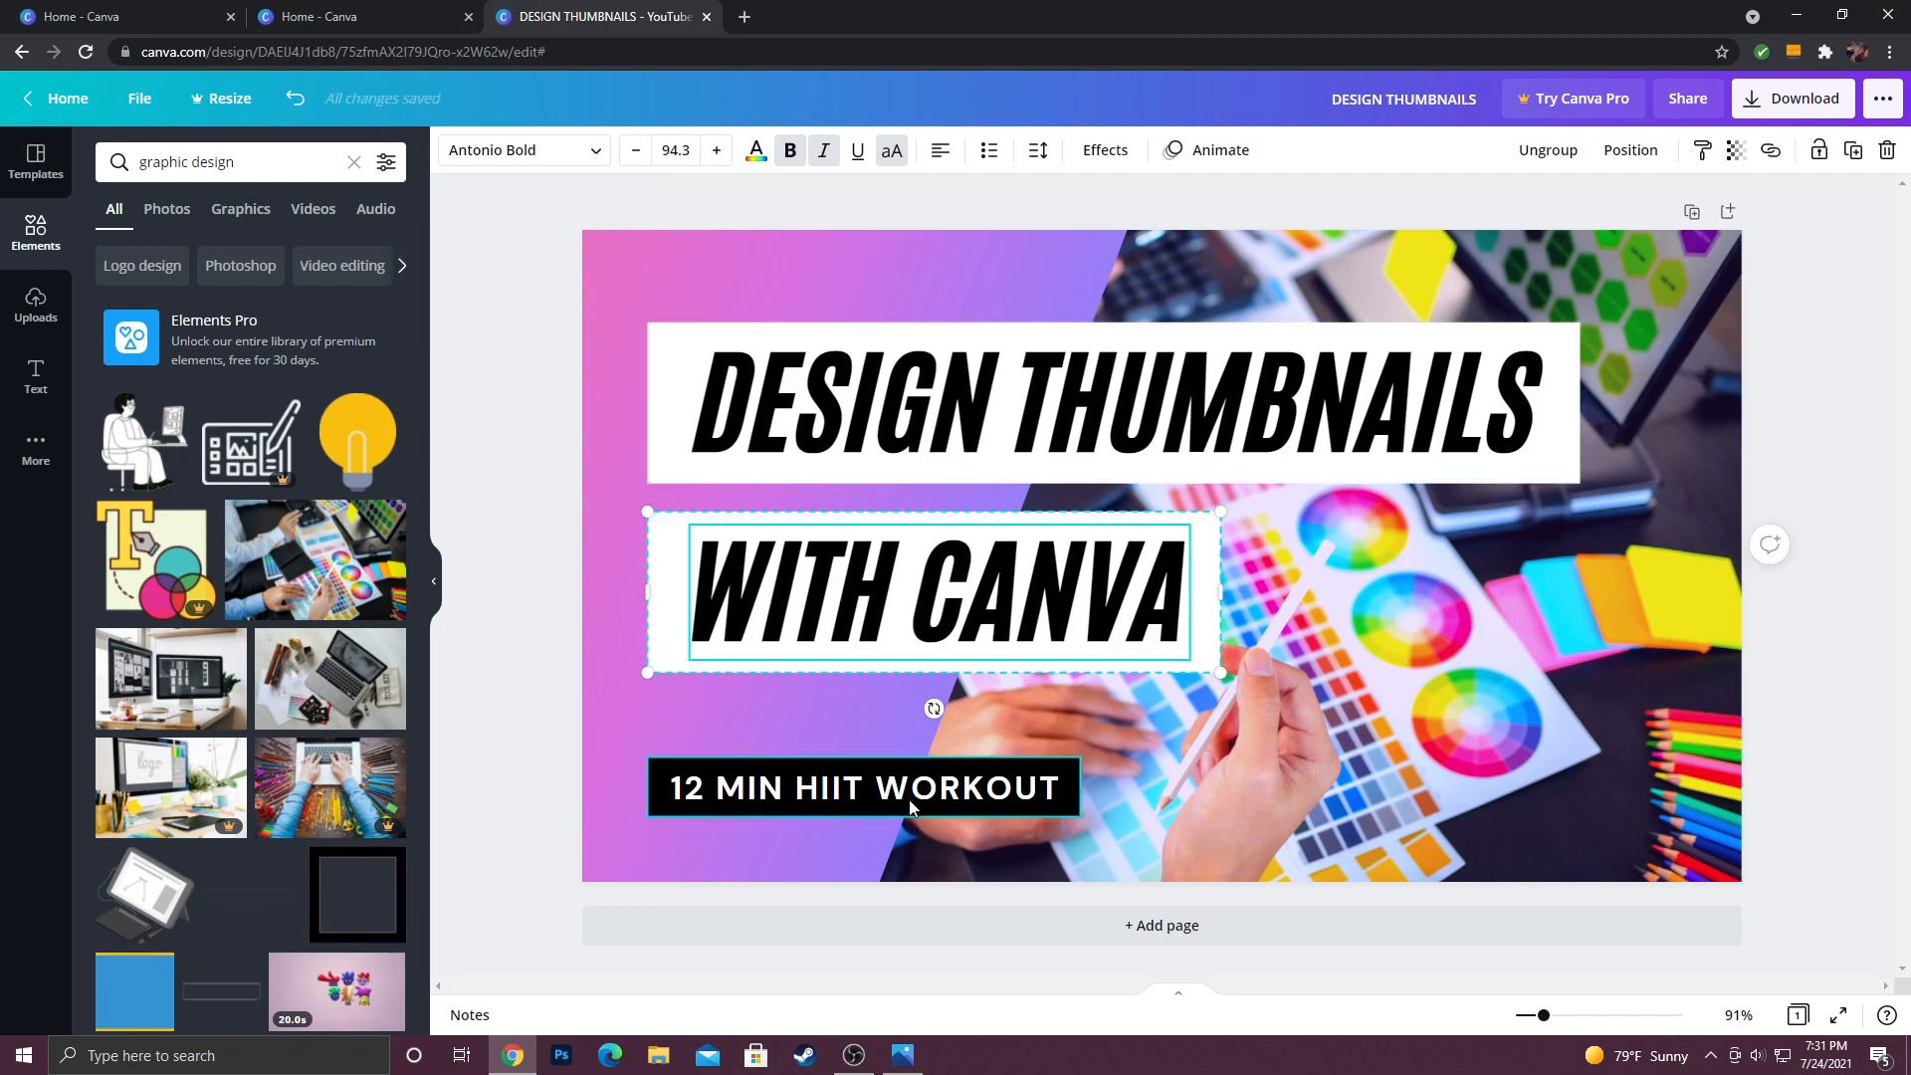
# Step: Replace the 12 MIN HIIT WORKOUT caption with BEGINNER TIPS!
pyautogui.click(901, 1055)
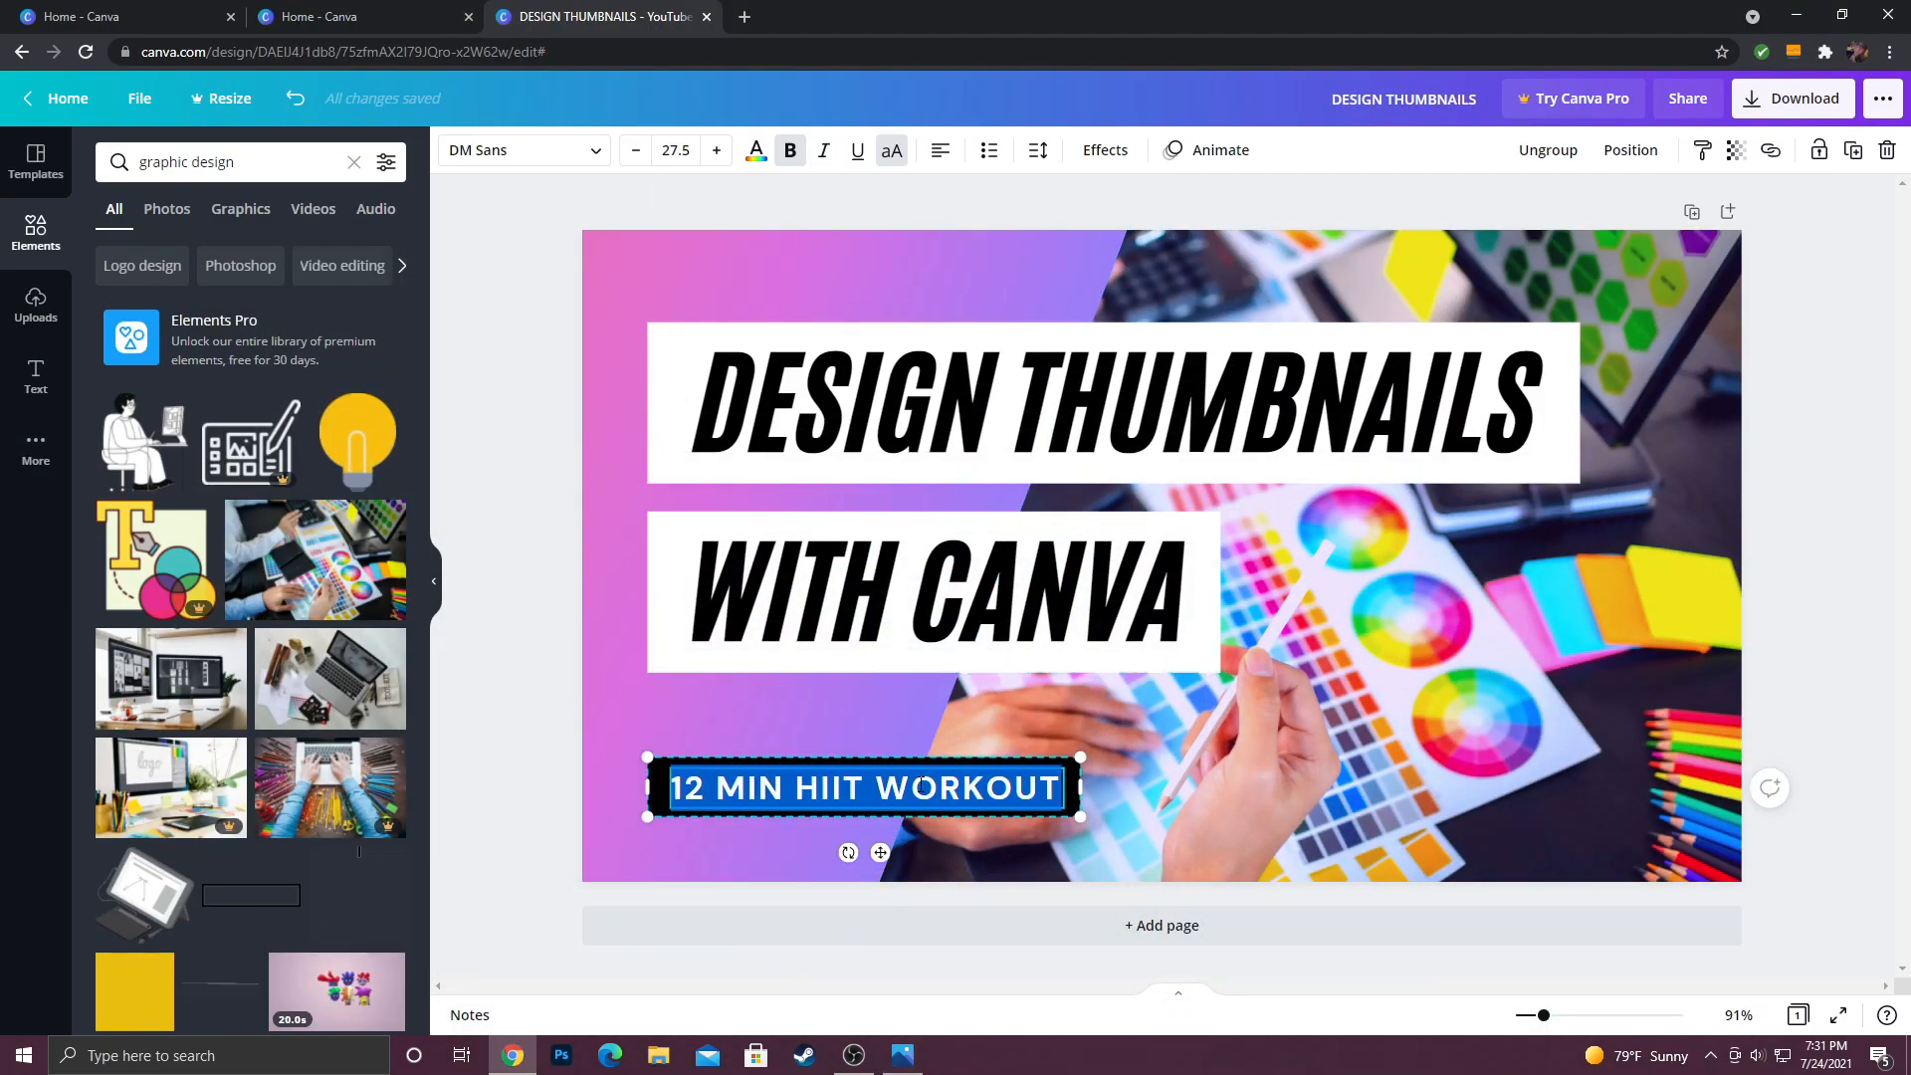
pyautogui.write('BEGI')
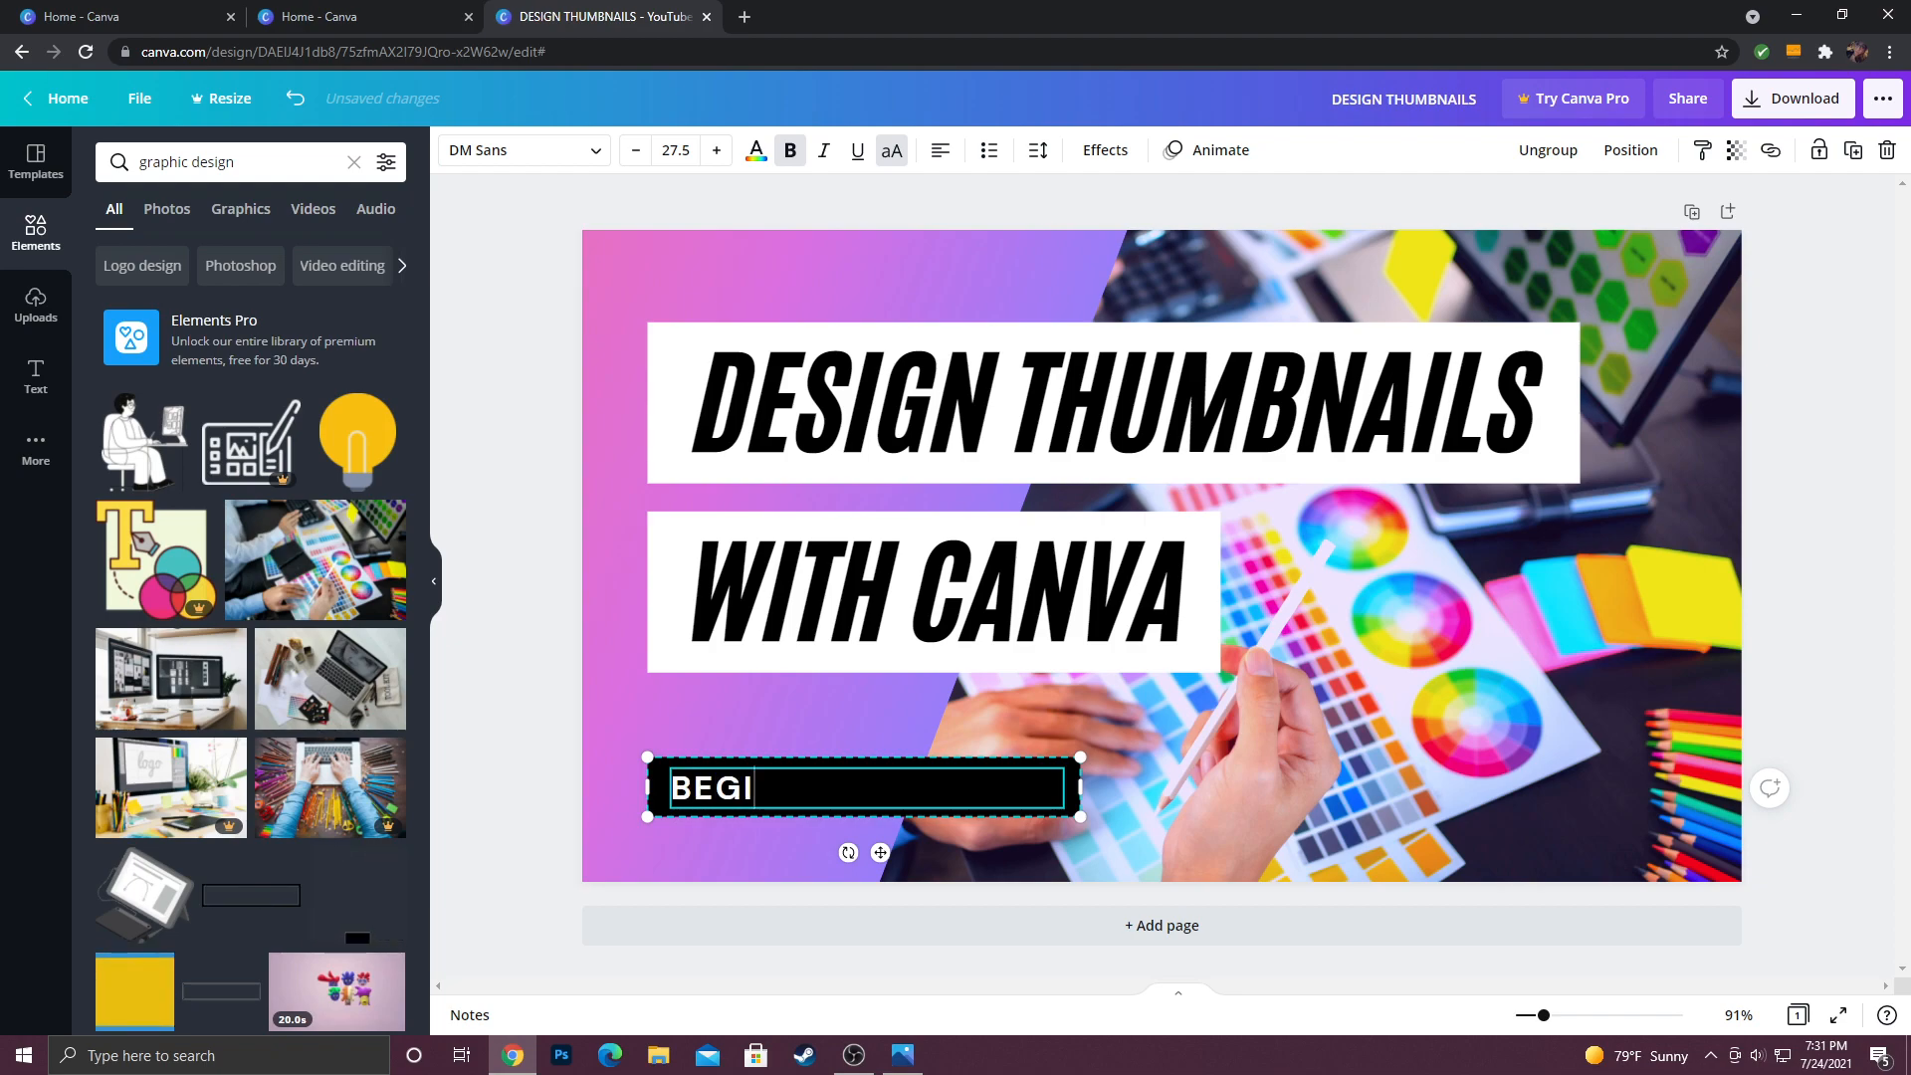
pyautogui.write('NNER TIP')
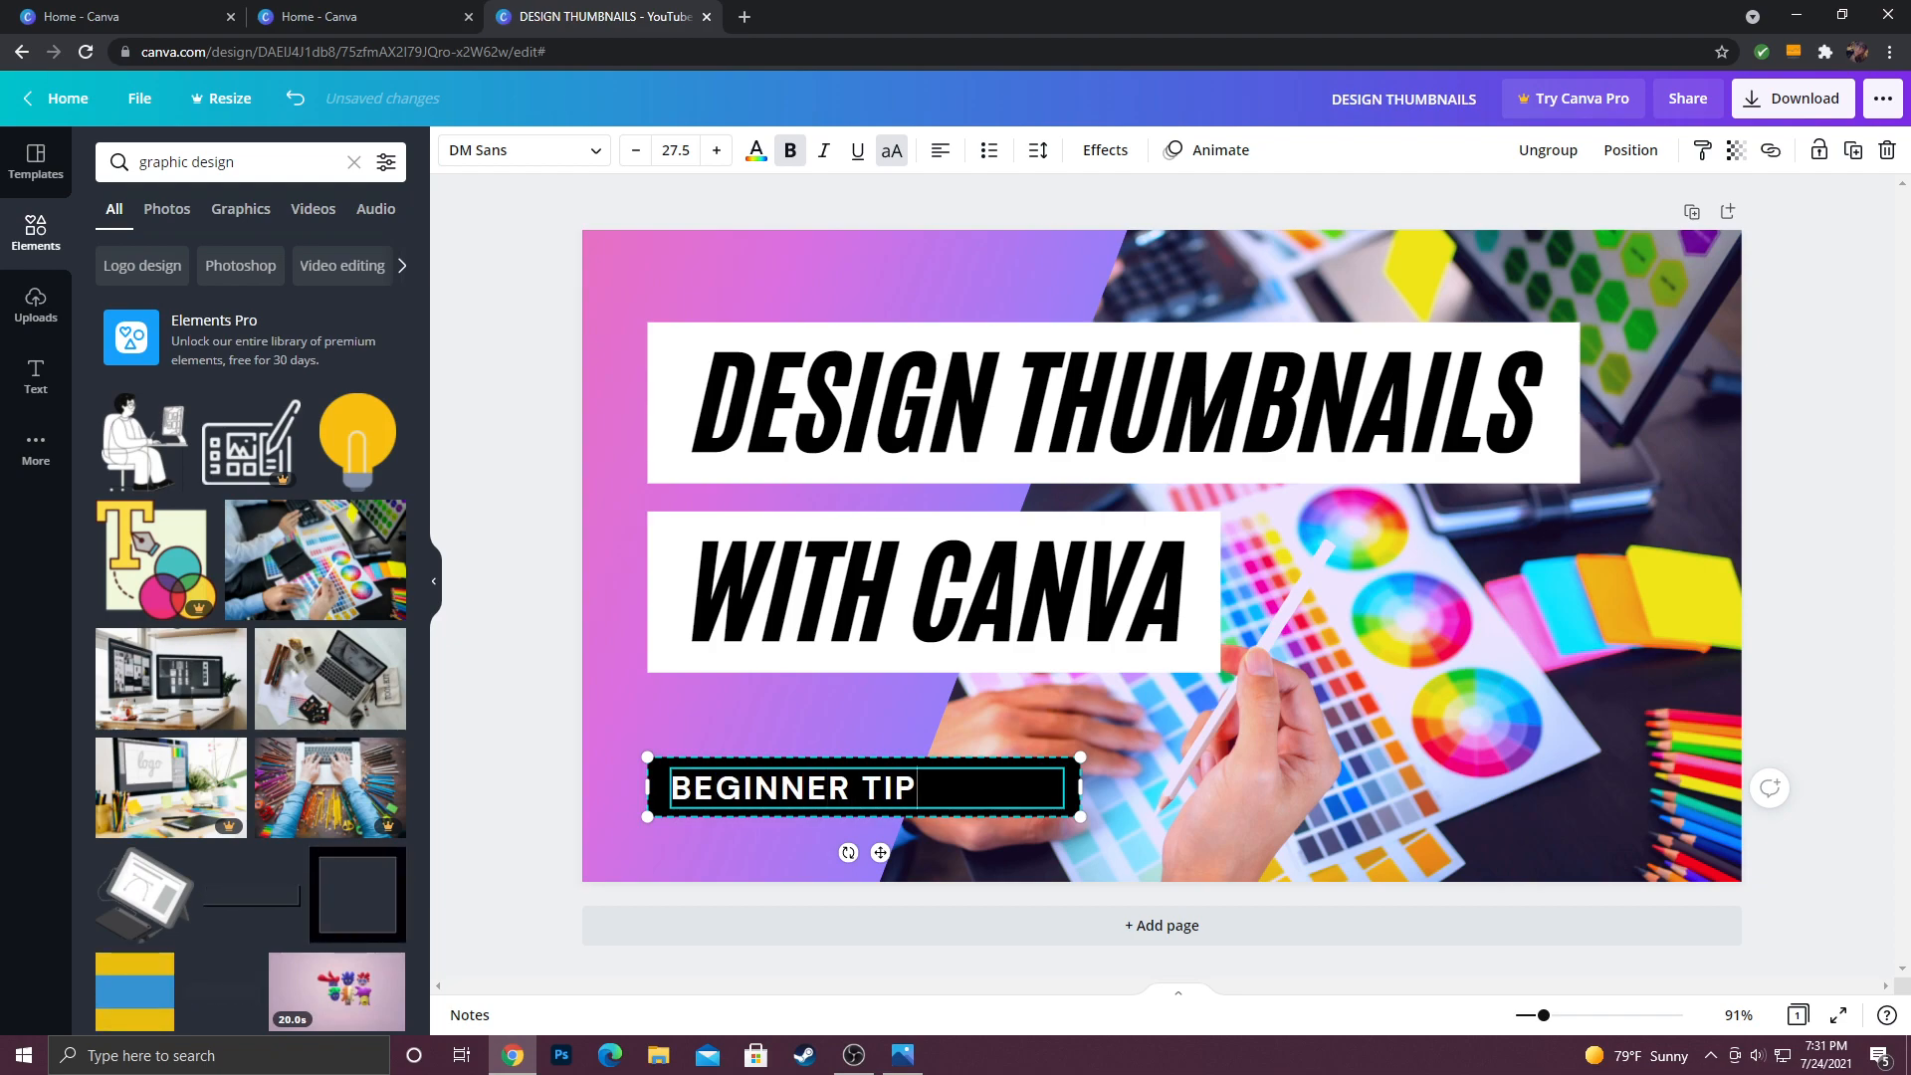
pyautogui.write('s')
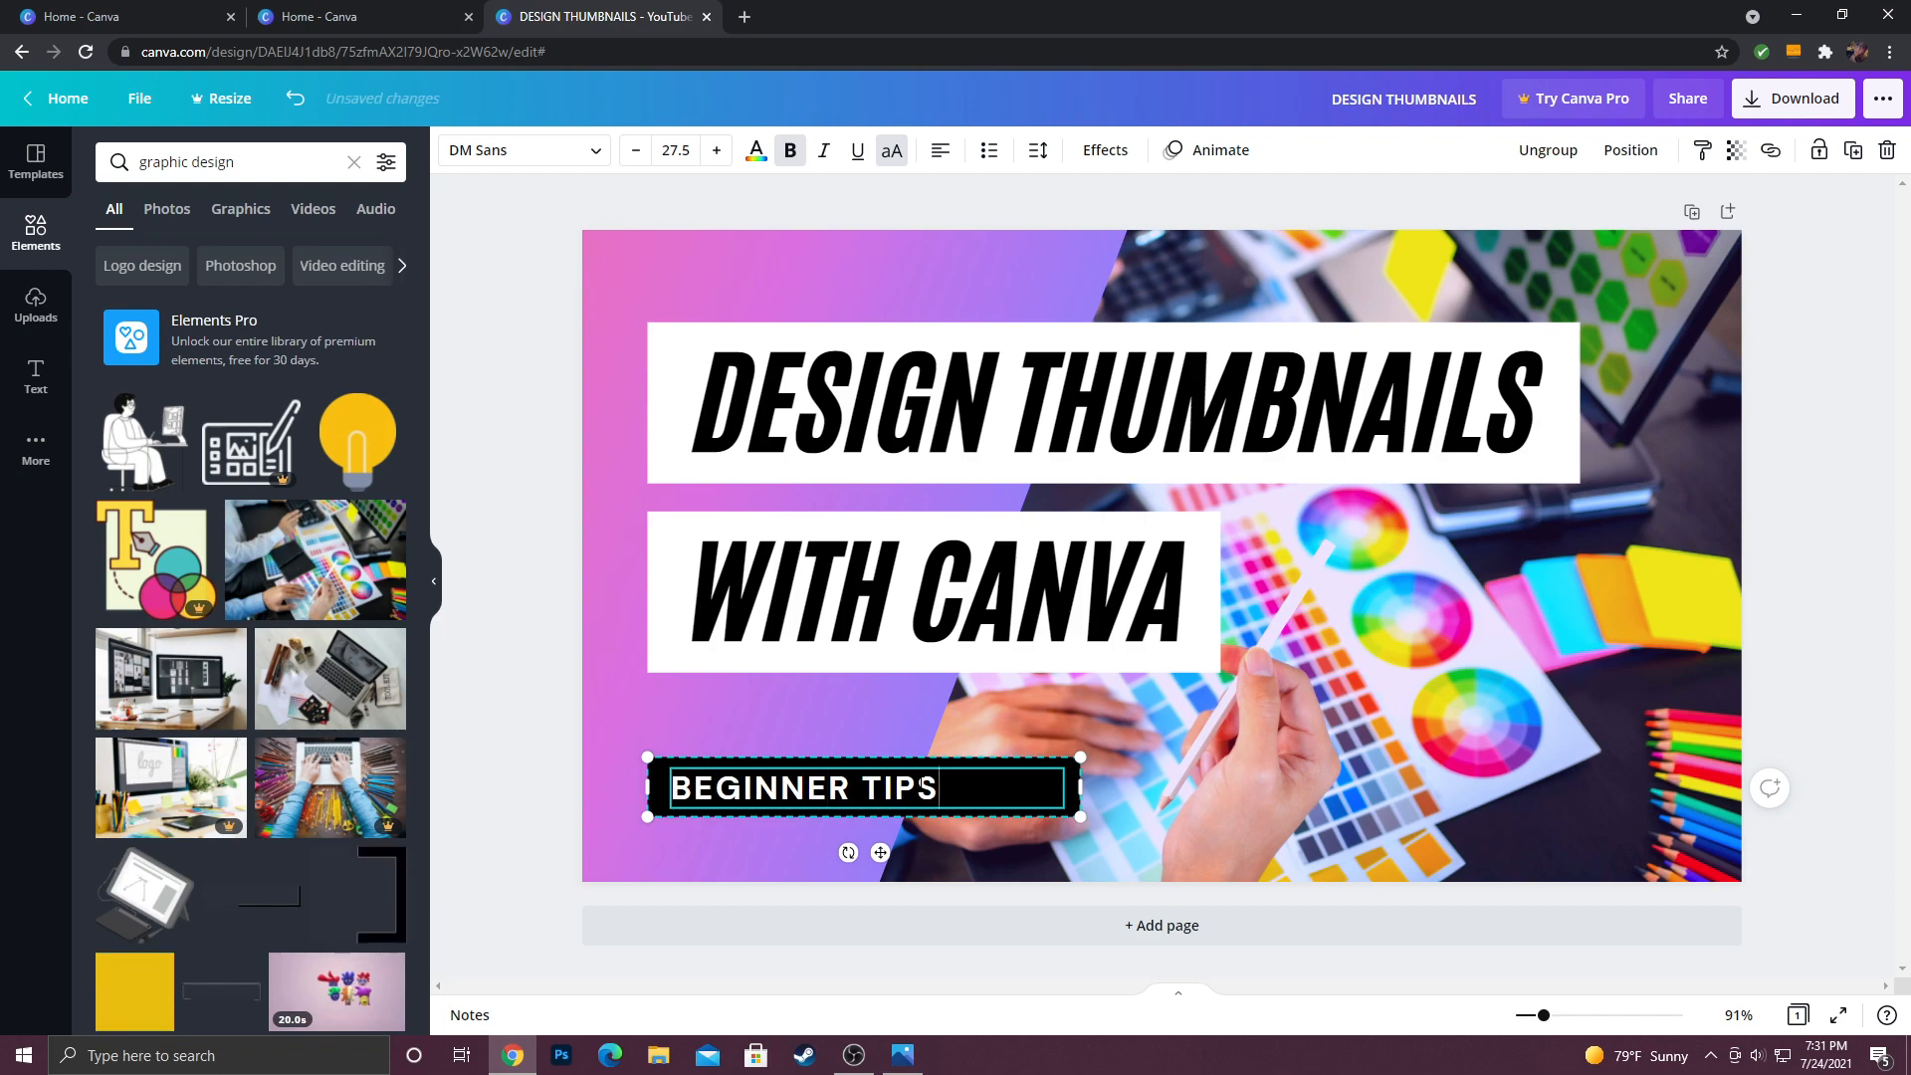
pyautogui.write('!')
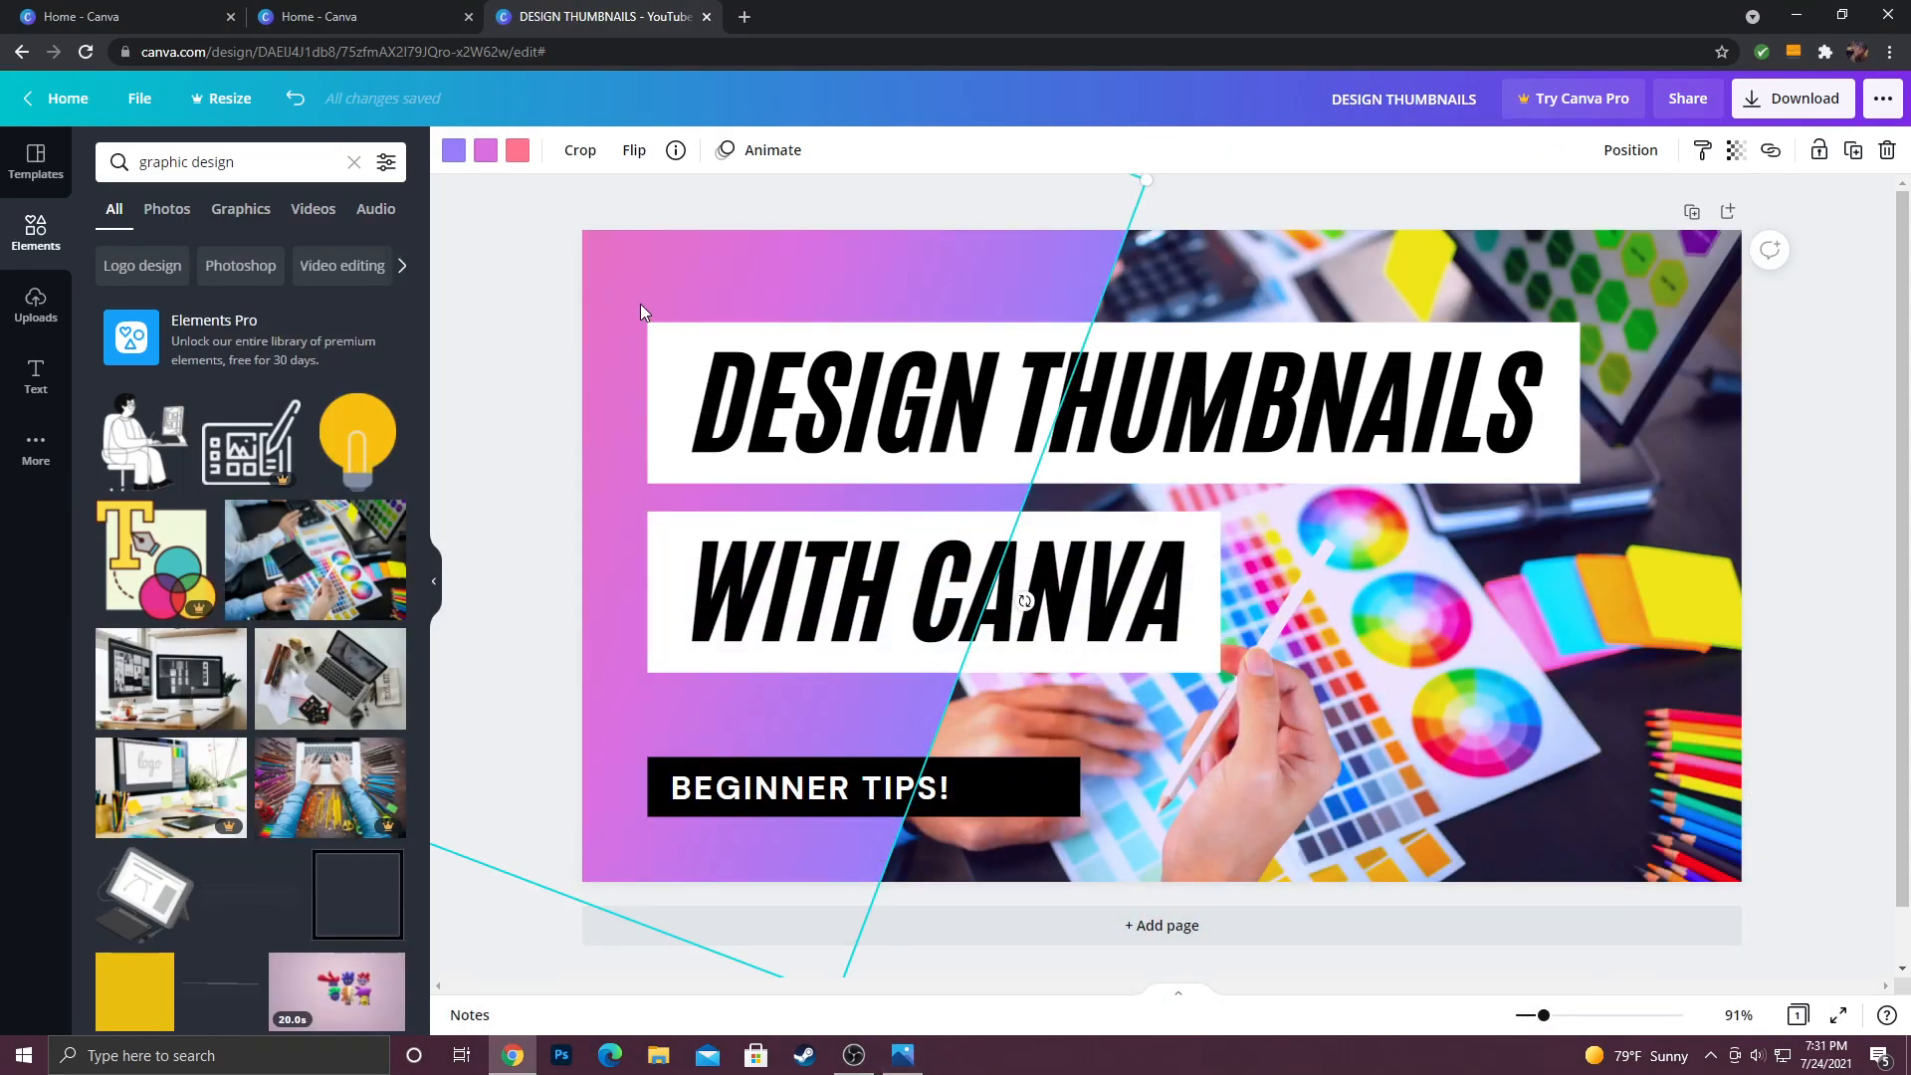
# Step: Recolour the background gradient using yellow and light blue from Default Colors
pyautogui.click(581, 150)
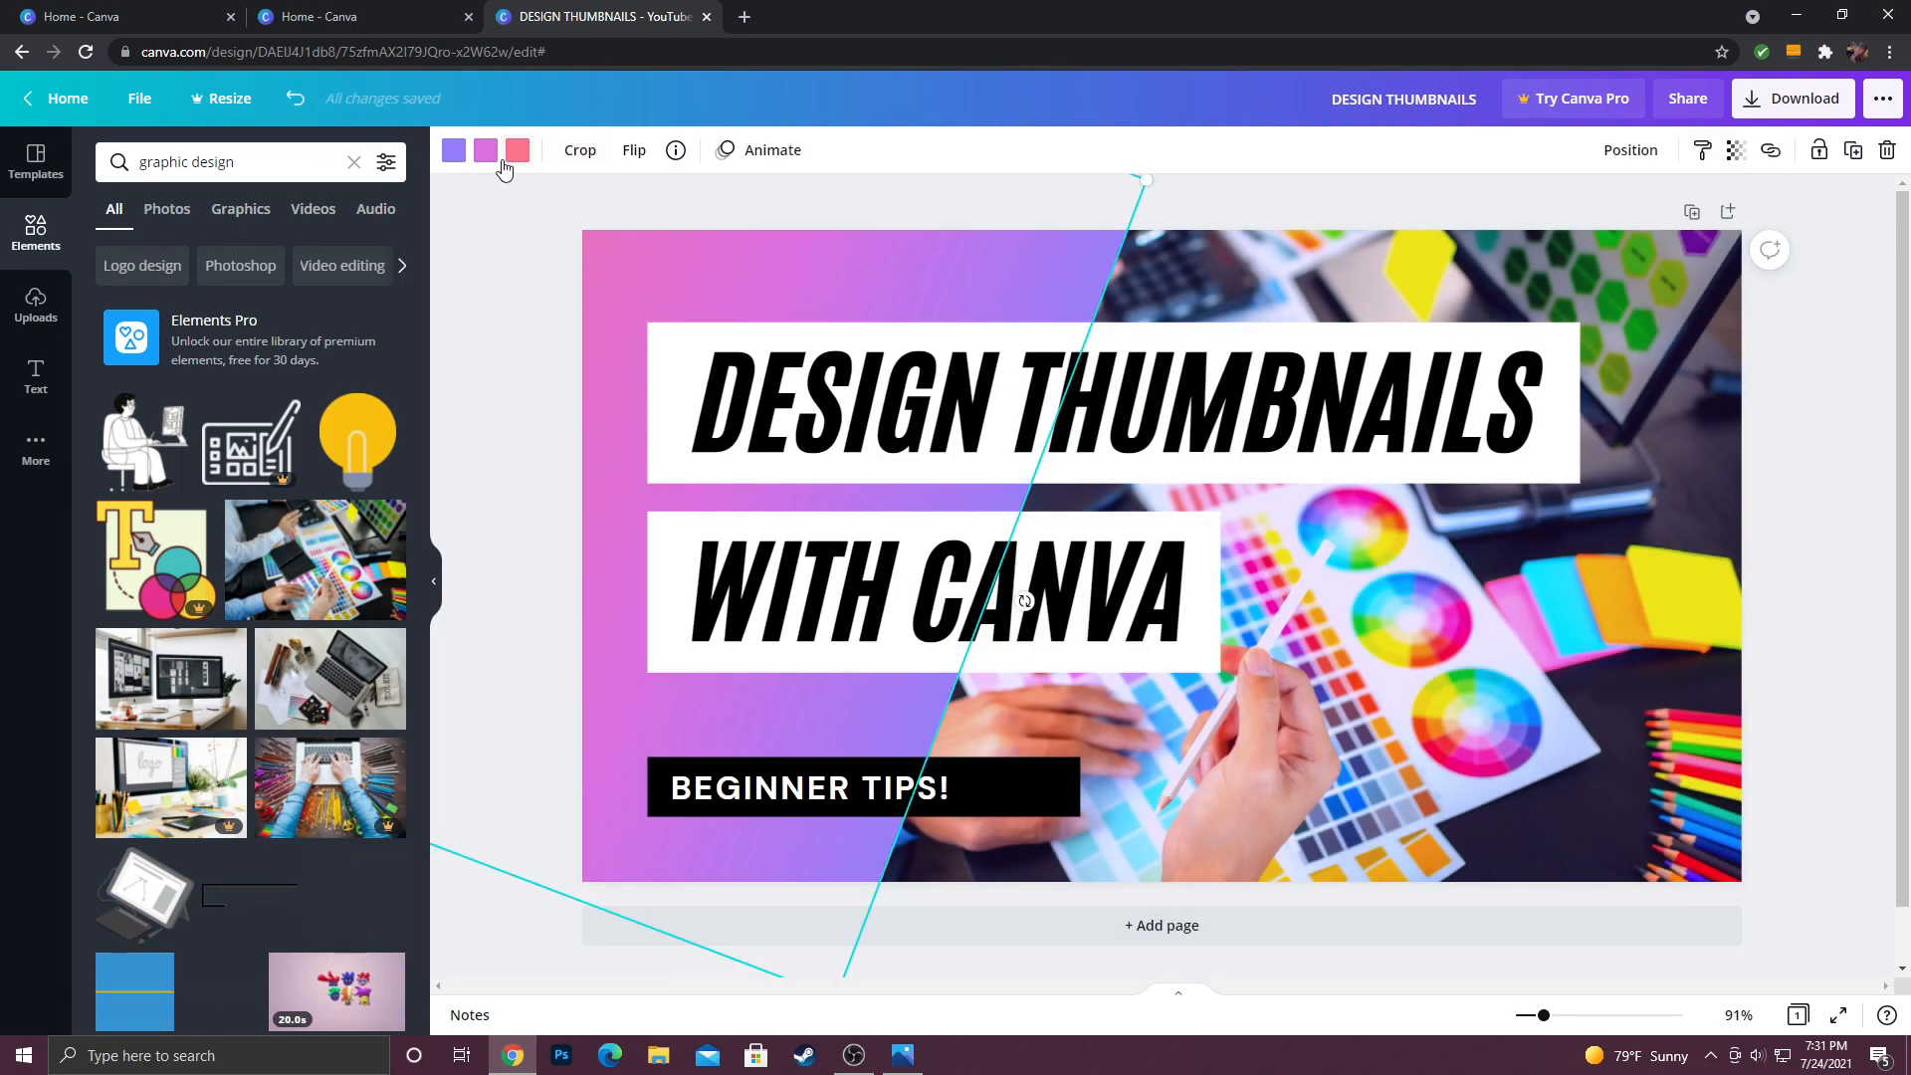
pyautogui.click(516, 151)
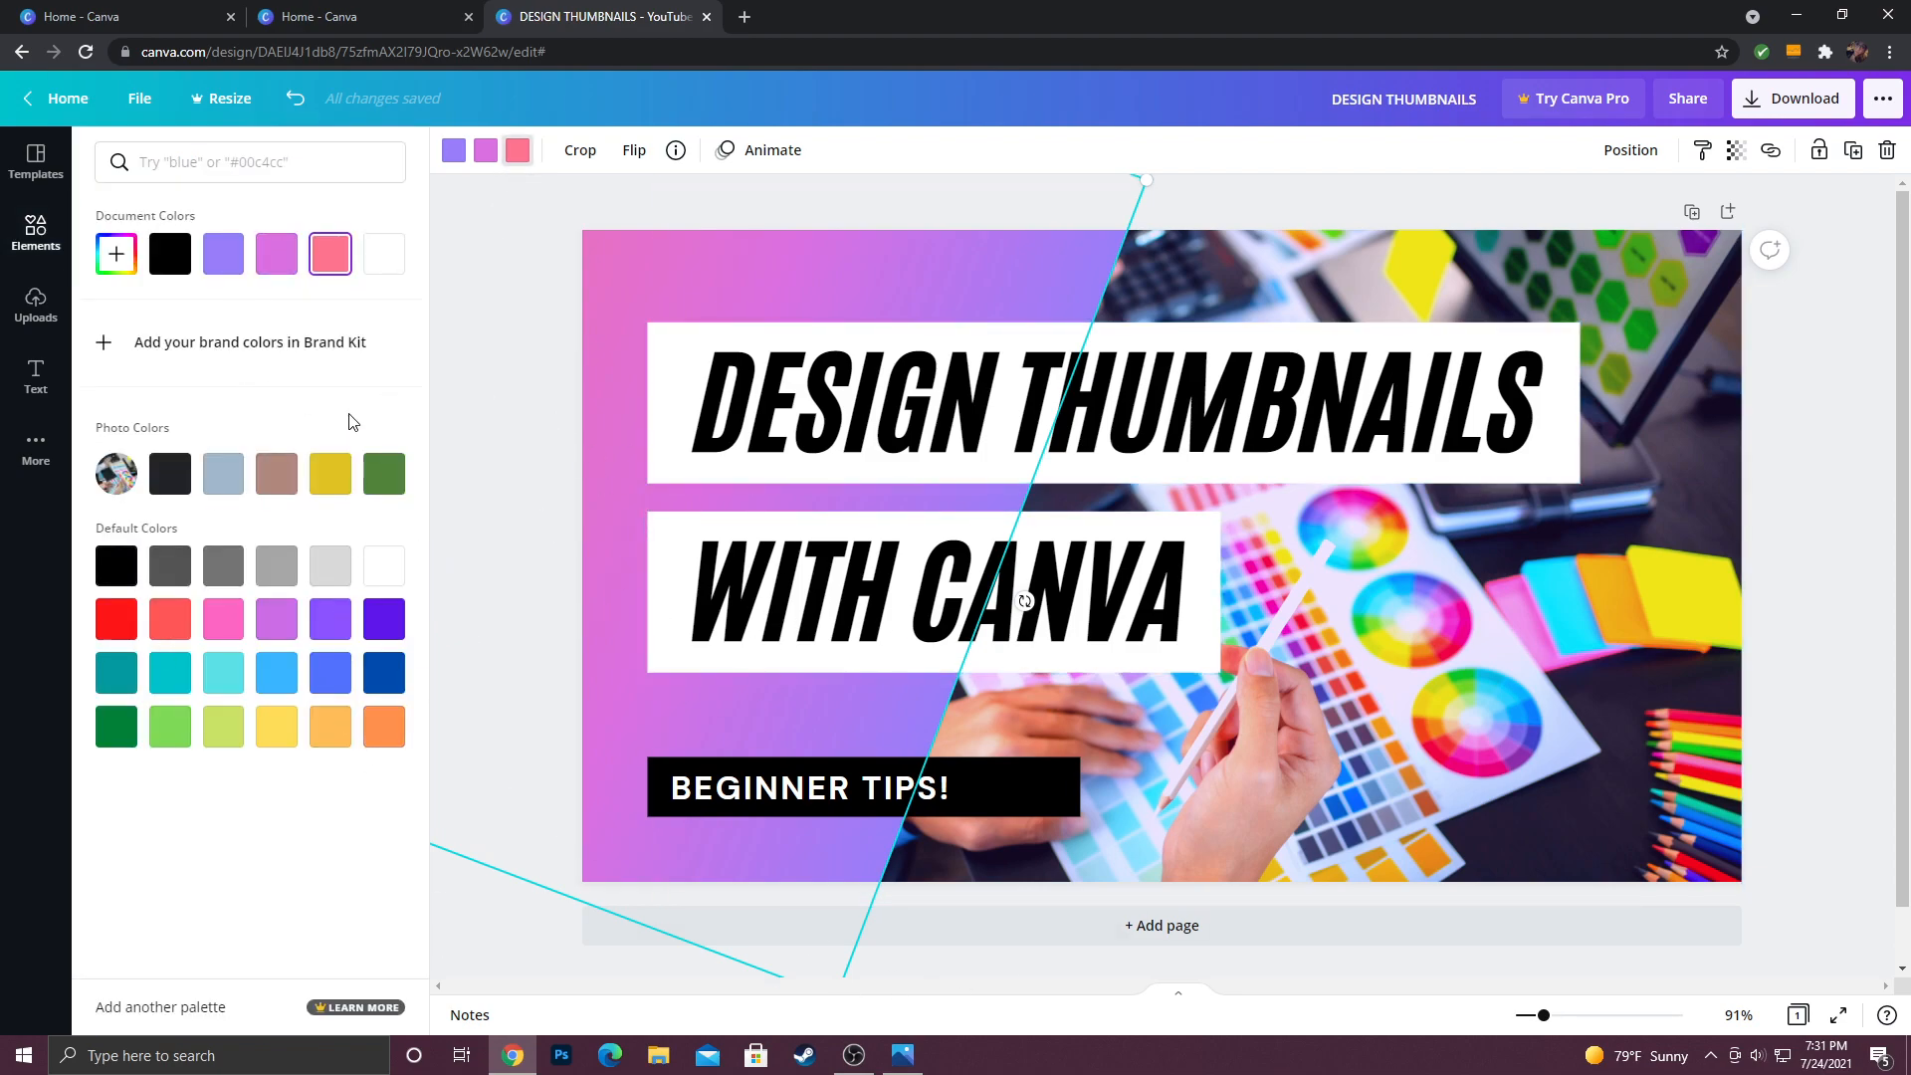
pyautogui.click(1371, 576)
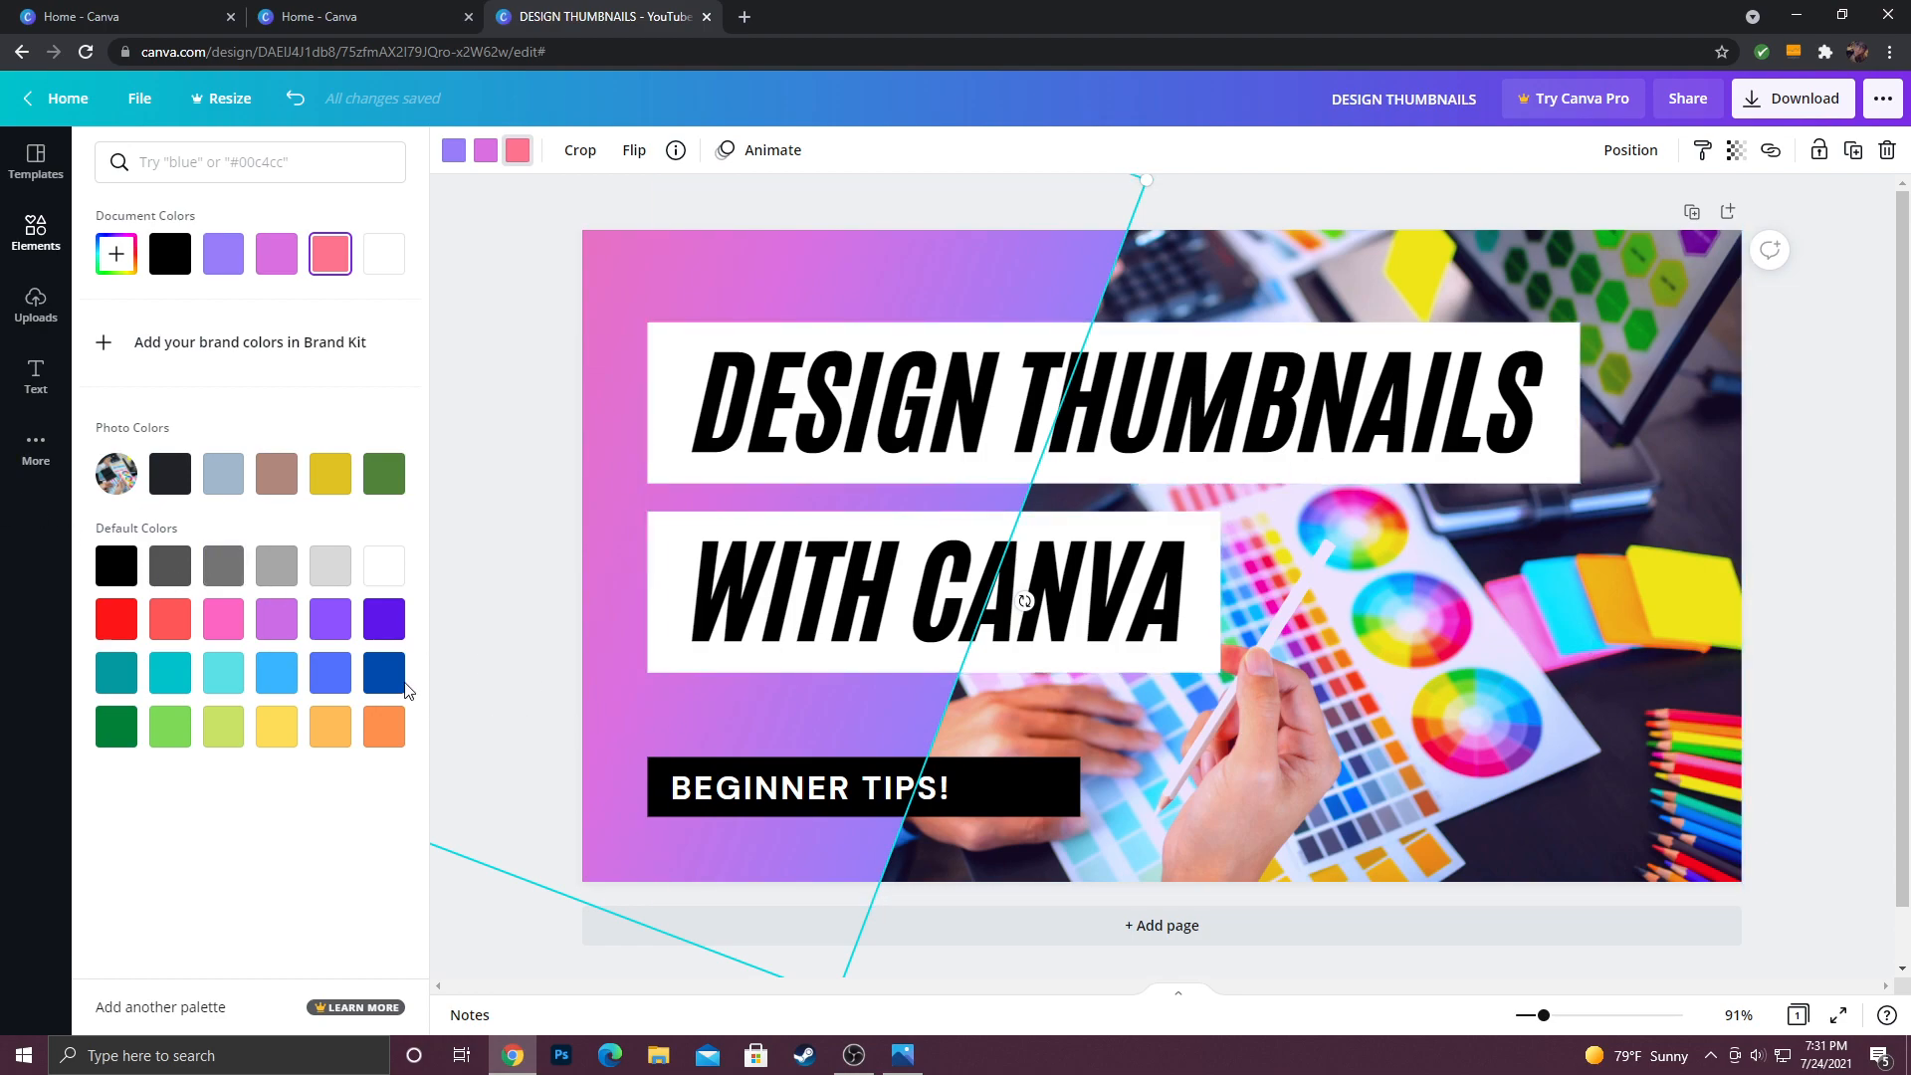
pyautogui.moveTo(223, 618)
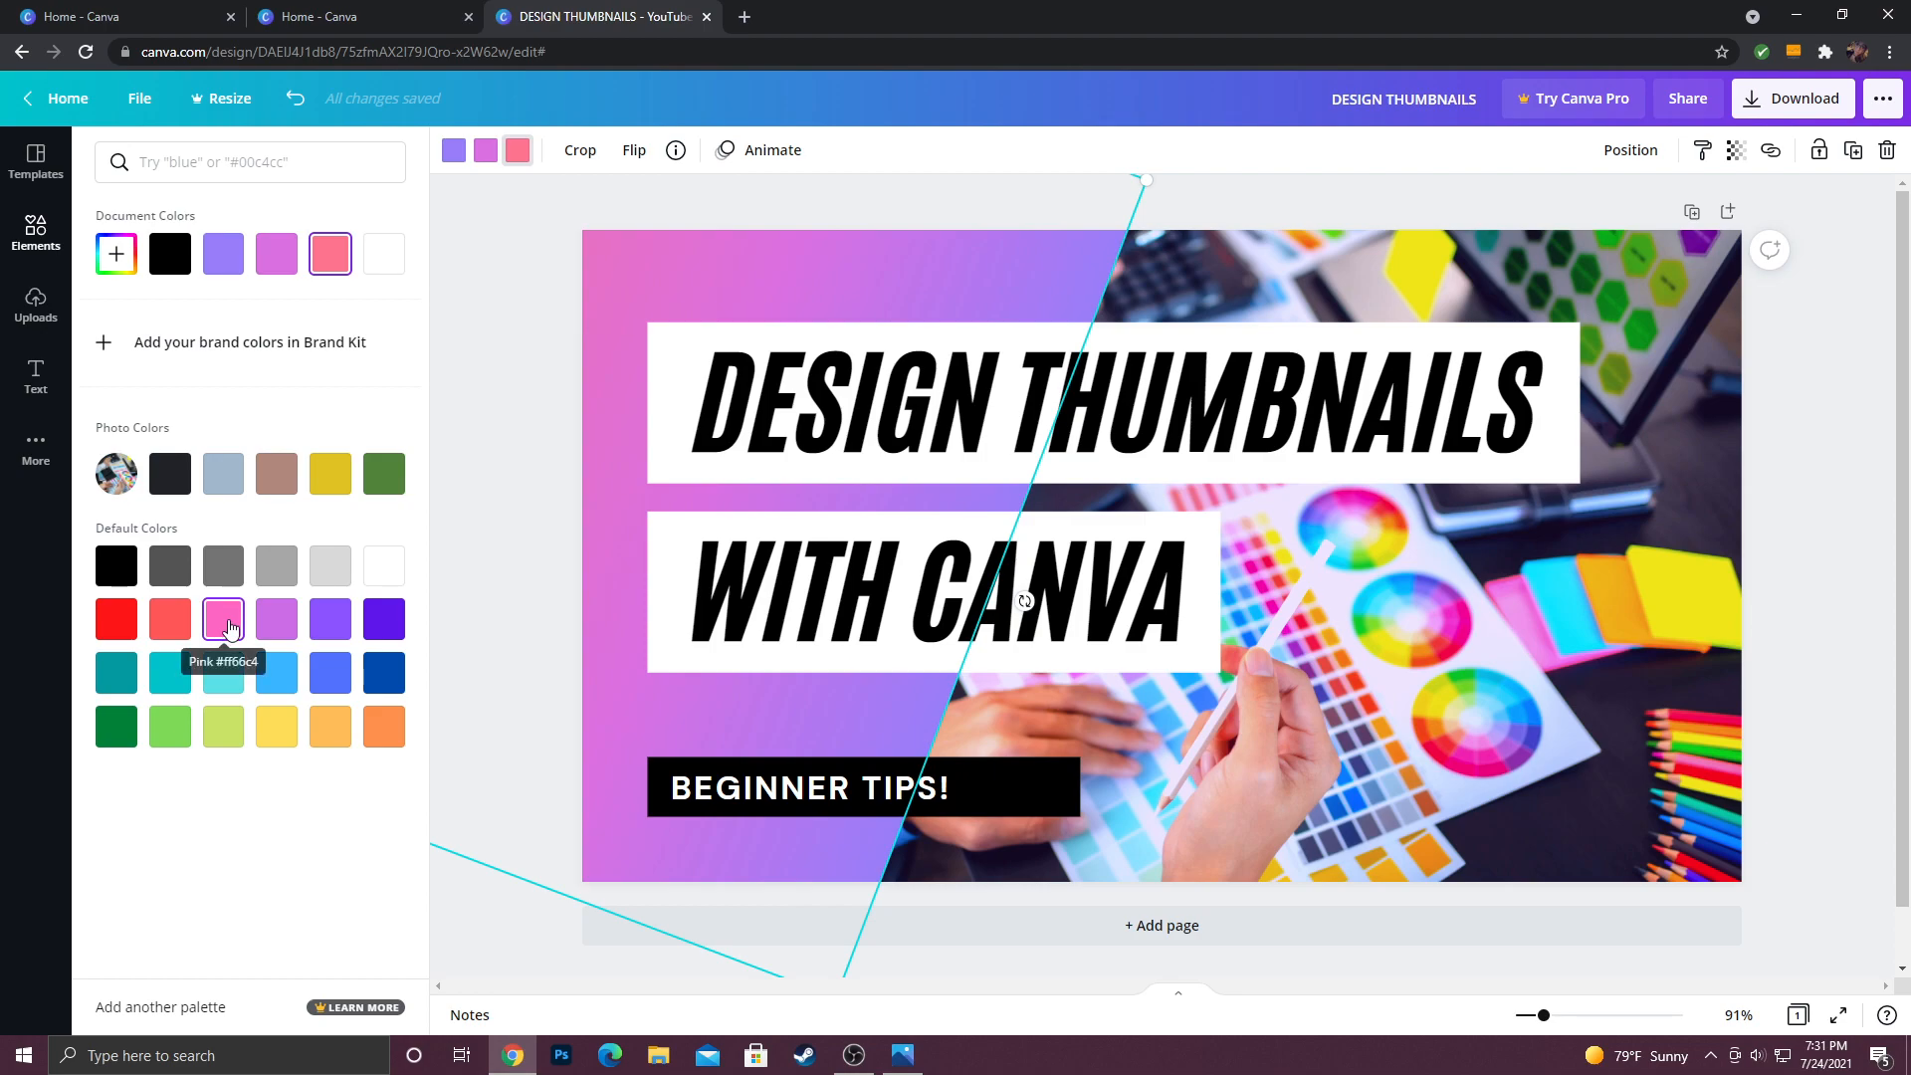
pyautogui.click(900, 1054)
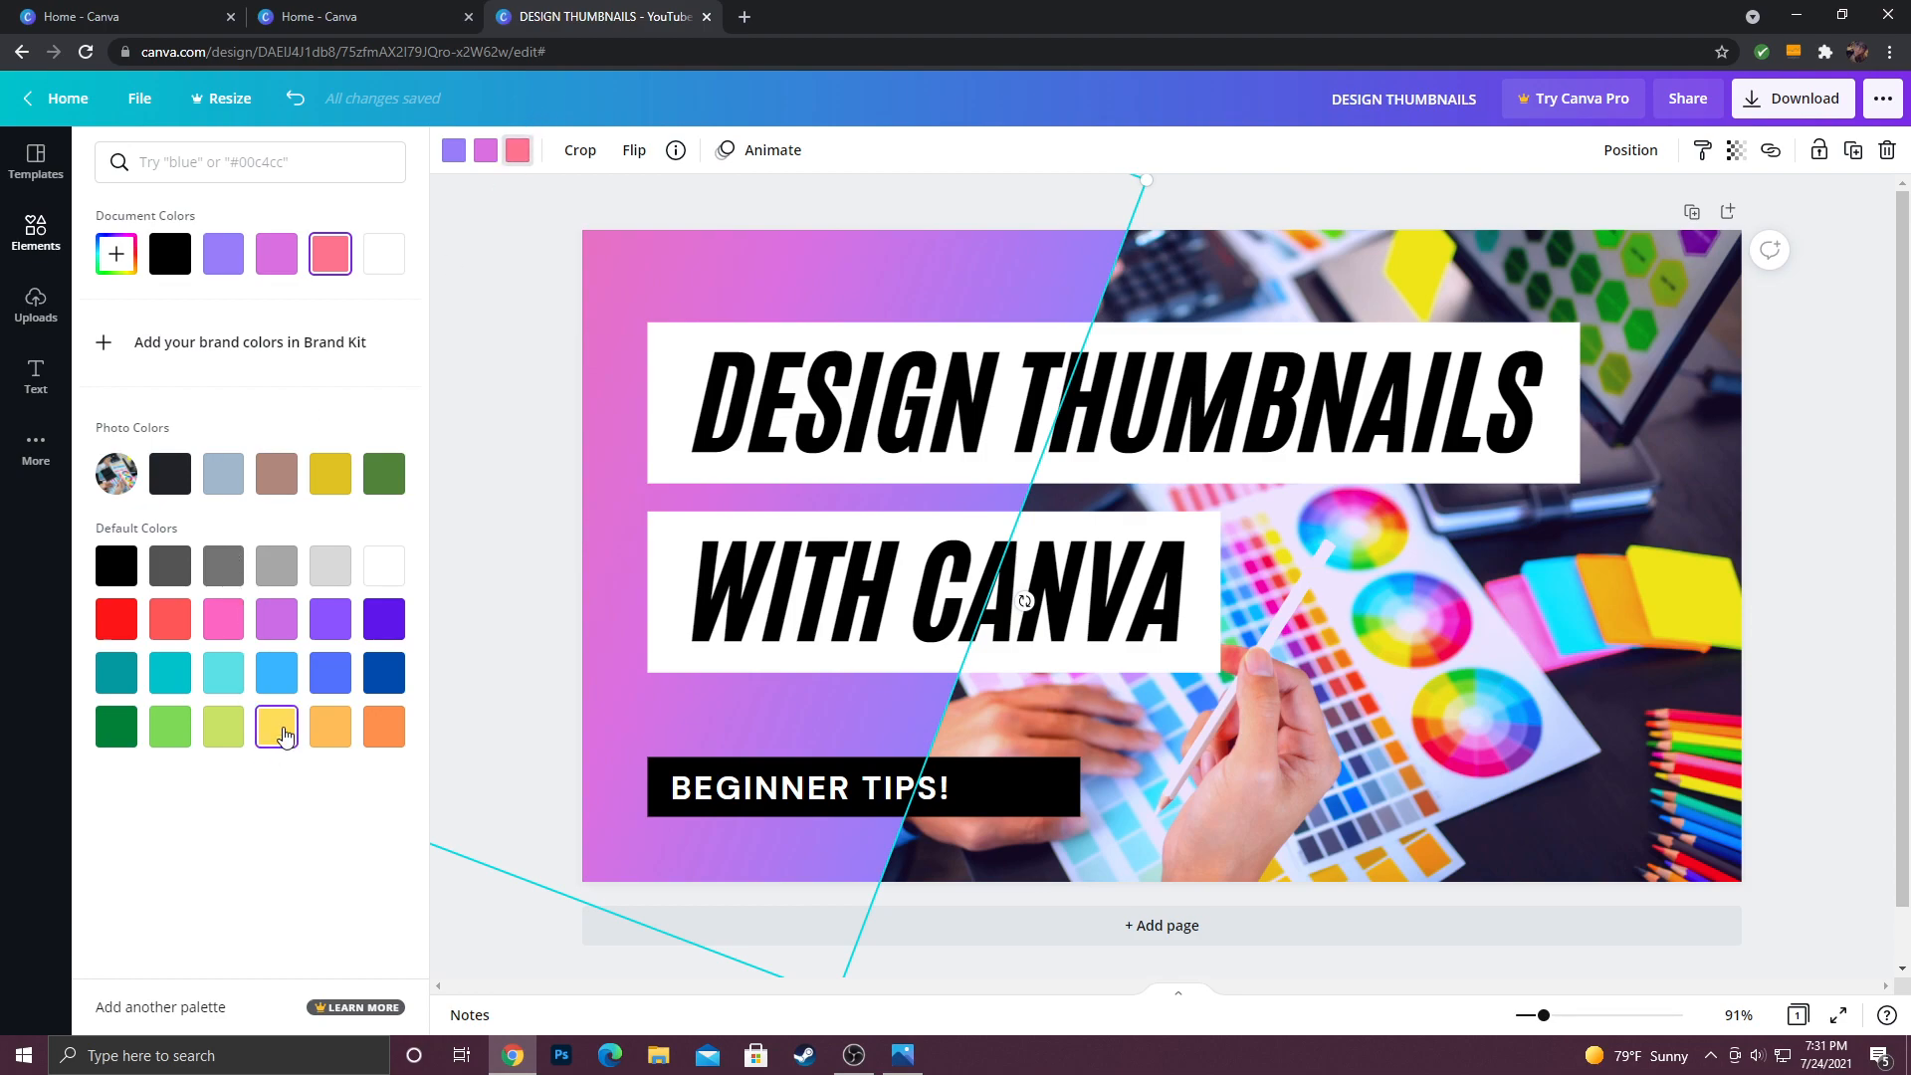
pyautogui.click(276, 726)
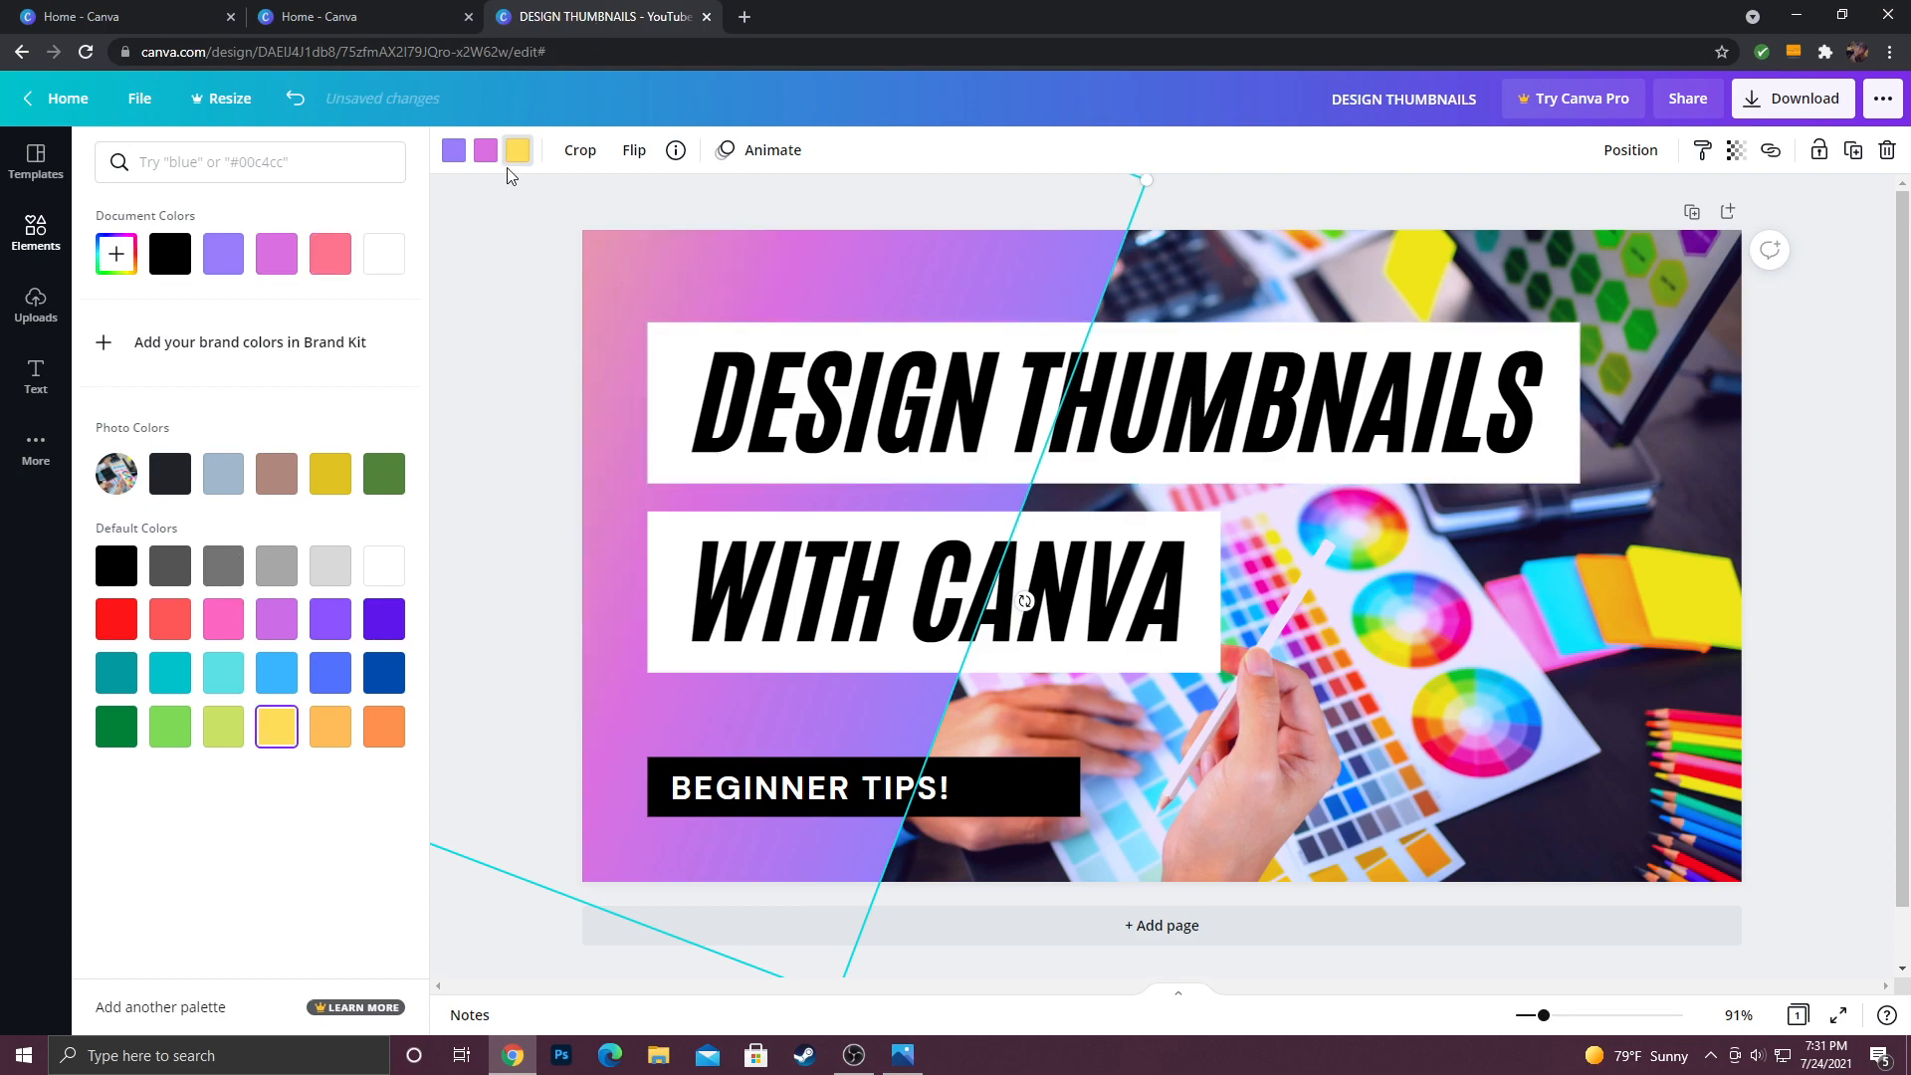
pyautogui.moveTo(552, 162)
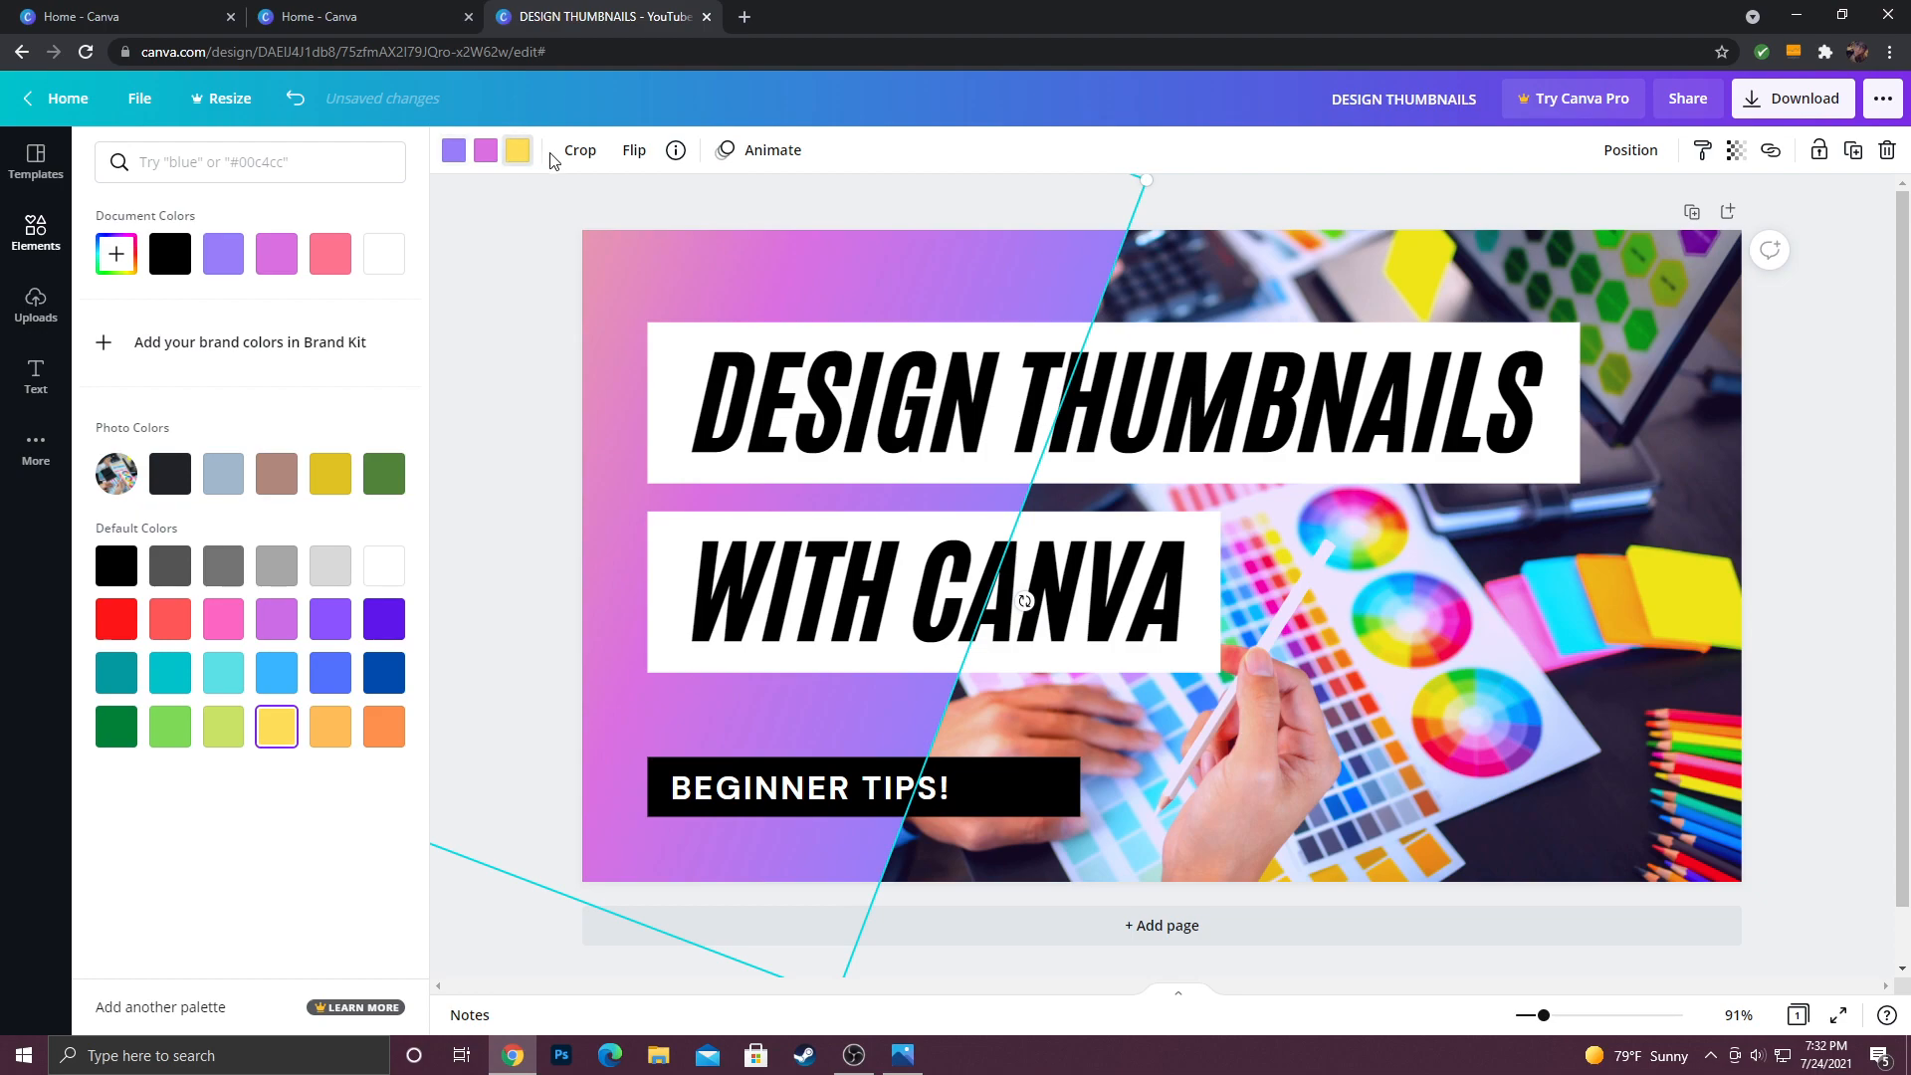
pyautogui.moveTo(517, 150)
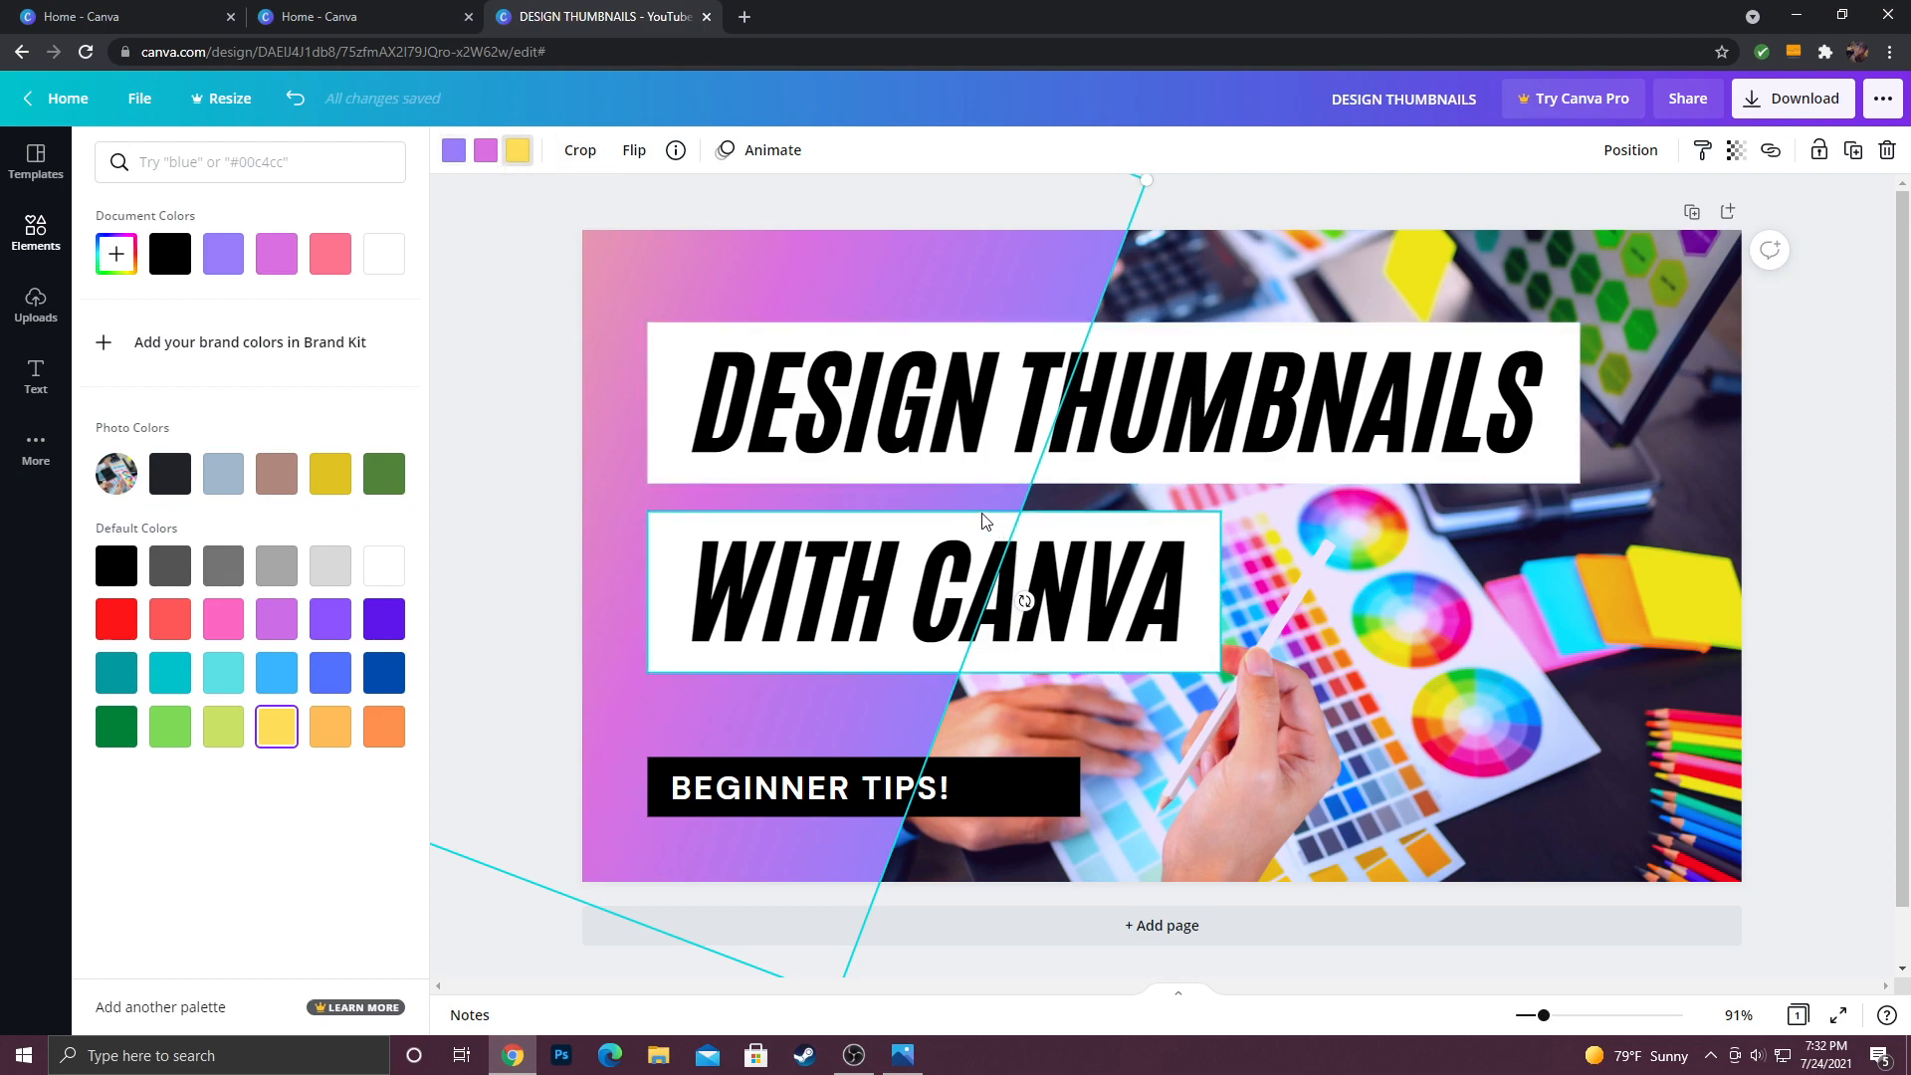
pyautogui.click(544, 273)
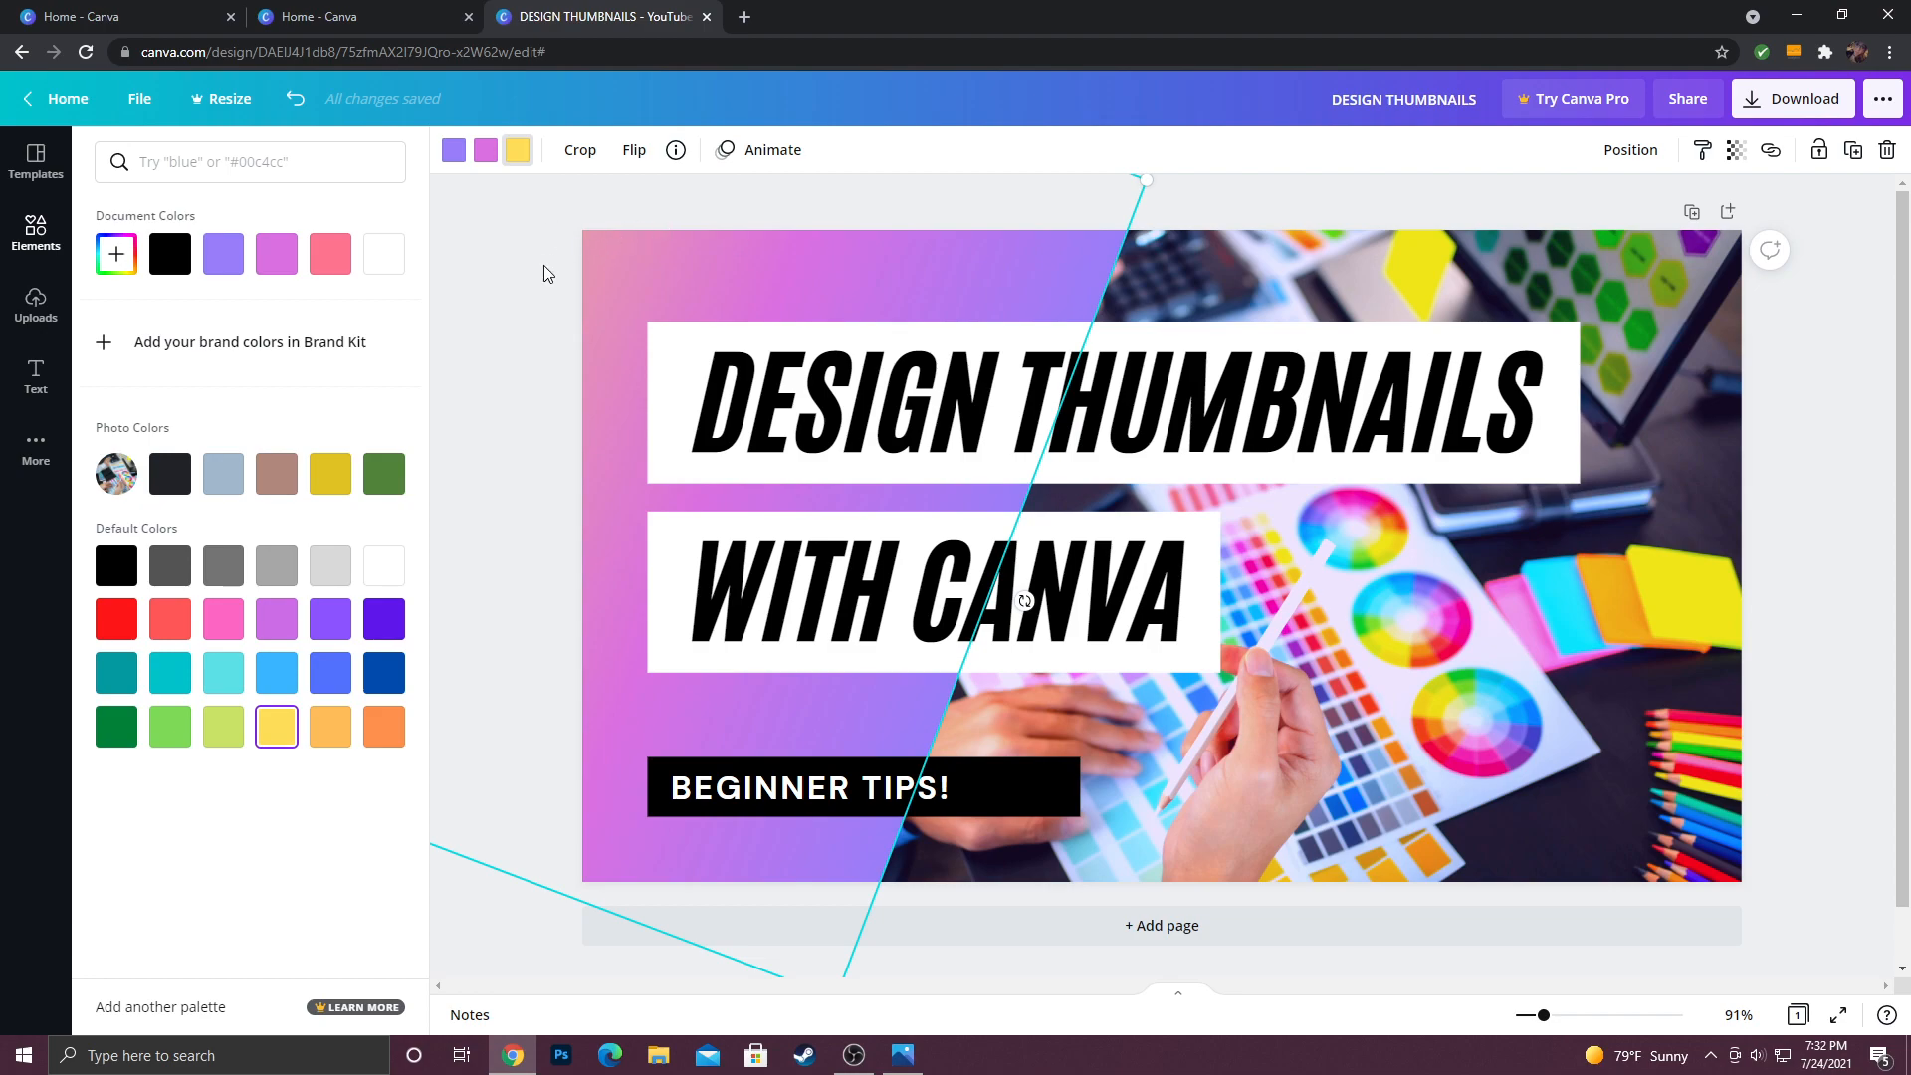
pyautogui.moveTo(368, 573)
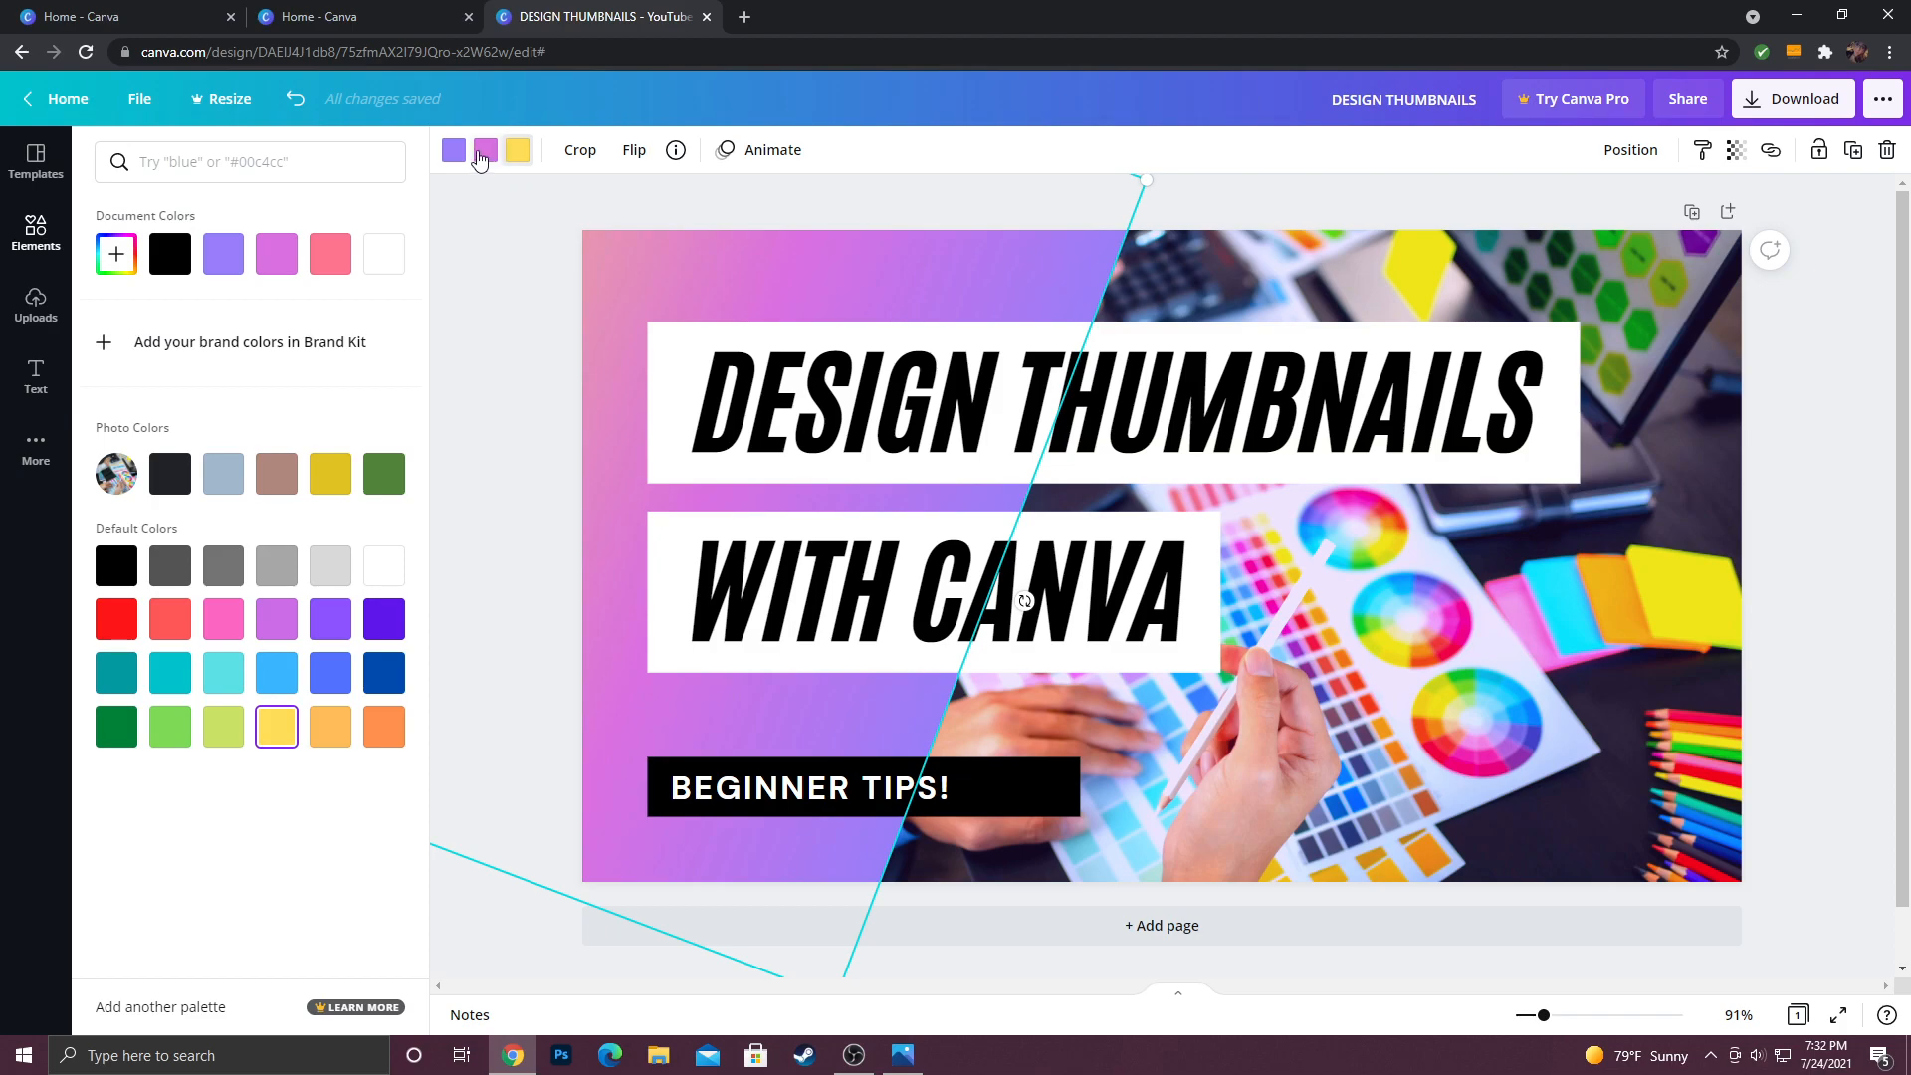
pyautogui.click(275, 673)
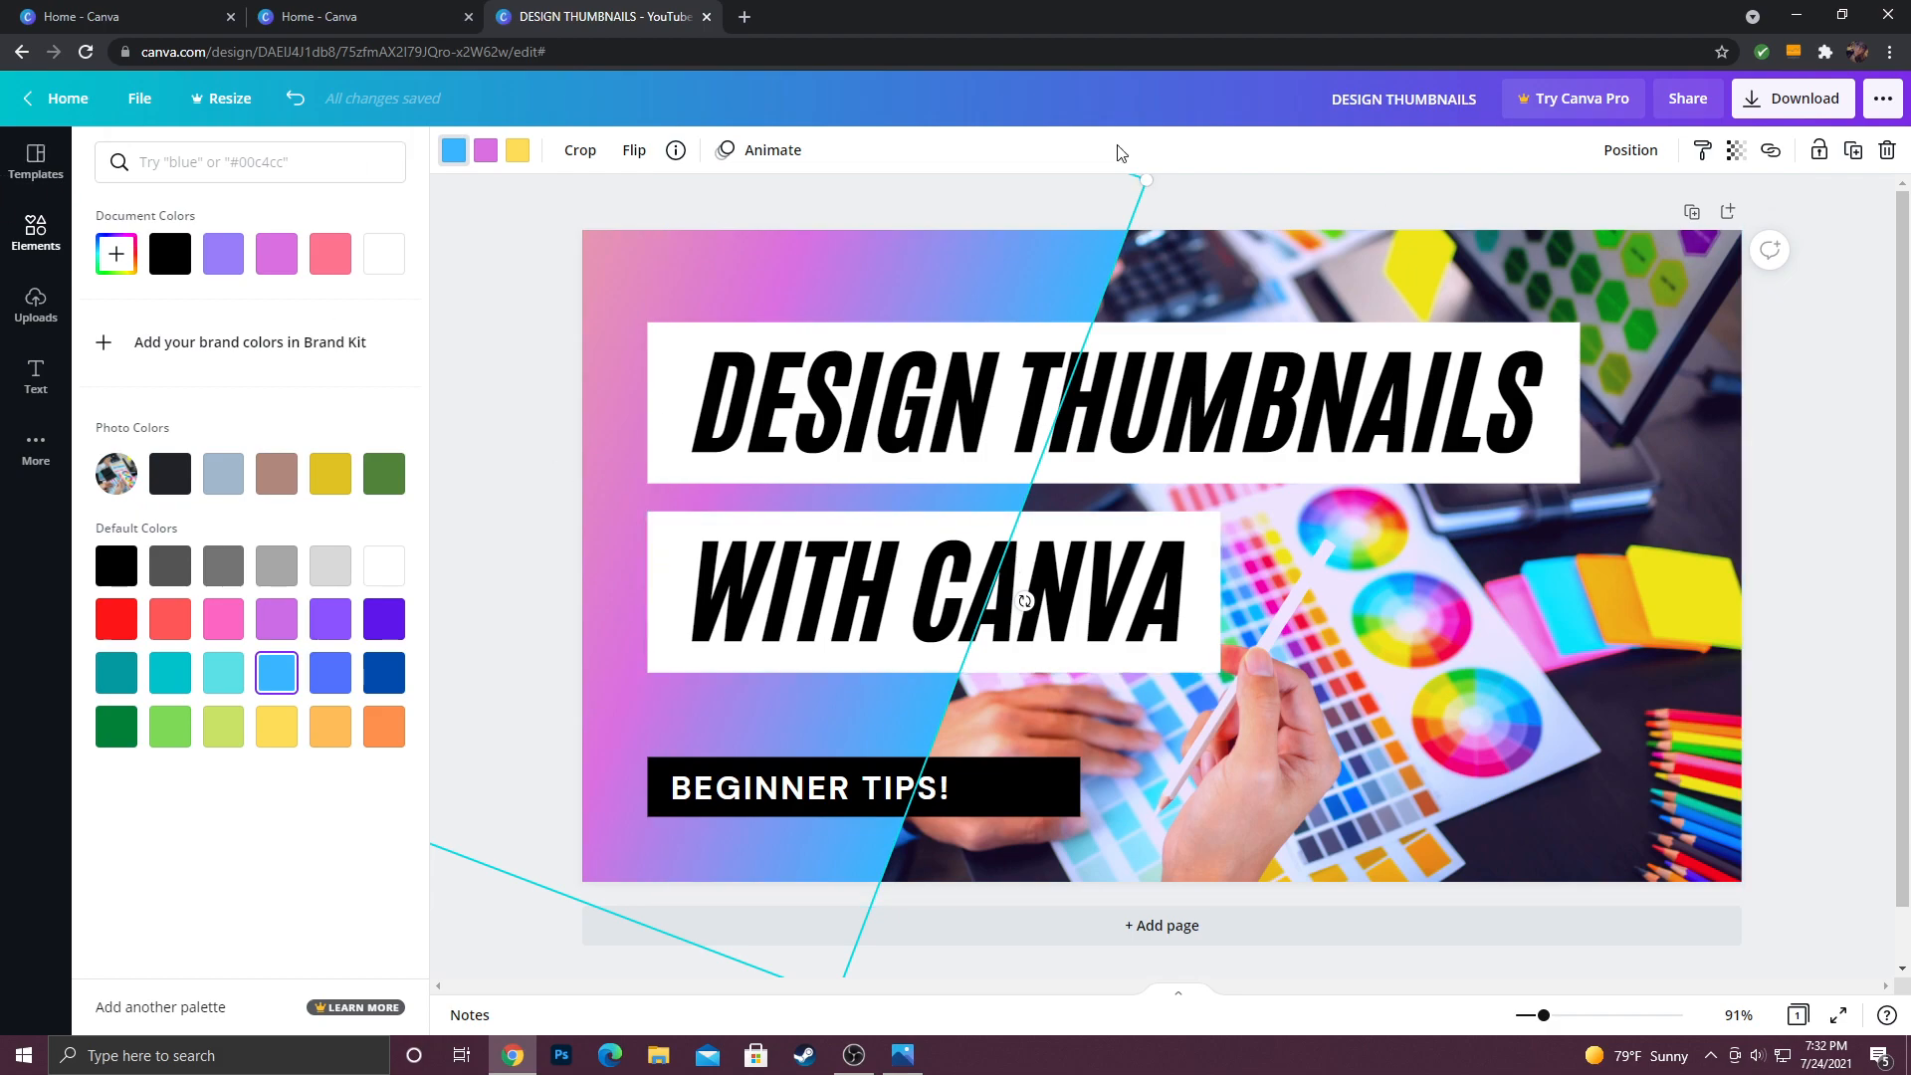
# Step: Download the thumbnail as DESIGN THUMBNAILS.jpg and open it in Photos
pyautogui.click(1792, 98)
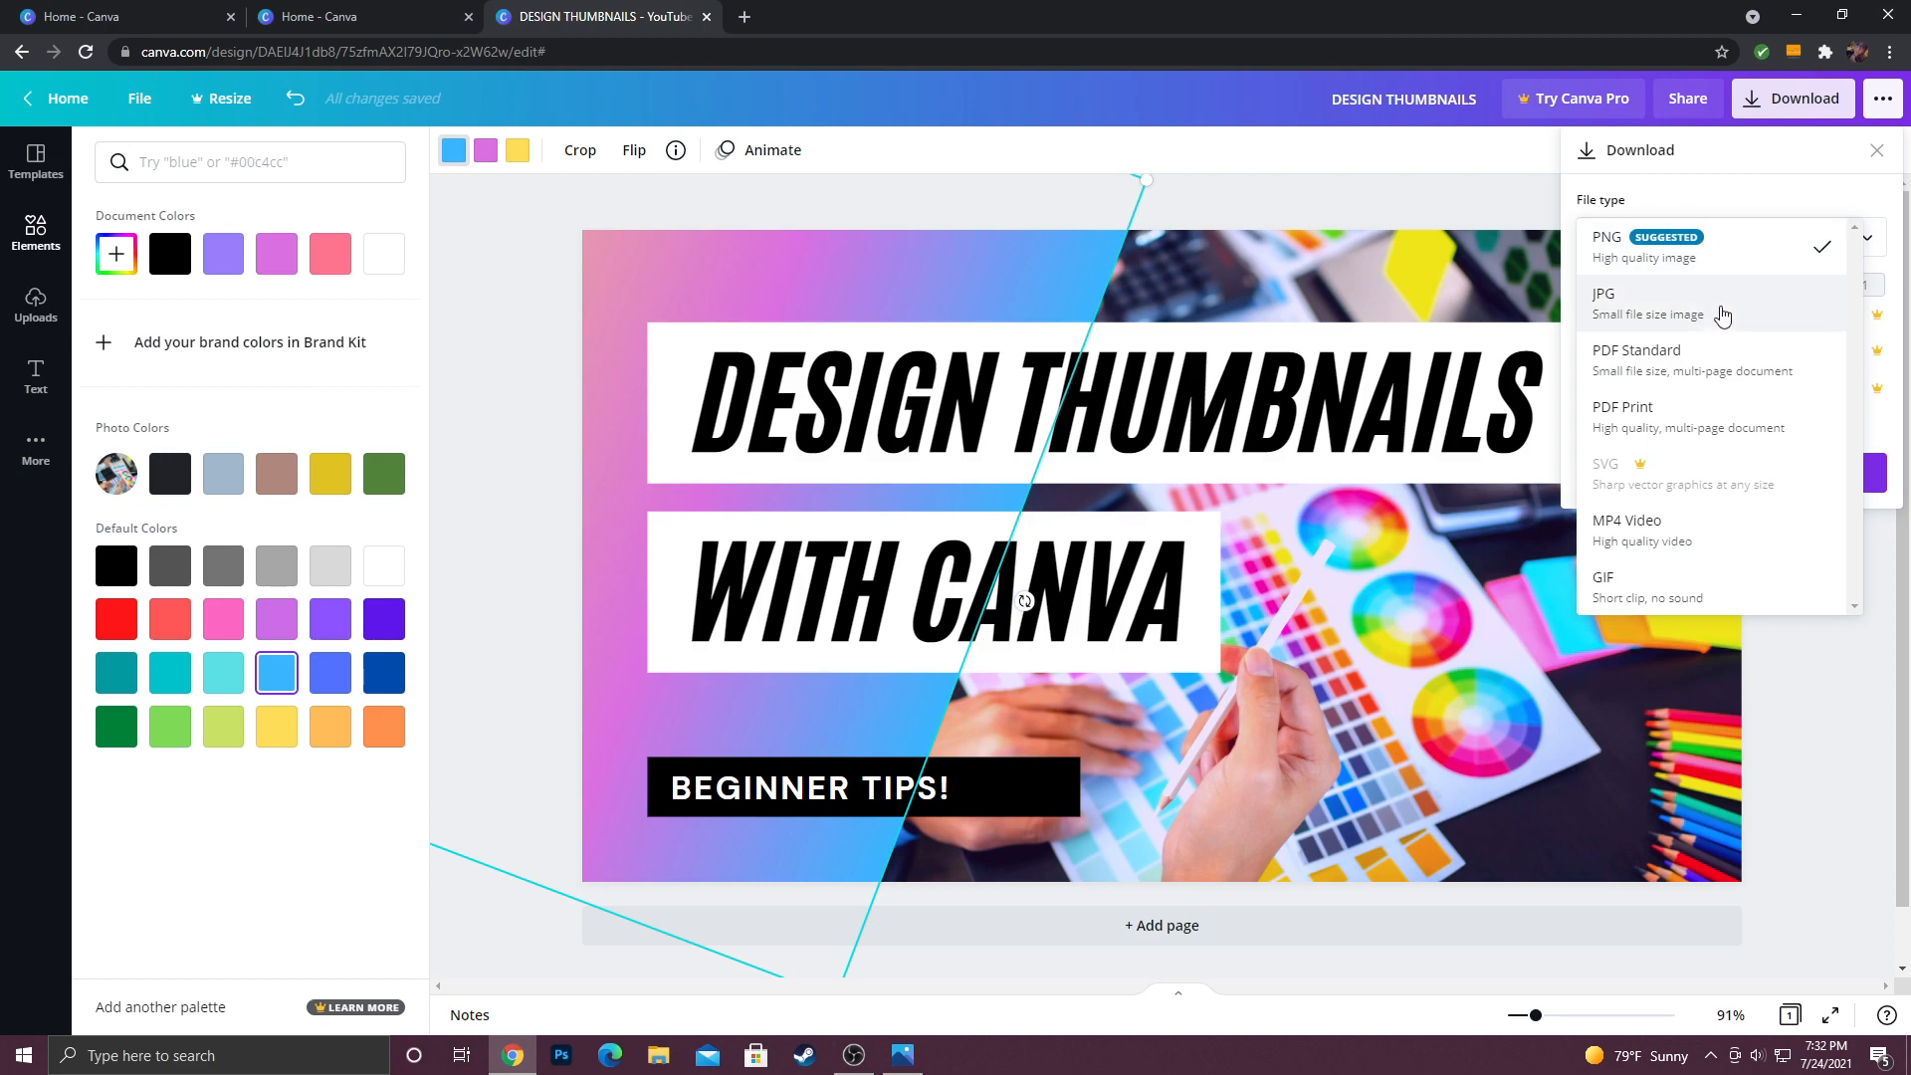
pyautogui.moveTo(1718, 314)
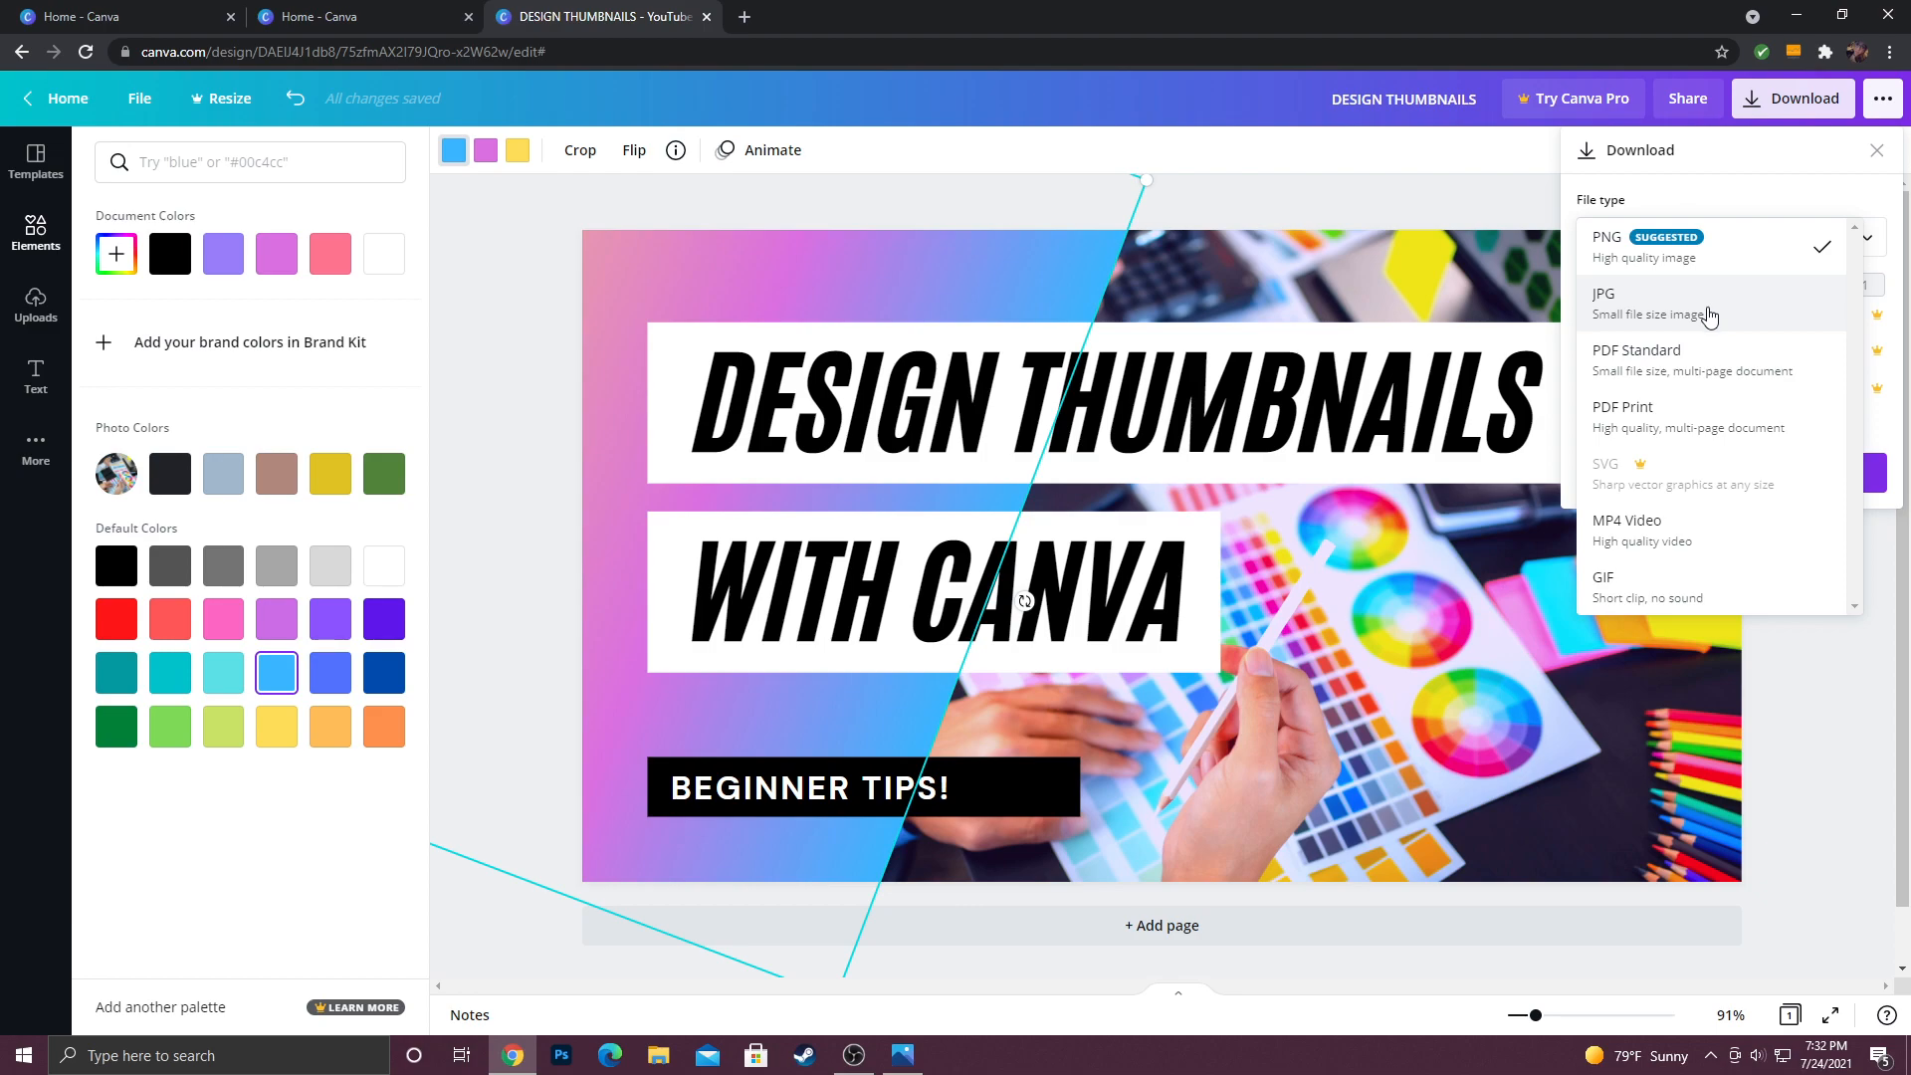
pyautogui.click(1603, 303)
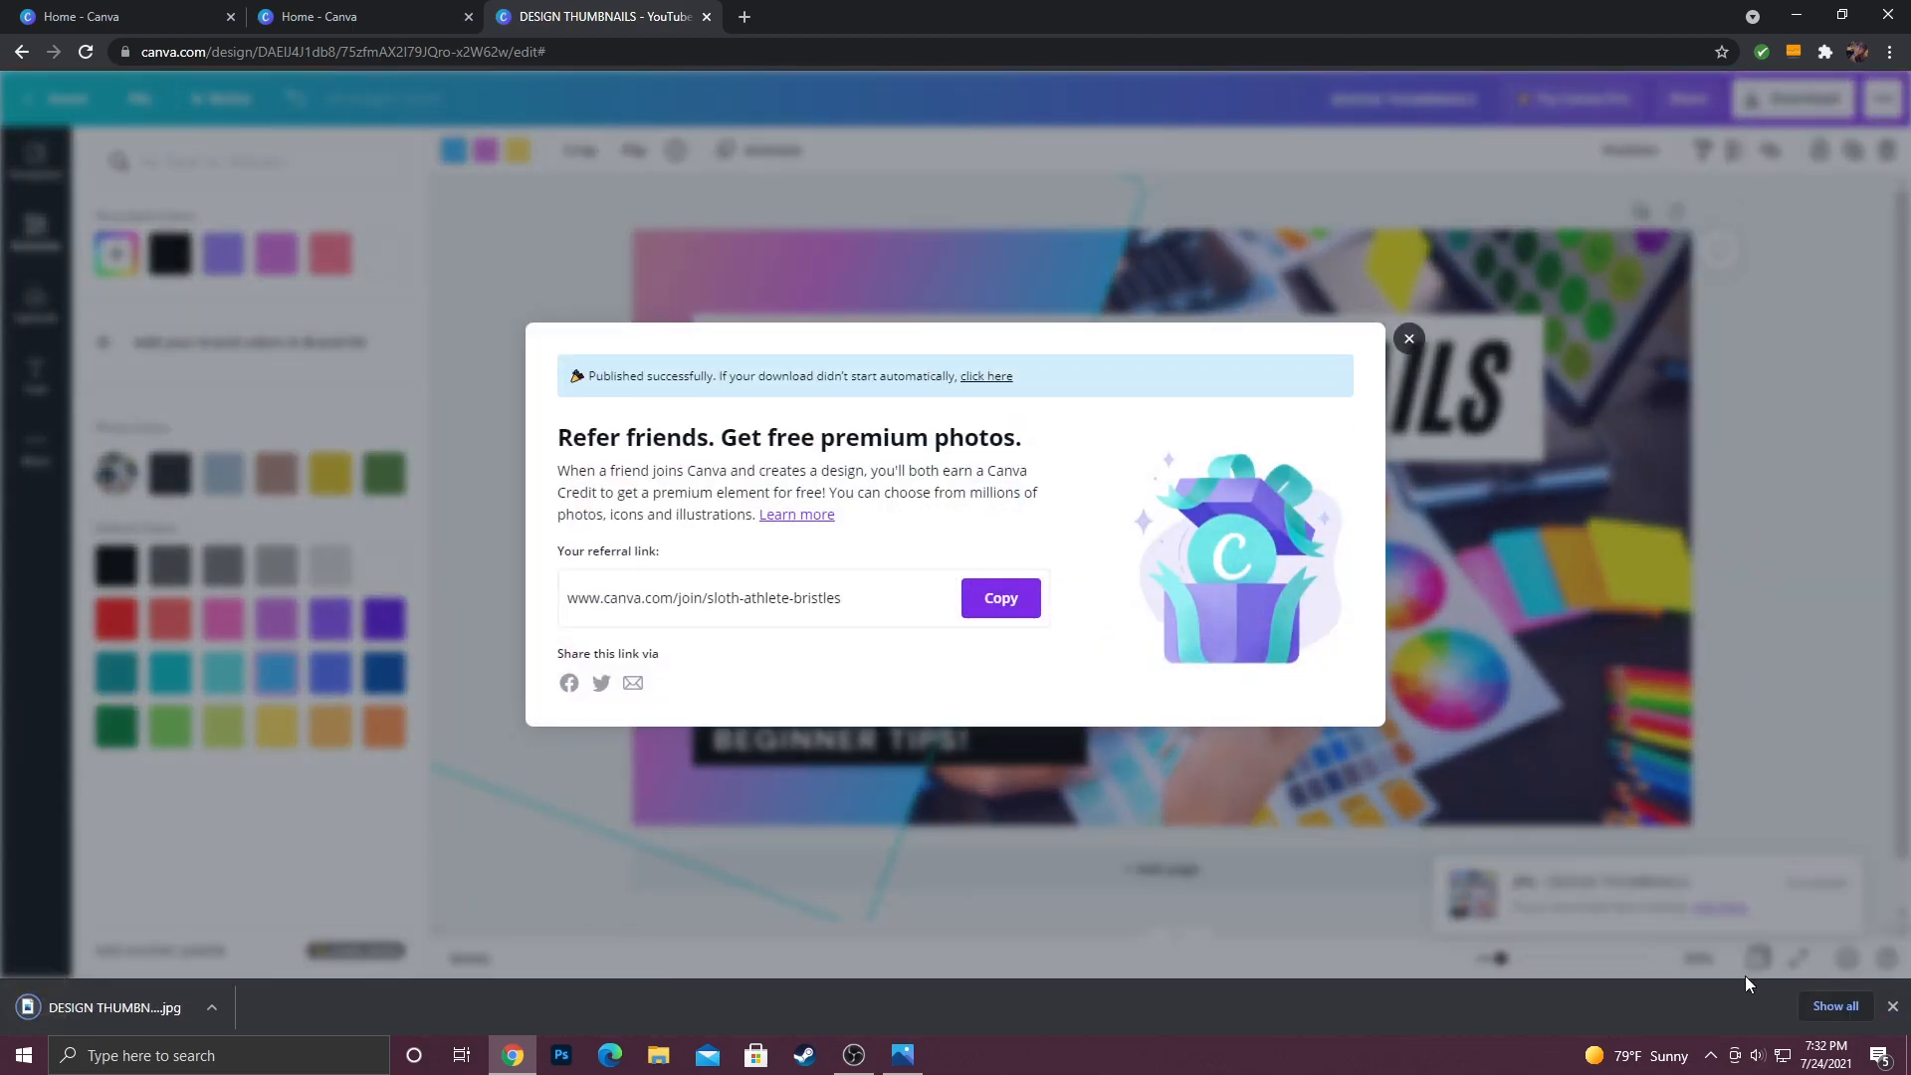
pyautogui.click(1407, 338)
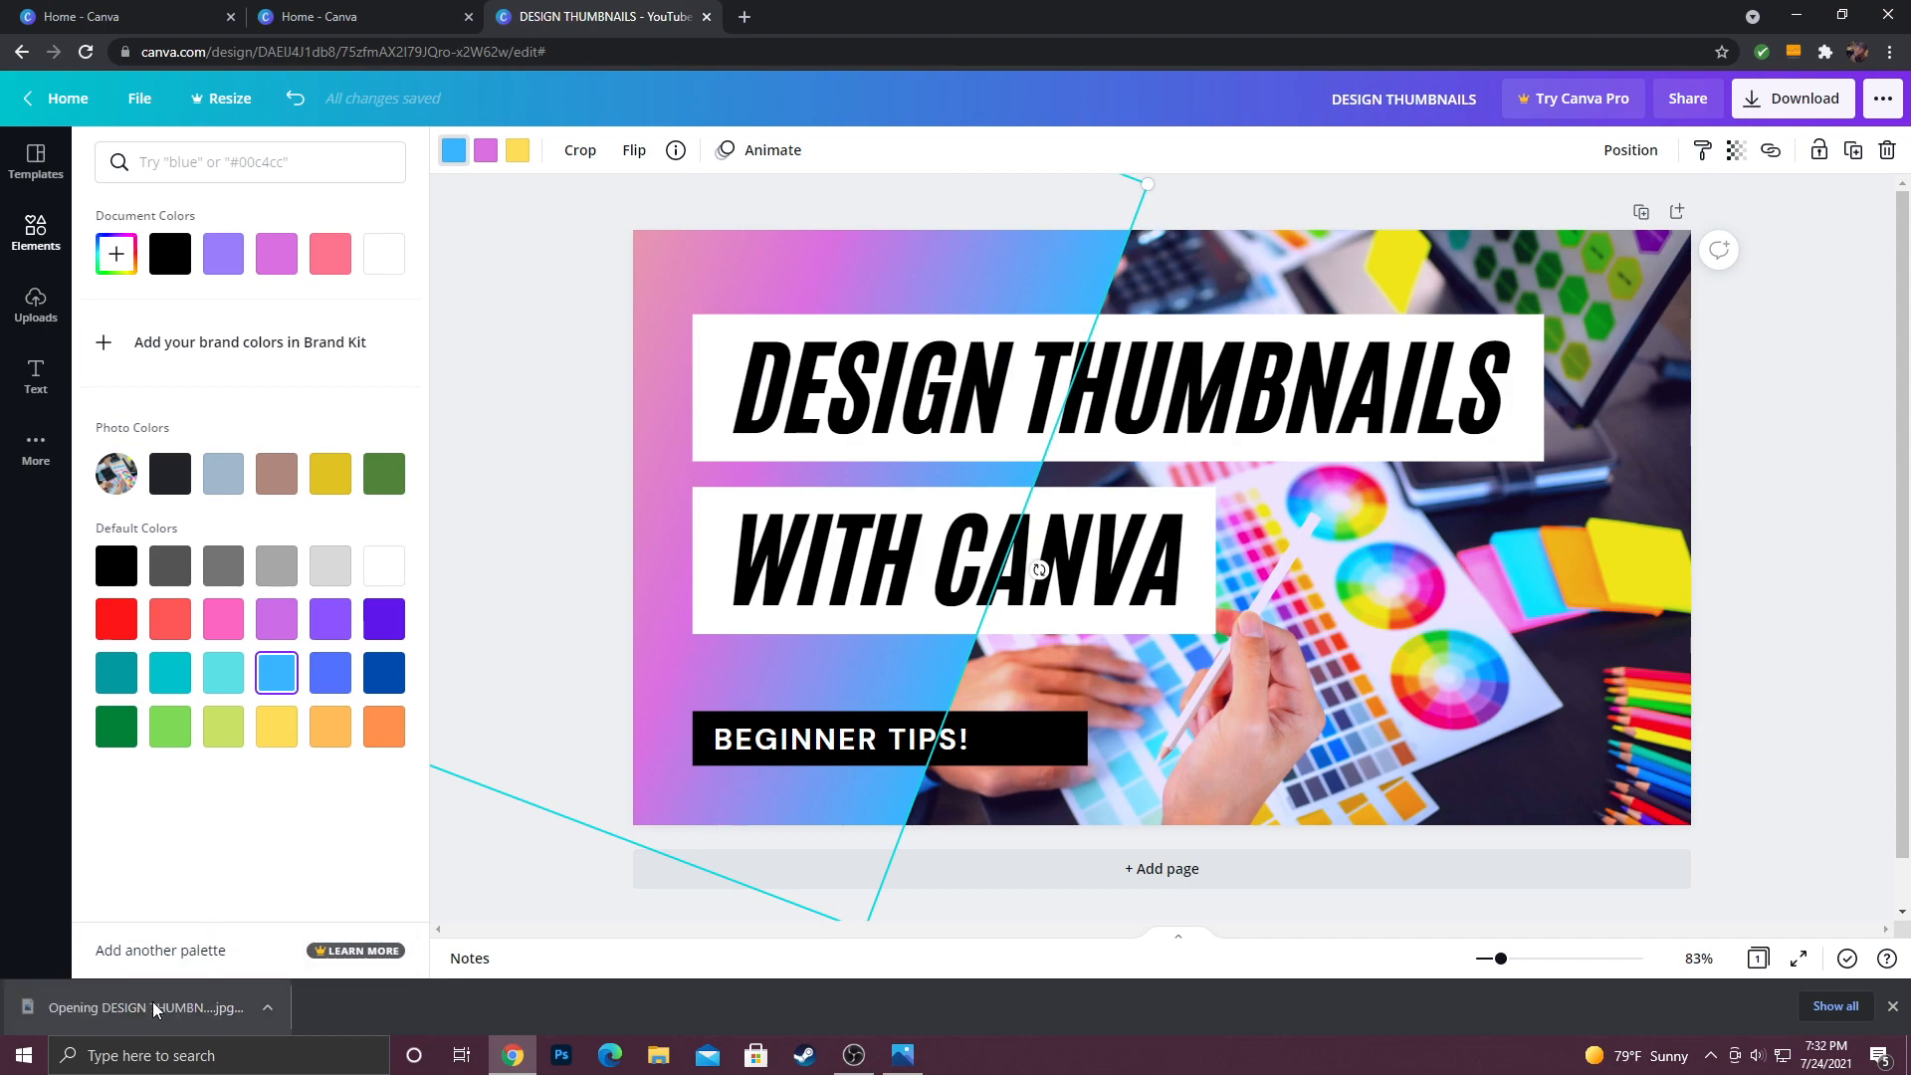
pyautogui.click(149, 1006)
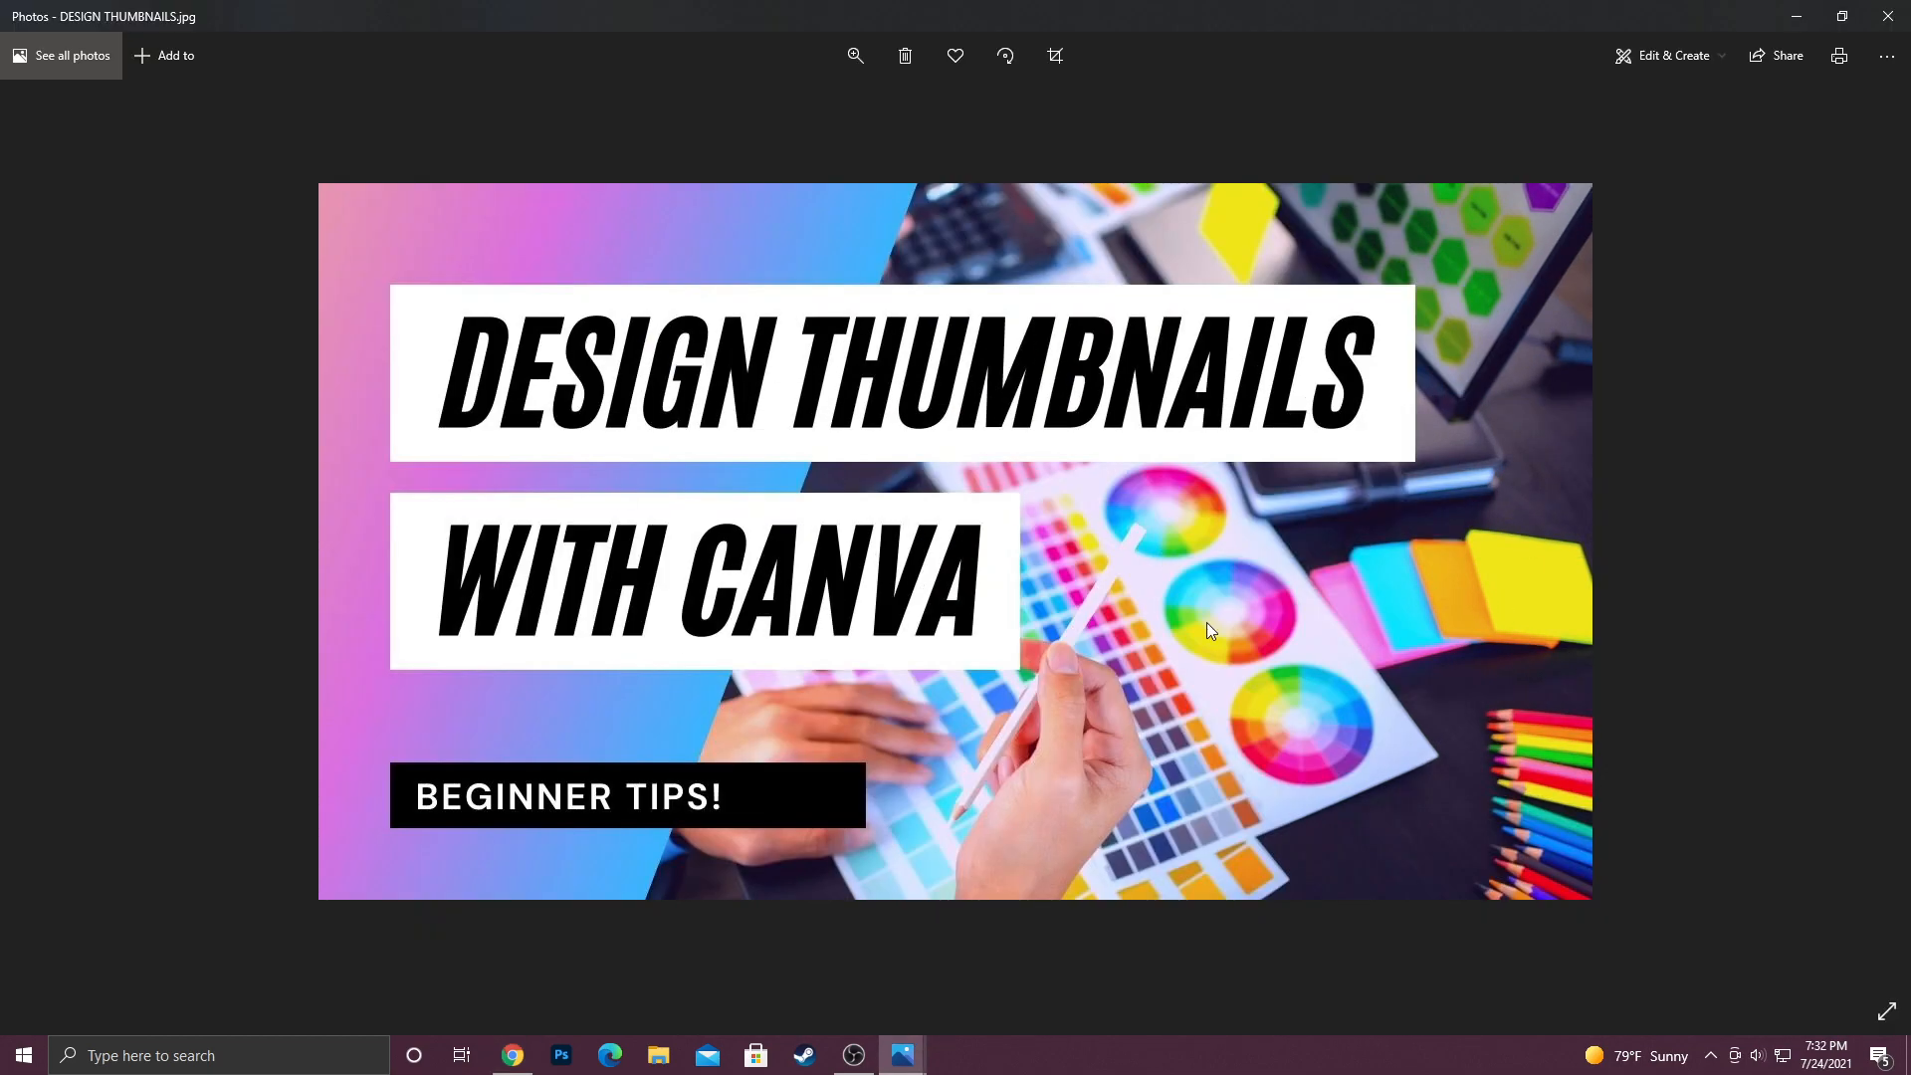